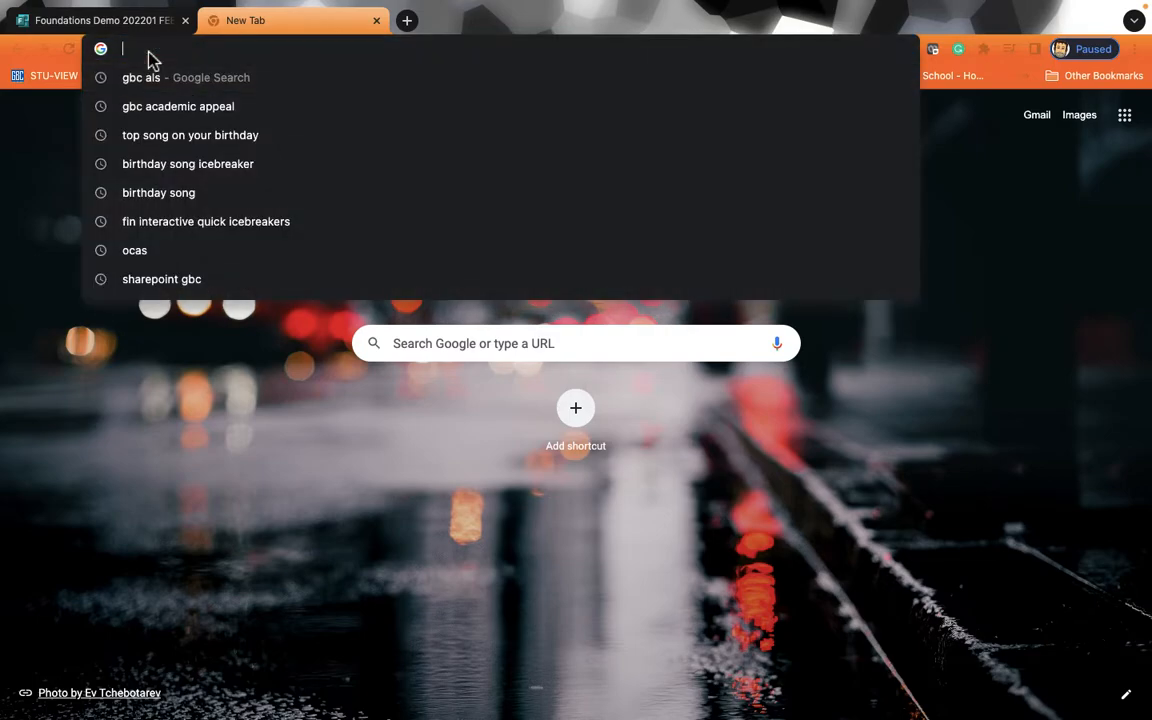
# Search Google for 'gbc' and open the George Brown College website result
pyautogui.write('gbc als')
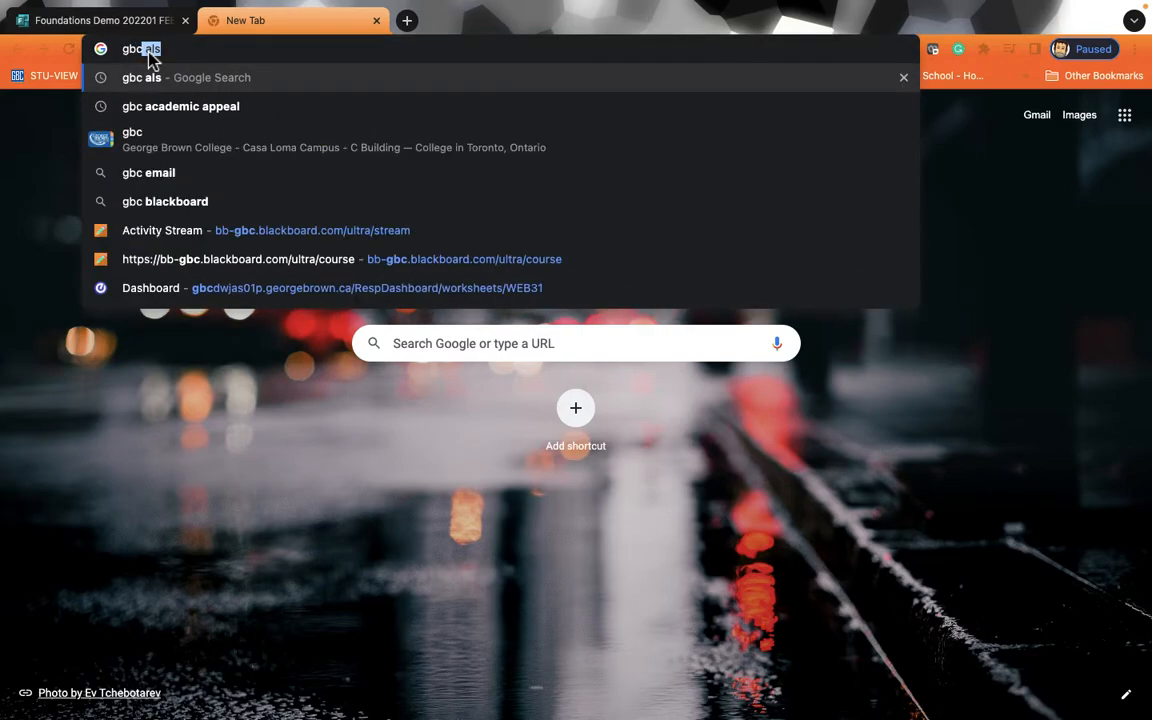
pyautogui.press('Backspace')
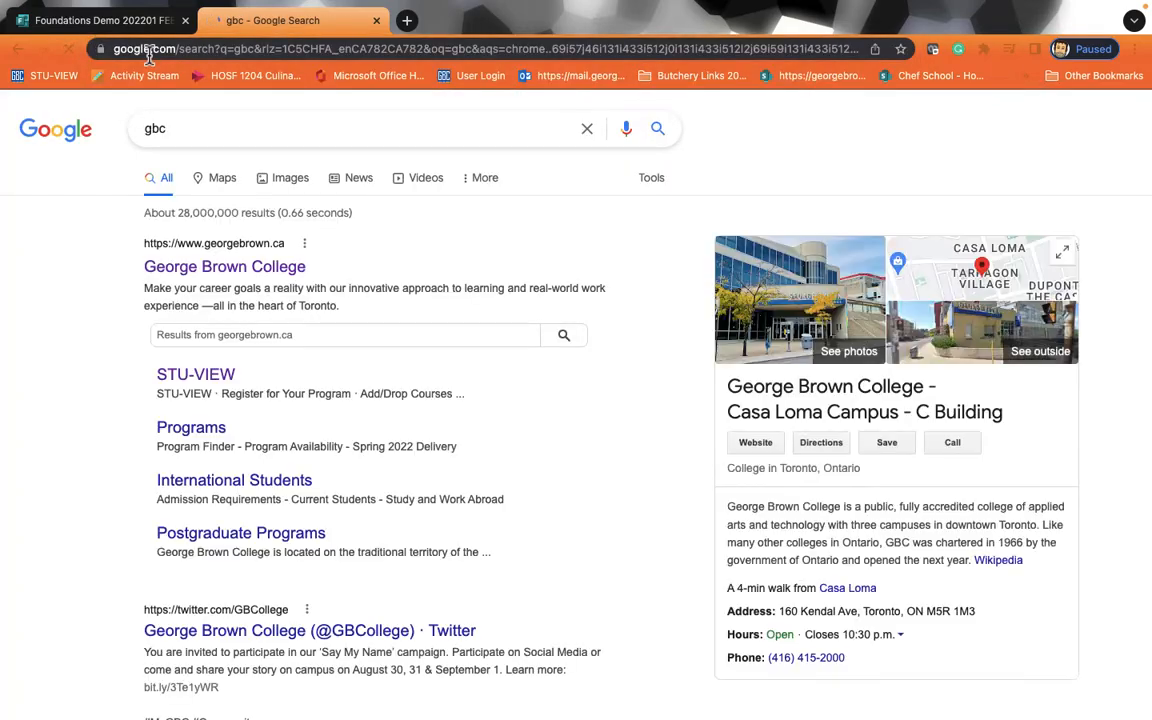
pyautogui.click(224, 266)
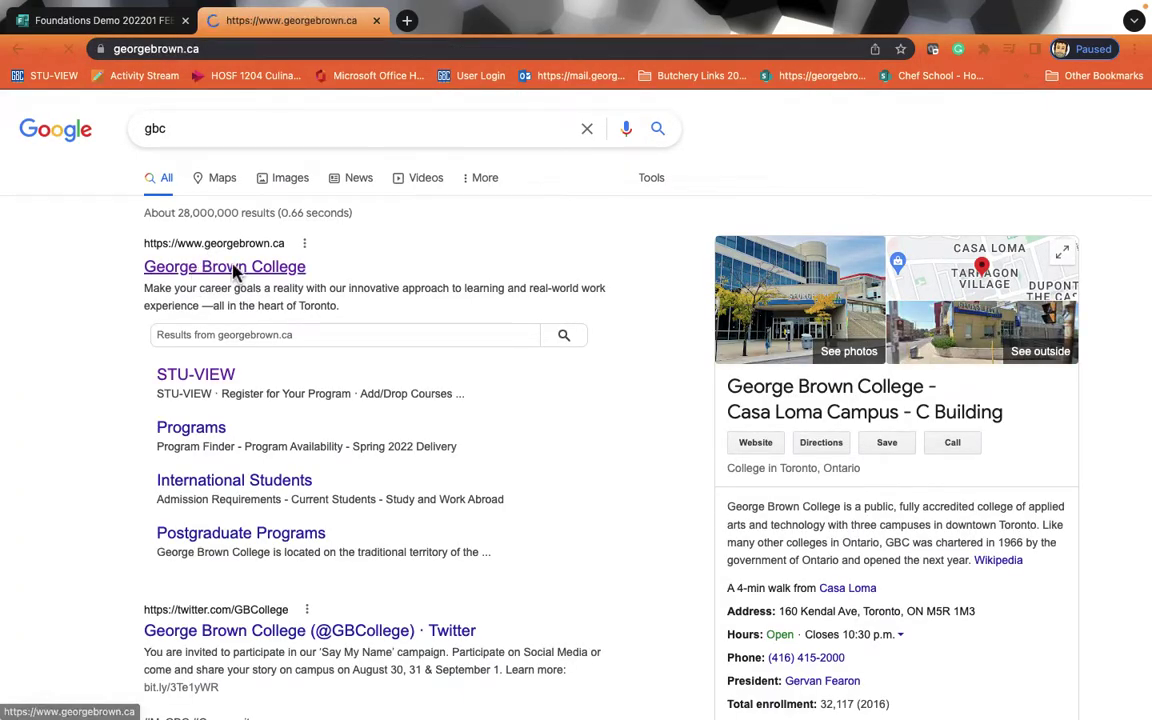
# Go to Blackboard through the George Brown College site's Quick Links menu
pyautogui.click(224, 266)
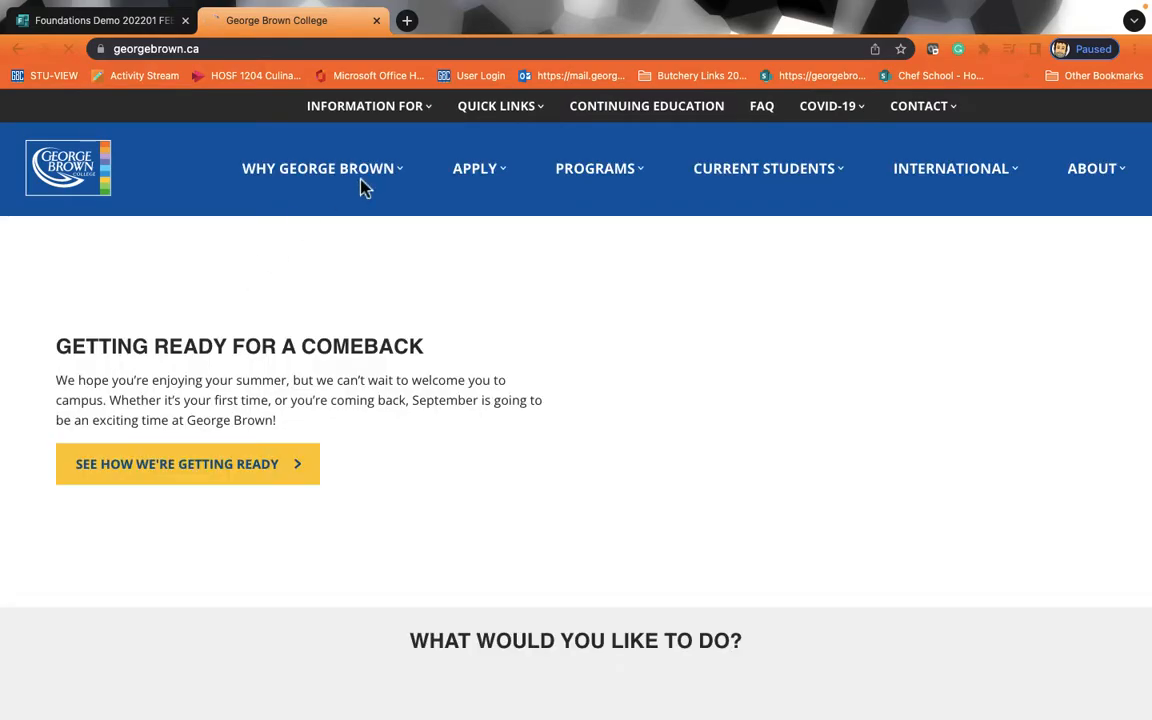
pyautogui.click(500, 106)
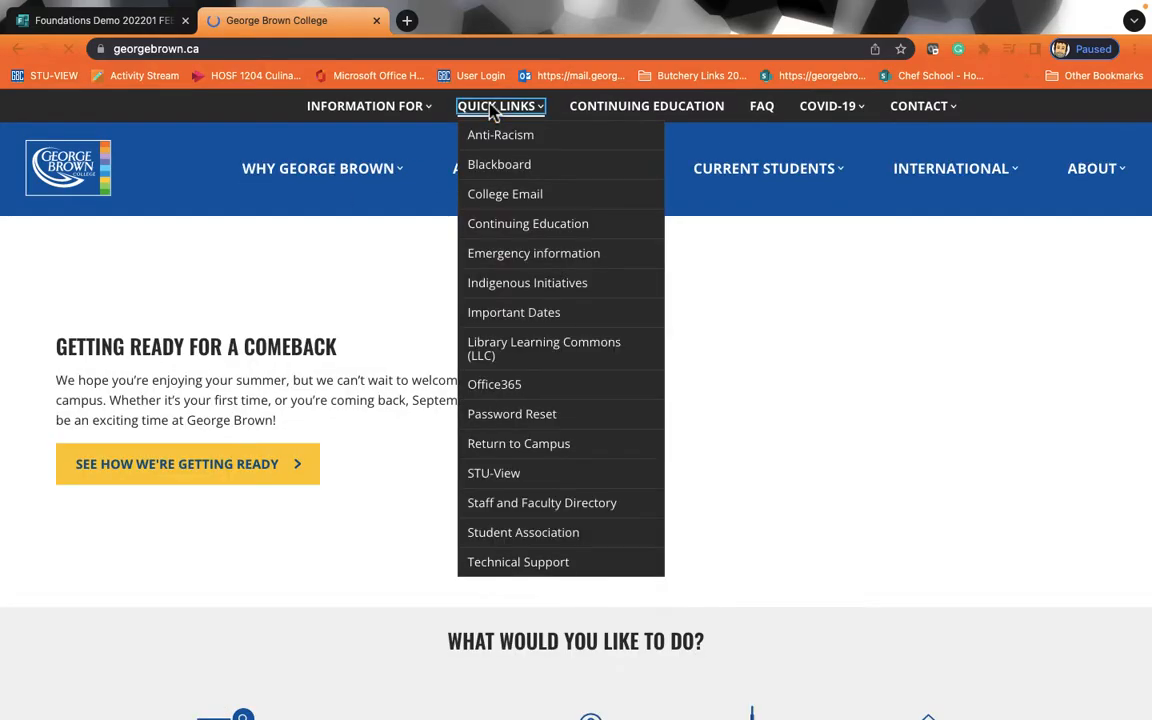
pyautogui.moveTo(499, 164)
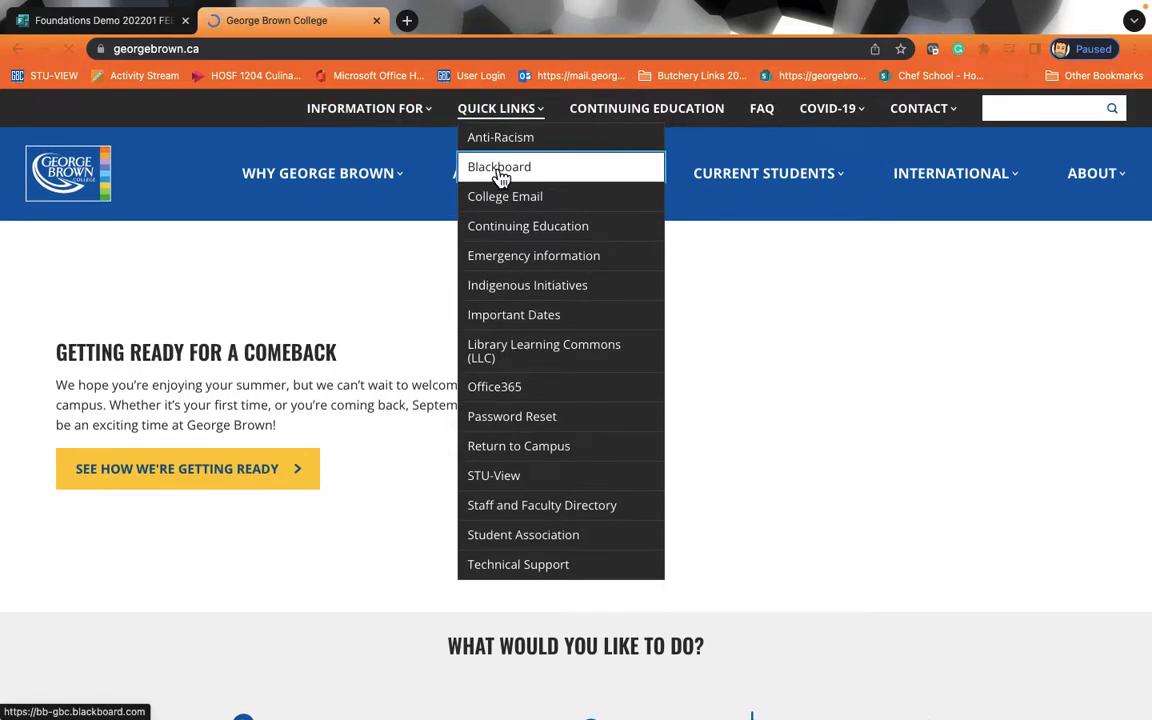
pyautogui.click(499, 166)
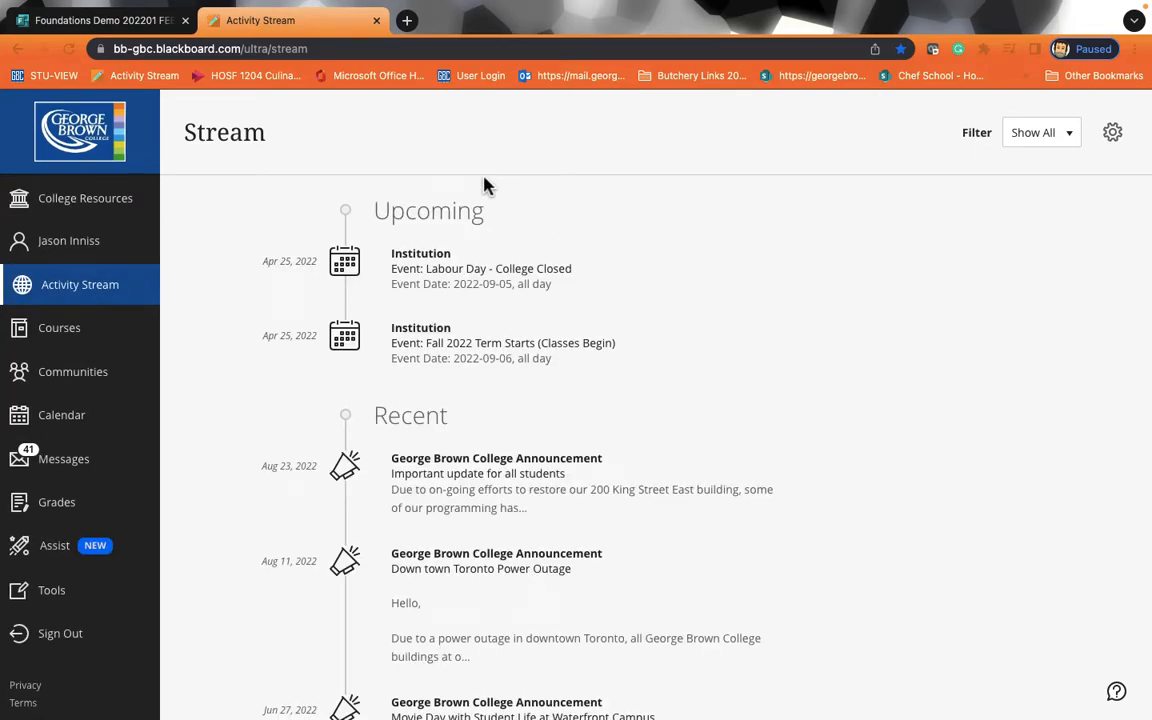
pyautogui.moveTo(59, 328)
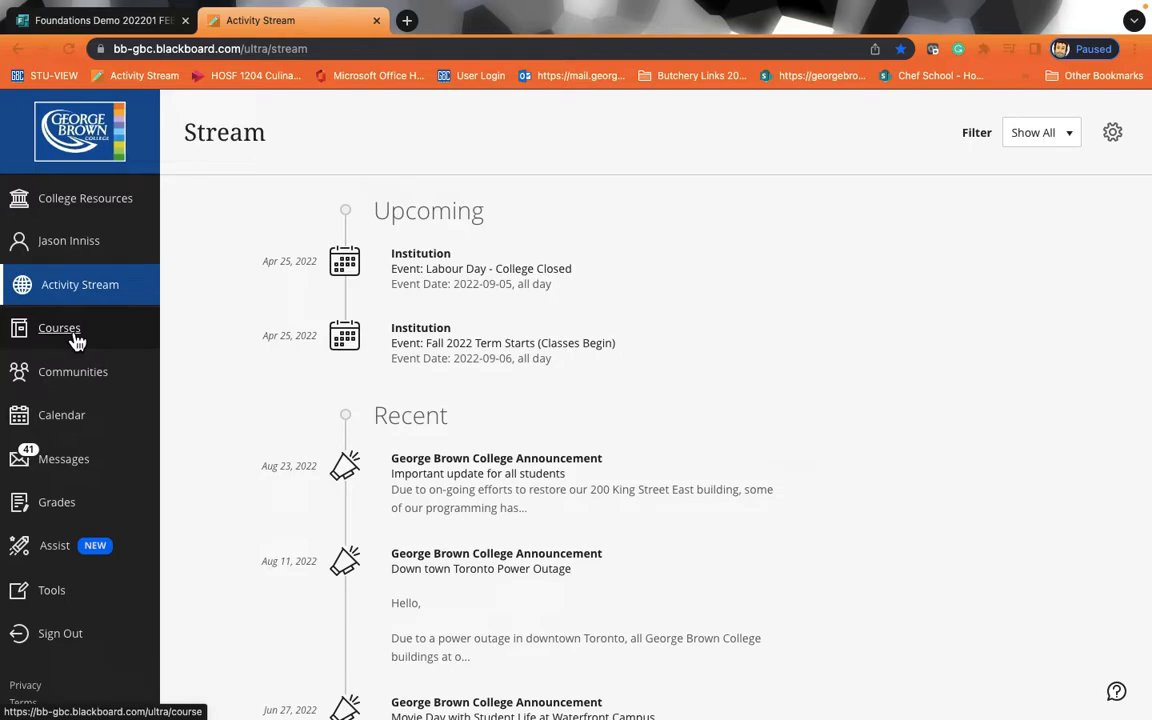
# Open the Courses list showing the 202201 Culinary Essentials and Foundations courses
pyautogui.click(59, 328)
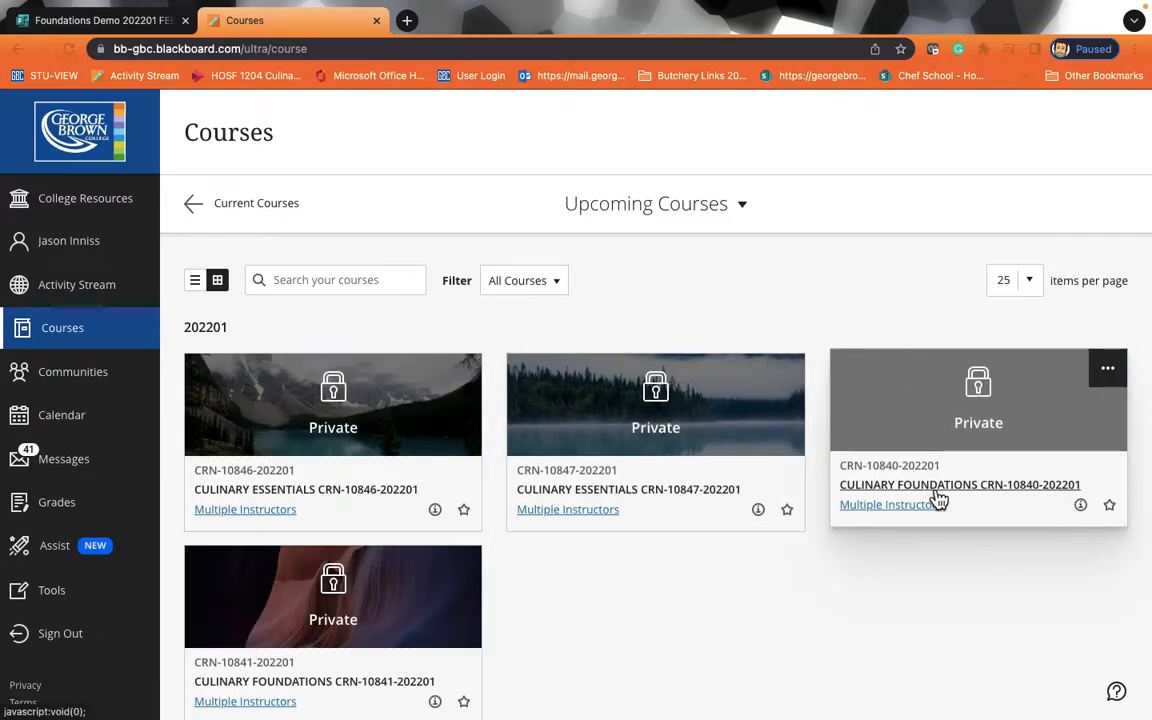
pyautogui.click(959, 484)
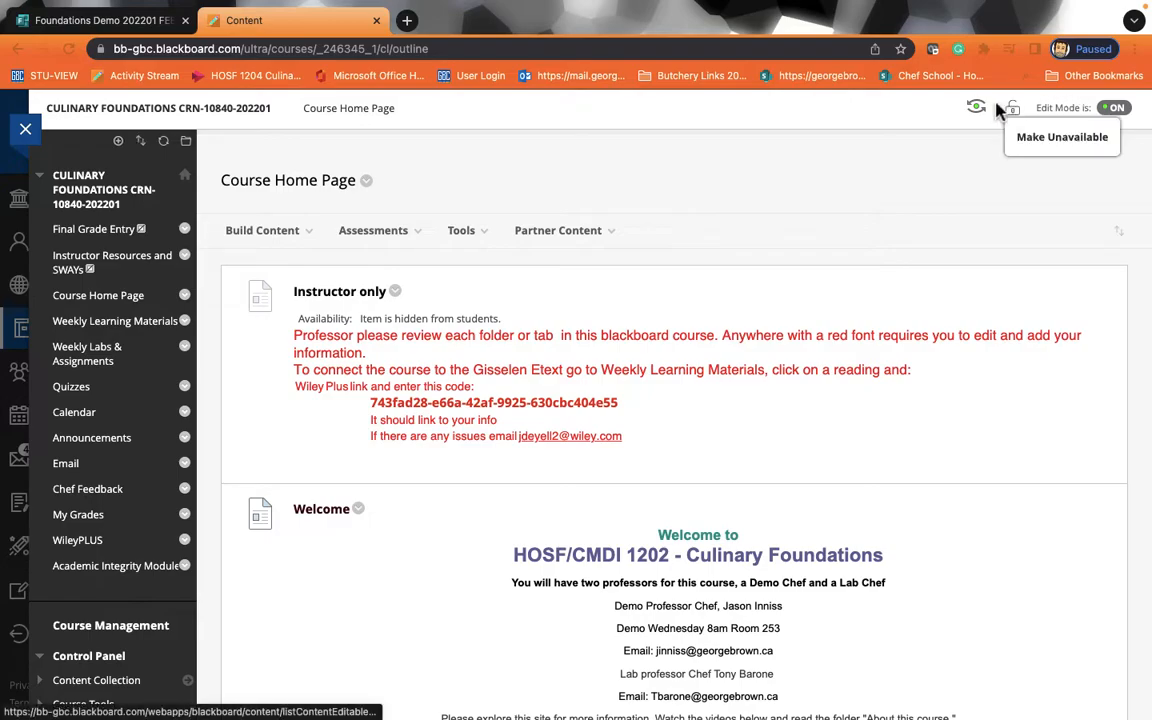
pyautogui.click(976, 108)
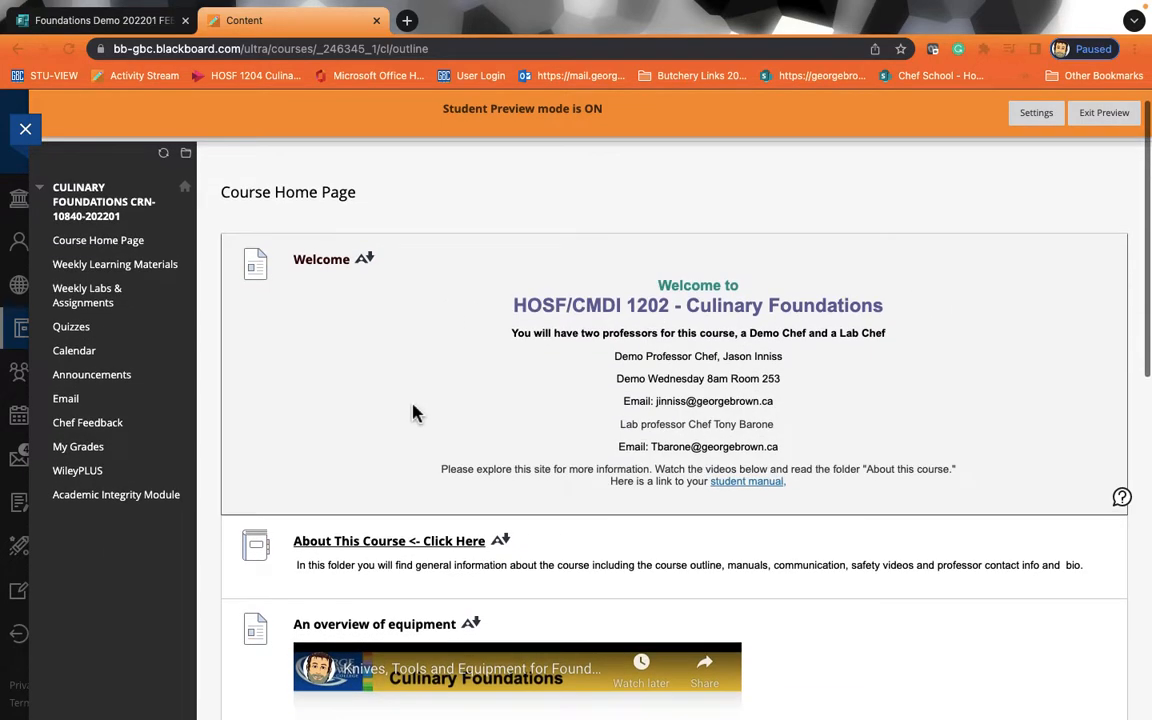
pyautogui.scroll(3)
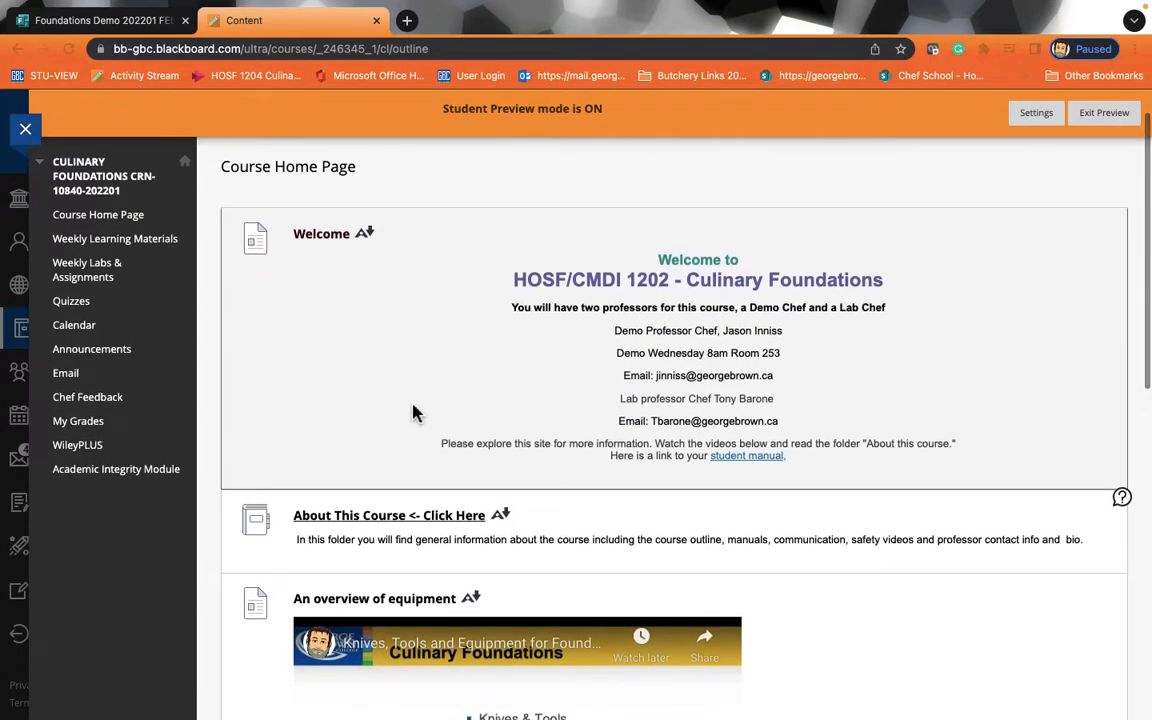
pyautogui.scroll(-3)
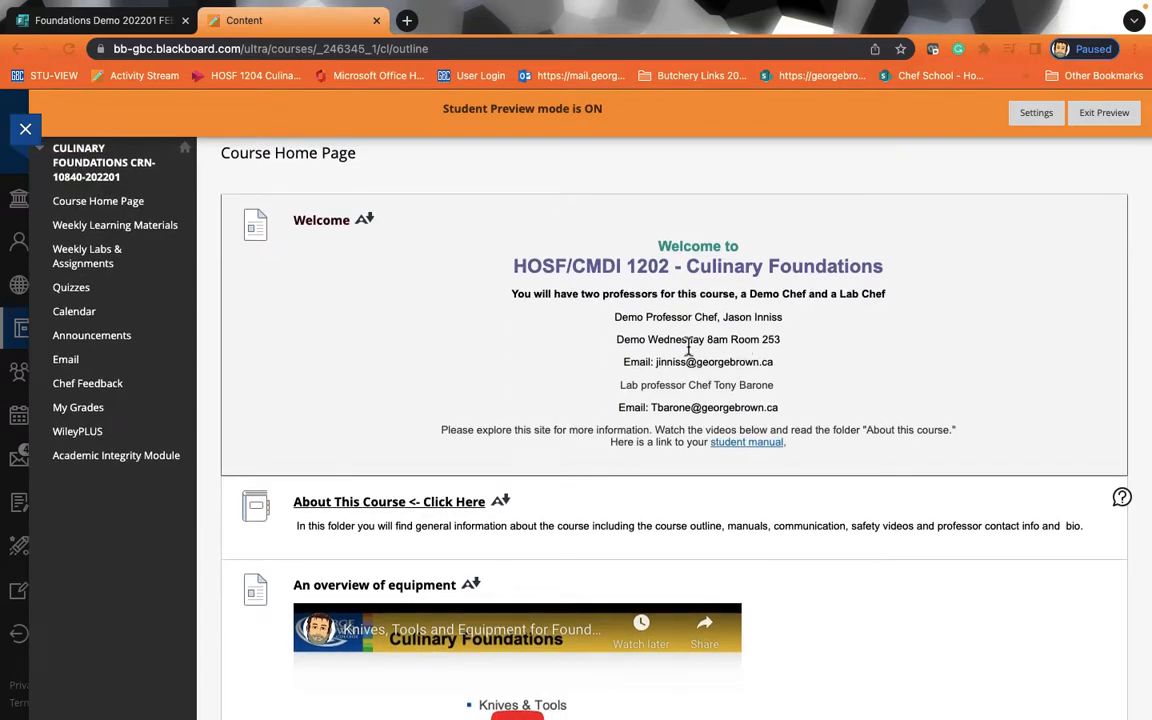
pyautogui.moveTo(700, 334)
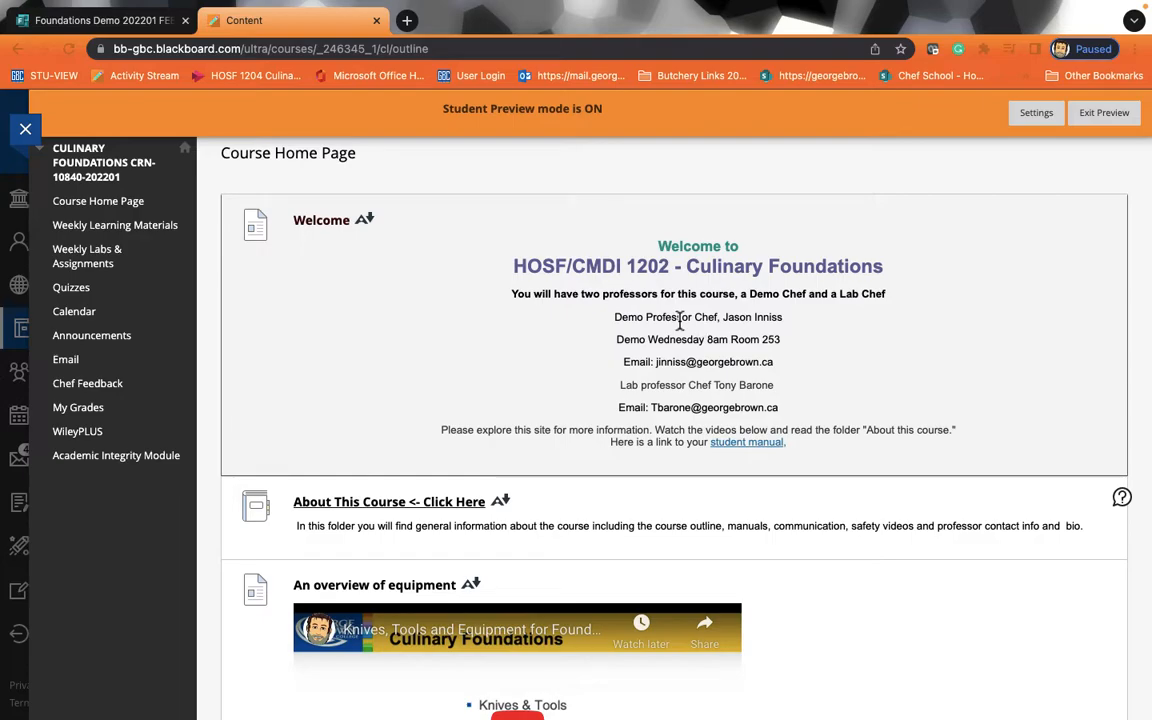
pyautogui.scroll(-3)
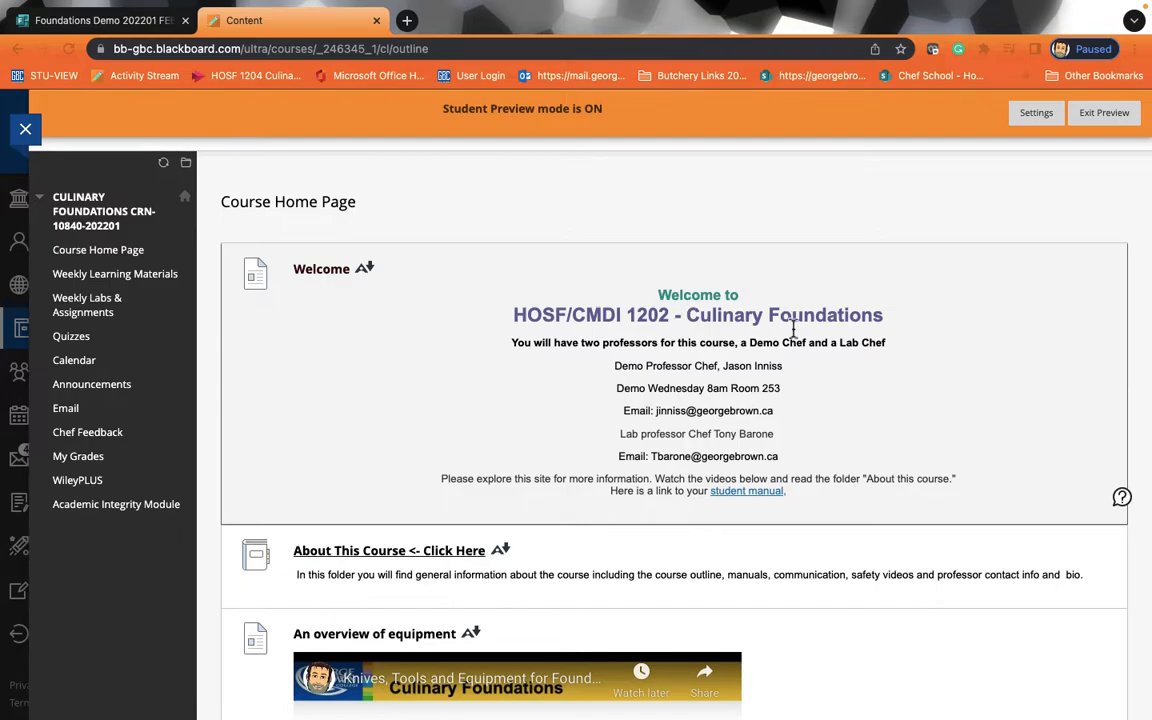
pyautogui.moveTo(732, 433)
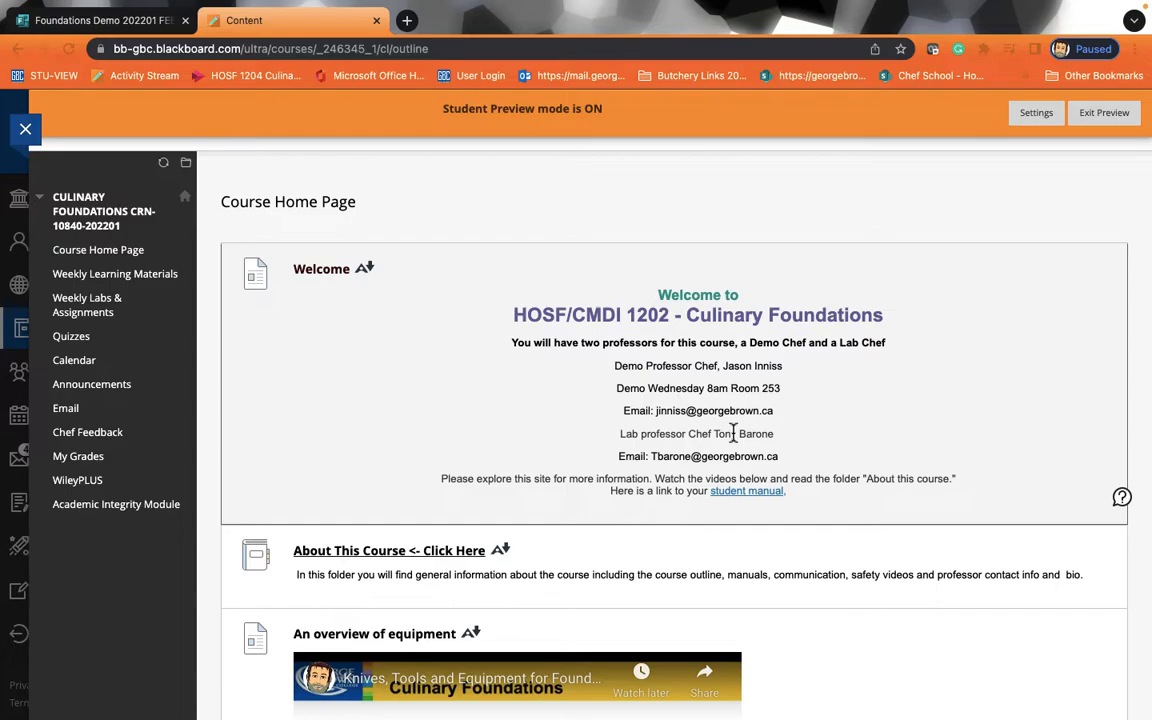
pyautogui.moveTo(474, 415)
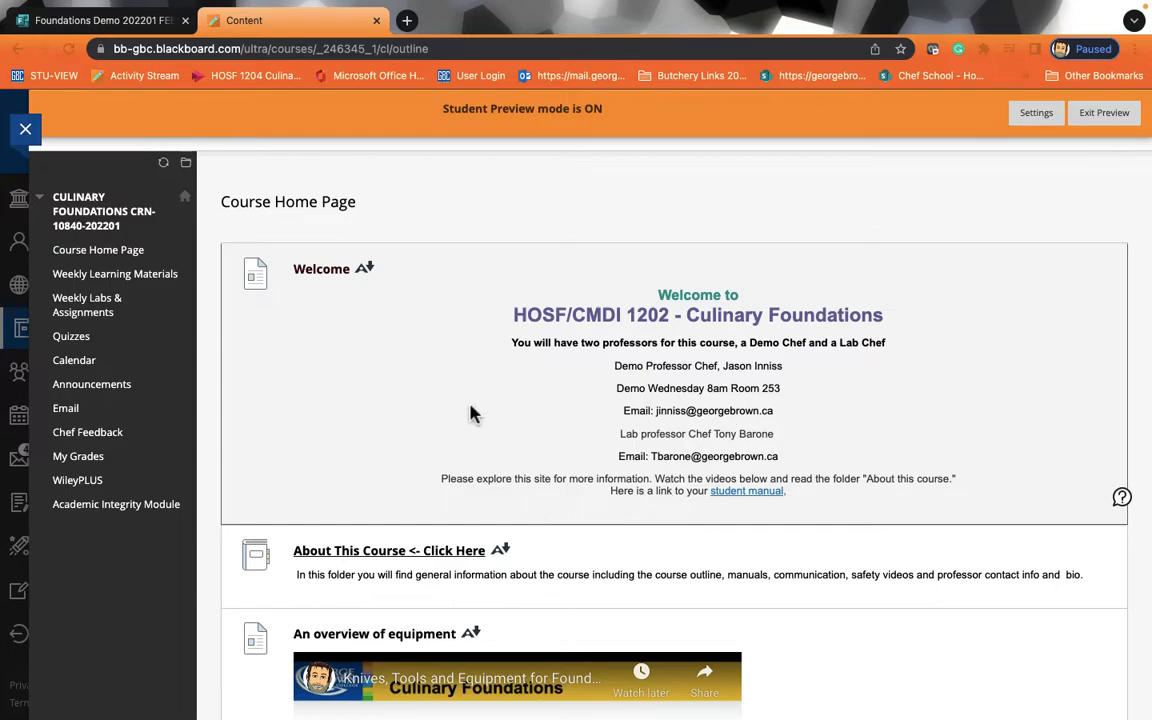
pyautogui.scroll(-3)
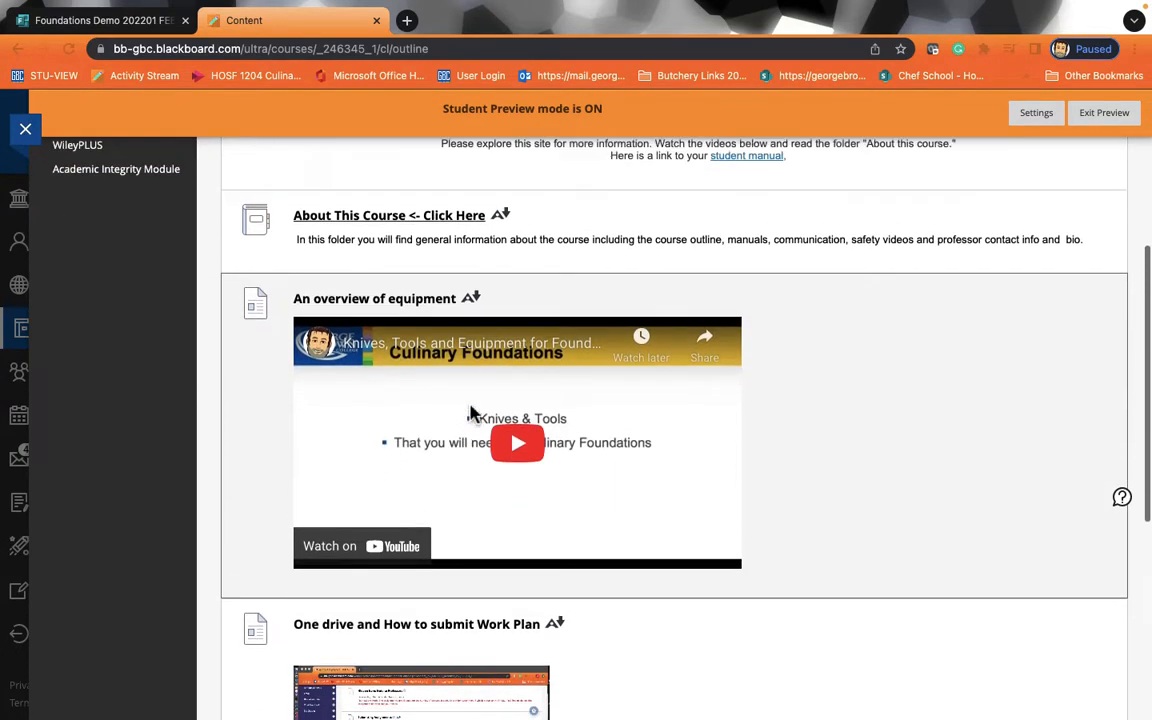
pyautogui.scroll(3)
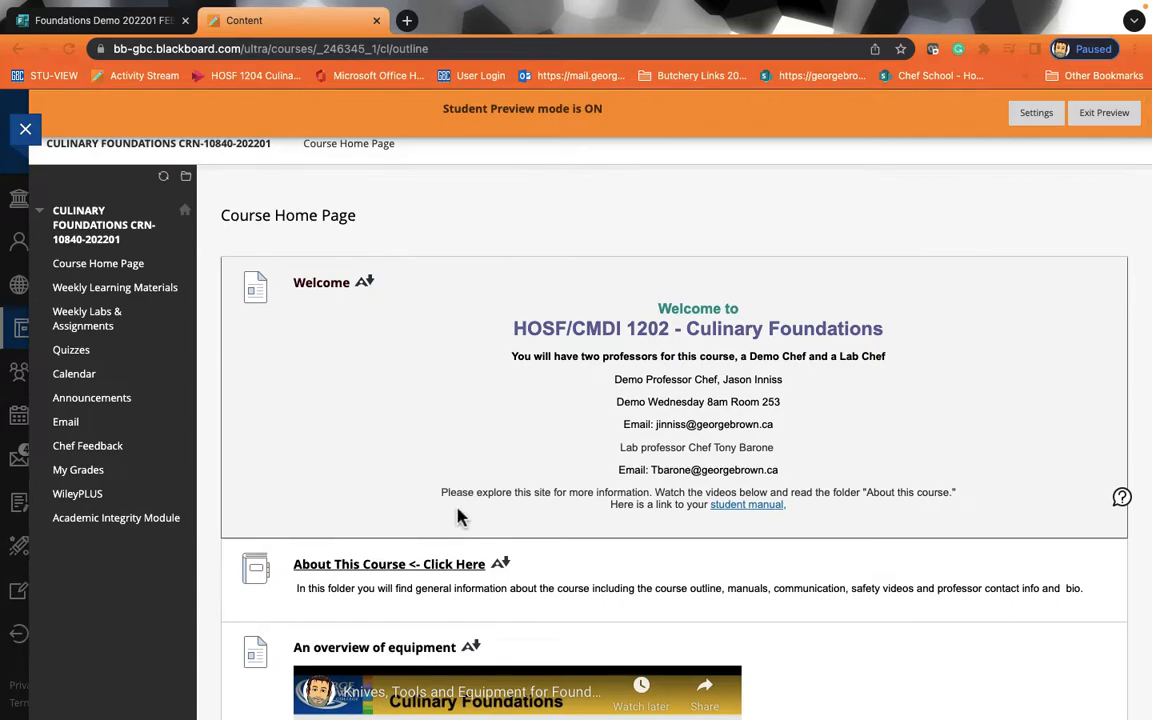
pyautogui.moveTo(600, 571)
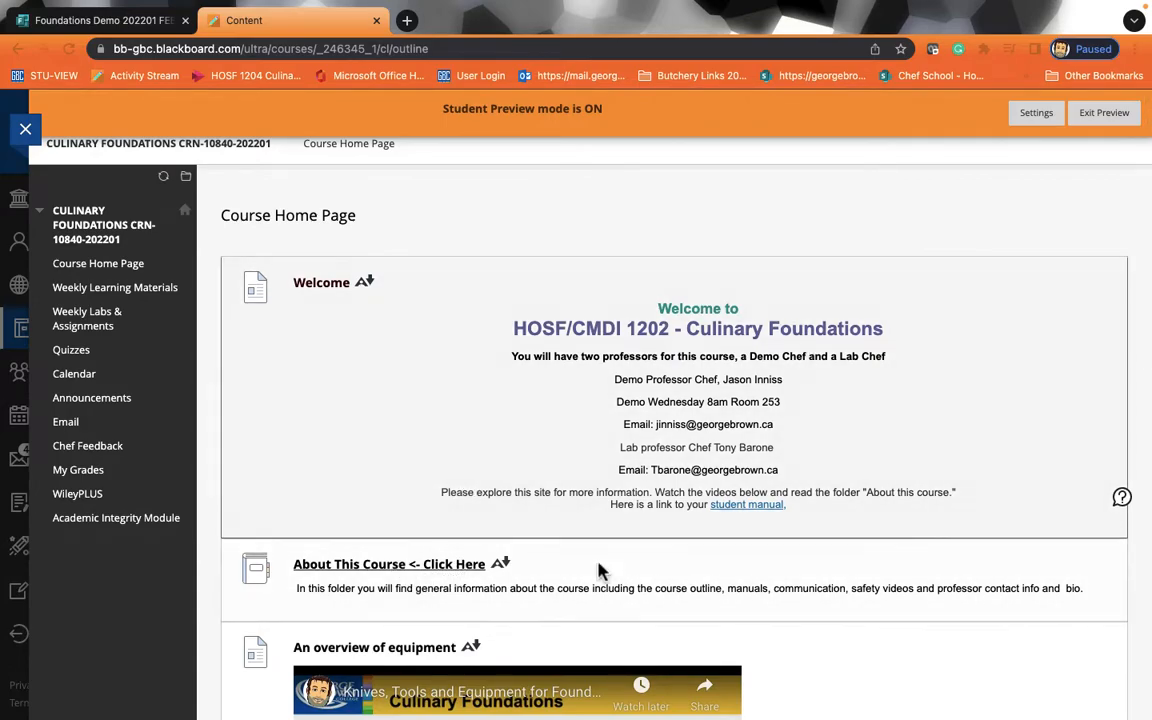
pyautogui.moveTo(382, 575)
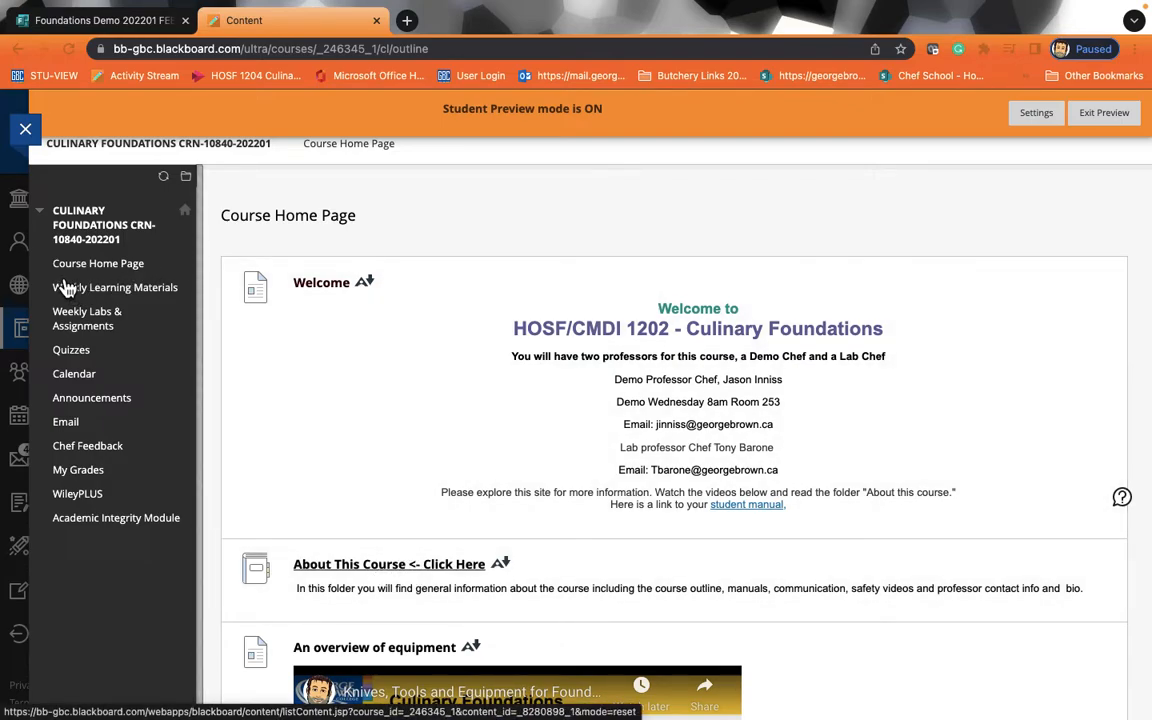
pyautogui.moveTo(128, 297)
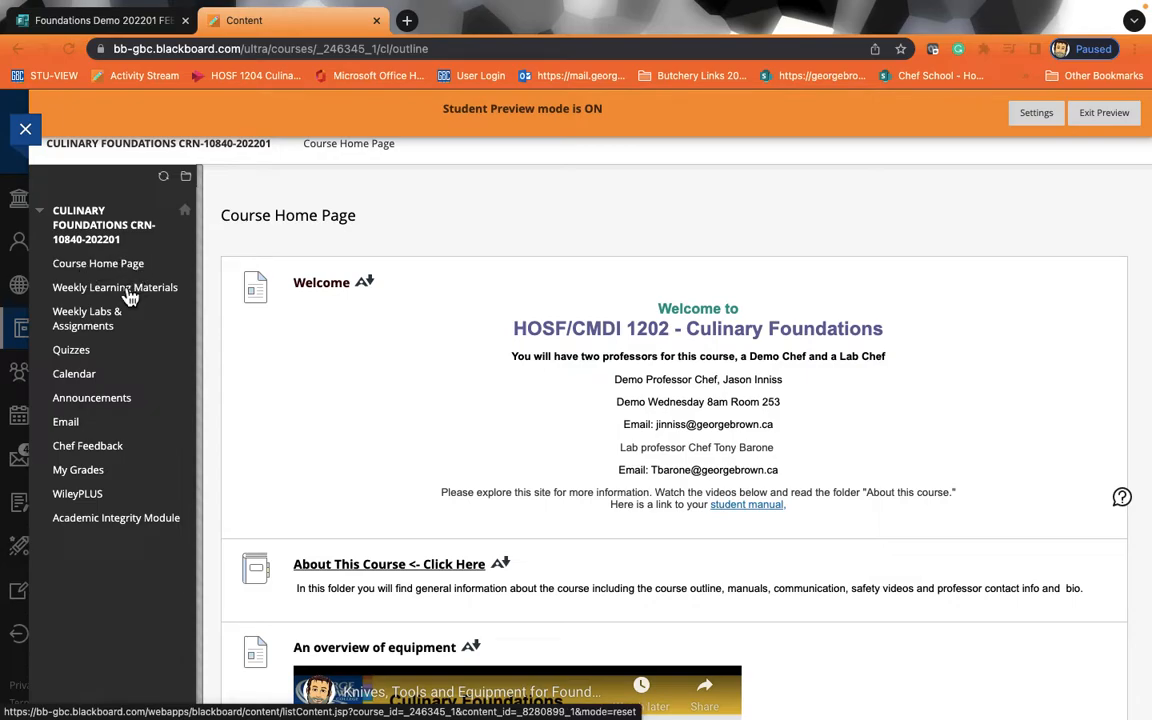
pyautogui.moveTo(130, 318)
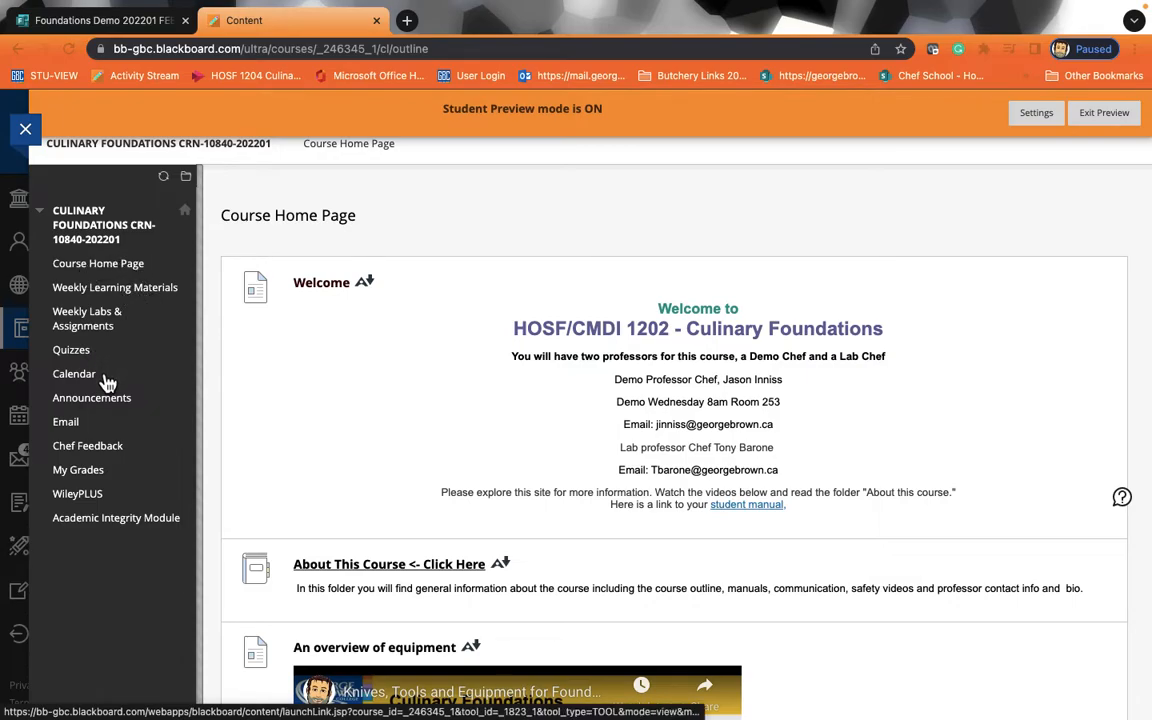
pyautogui.moveTo(66, 421)
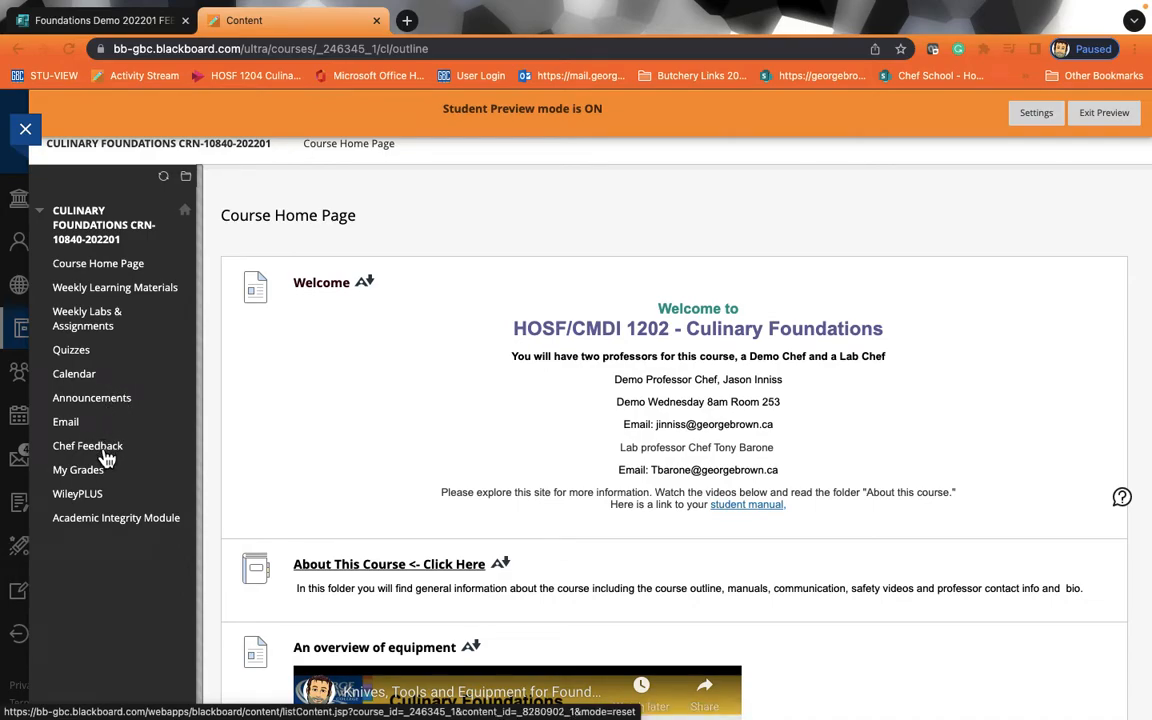
pyautogui.moveTo(108, 505)
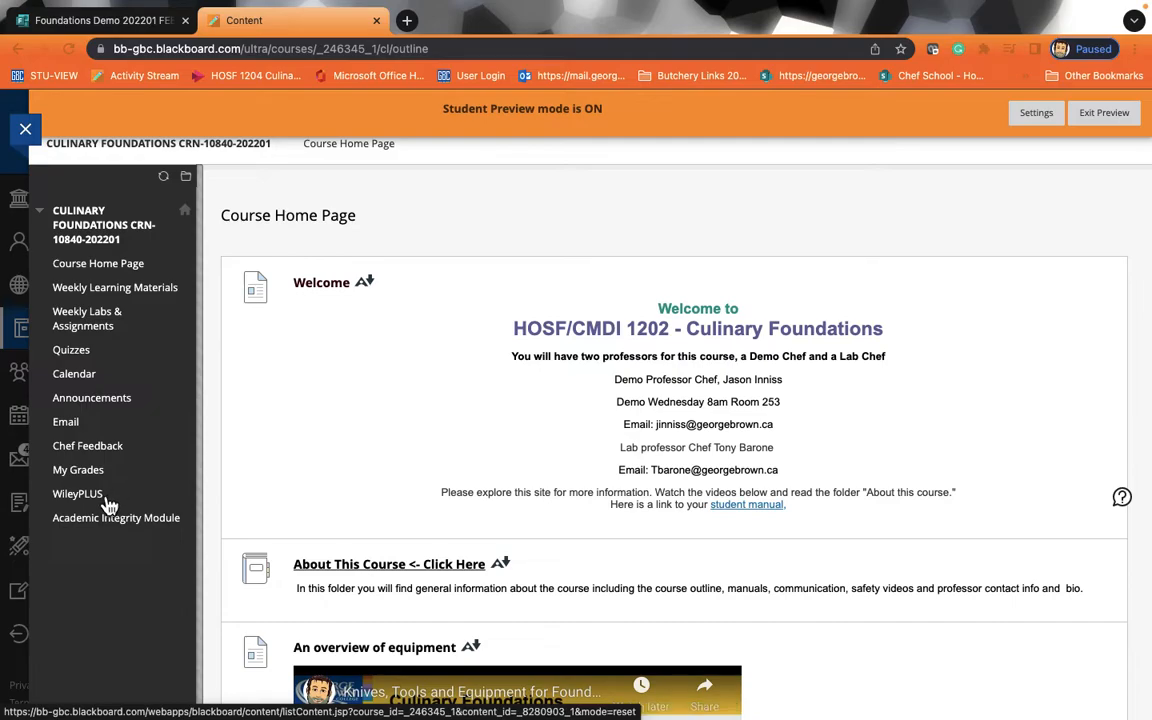
pyautogui.moveTo(77, 493)
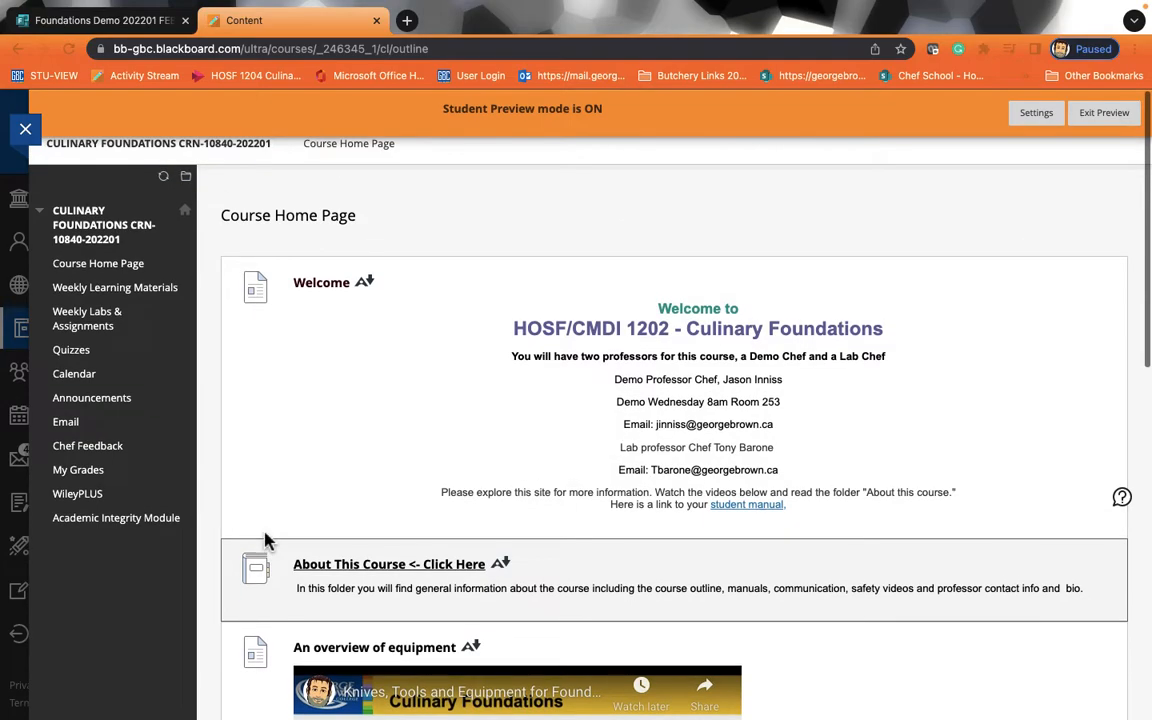
pyautogui.scroll(-3)
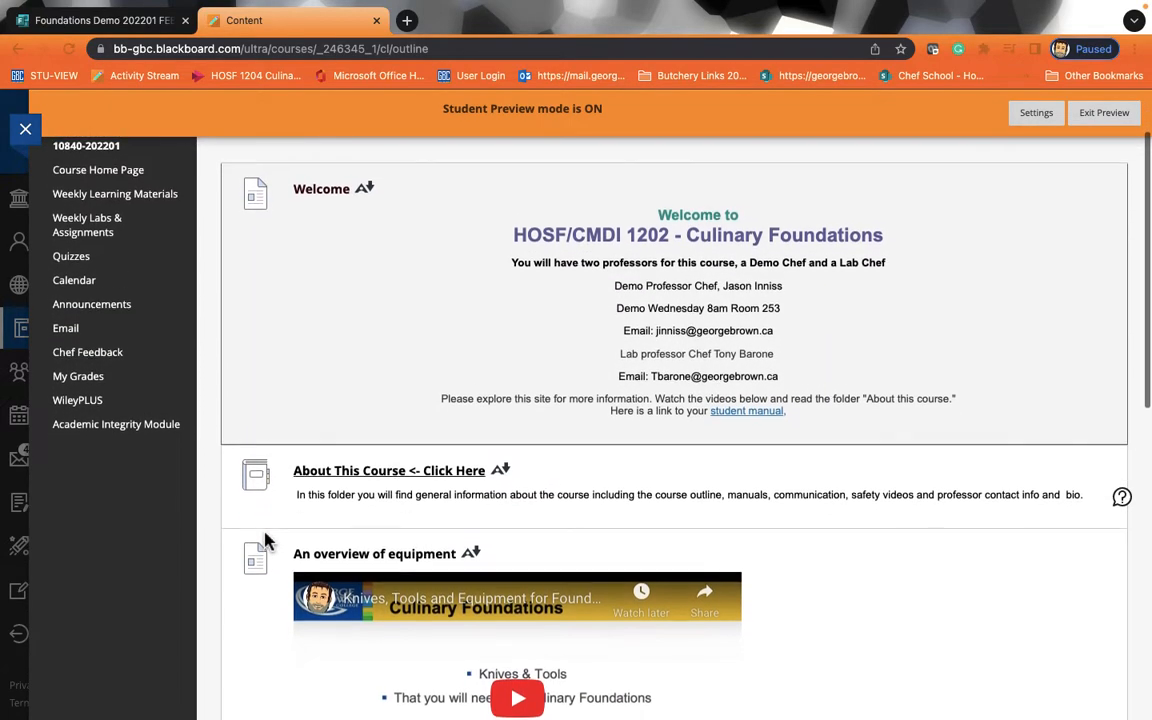
pyautogui.scroll(-3)
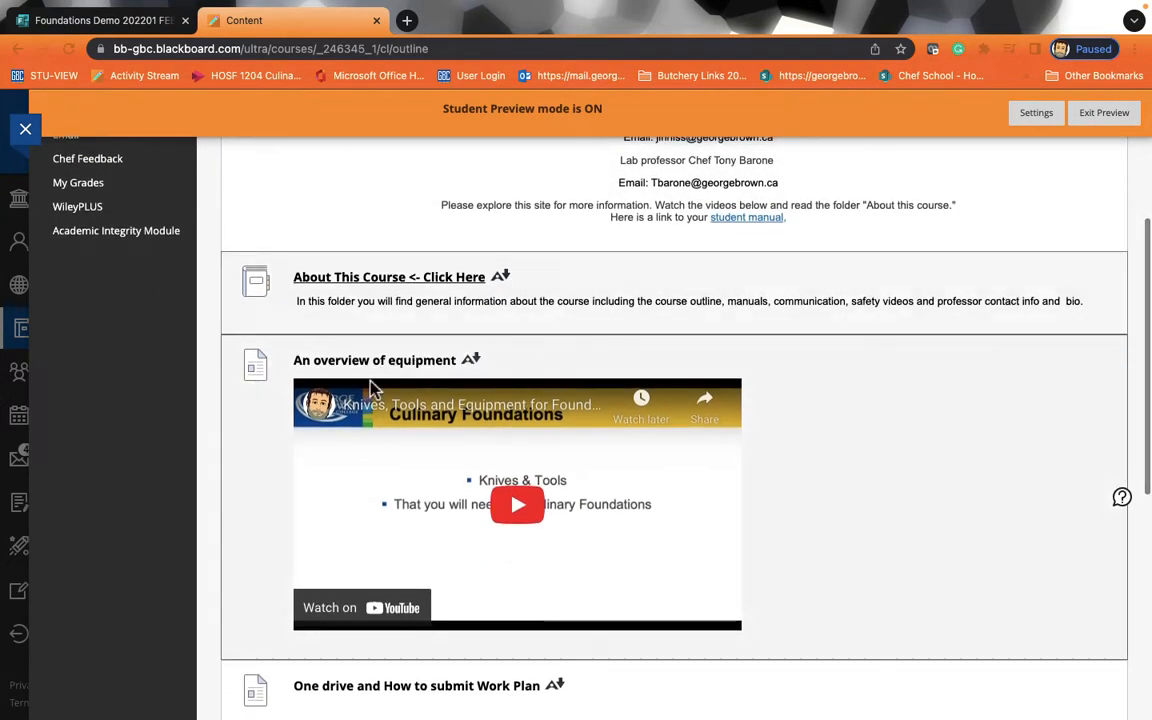
pyautogui.moveTo(543, 460)
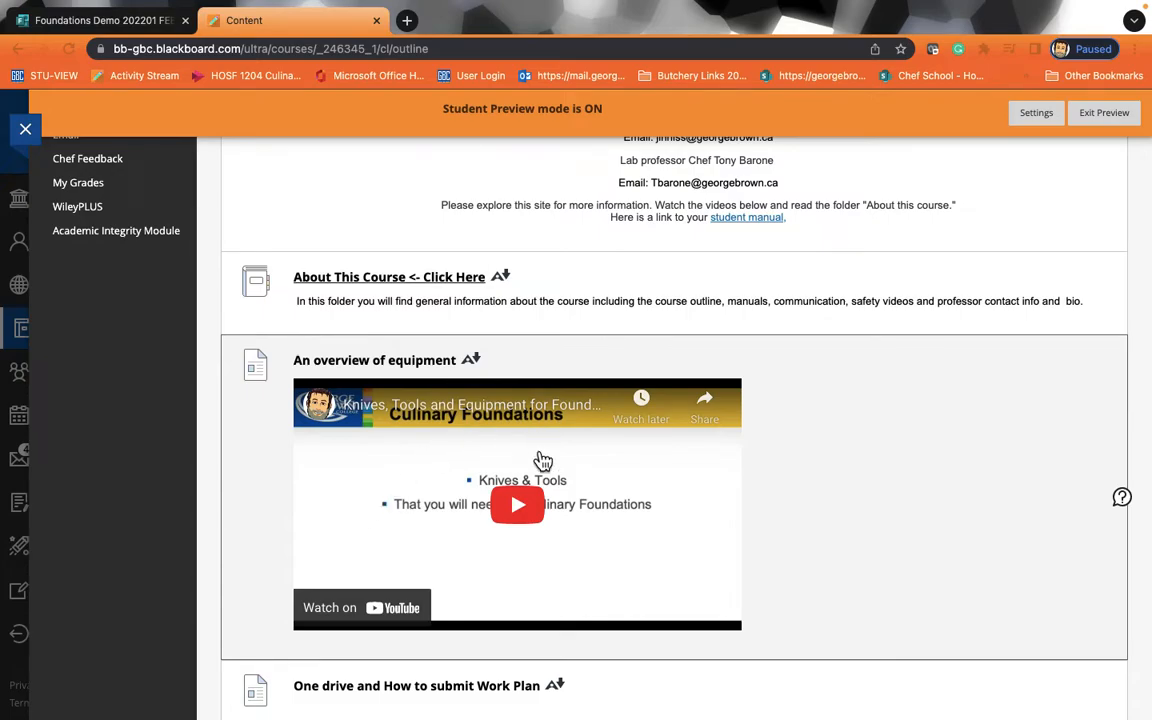
pyautogui.moveTo(524, 512)
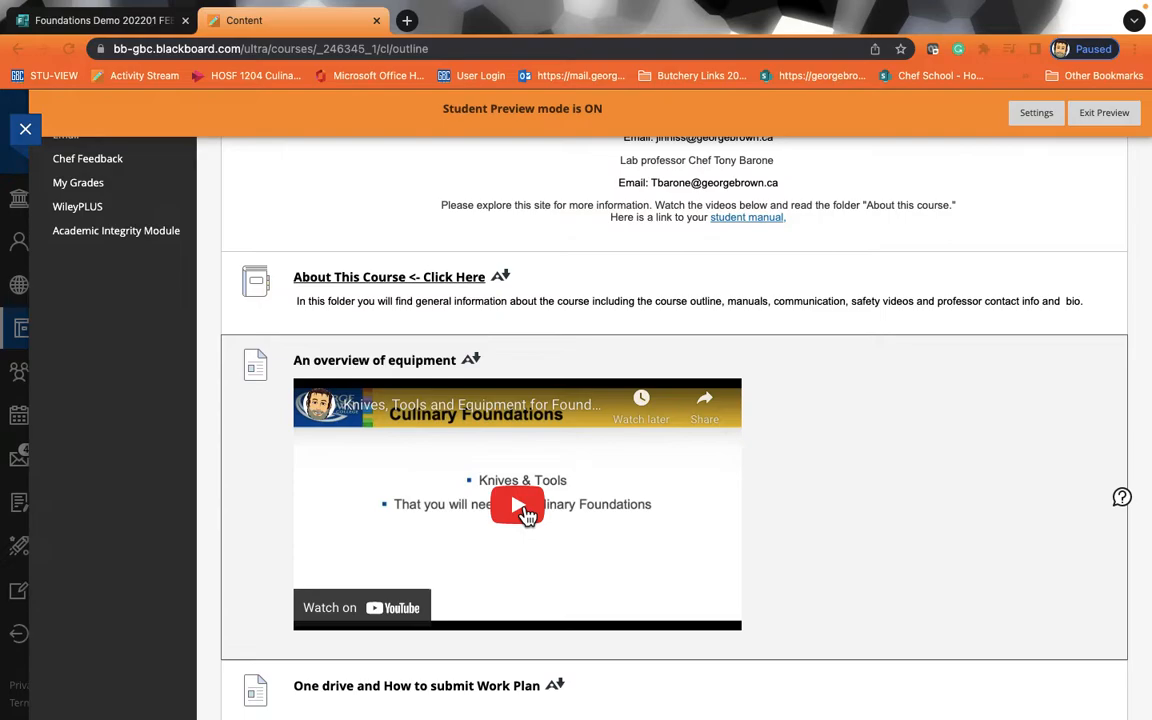
pyautogui.scroll(-3)
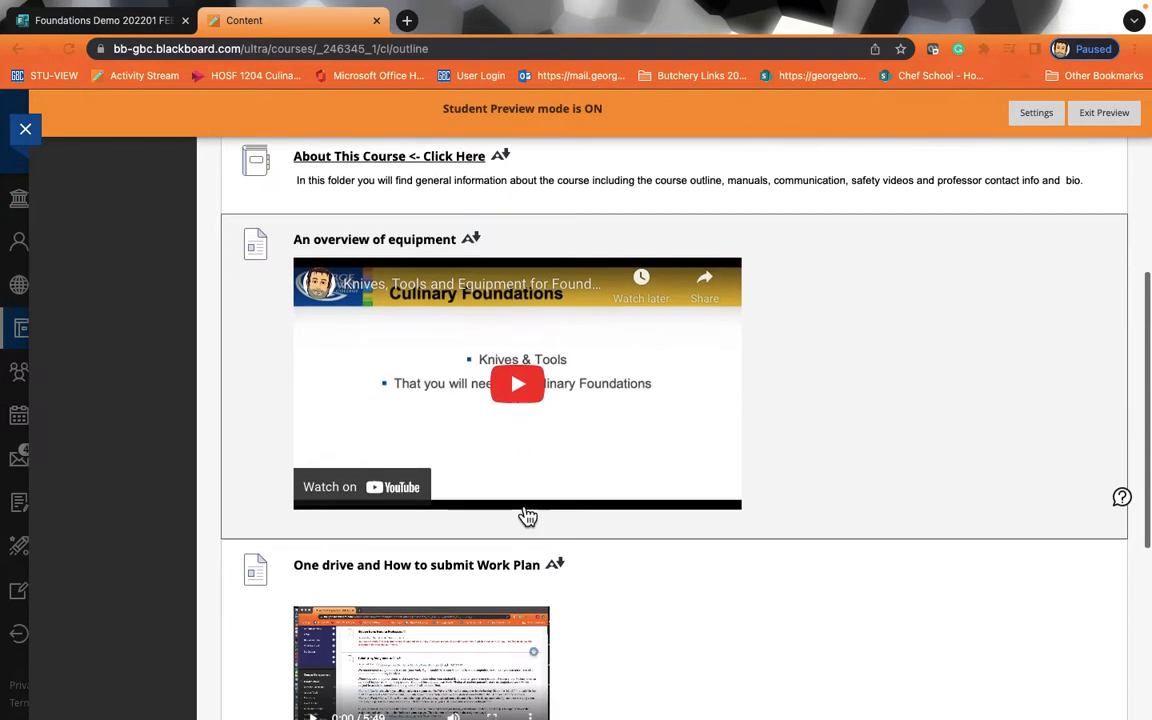
pyautogui.scroll(-3)
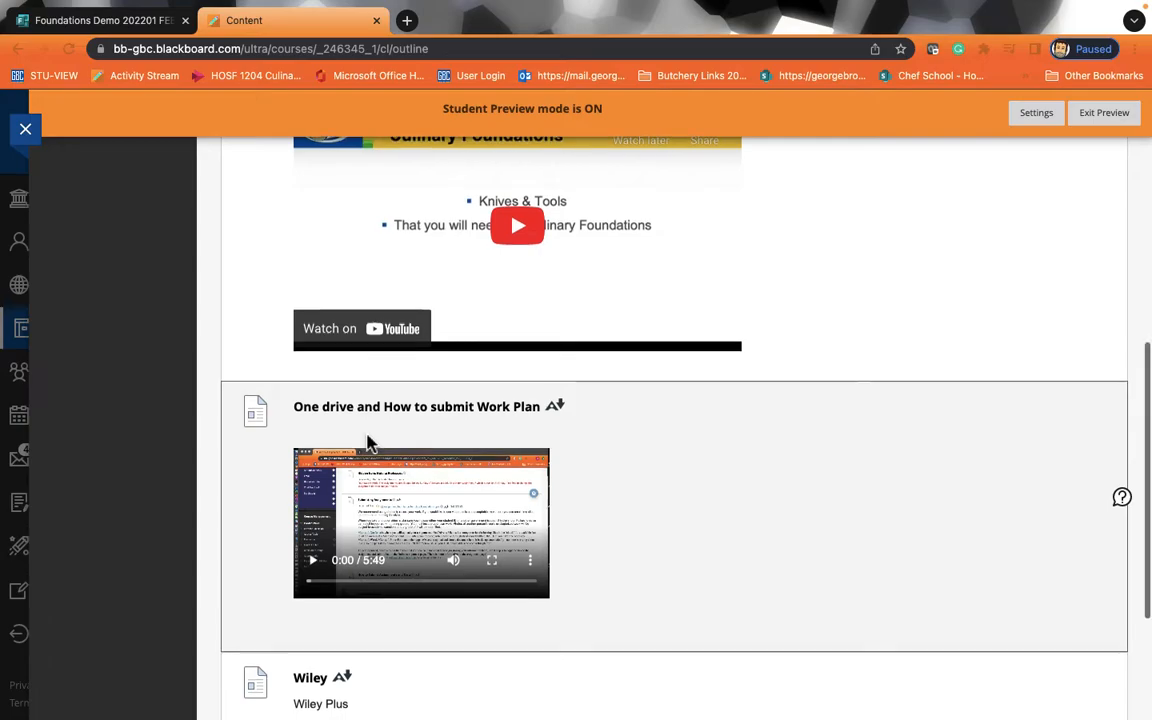
pyautogui.scroll(-3)
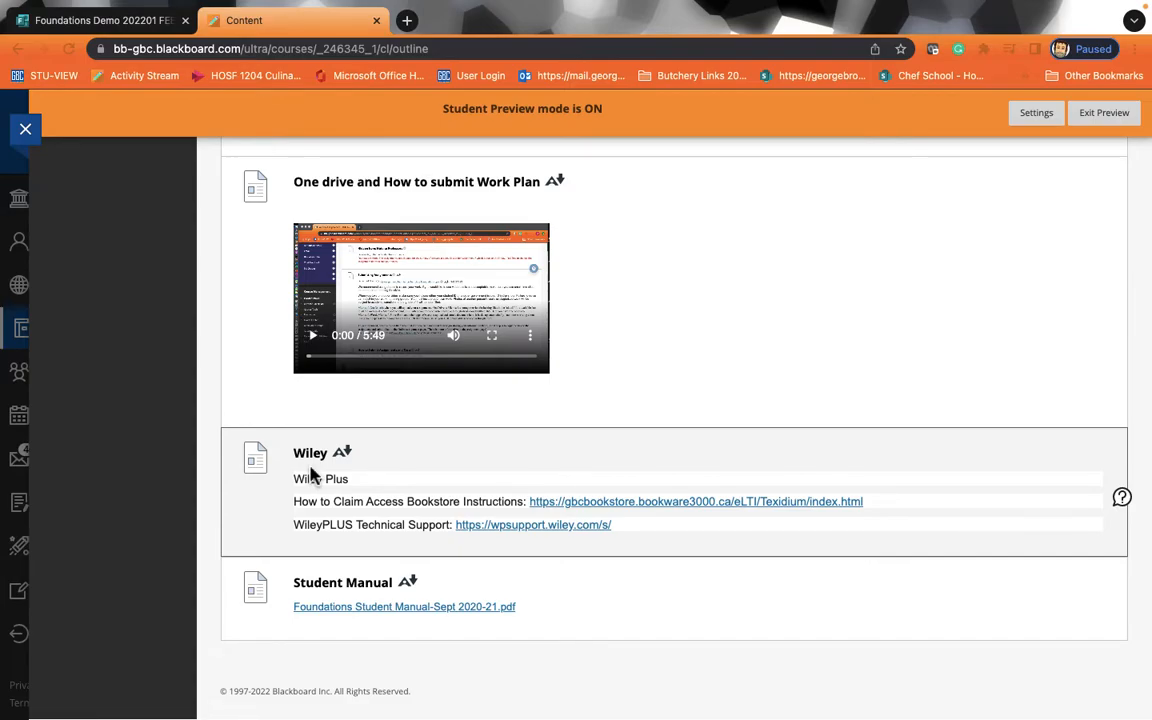
pyautogui.moveTo(335, 590)
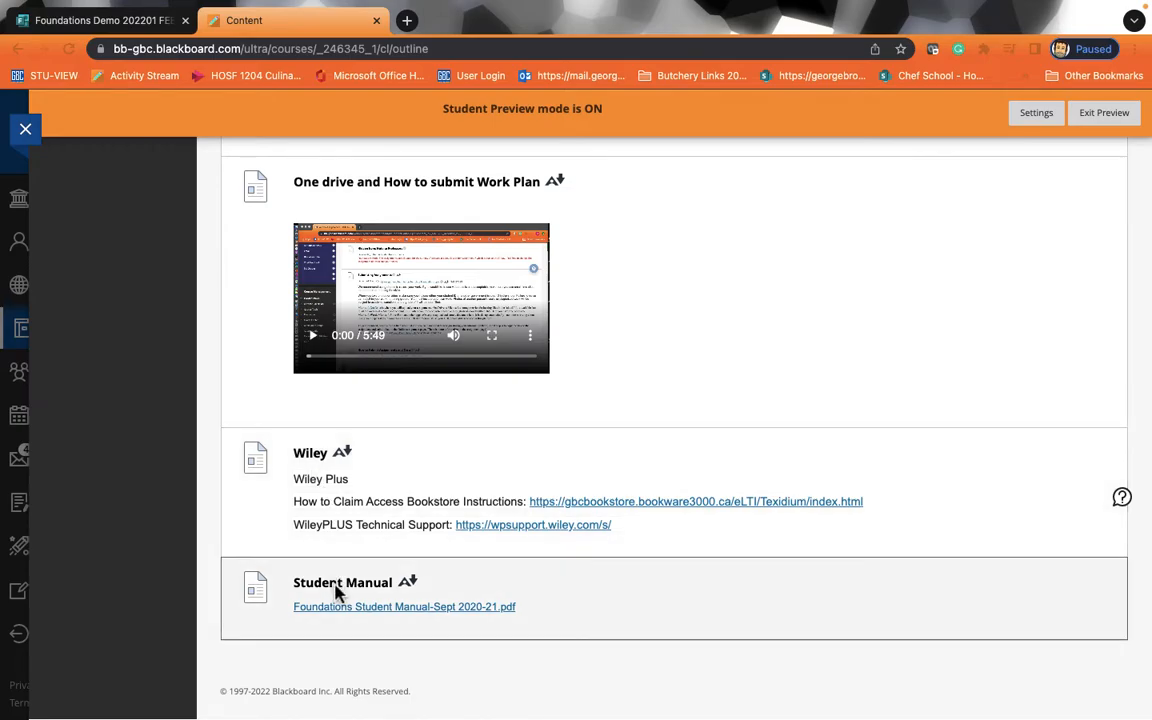
pyautogui.click(98, 263)
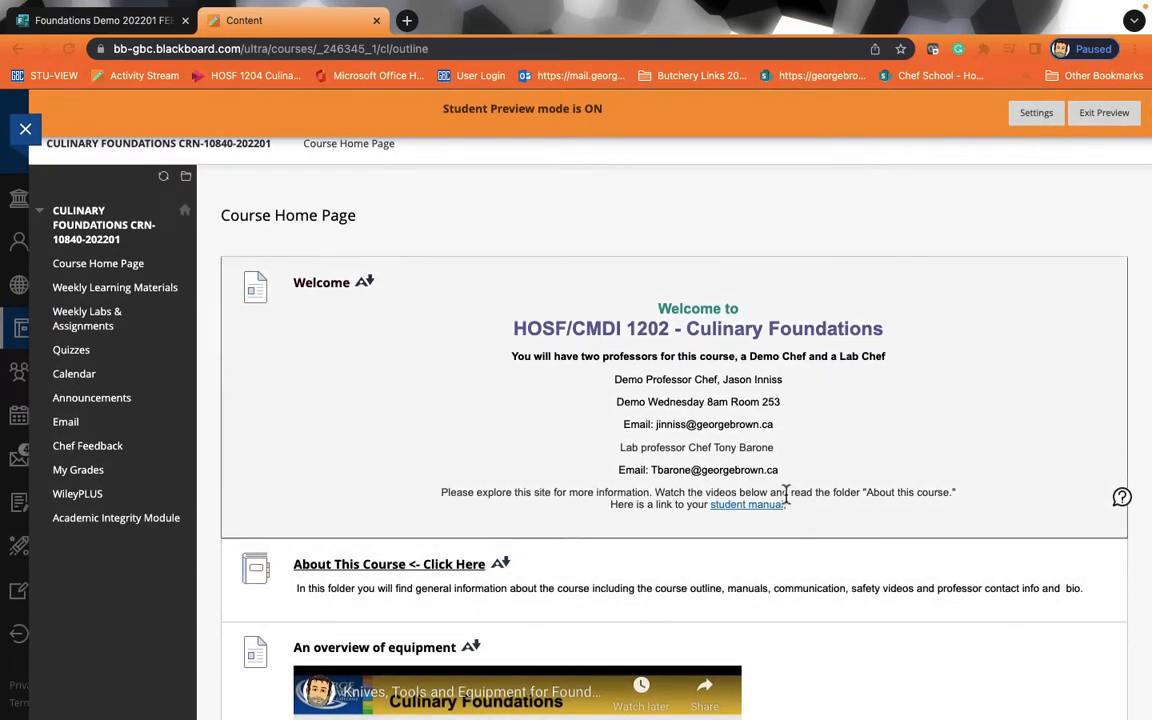
pyautogui.moveTo(747, 504)
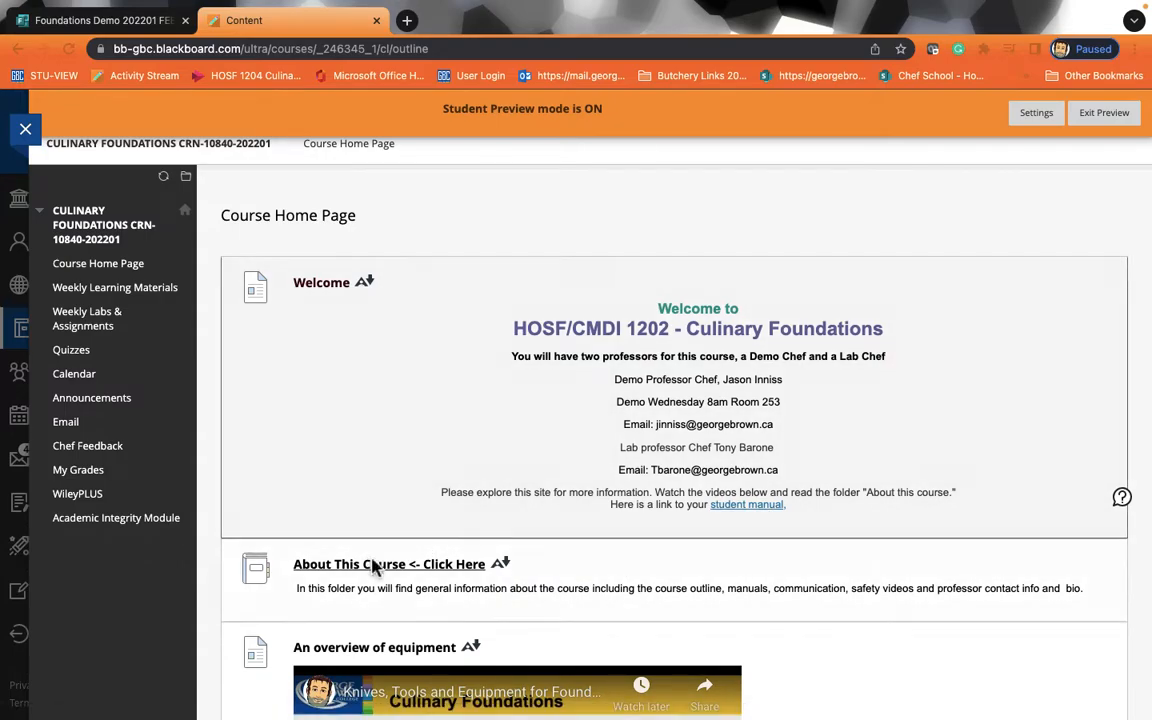
# Open the About This Course folder and read through its Communication page
pyautogui.click(388, 564)
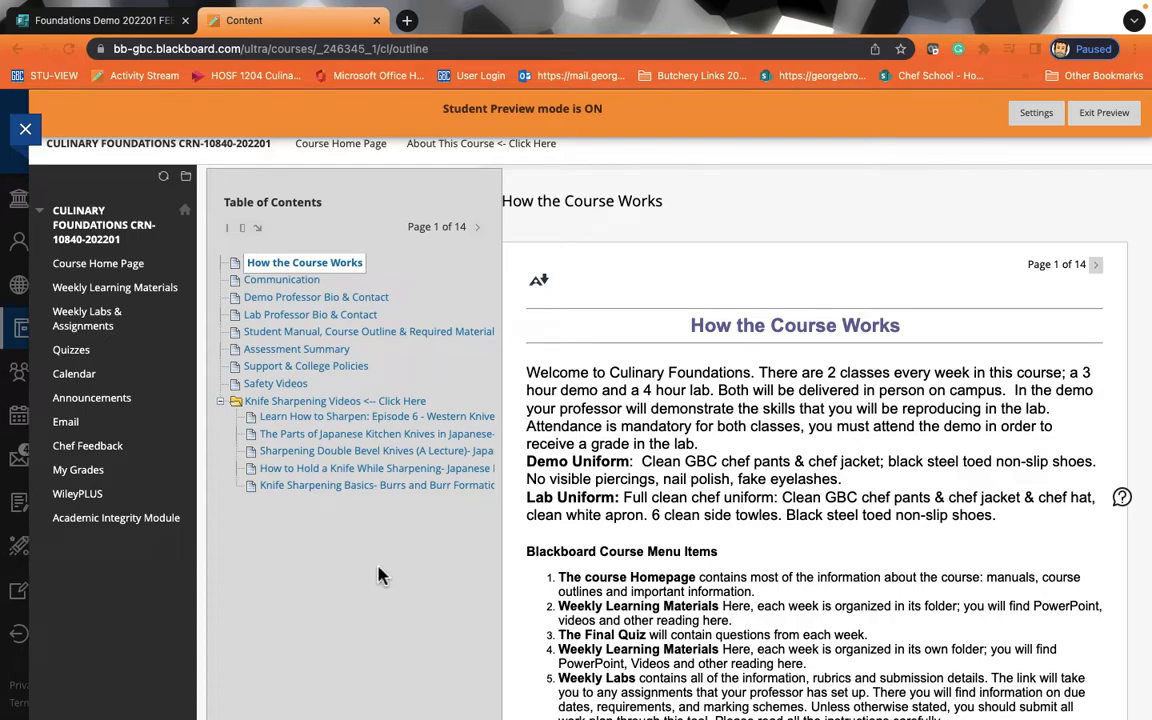
pyautogui.moveTo(122, 297)
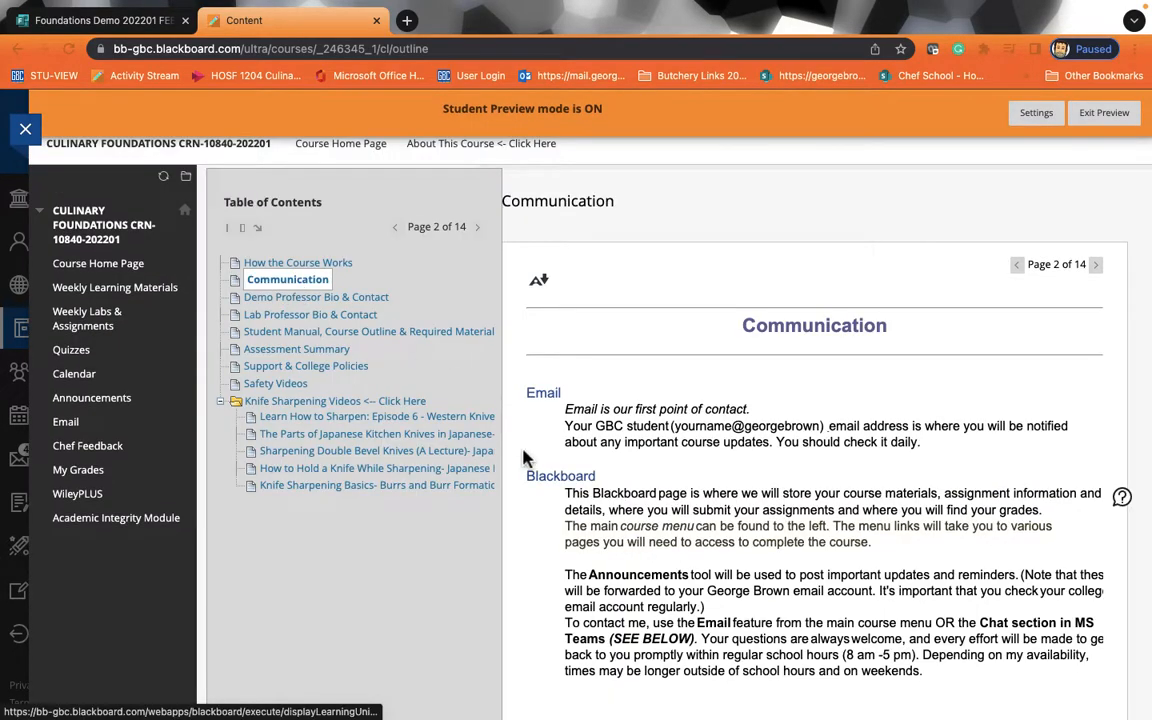
pyautogui.scroll(-3)
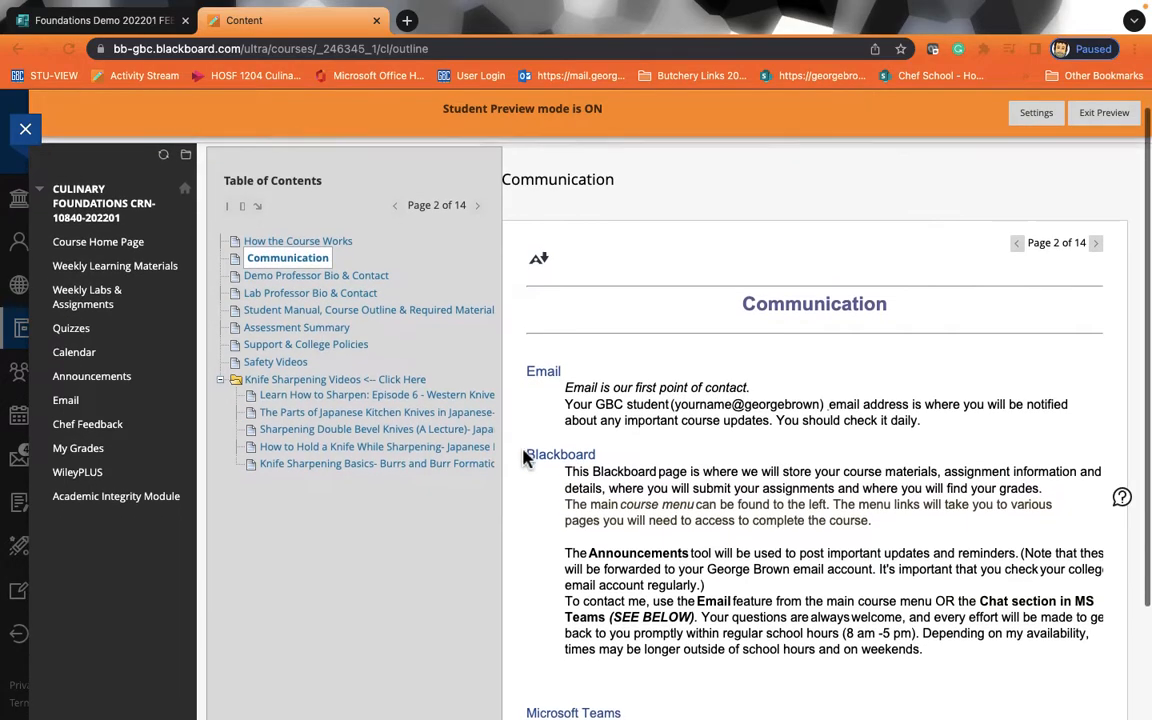
pyautogui.scroll(-3)
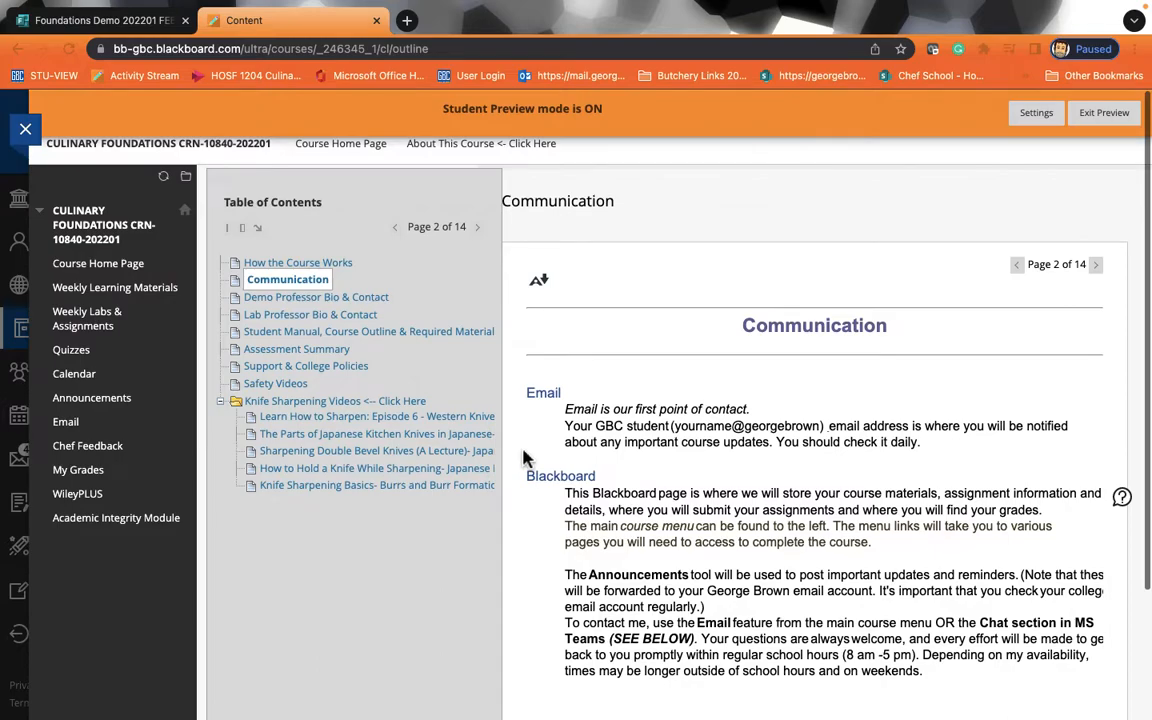
pyautogui.scroll(-3)
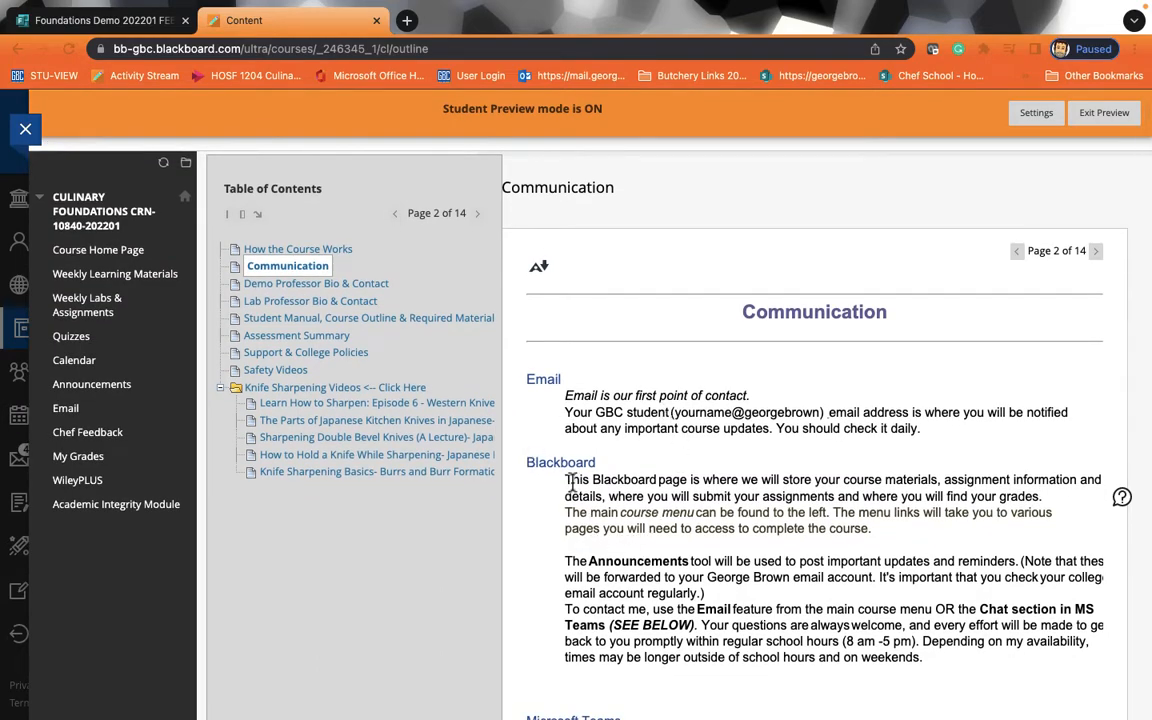
pyautogui.moveTo(528, 467)
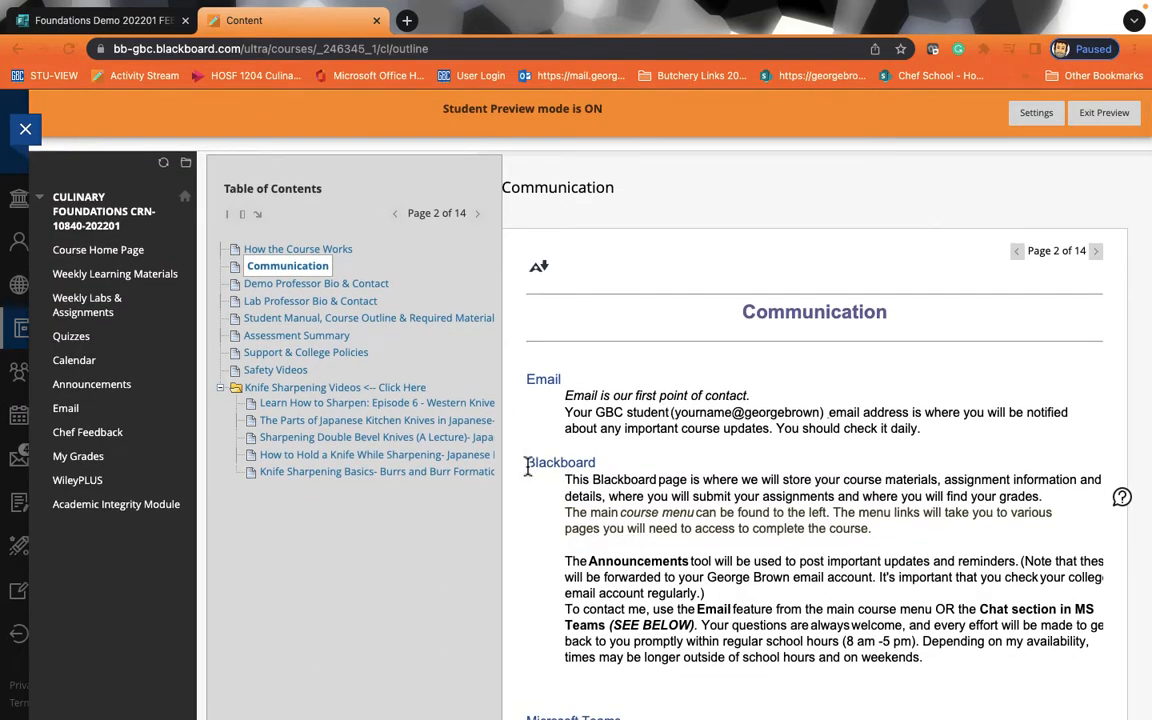
pyautogui.scroll(-3)
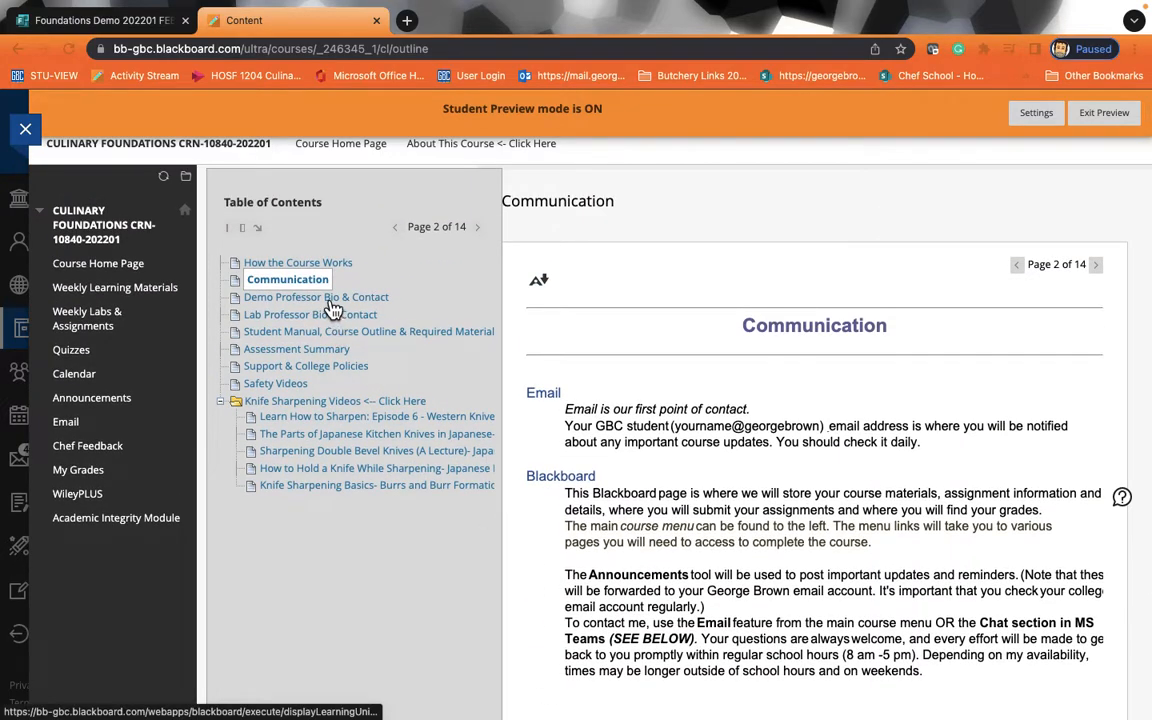
# Read the Demo Professor Bio, then open Lab Professor Bio & Contact
pyautogui.click(316, 297)
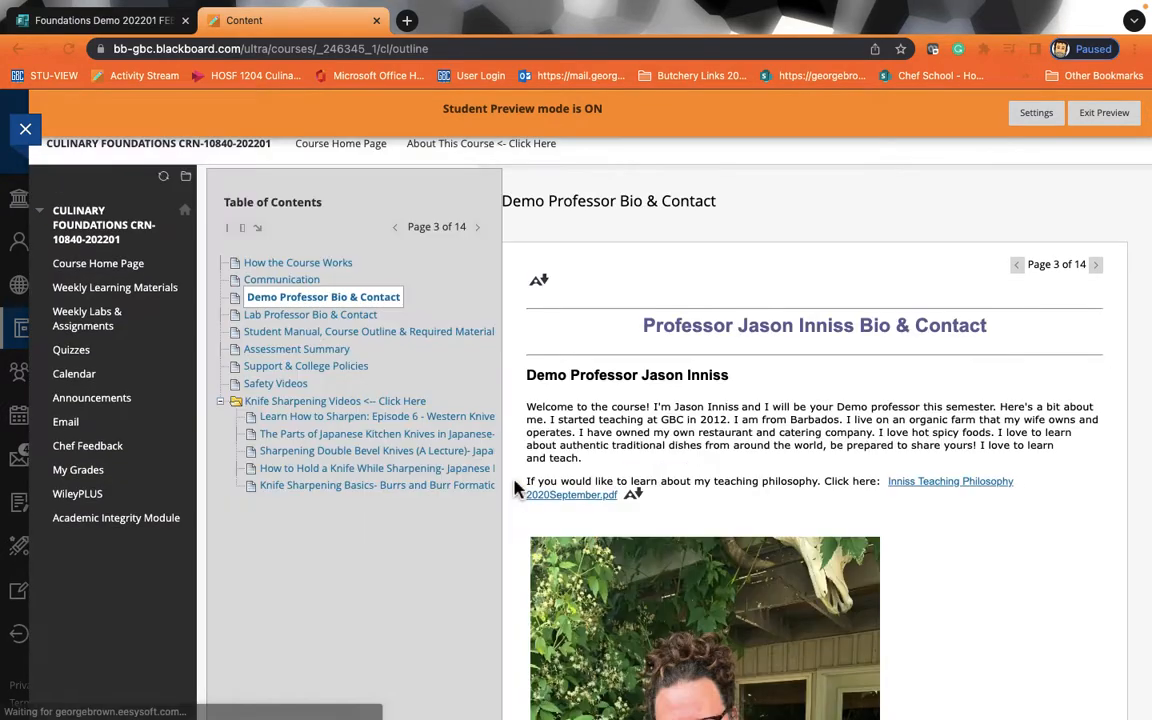
pyautogui.scroll(-3)
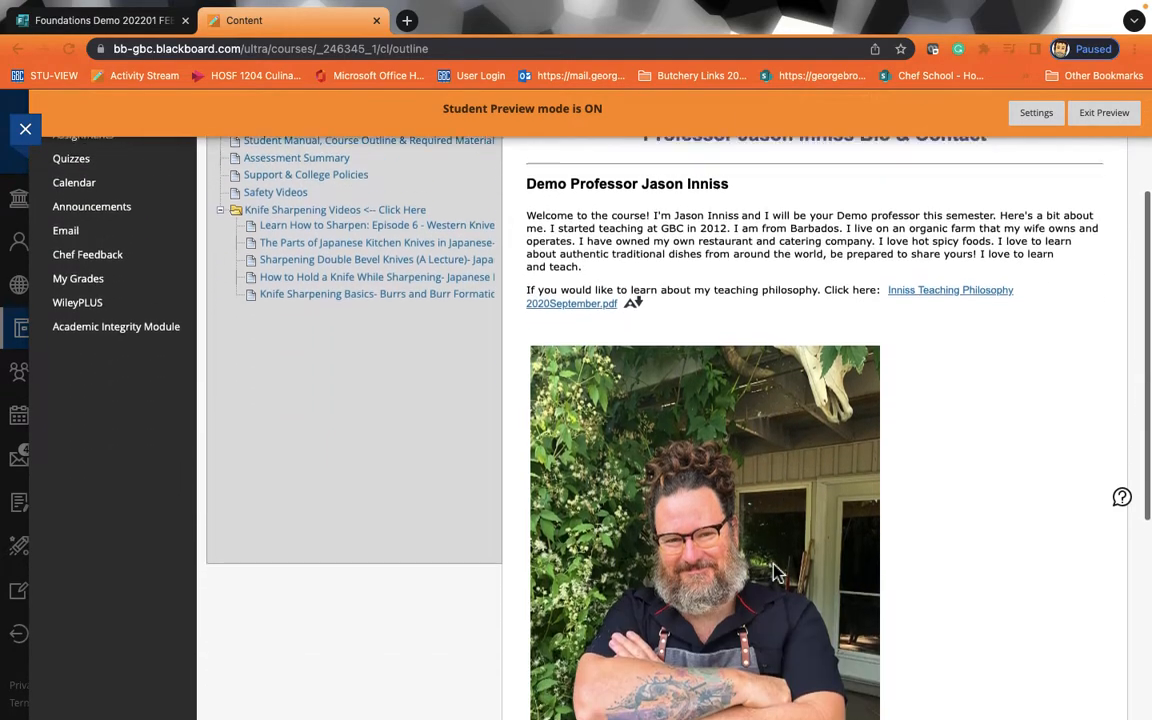
pyautogui.scroll(-3)
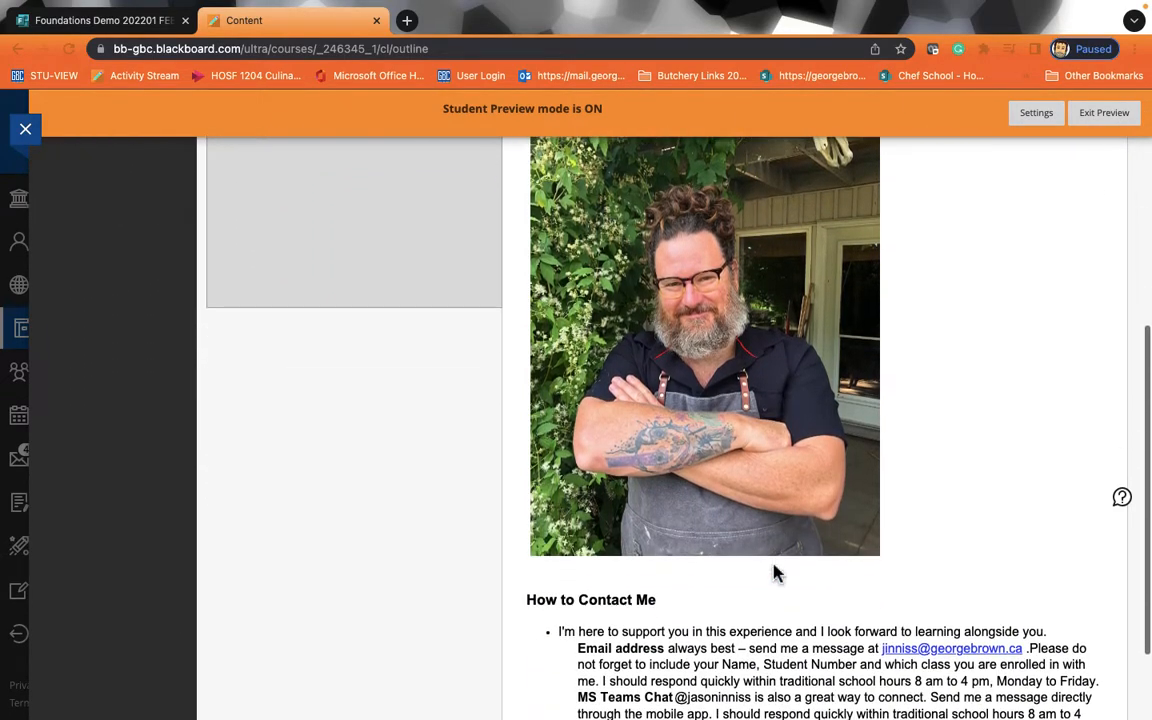
pyautogui.scroll(-3)
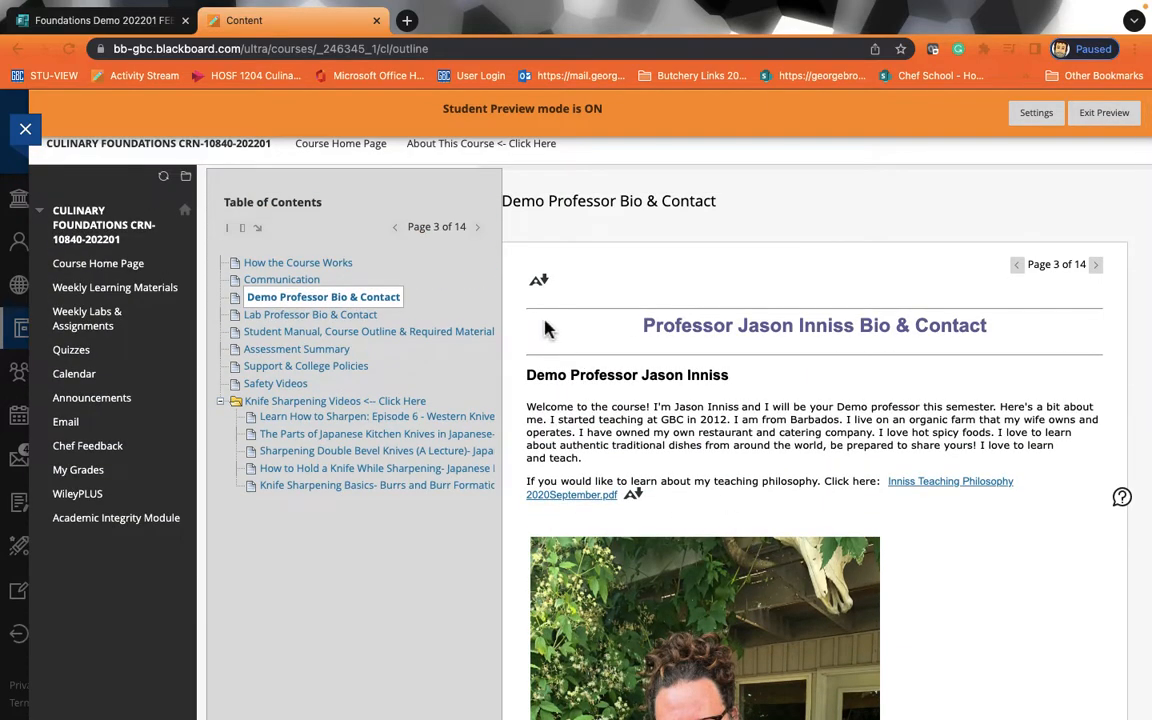
pyautogui.moveTo(341, 323)
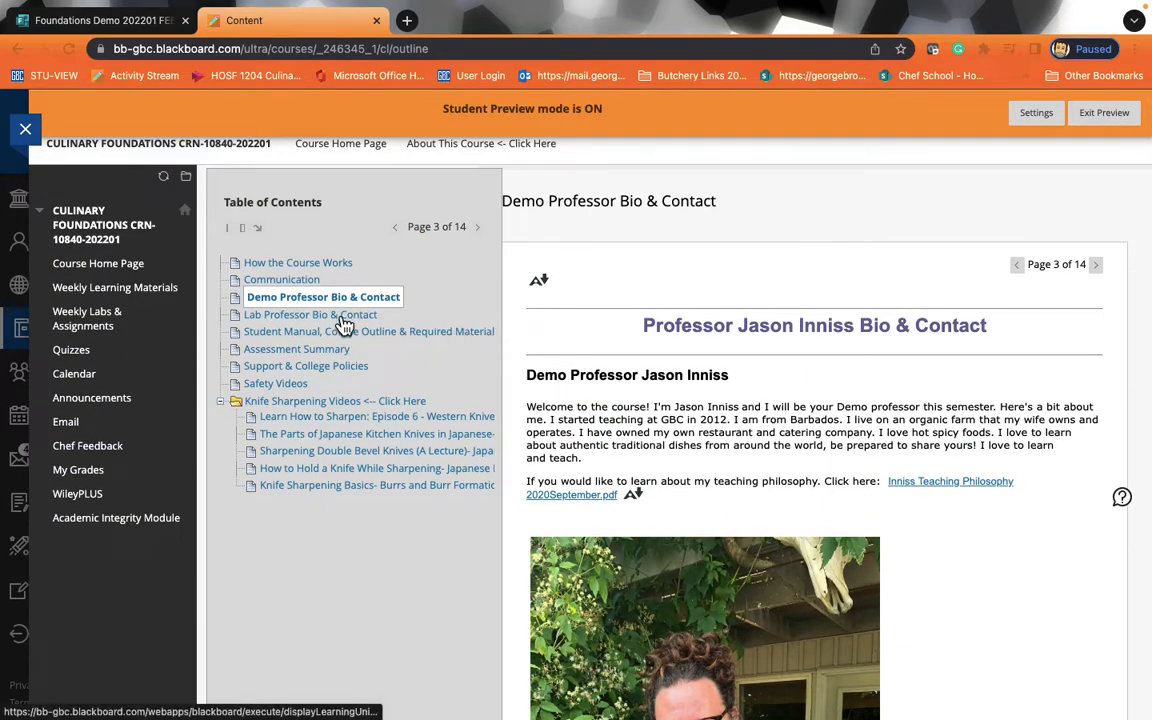
pyautogui.click(310, 314)
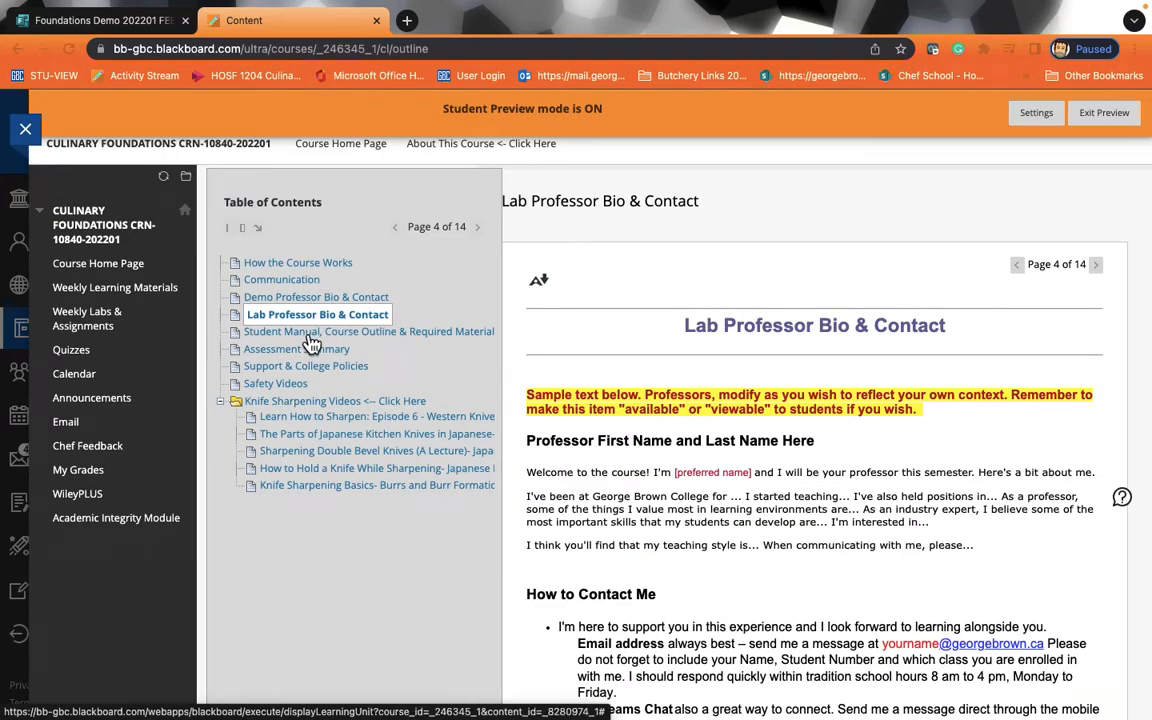
# Open 'Student Manual, Course Outline & Required Materials' and scroll to the outline links
pyautogui.click(369, 331)
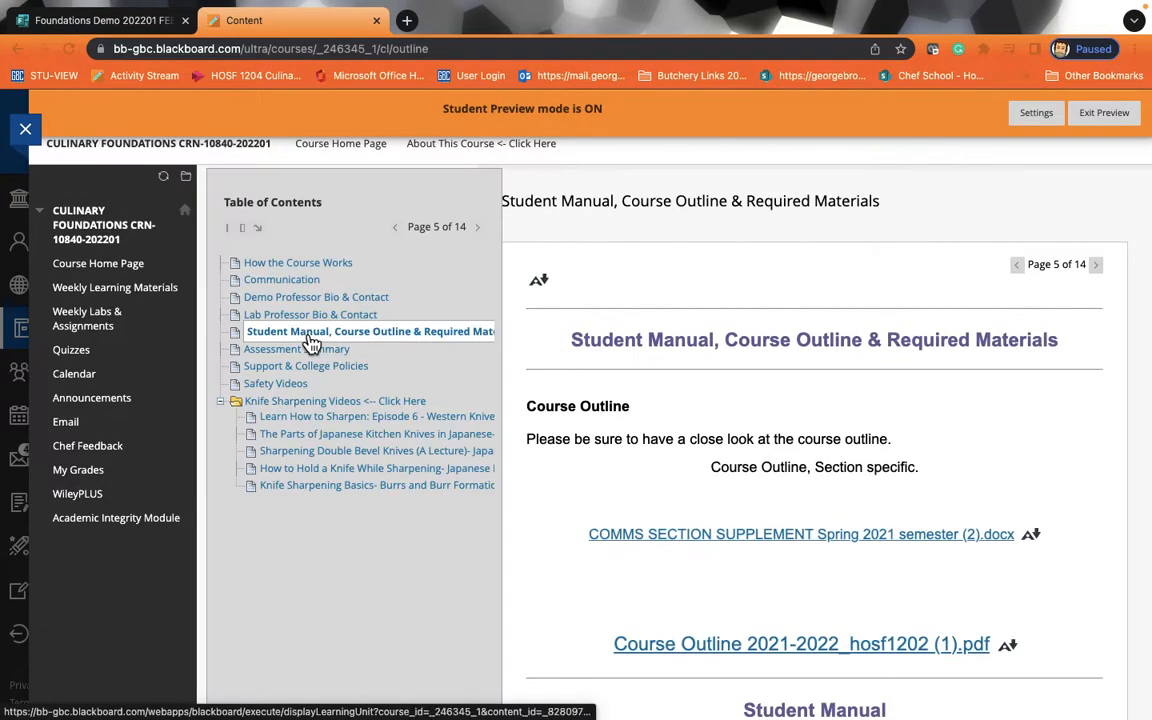
pyautogui.scroll(-3)
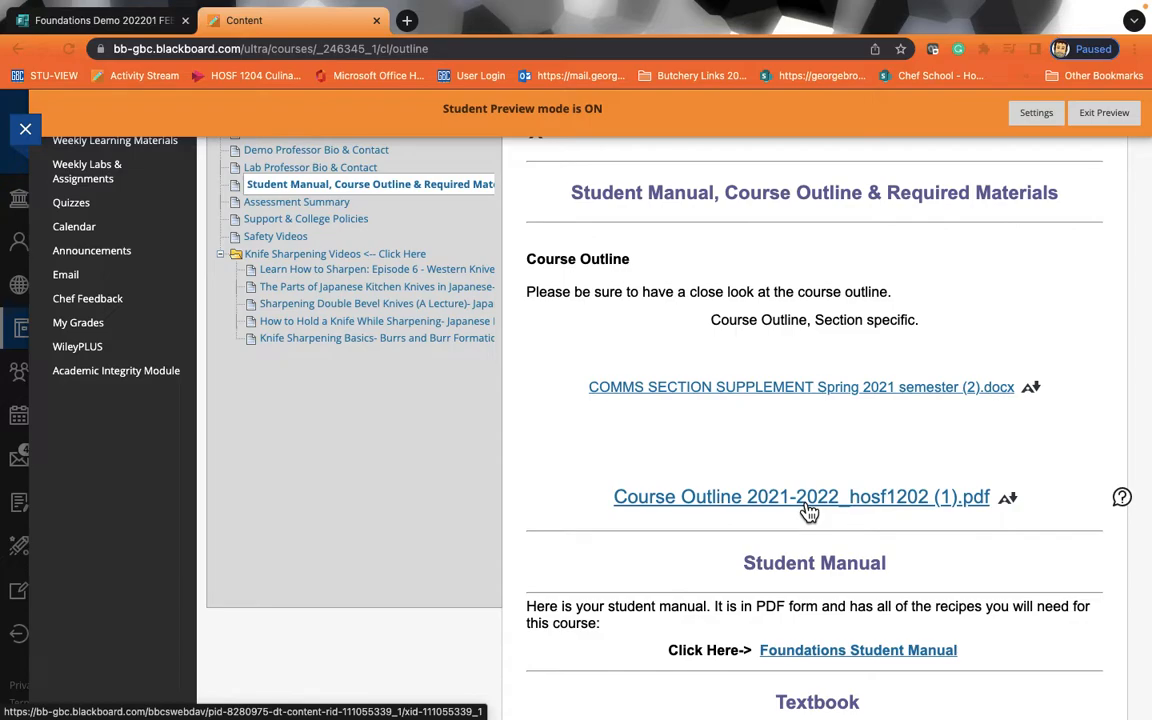
pyautogui.moveTo(332, 237)
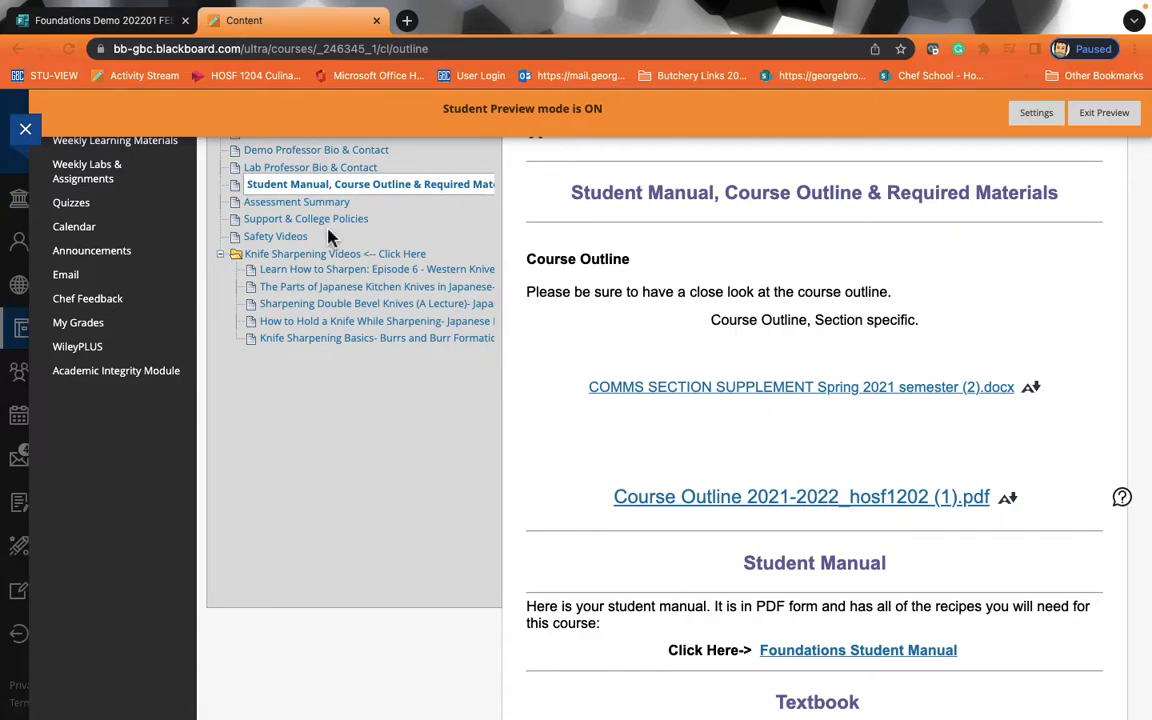
pyautogui.click(297, 201)
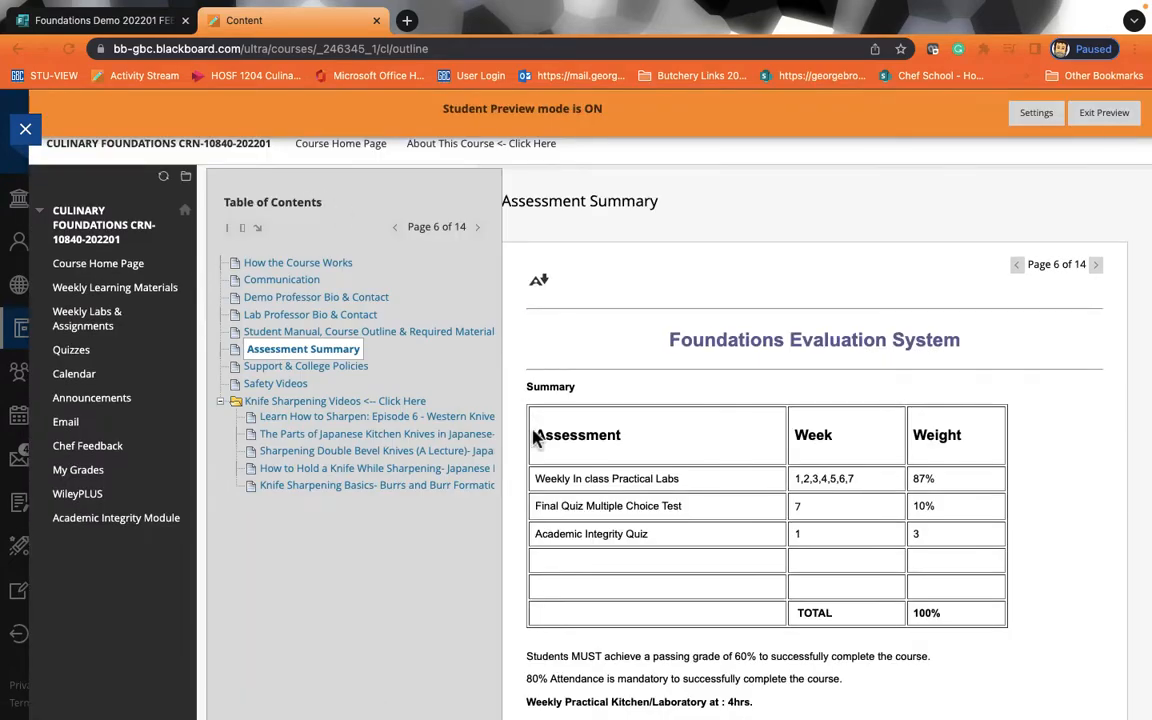
pyautogui.scroll(-3)
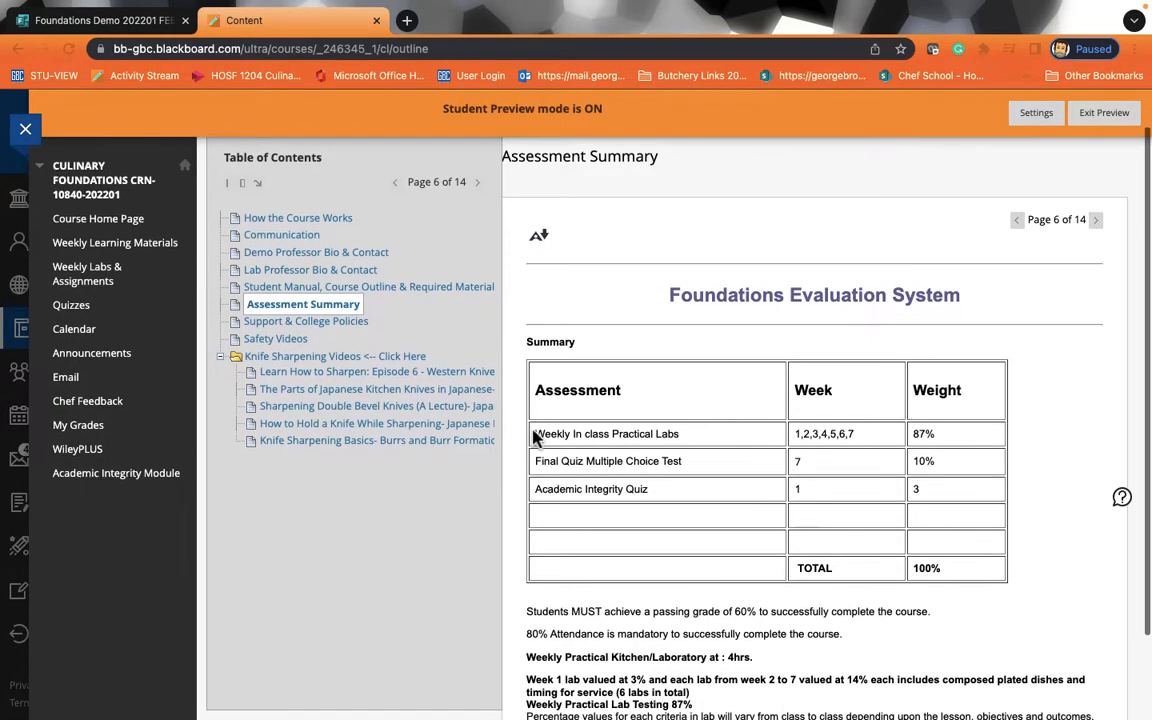
pyautogui.scroll(-3)
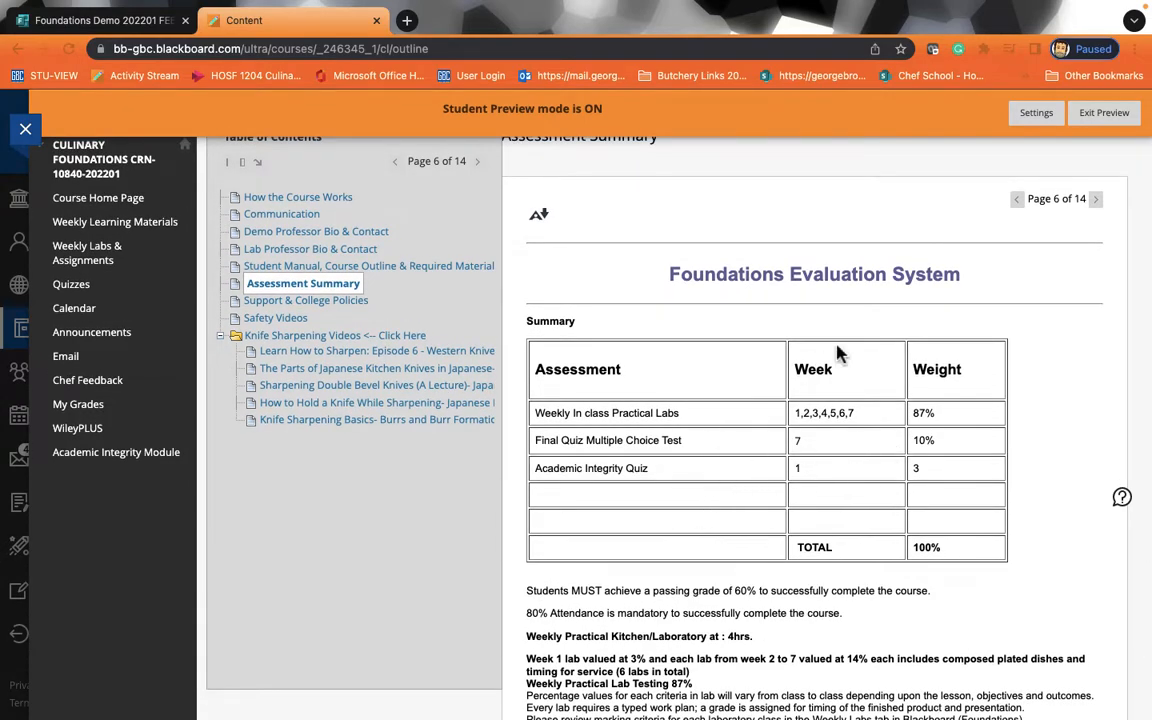
pyautogui.moveTo(629, 440)
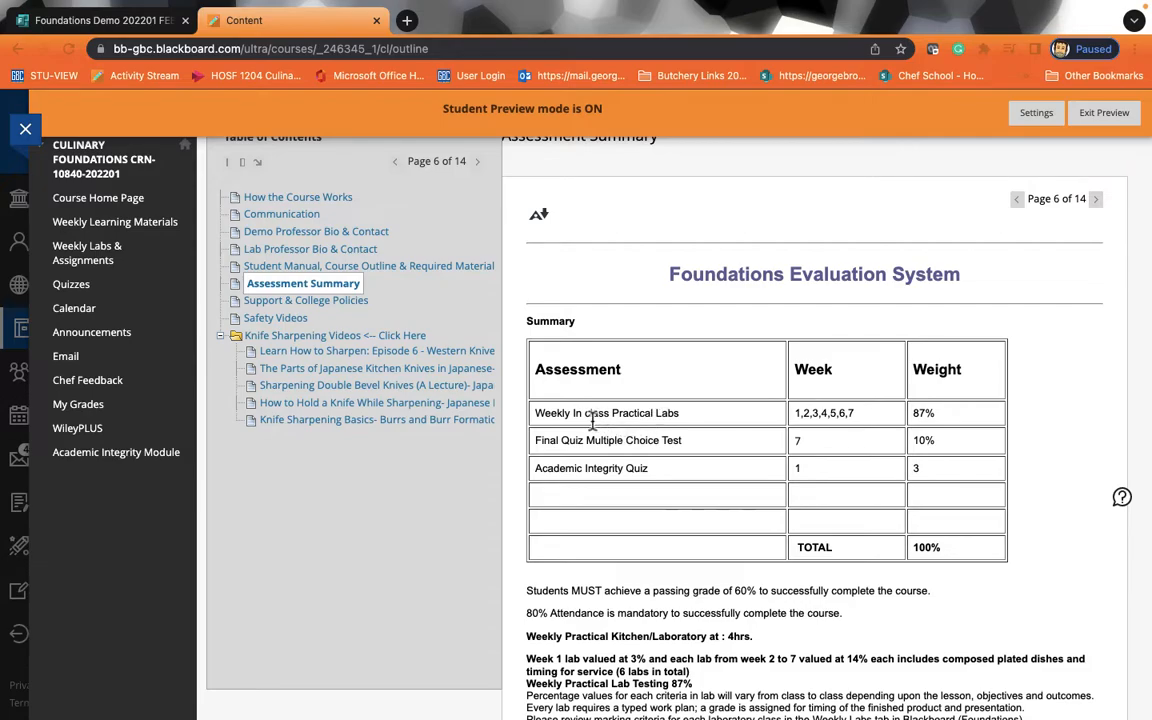
pyautogui.moveTo(930, 424)
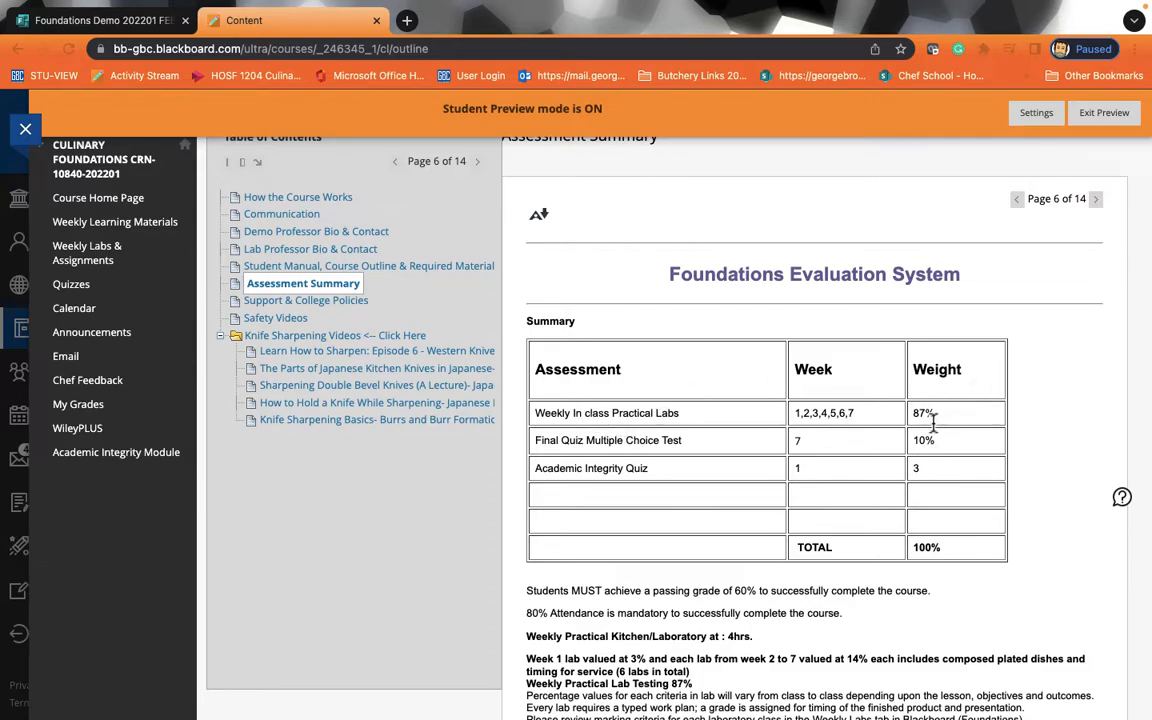
pyautogui.moveTo(620, 442)
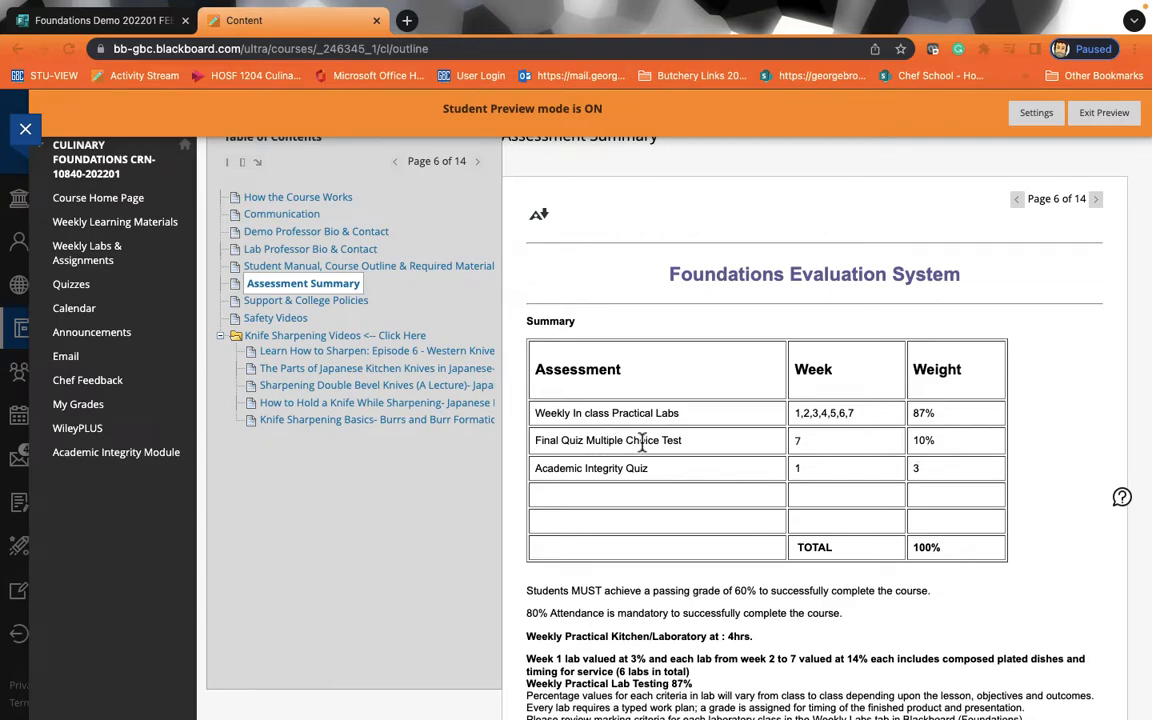
pyautogui.moveTo(775, 492)
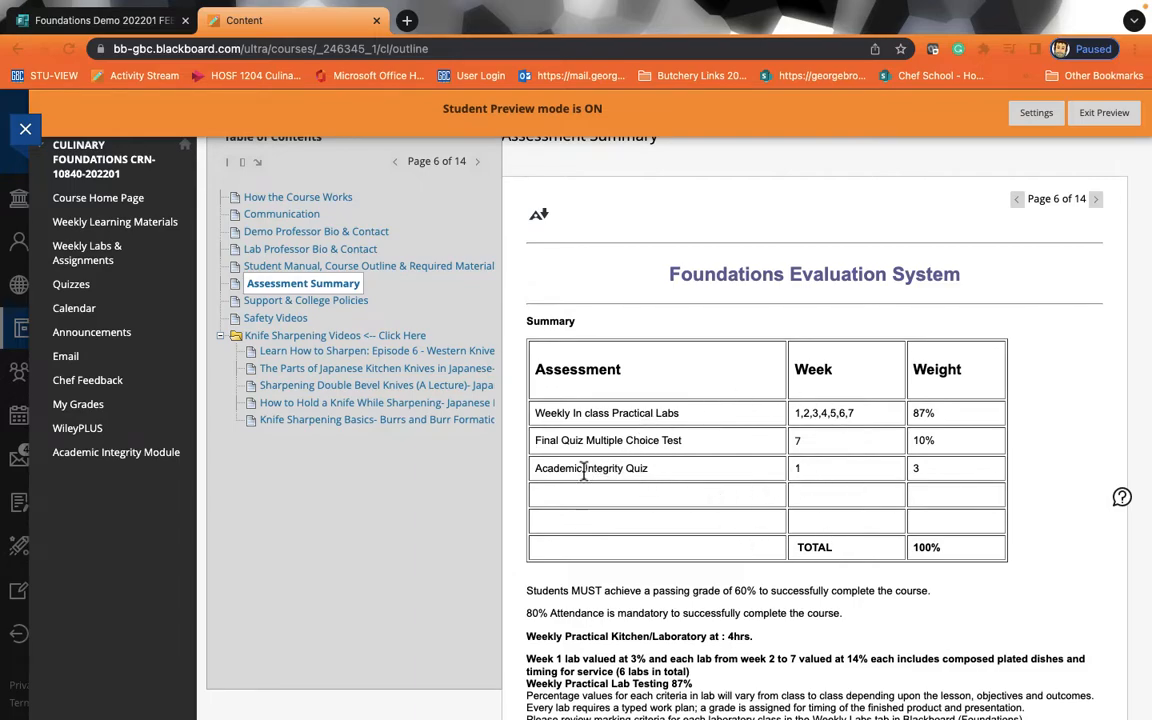
pyautogui.scroll(-3)
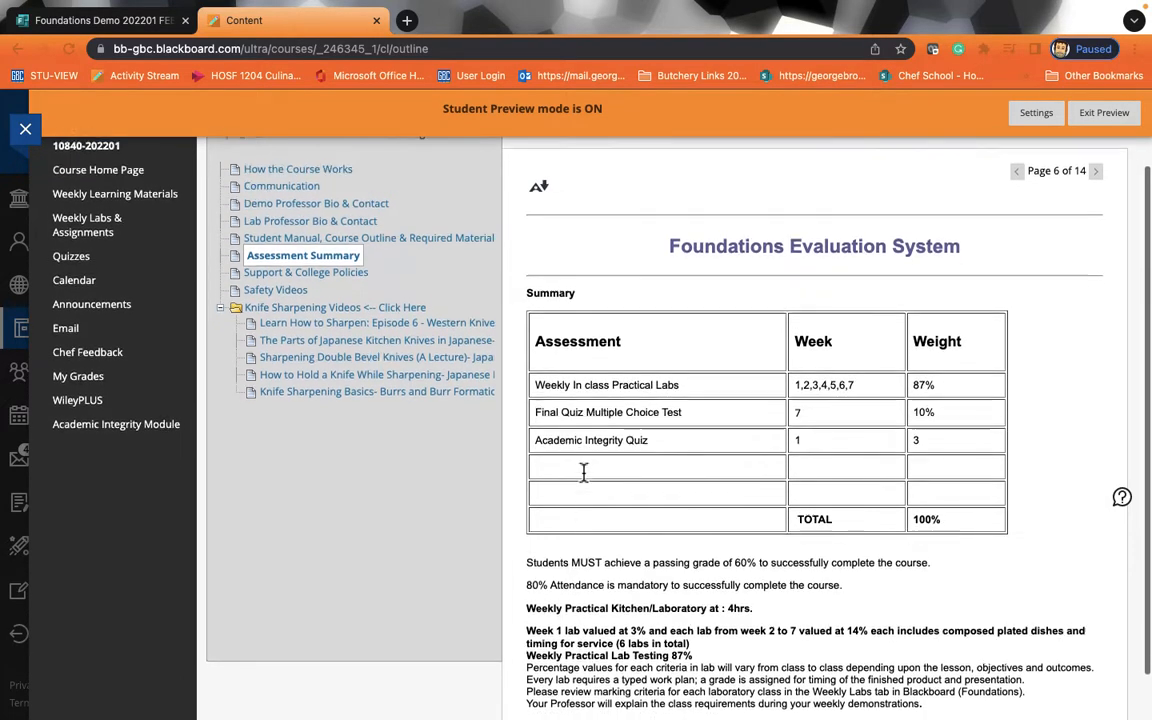
pyautogui.scroll(-3)
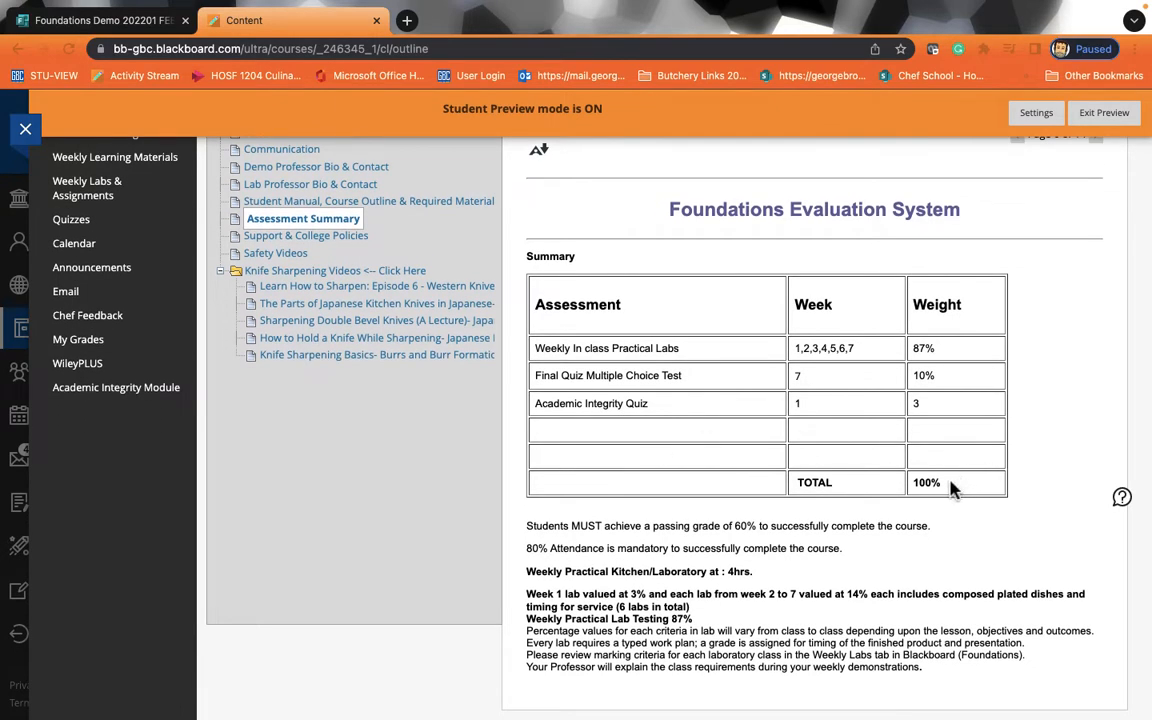
pyautogui.moveTo(679, 528)
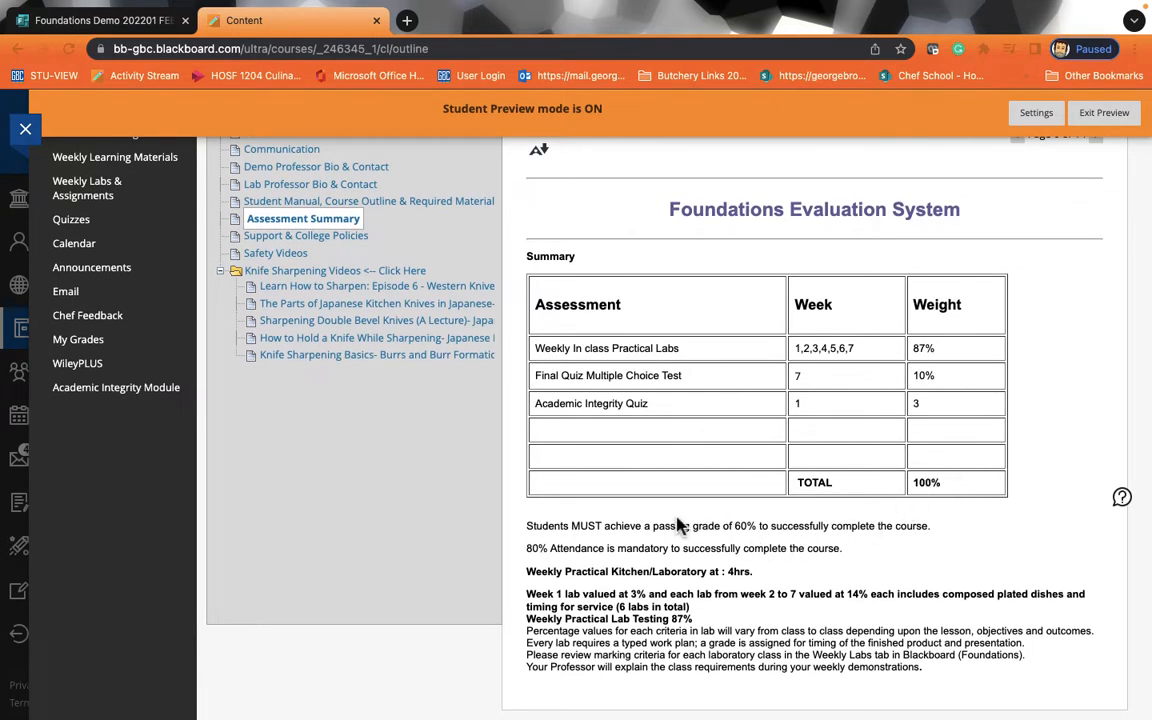
pyautogui.moveTo(742, 542)
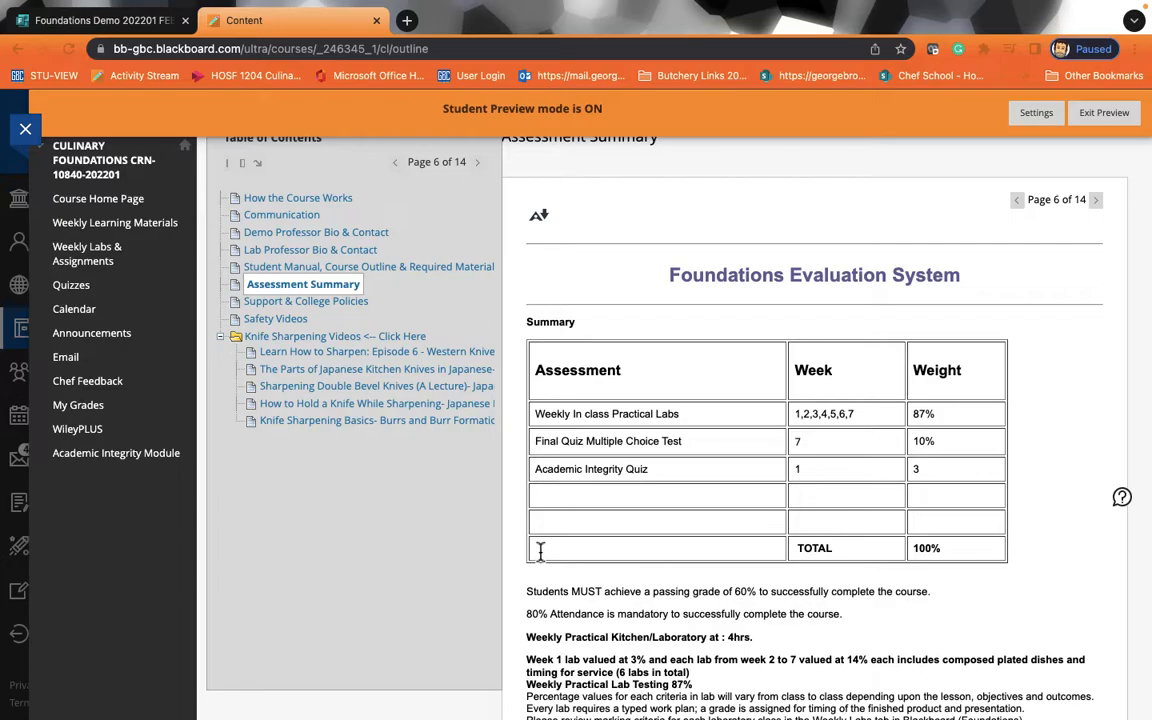
pyautogui.scroll(-3)
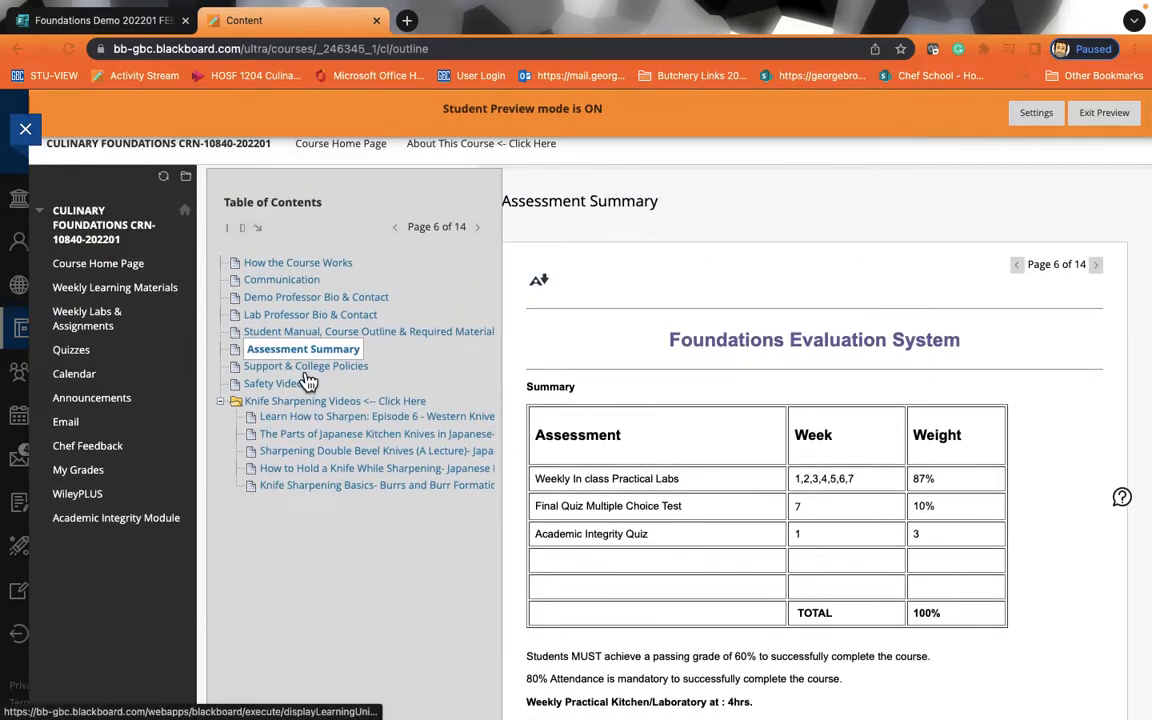
# Browse Support & College Policies, then open the Episode 6 Western Knives sharpening video
pyautogui.click(306, 365)
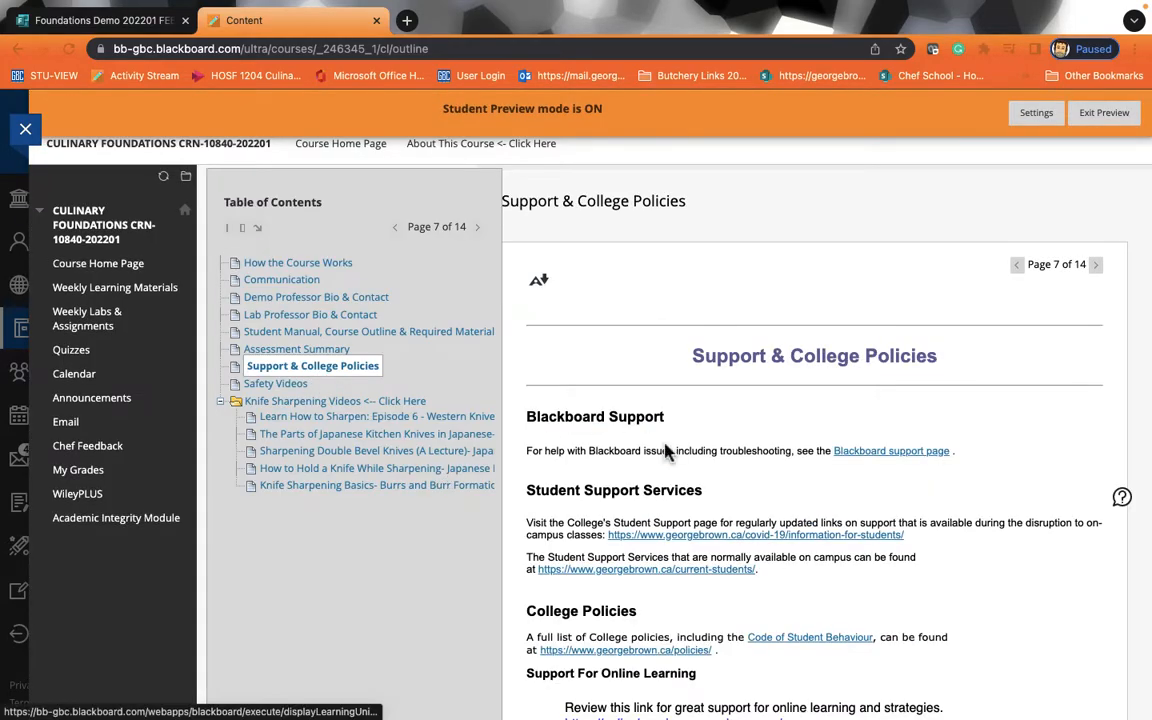
pyautogui.moveTo(783, 433)
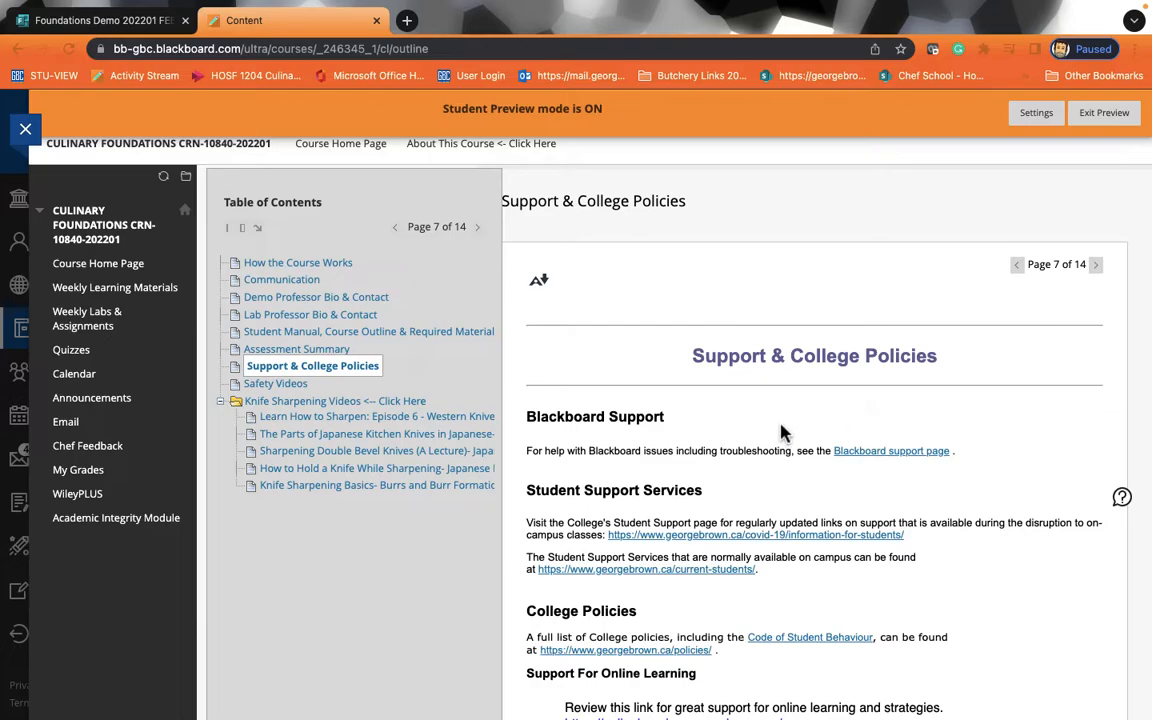
pyautogui.scroll(-3)
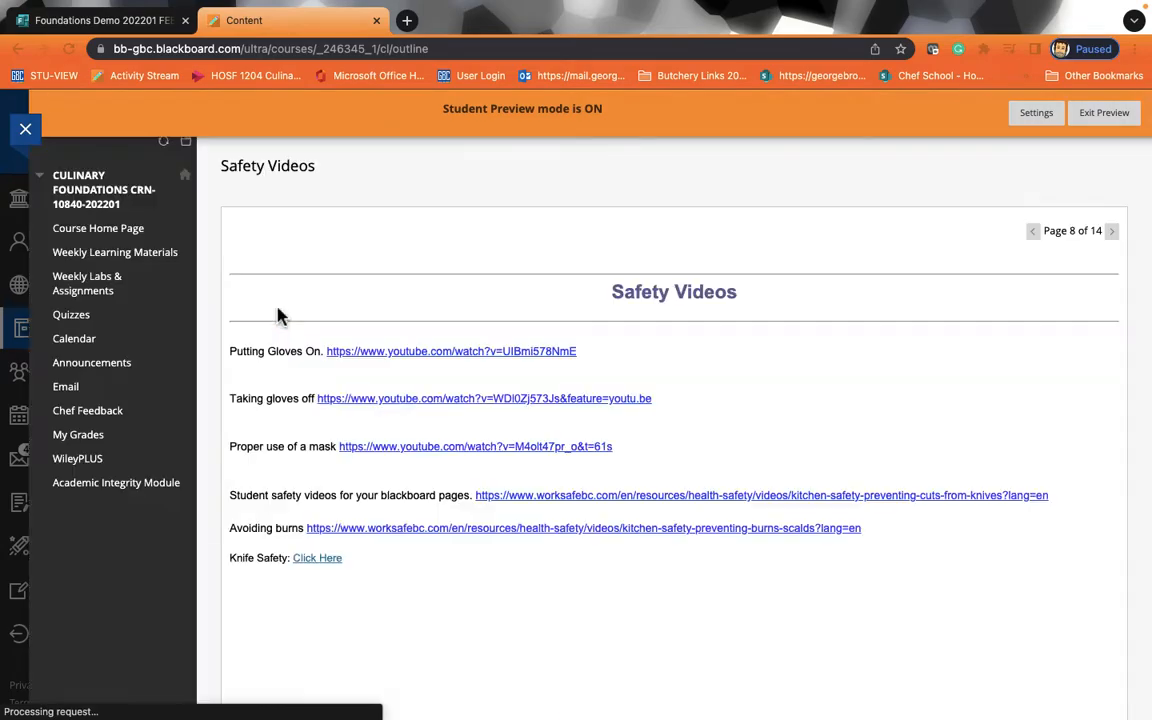
pyautogui.scroll(-3)
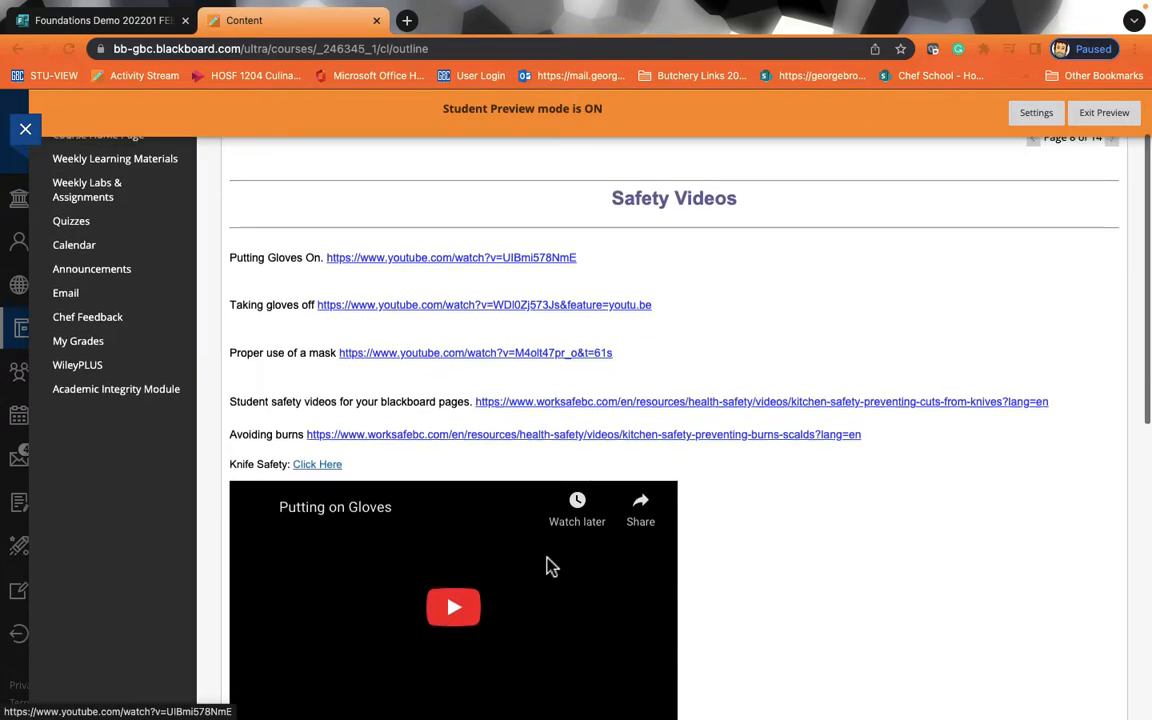
pyautogui.scroll(-3)
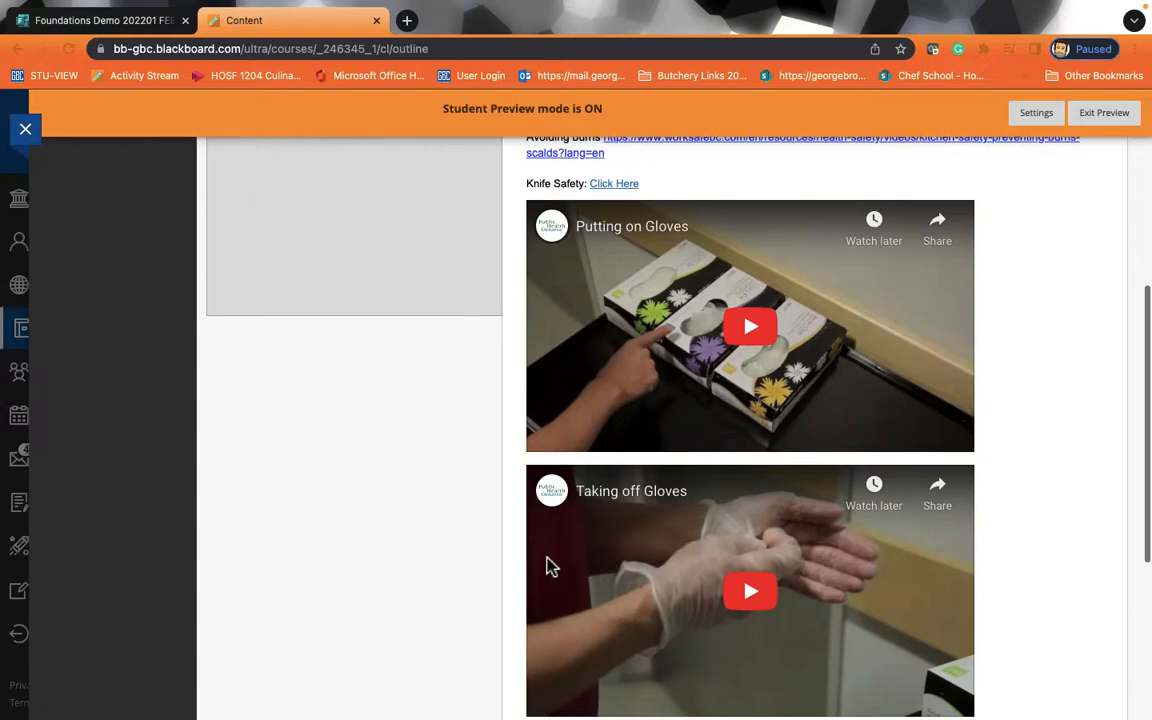
pyautogui.scroll(-3)
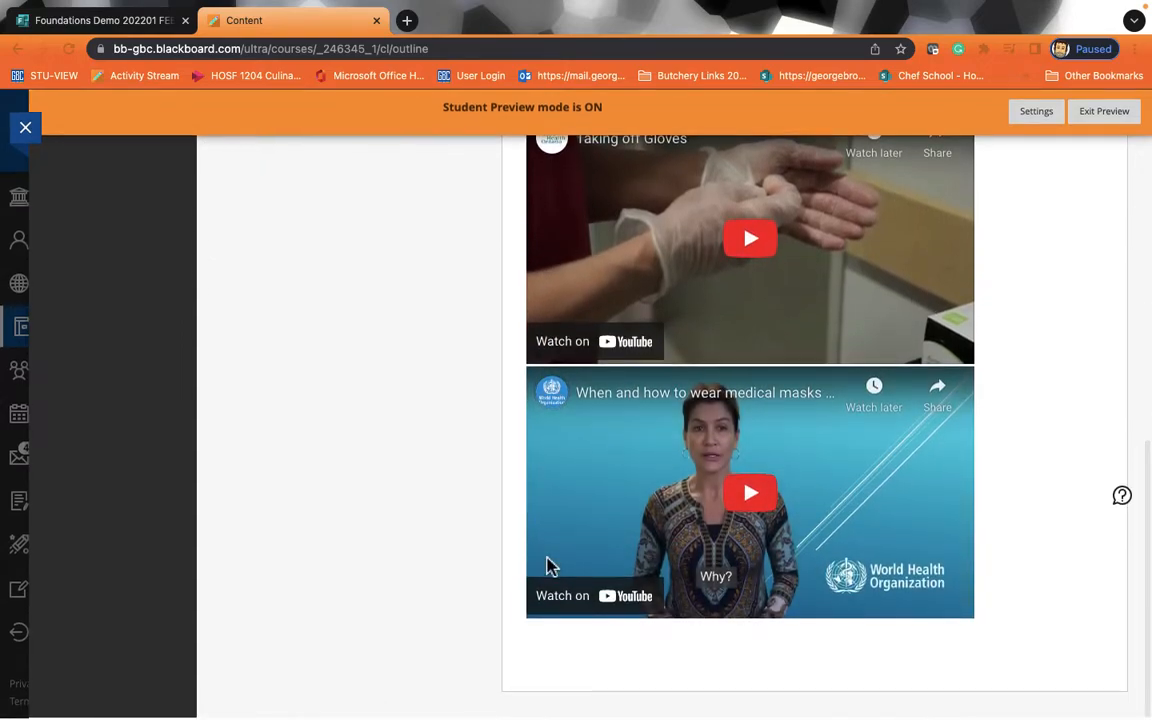
pyautogui.scroll(3)
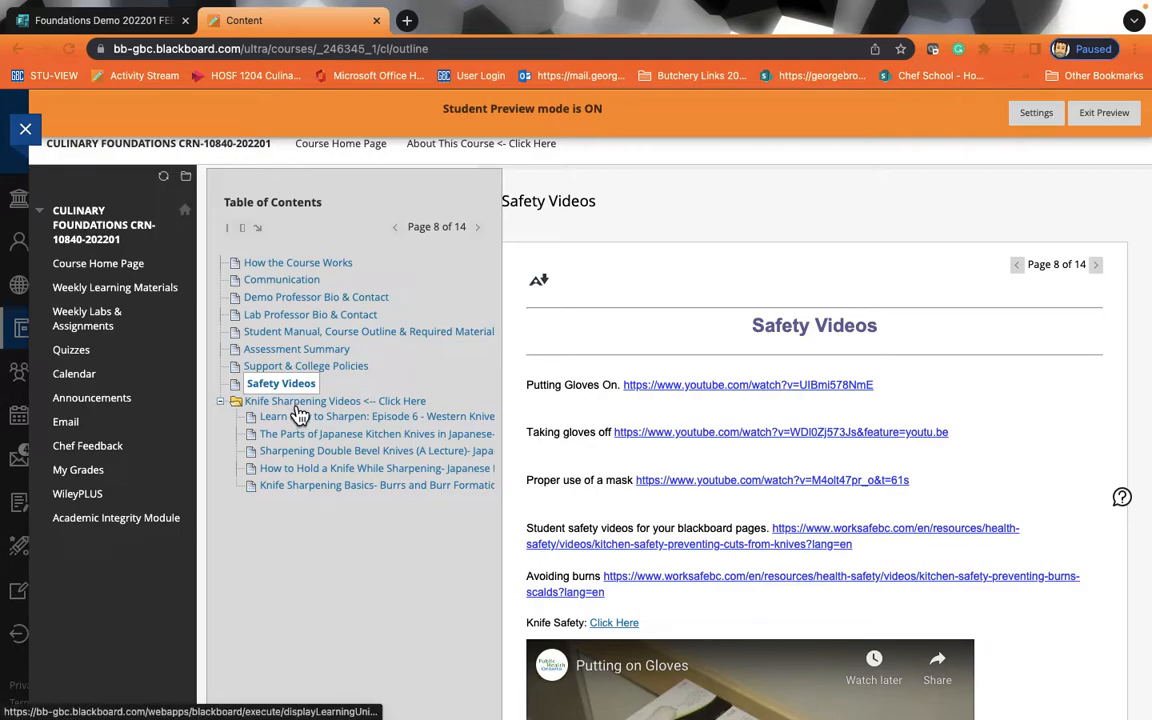
pyautogui.click(334, 400)
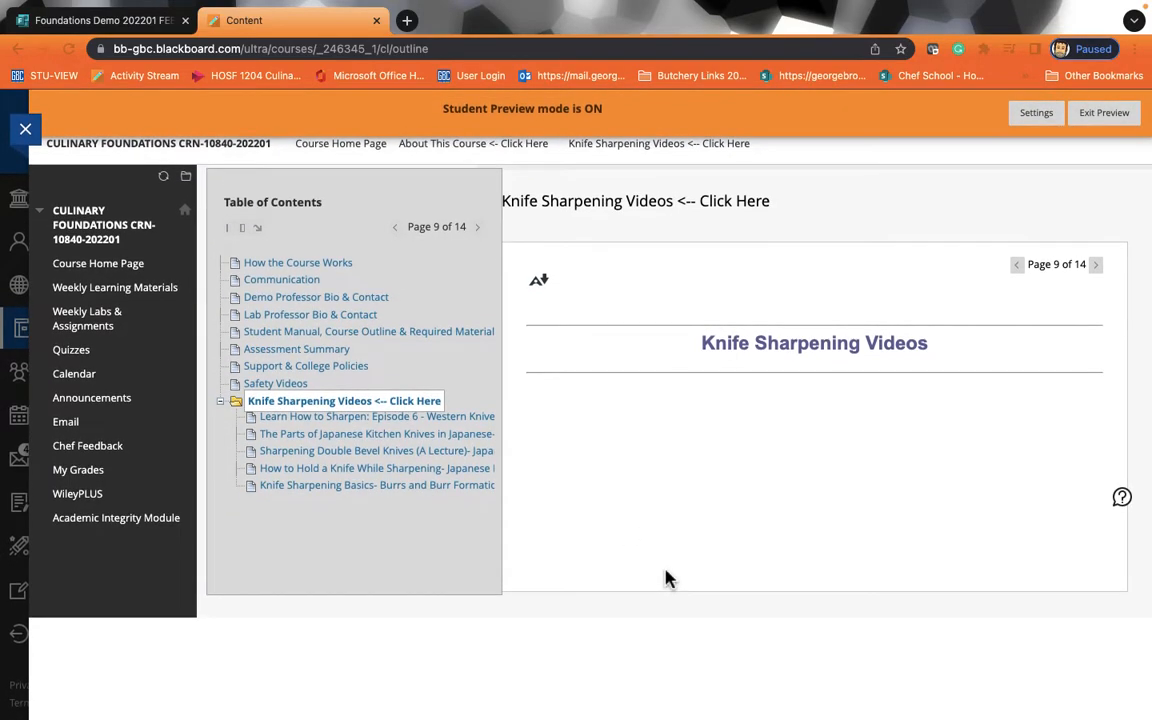
pyautogui.moveTo(390, 430)
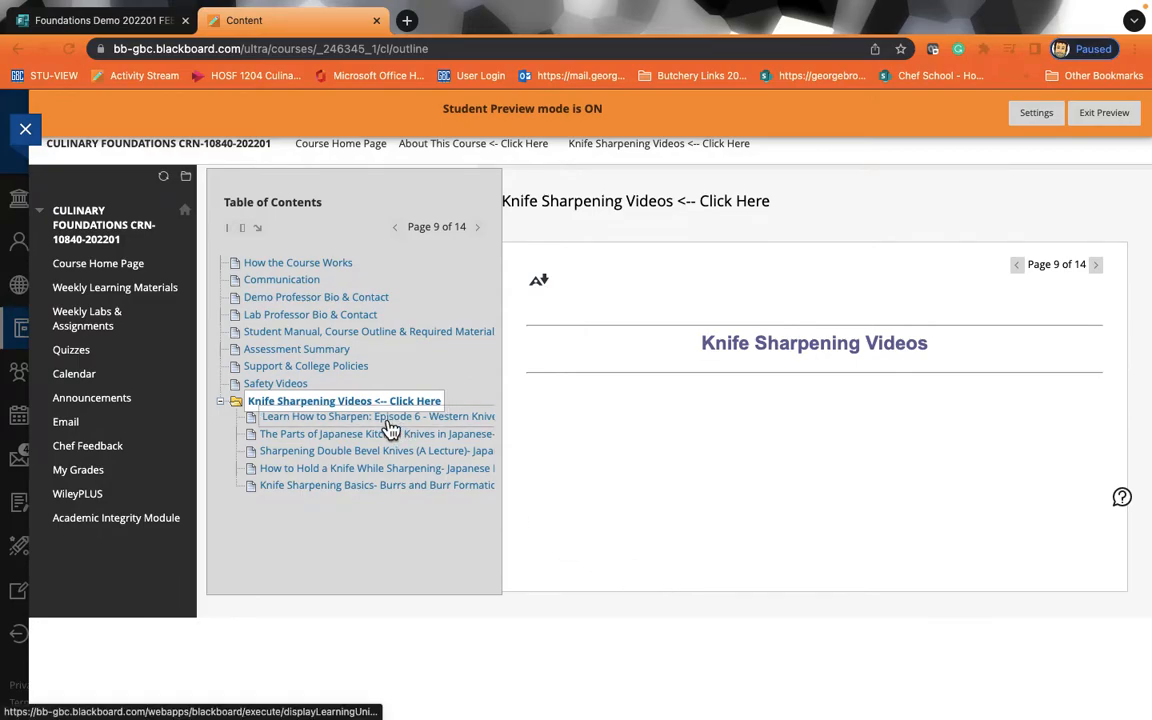
pyautogui.click(378, 416)
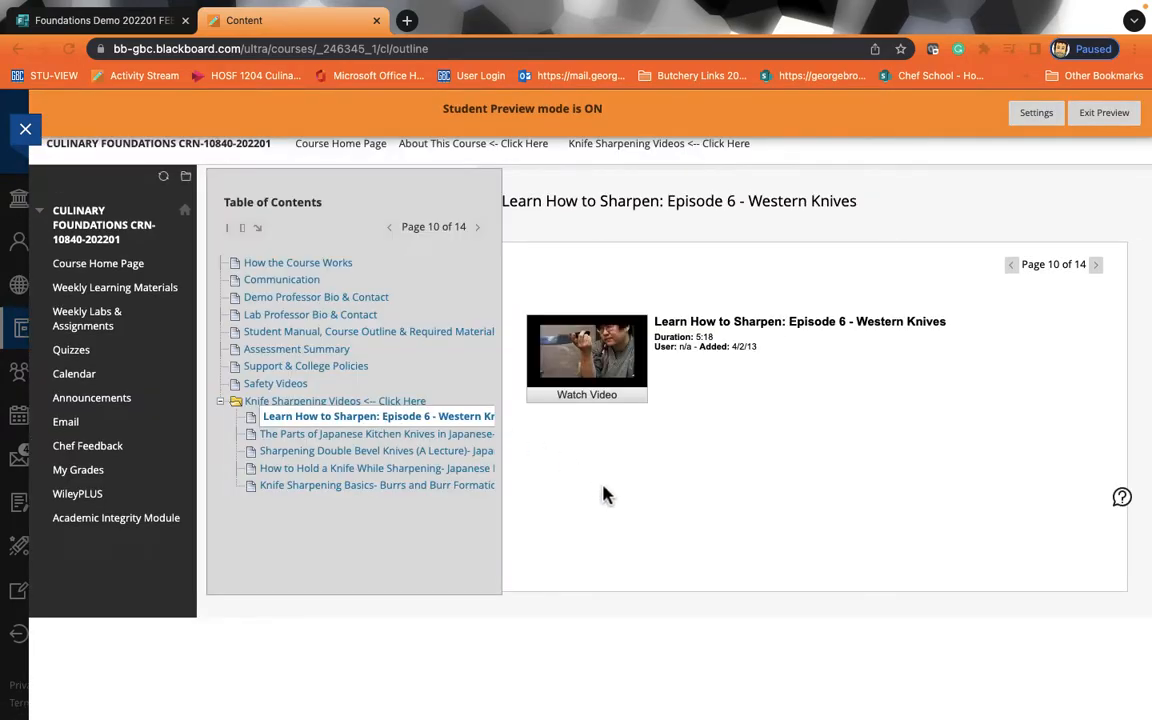
pyautogui.moveTo(98, 263)
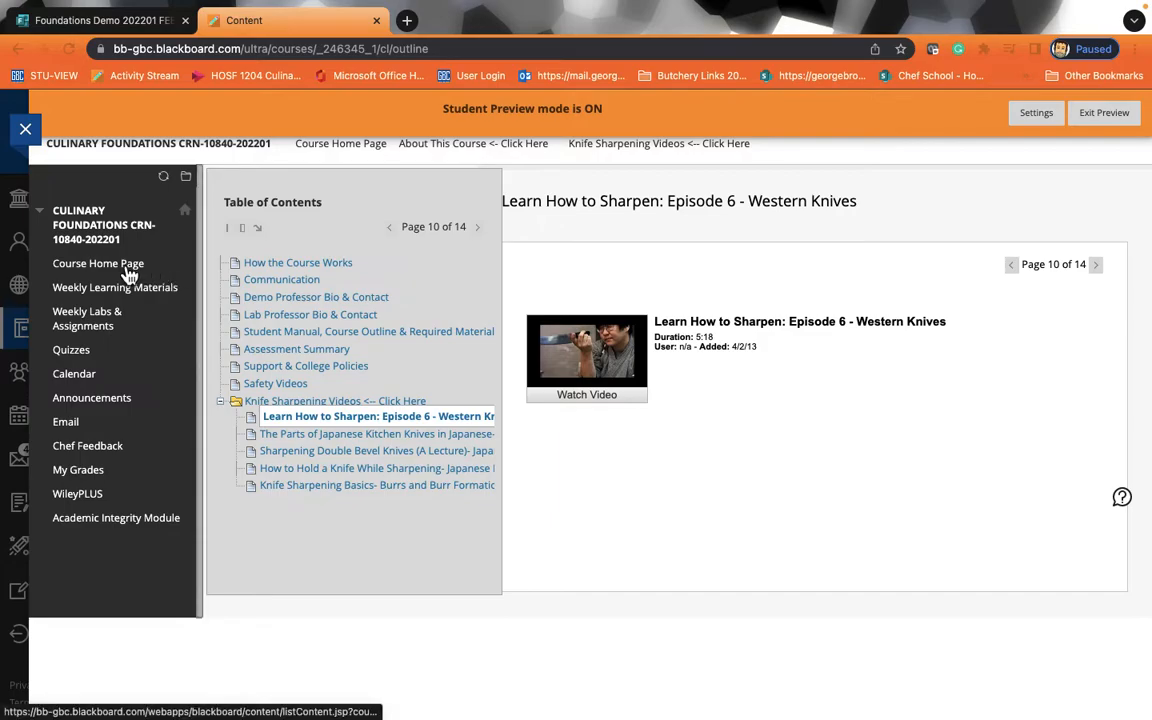
pyautogui.moveTo(114, 287)
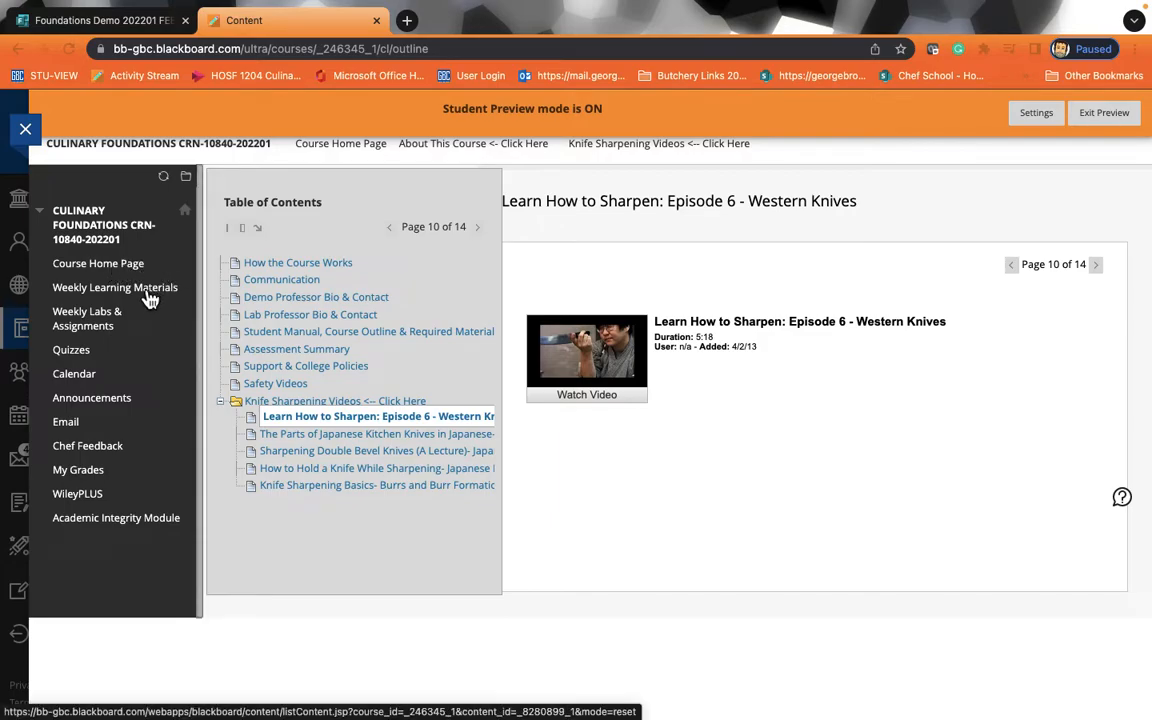
pyautogui.moveTo(114, 287)
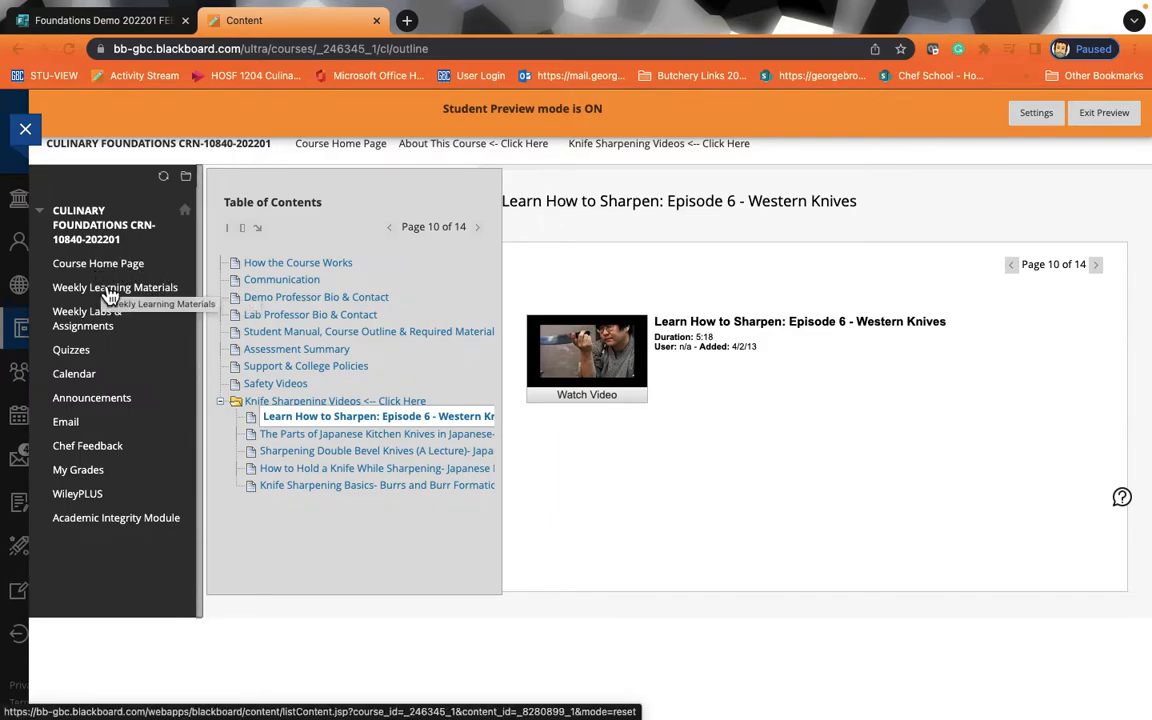
# Open Week 2: Knife Skills from Weekly Learning Materials and view its Sway presentation
pyautogui.click(114, 287)
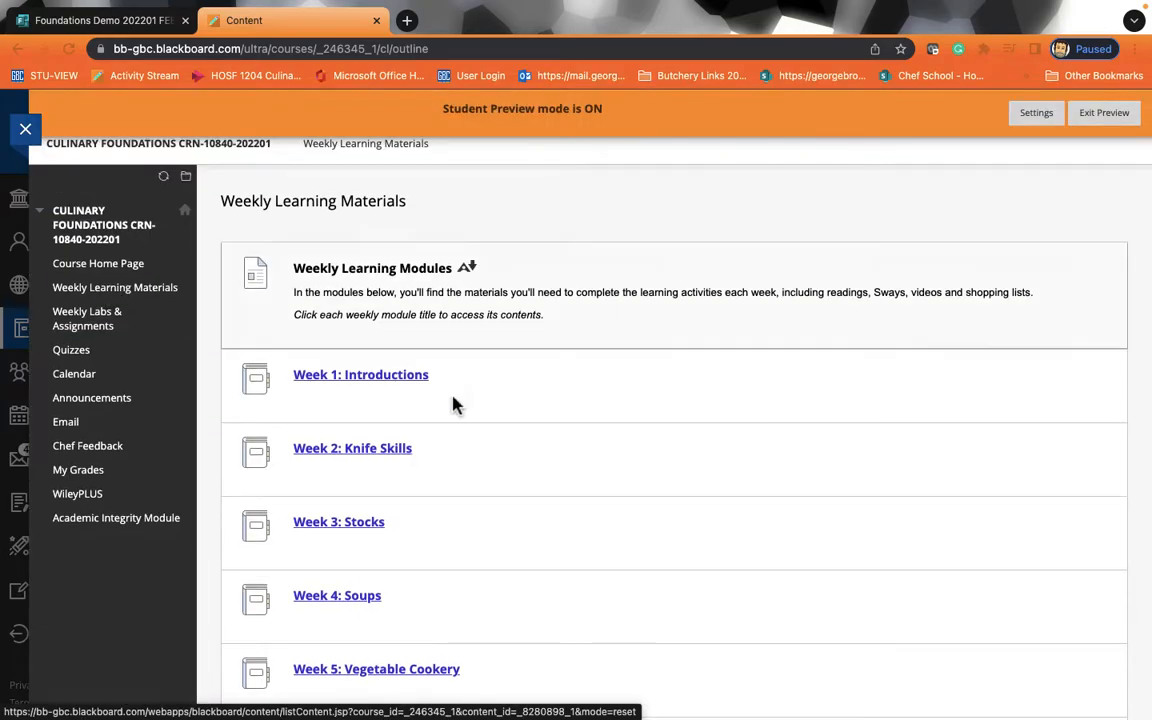
pyautogui.scroll(-3)
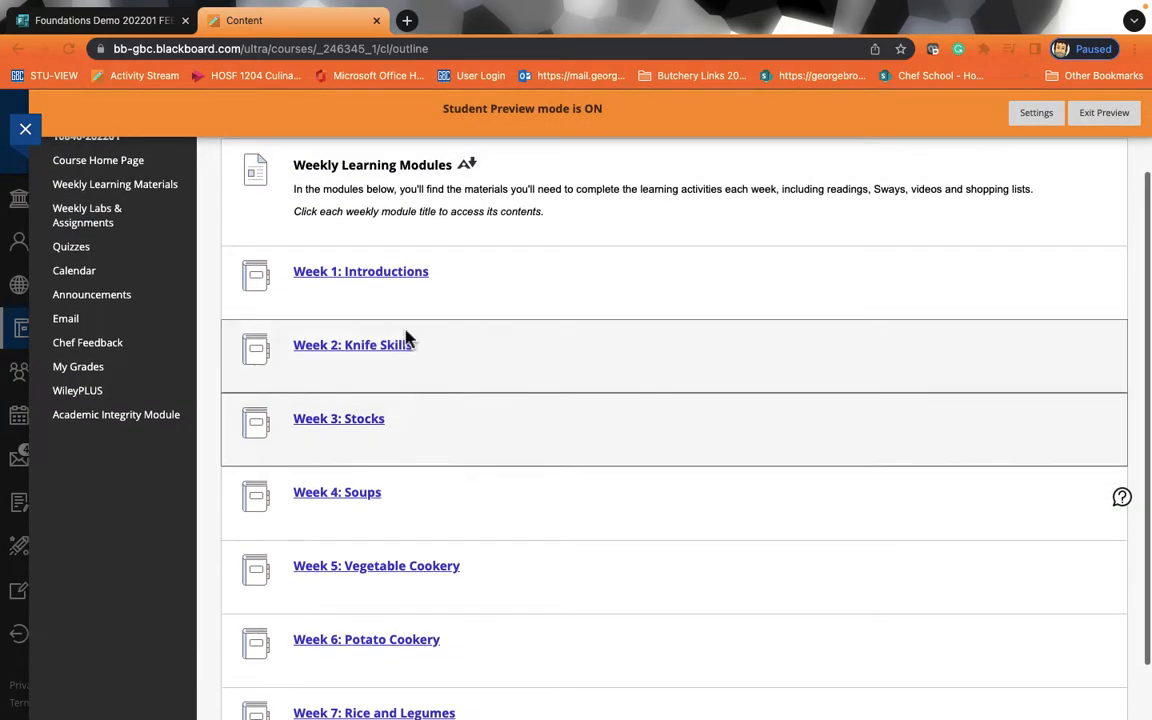
pyautogui.moveTo(357, 430)
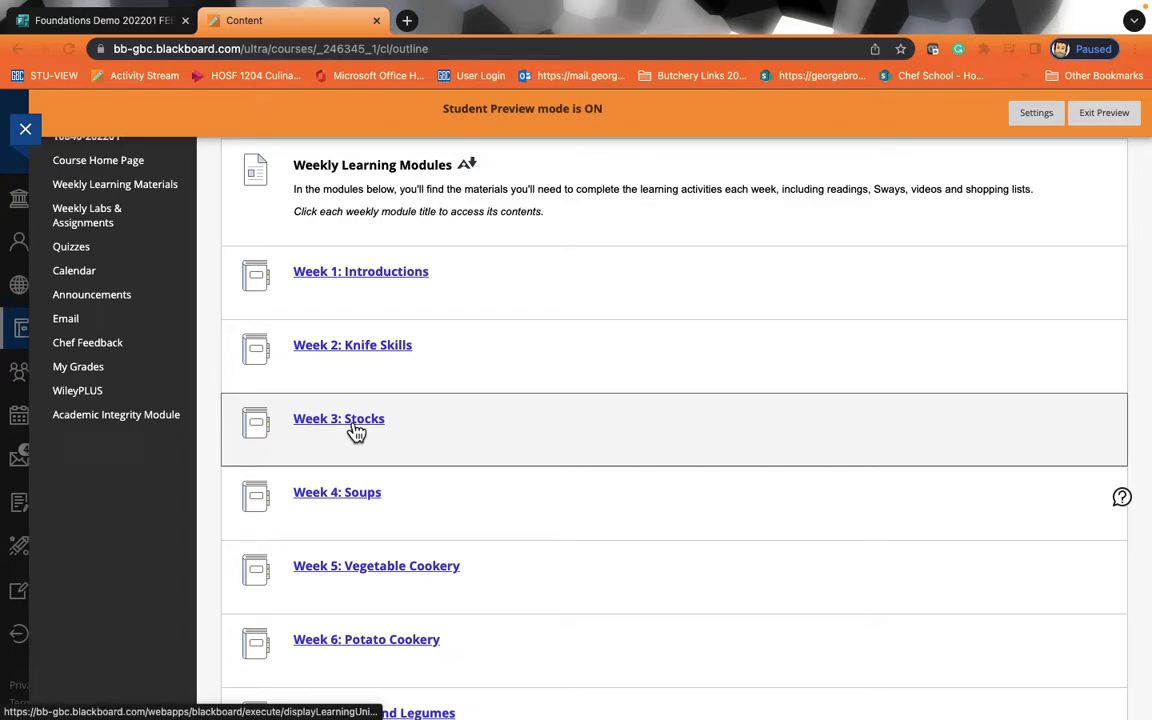
pyautogui.scroll(3)
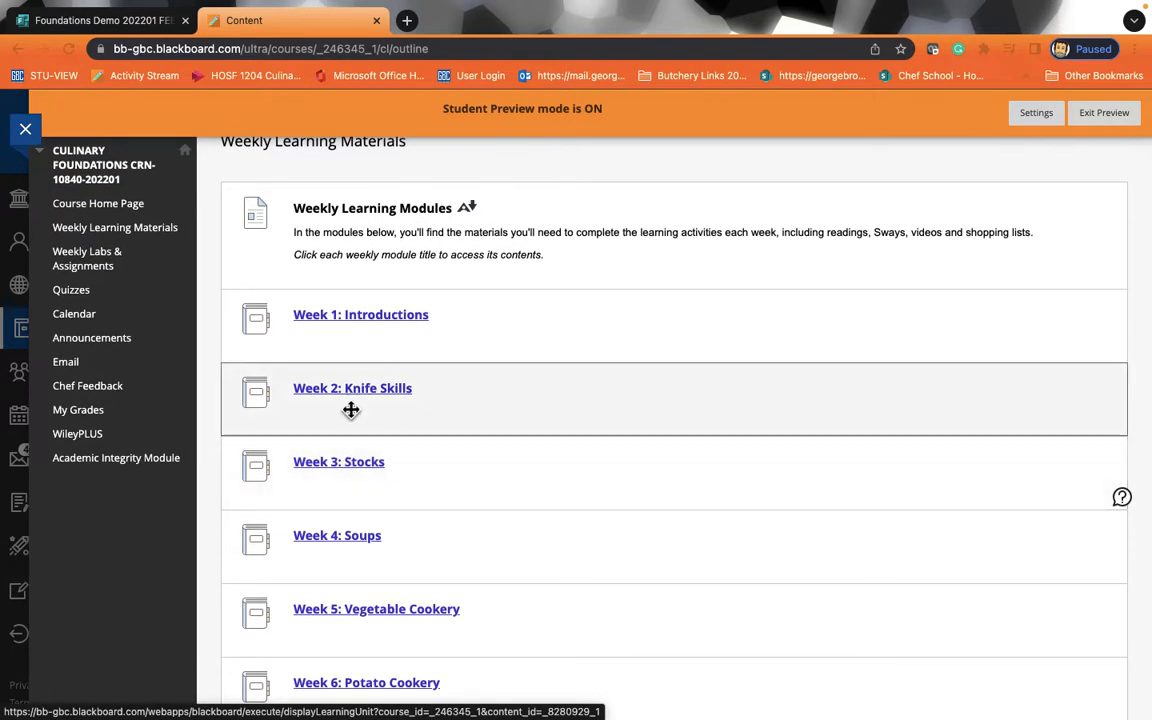
pyautogui.click(352, 388)
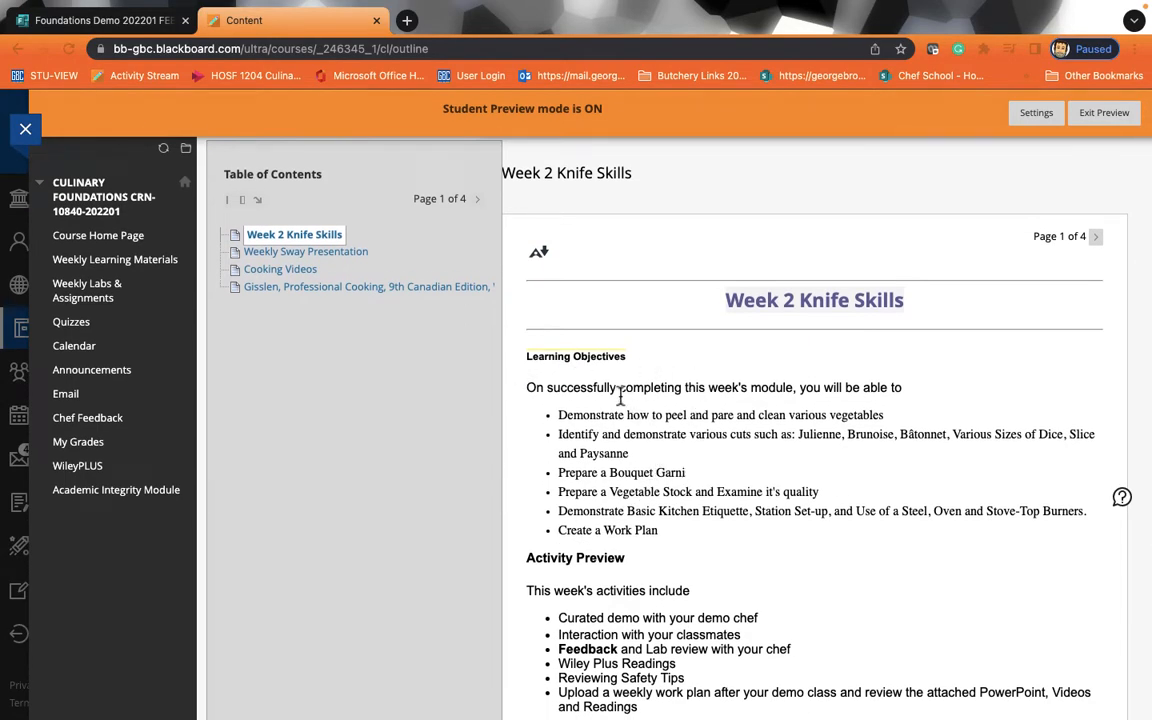
pyautogui.scroll(-3)
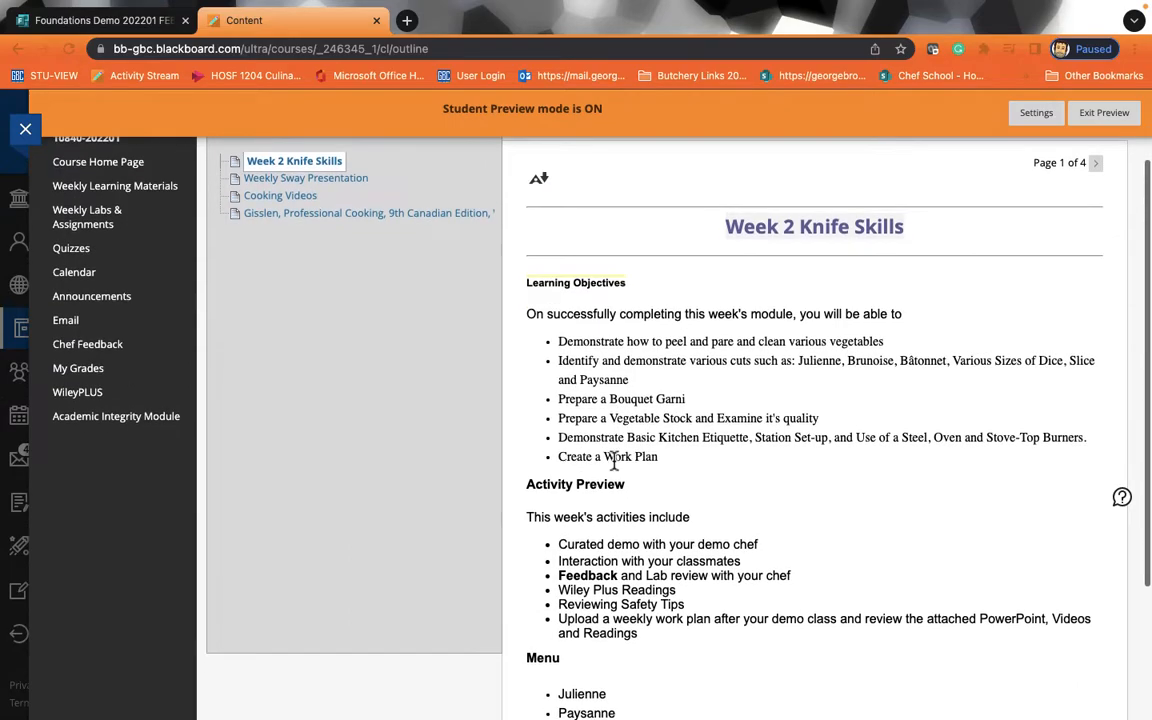
pyautogui.scroll(-3)
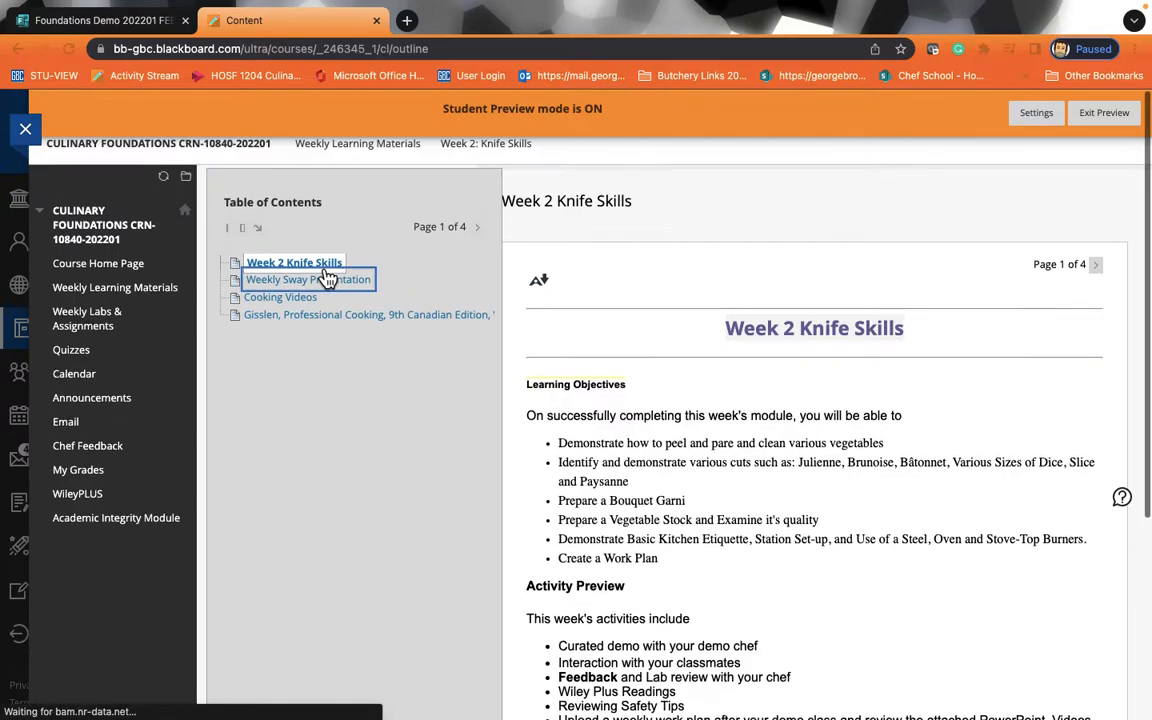
pyautogui.click(307, 279)
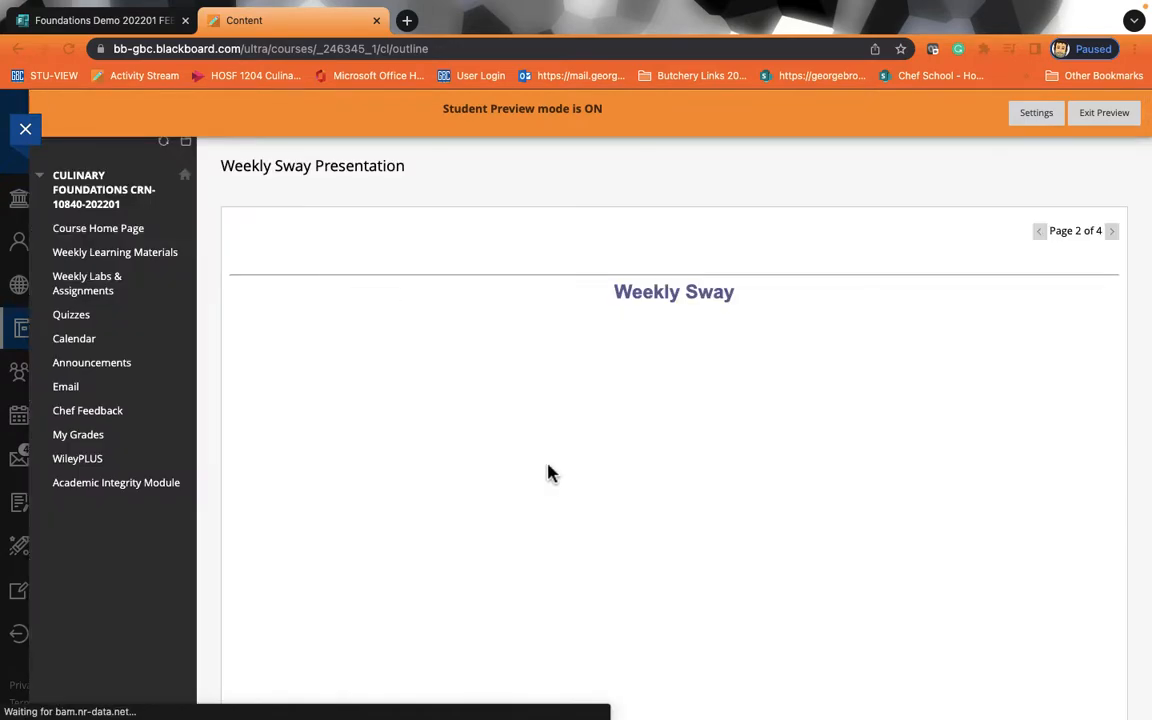
pyautogui.scroll(-3)
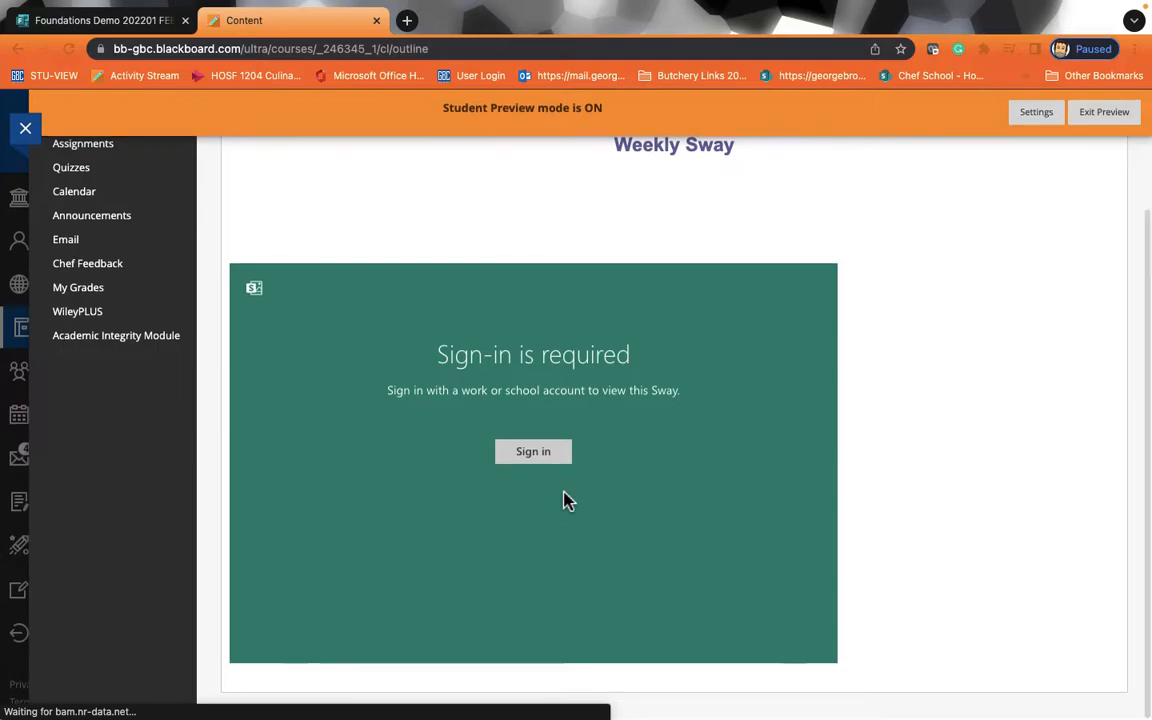
pyautogui.click(533, 451)
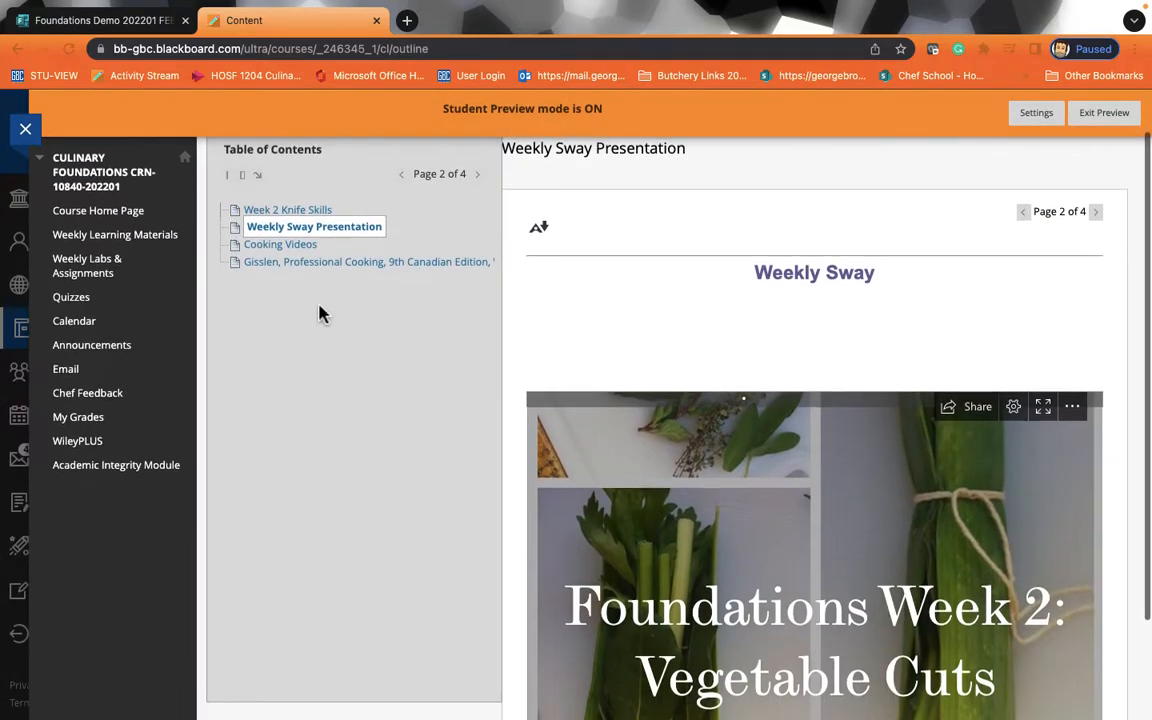
# Open Week 2 Cooking Videos and scroll through the 18-video playlist panel, then close it
pyautogui.click(280, 244)
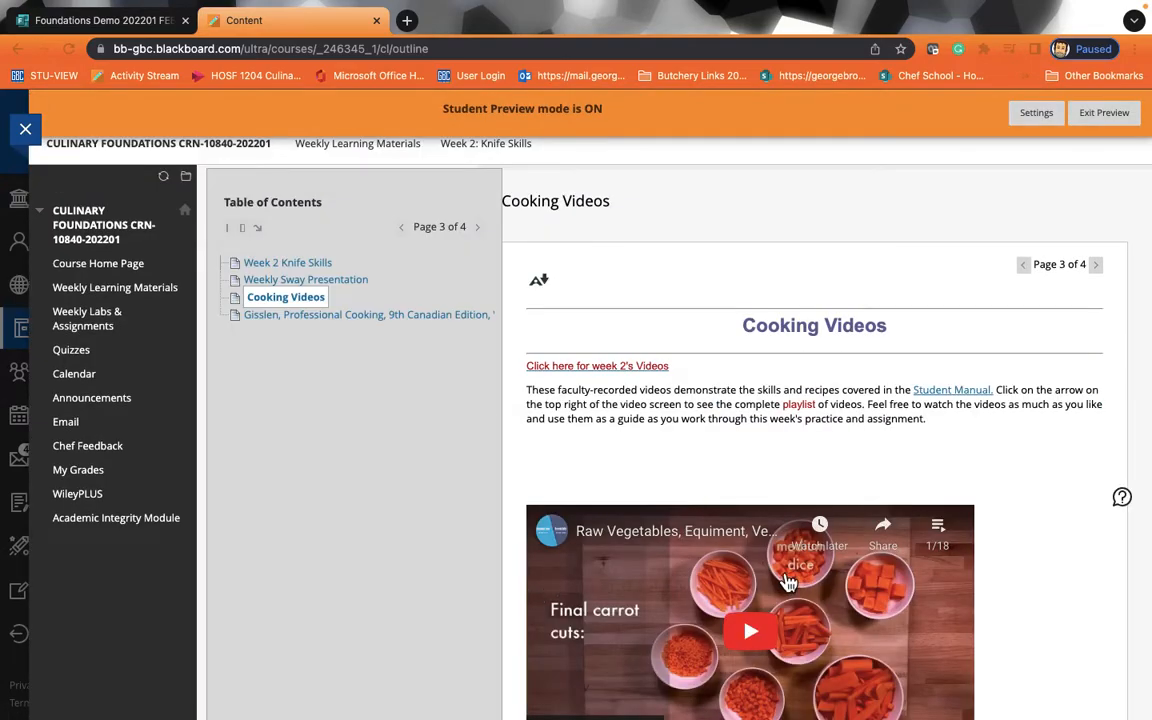
pyautogui.scroll(-3)
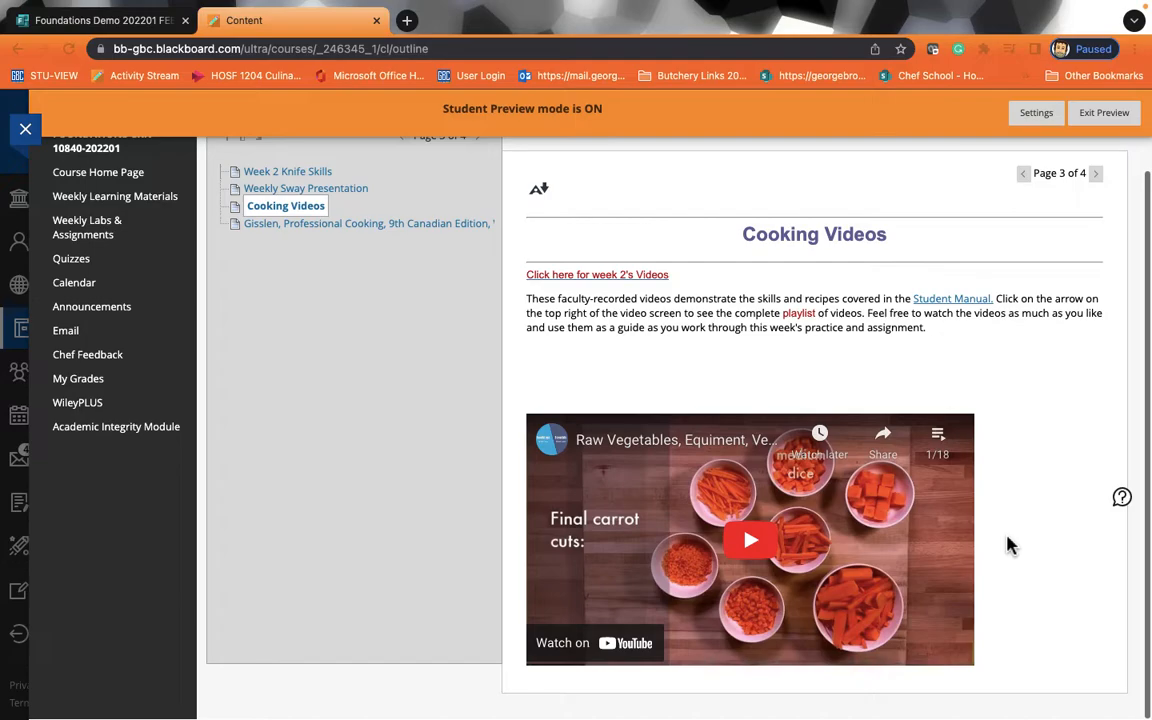
pyautogui.click(938, 433)
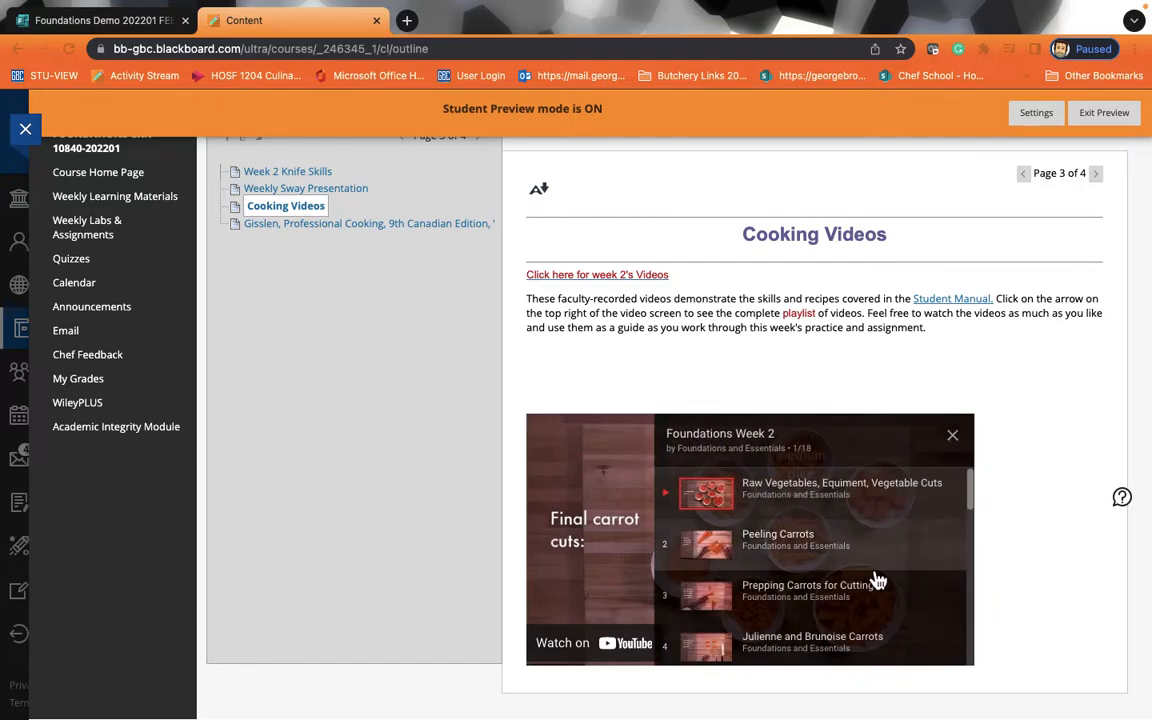
pyautogui.scroll(-3)
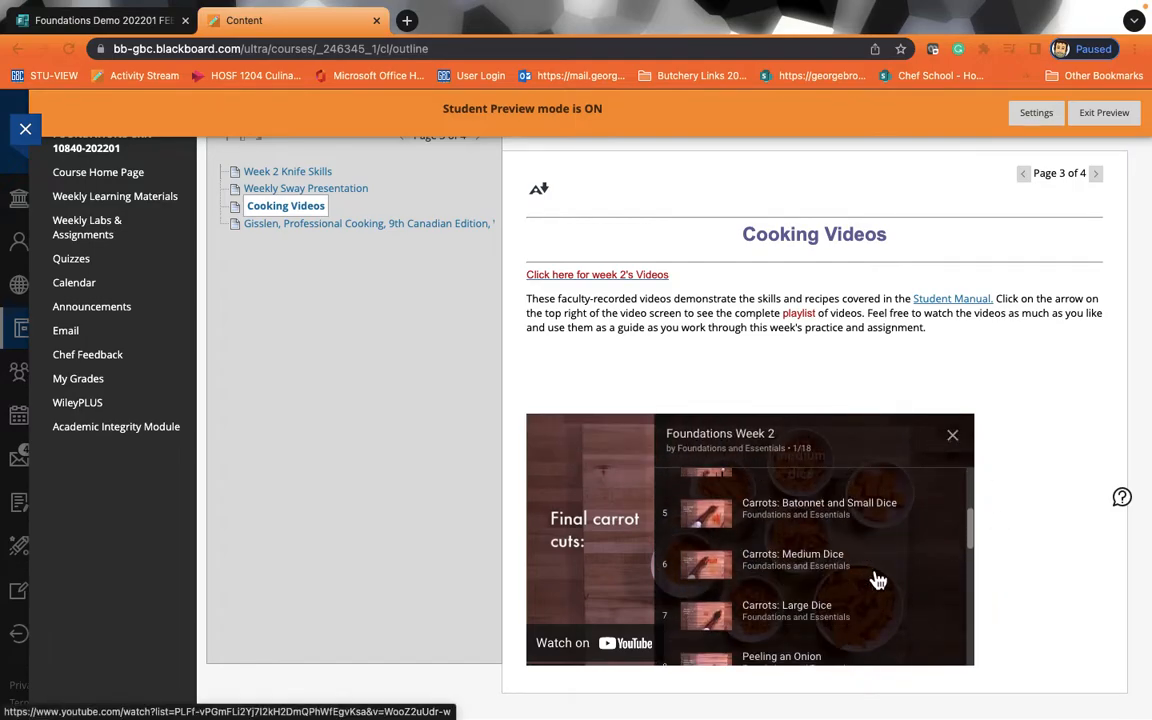
pyautogui.scroll(-3)
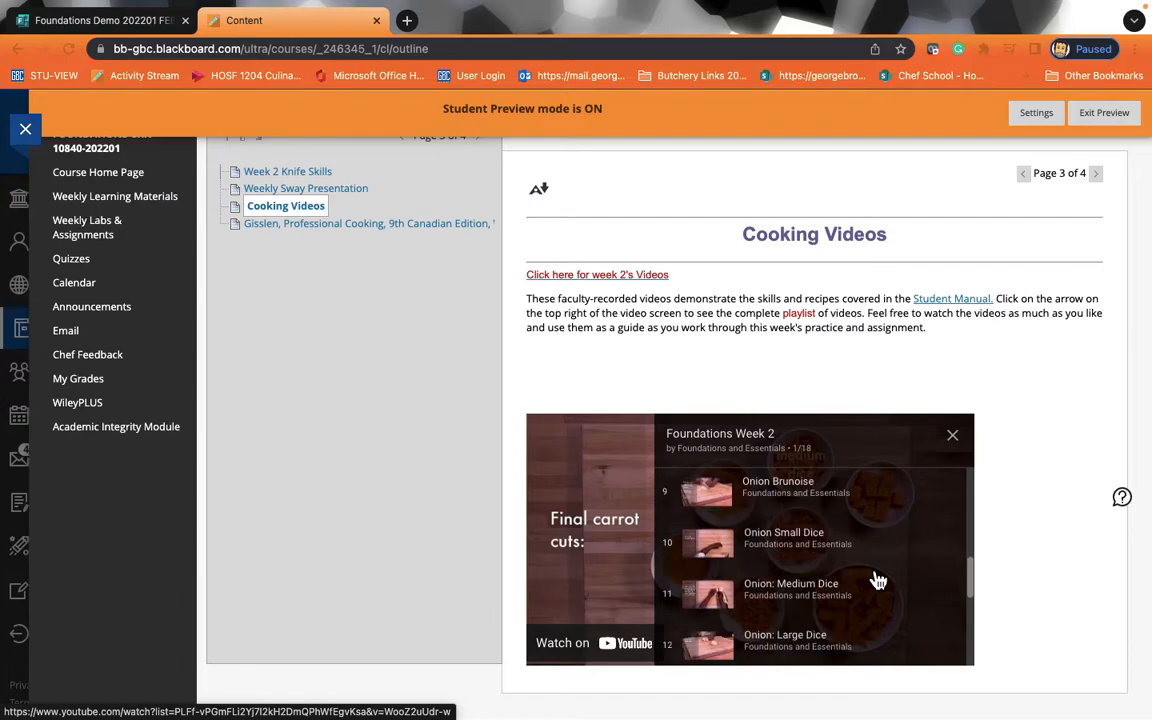
pyautogui.scroll(-3)
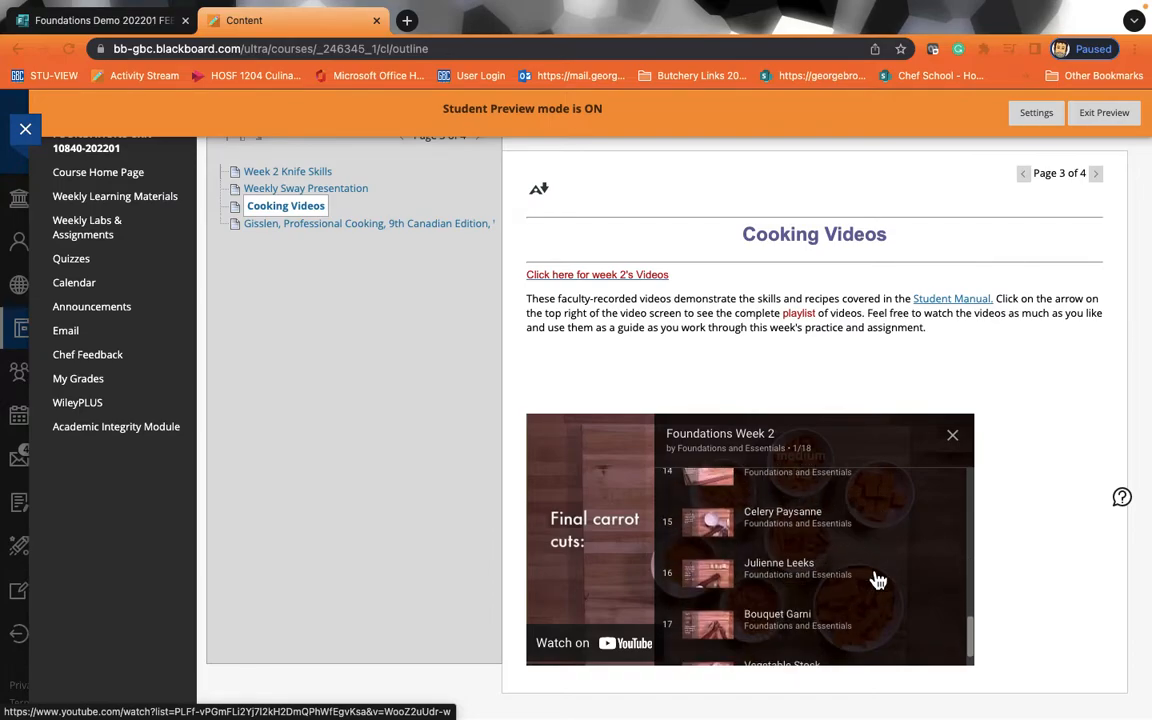
pyautogui.scroll(-3)
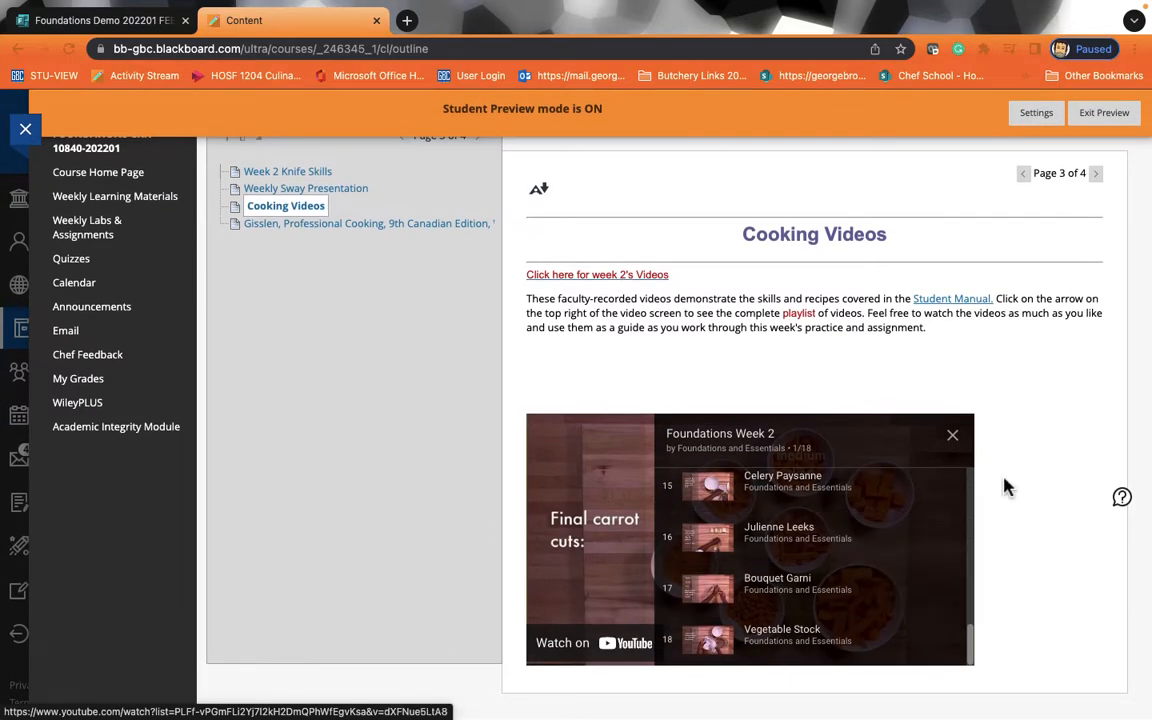
pyautogui.moveTo(629, 516)
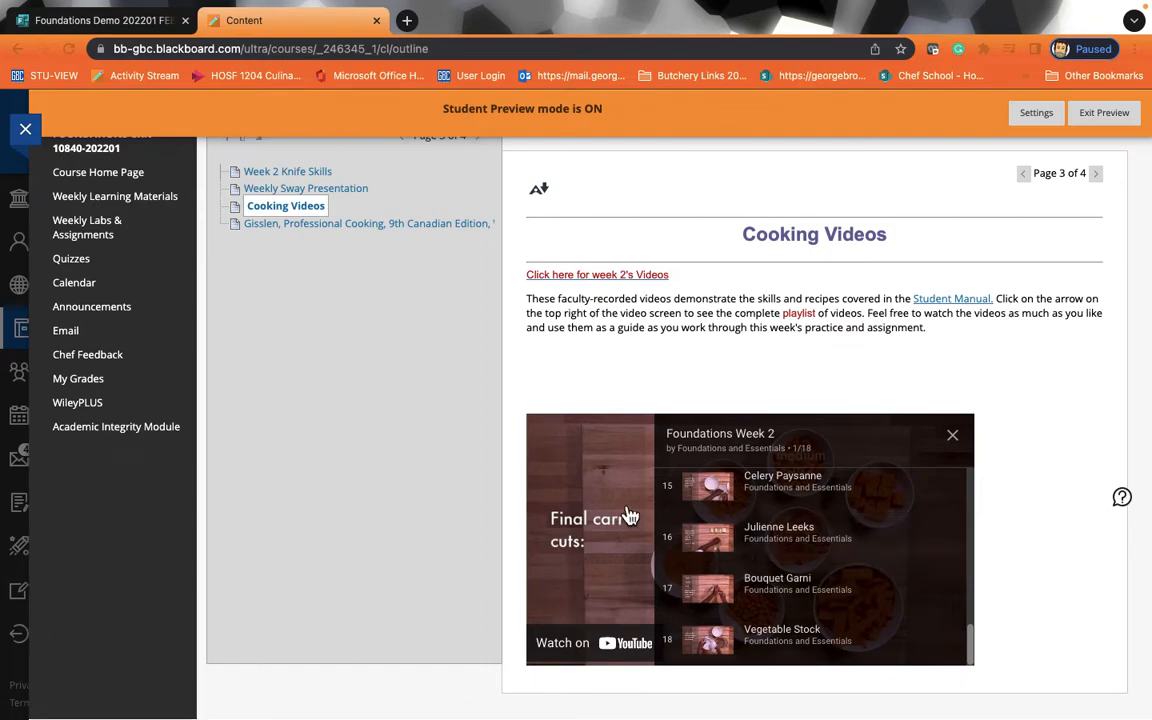
pyautogui.click(951, 435)
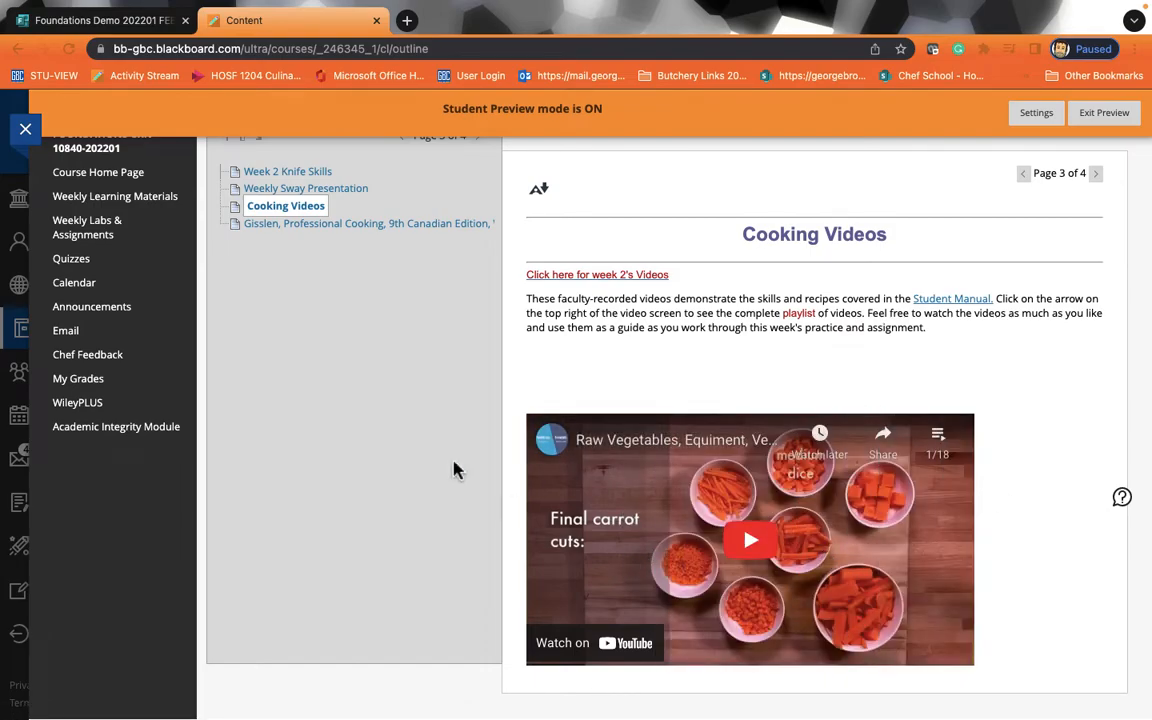
pyautogui.scroll(3)
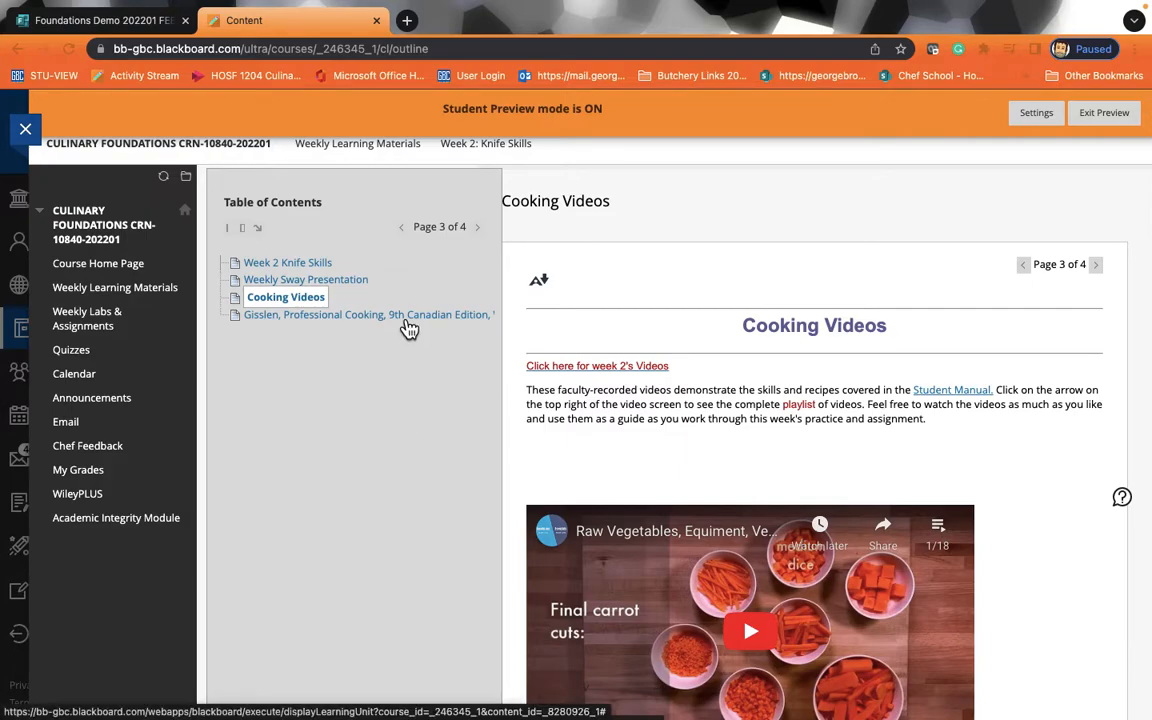
# Open the Gisslen, Professional Cooking, 9th Canadian Edition textbook page
pyautogui.click(370, 314)
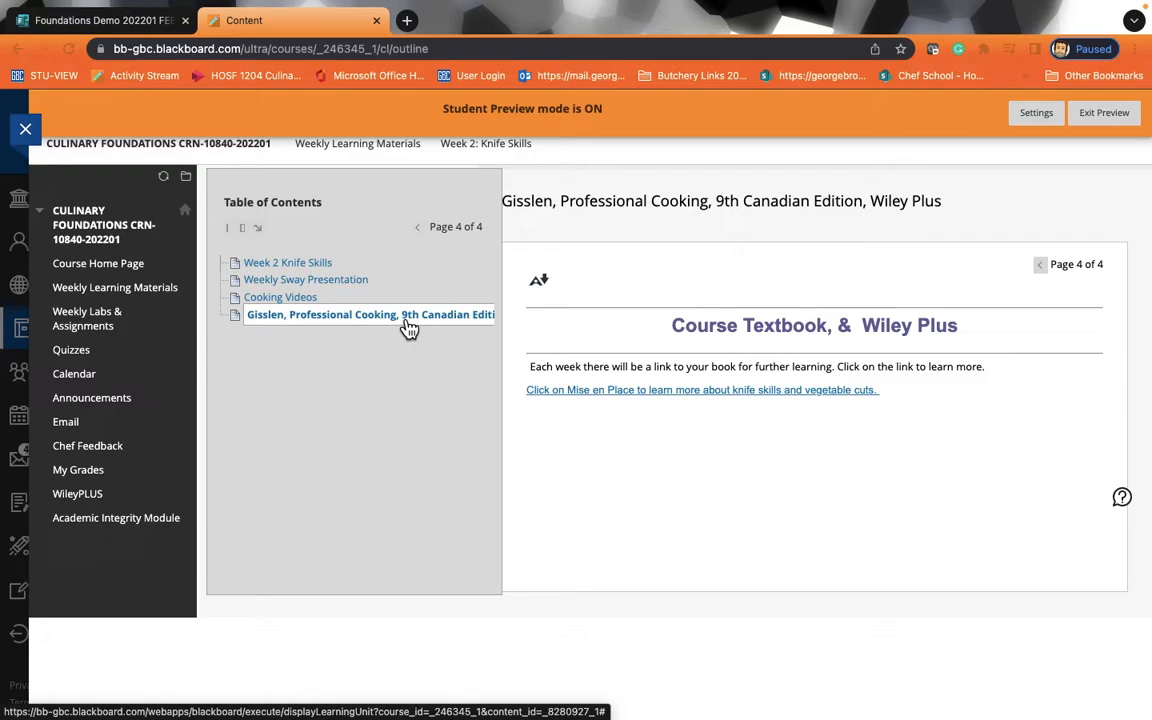
pyautogui.moveTo(490, 451)
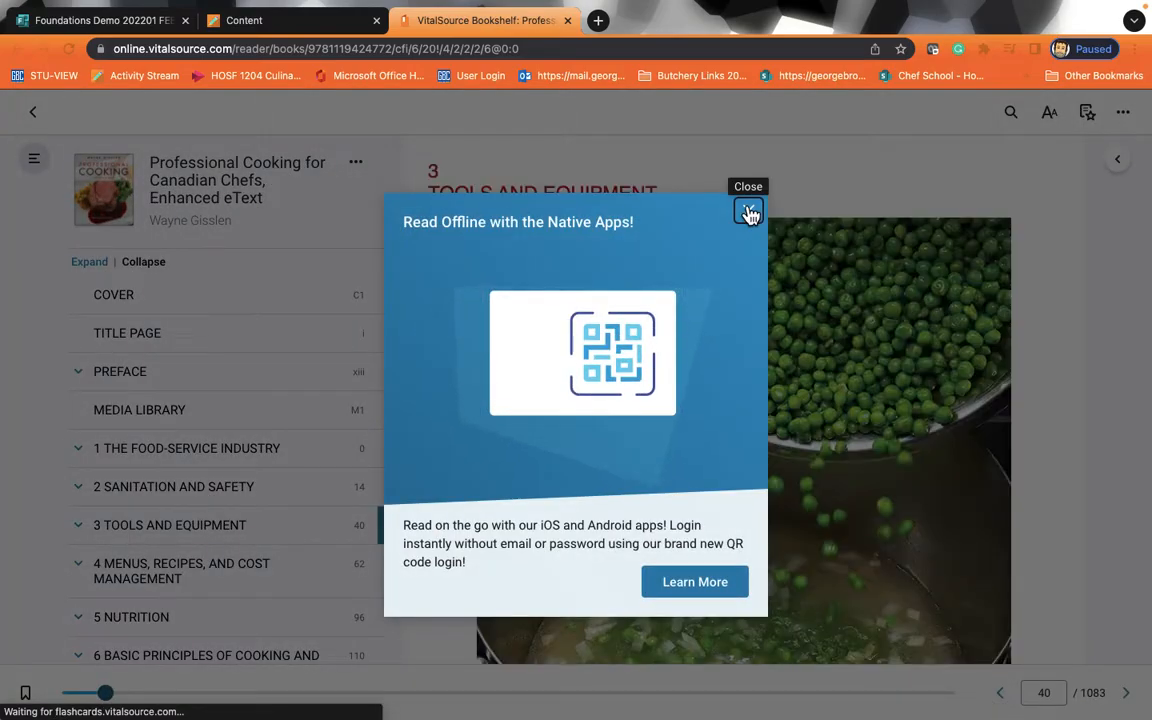
# Close the VitalSource offline-apps popup, browse the Professional Cooking chapters, and return to Blackboard
pyautogui.click(748, 211)
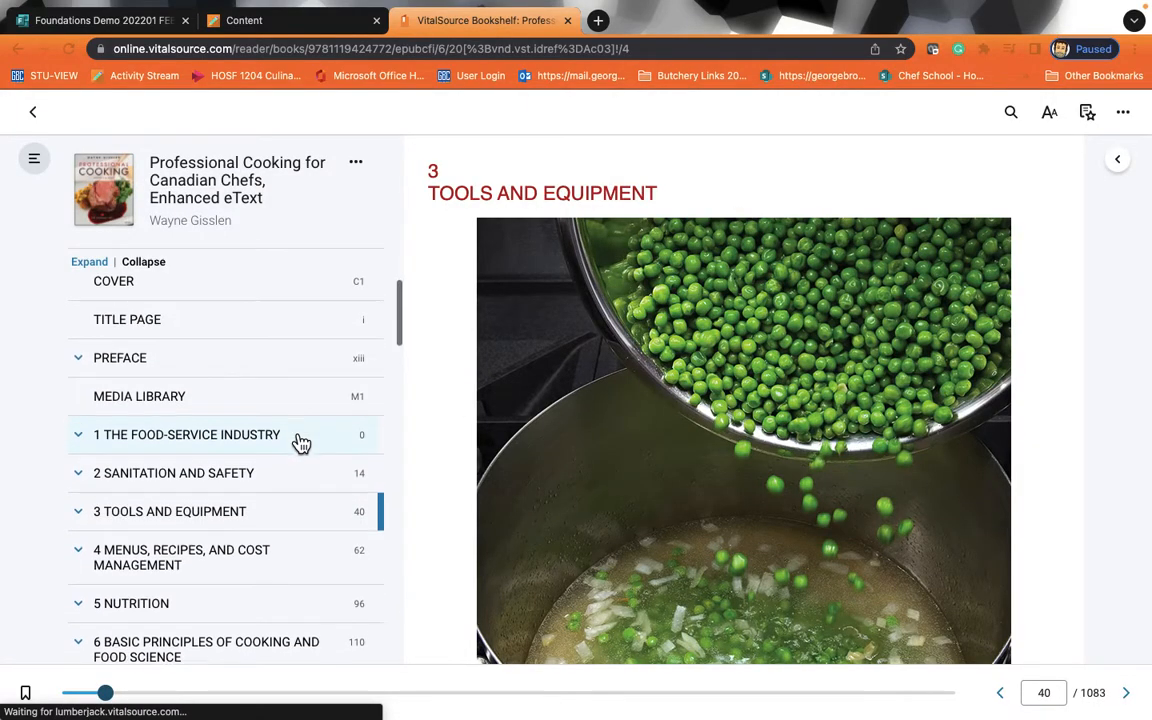
pyautogui.scroll(-3)
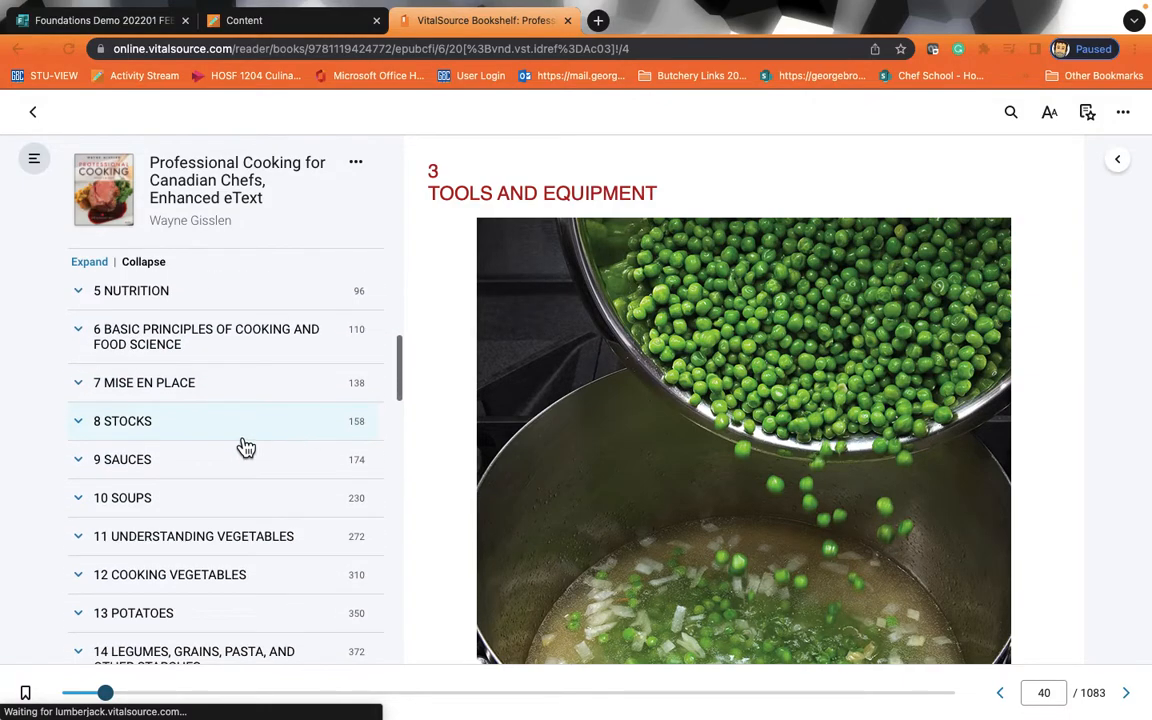
pyautogui.scroll(3)
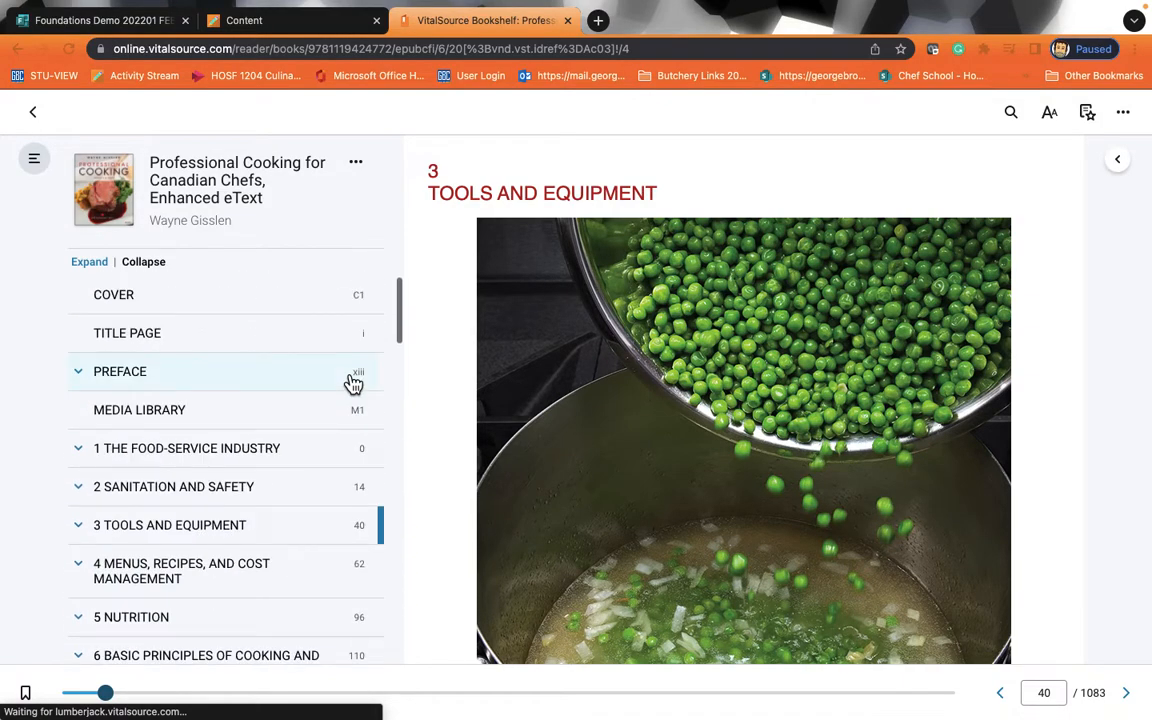
pyautogui.moveTo(455, 255)
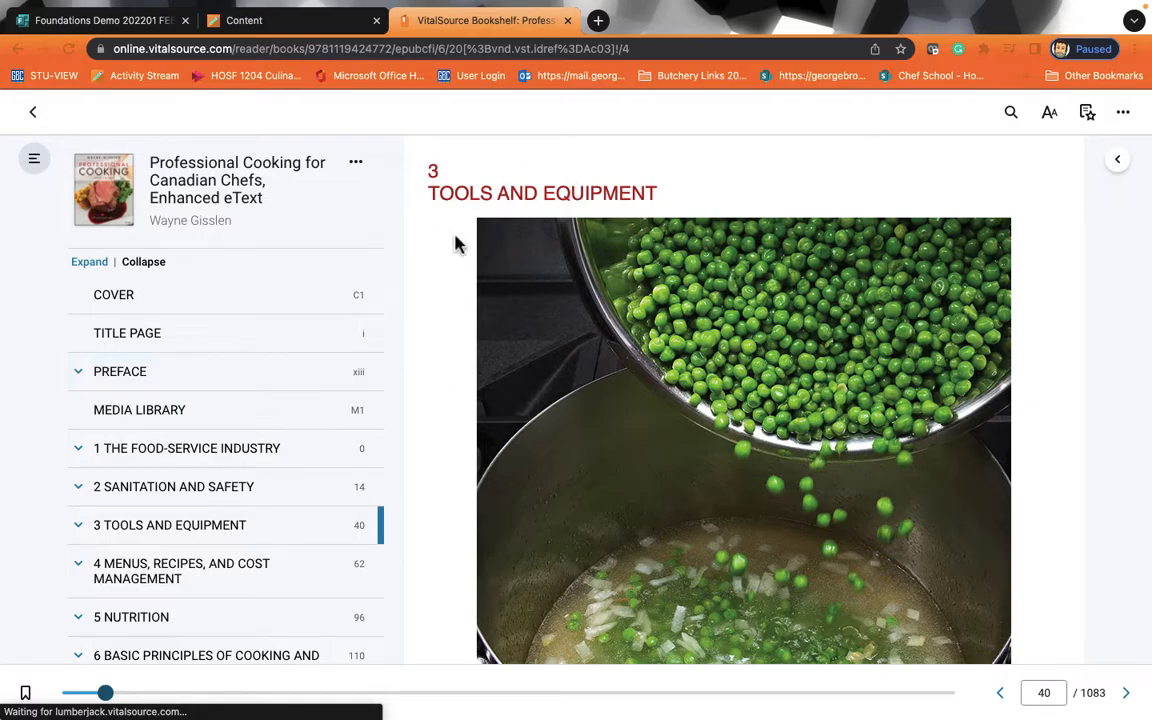
pyautogui.scroll(-3)
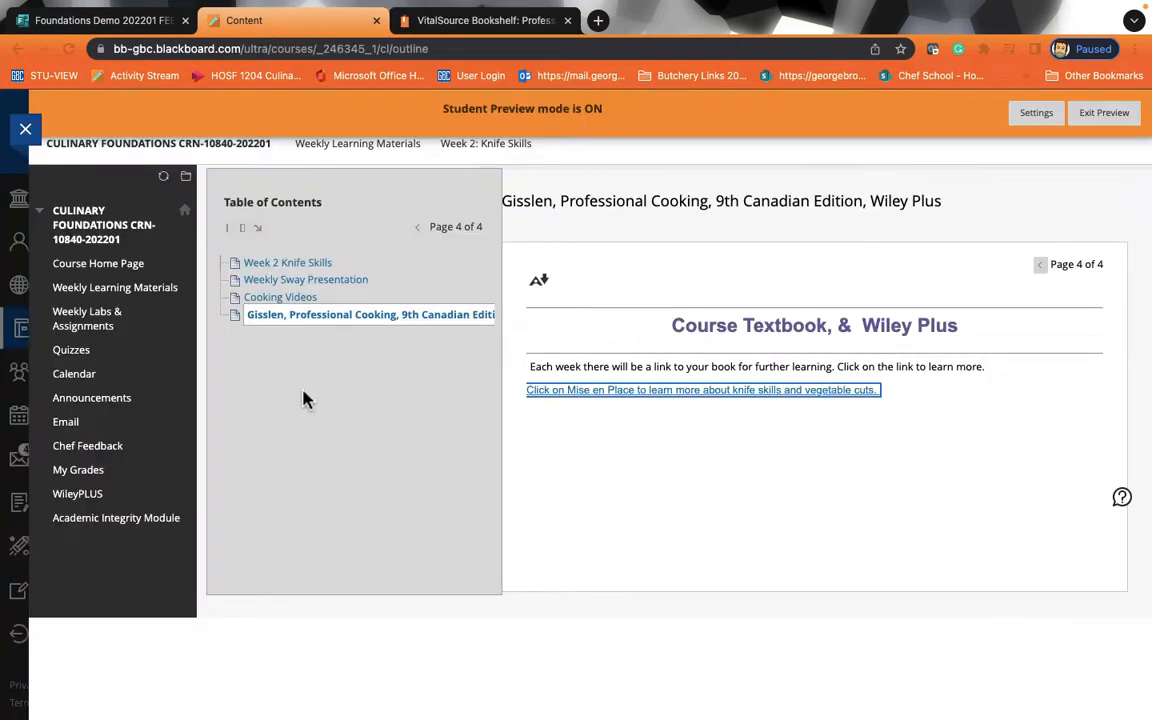
# Open Weekly Labs & Assignments and scroll through the Workplan submission folder and its templates
pyautogui.click(87, 318)
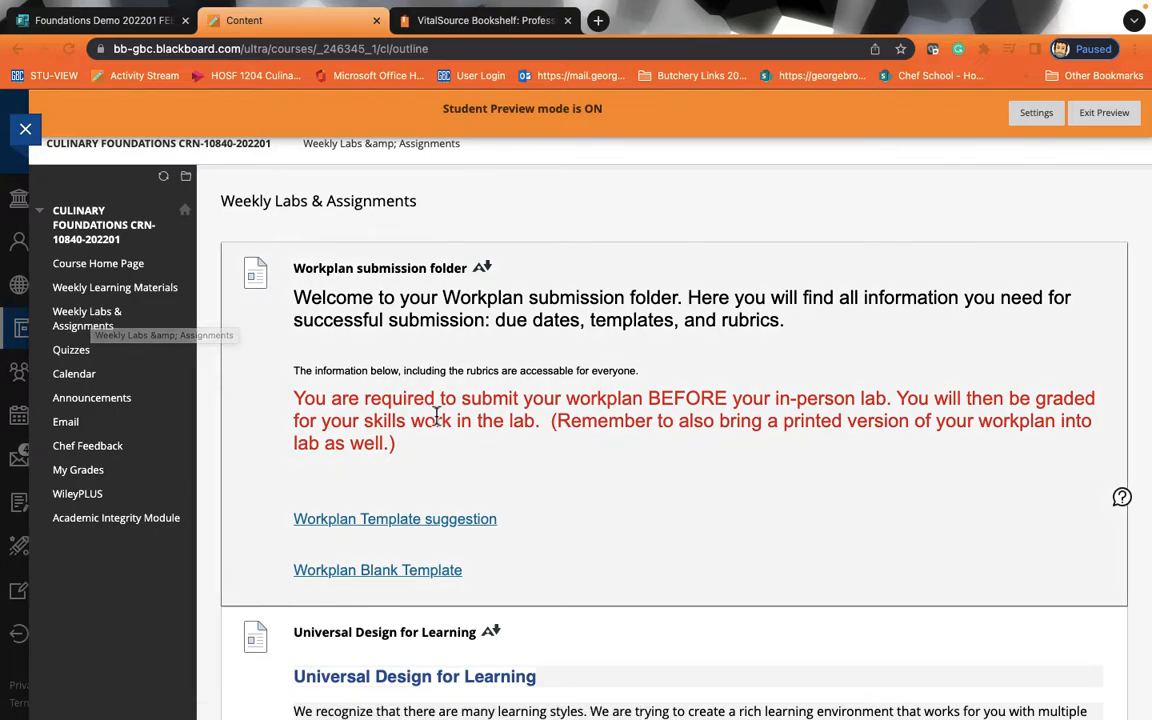
pyautogui.scroll(-3)
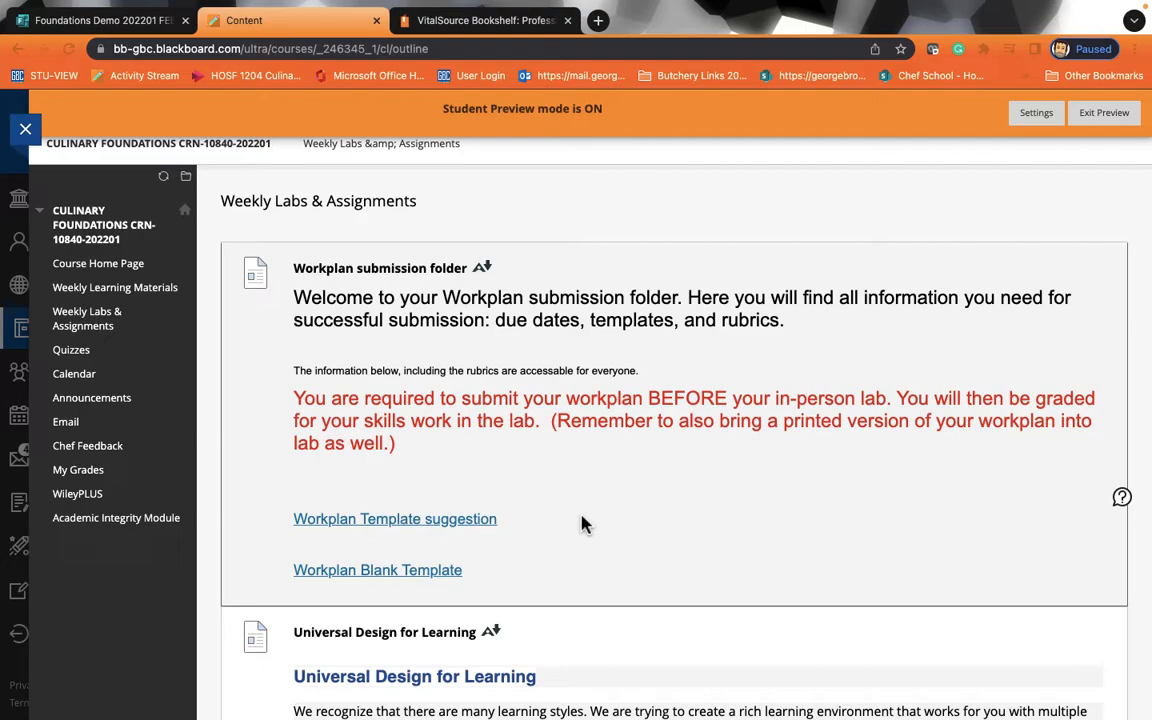
pyautogui.scroll(-3)
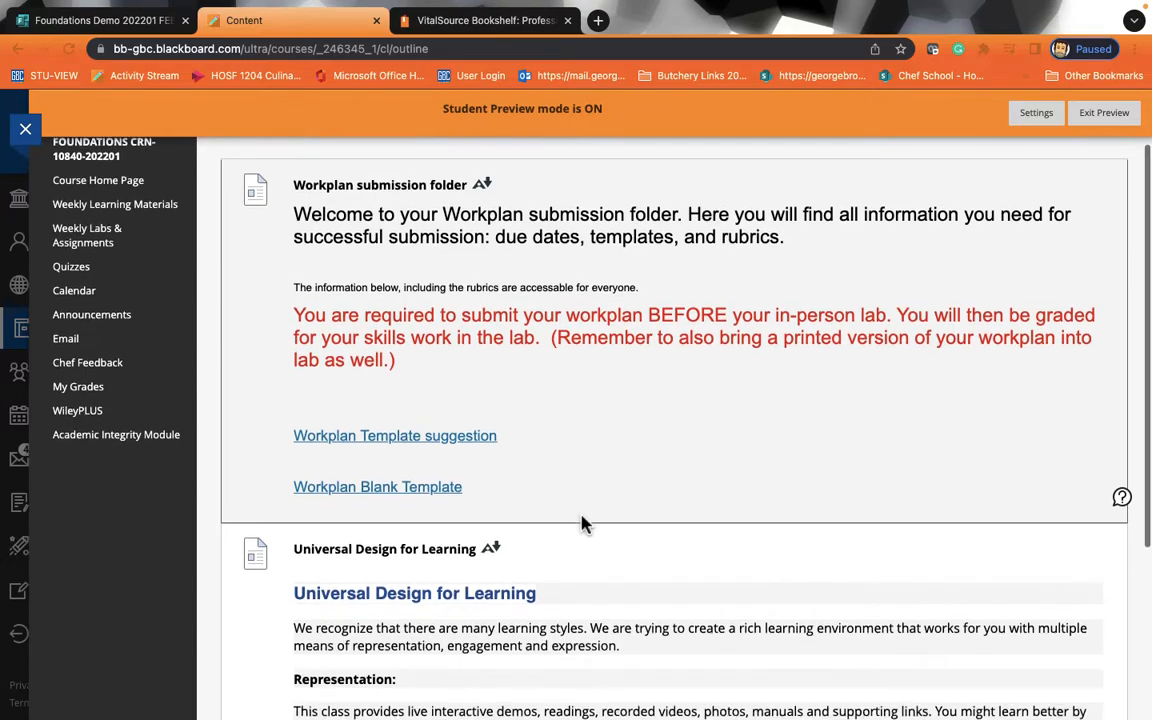
pyautogui.scroll(-3)
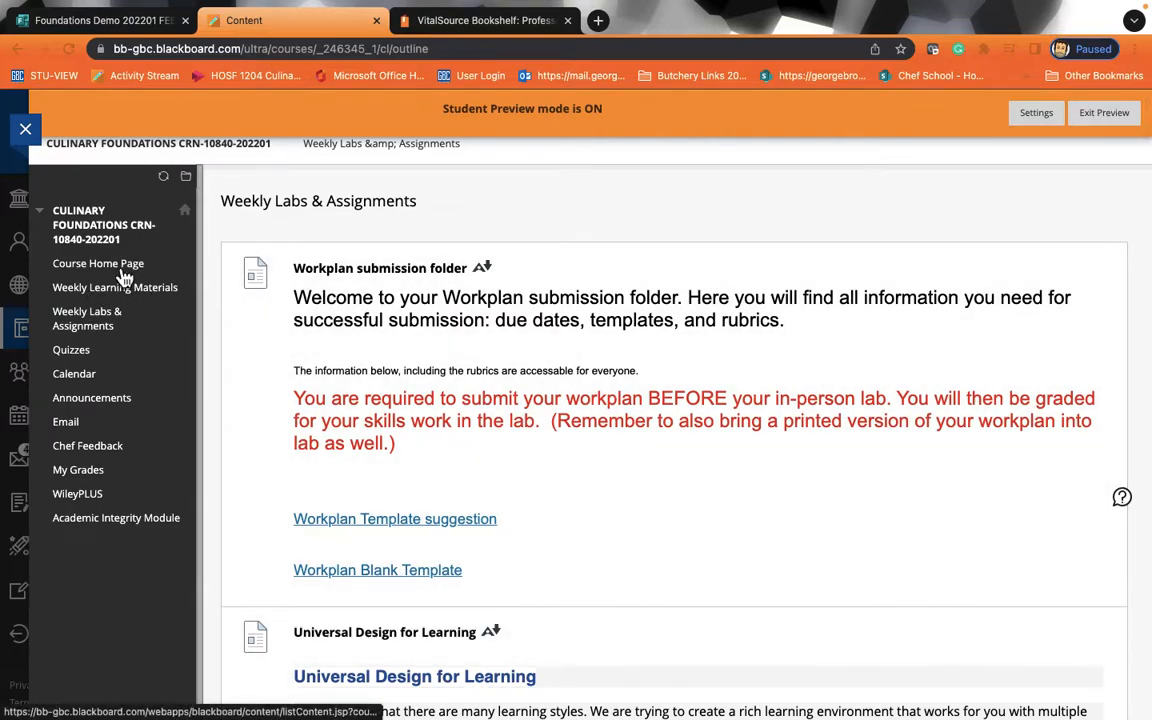
pyautogui.moveTo(87, 318)
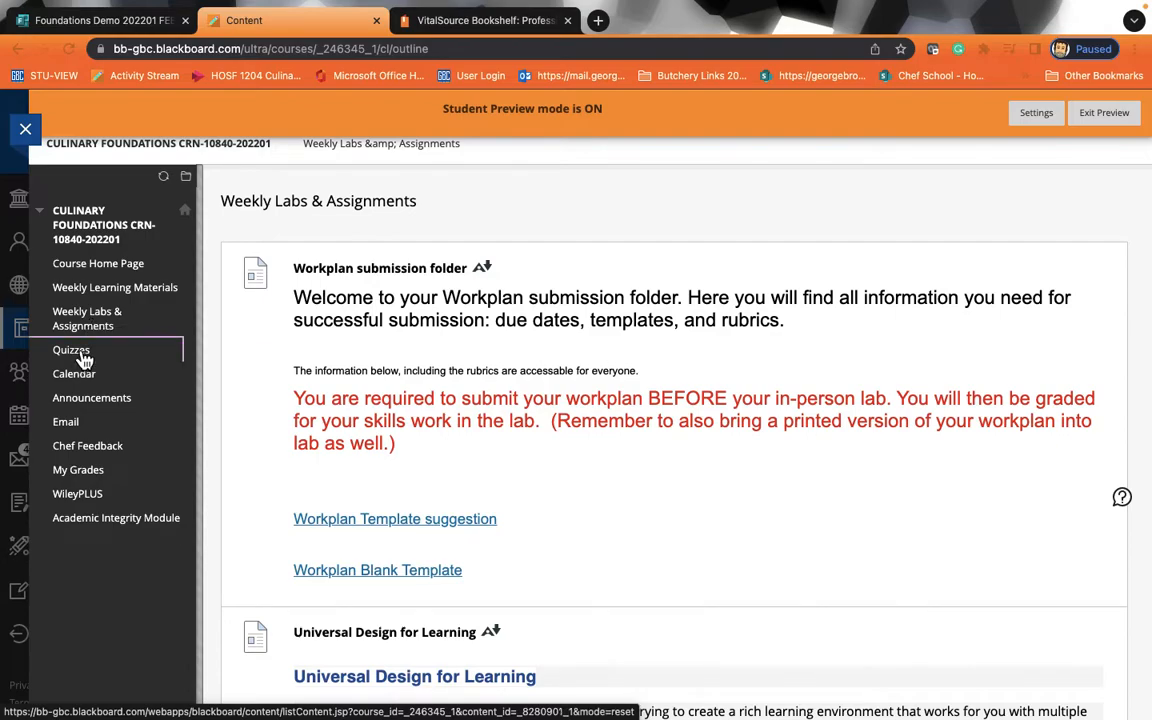
# Check the empty Quizzes area, then view the course Calendar for August 2022
pyautogui.click(71, 350)
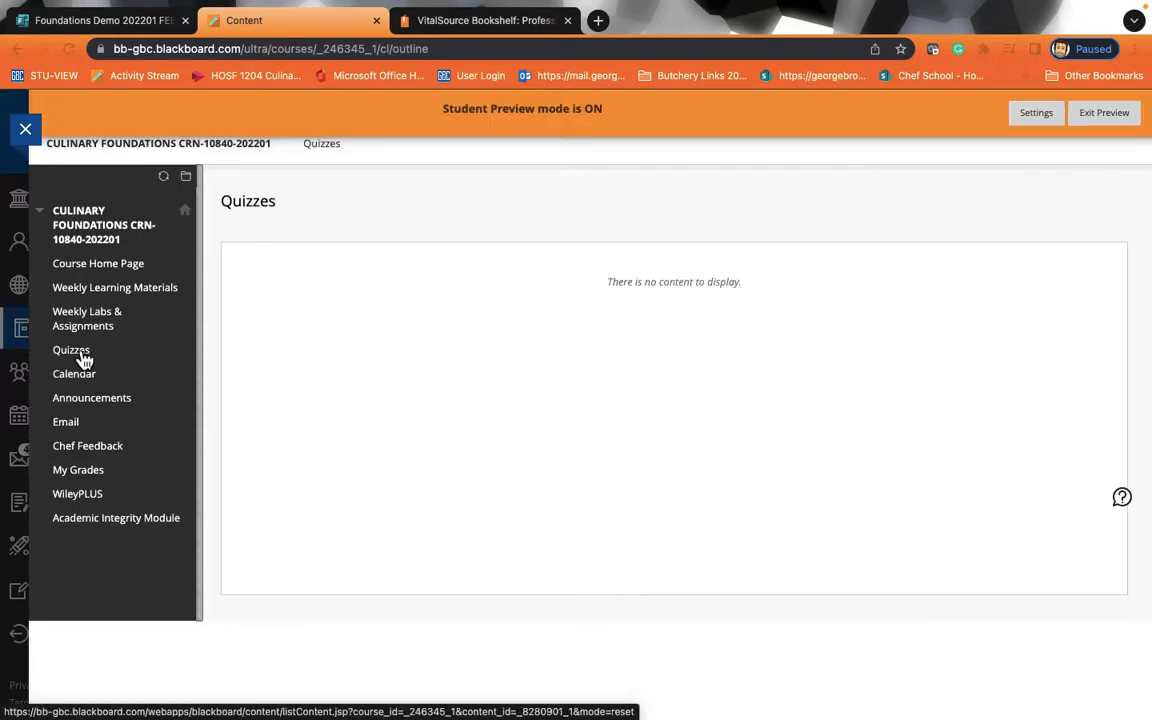
pyautogui.moveTo(408, 315)
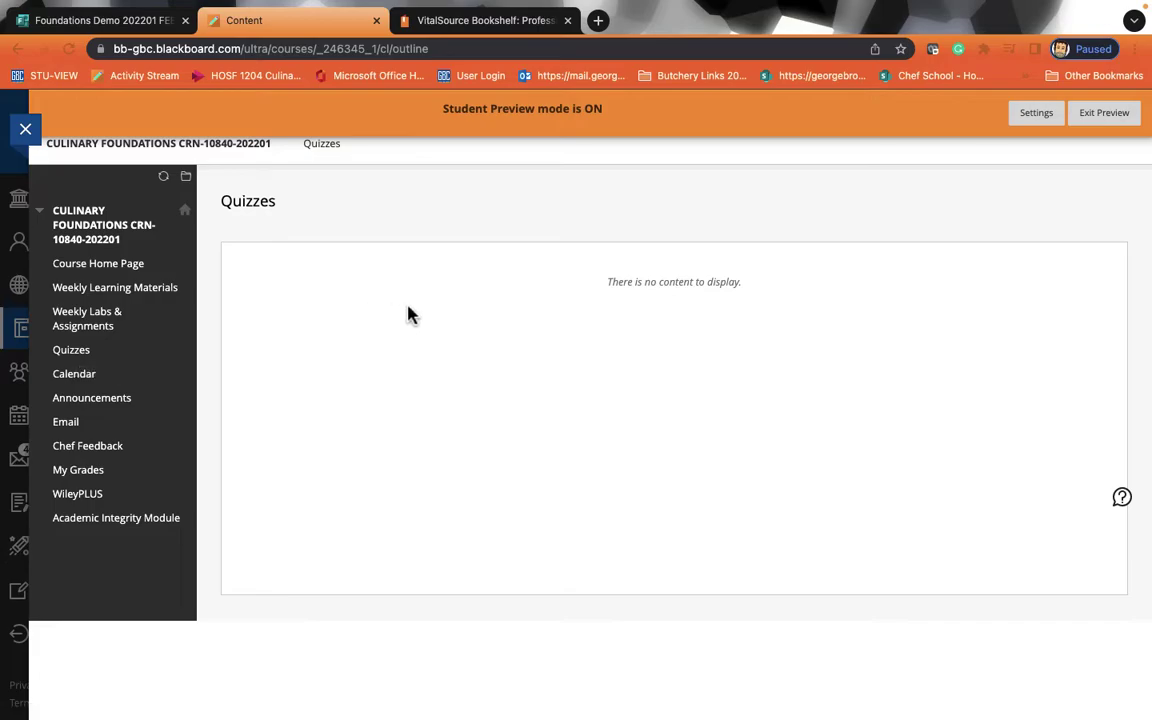
pyautogui.moveTo(349, 277)
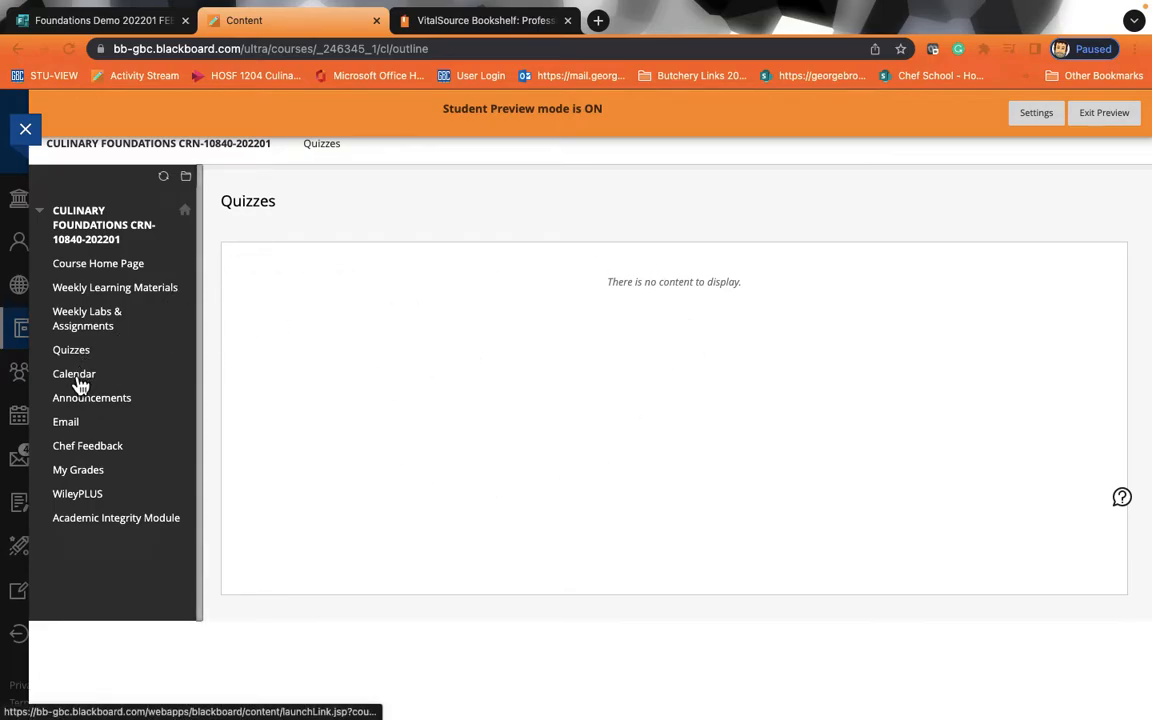
pyautogui.click(74, 373)
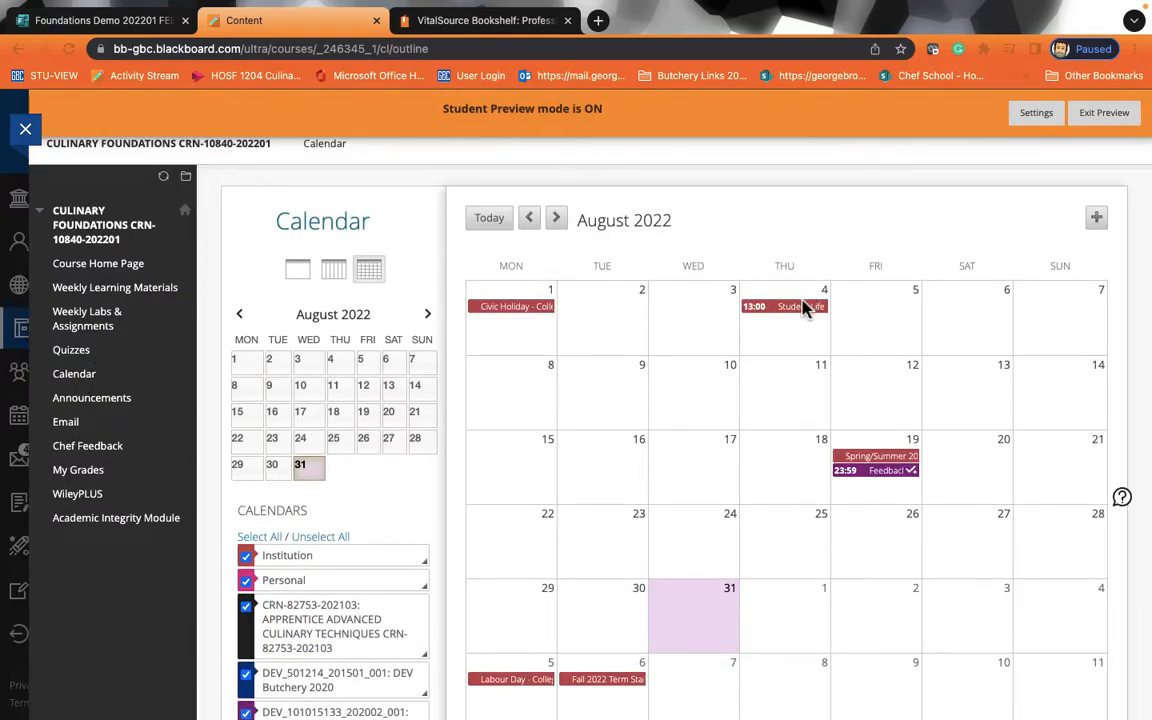
pyautogui.moveTo(532, 363)
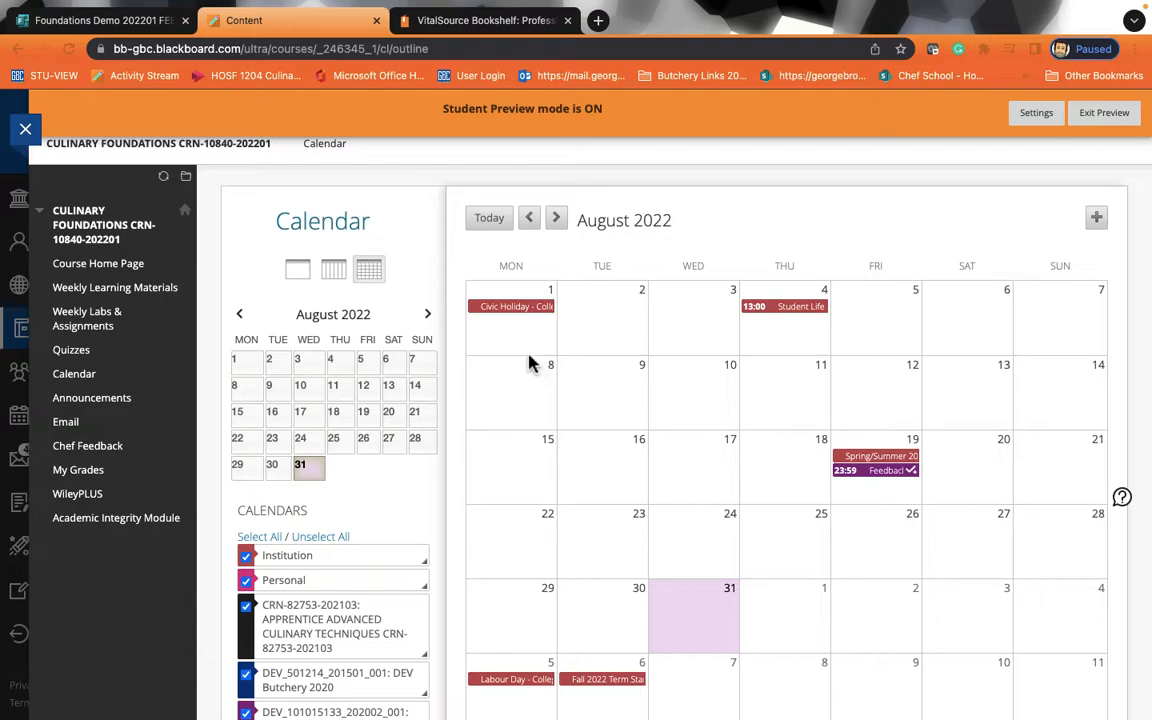
pyautogui.moveTo(862, 398)
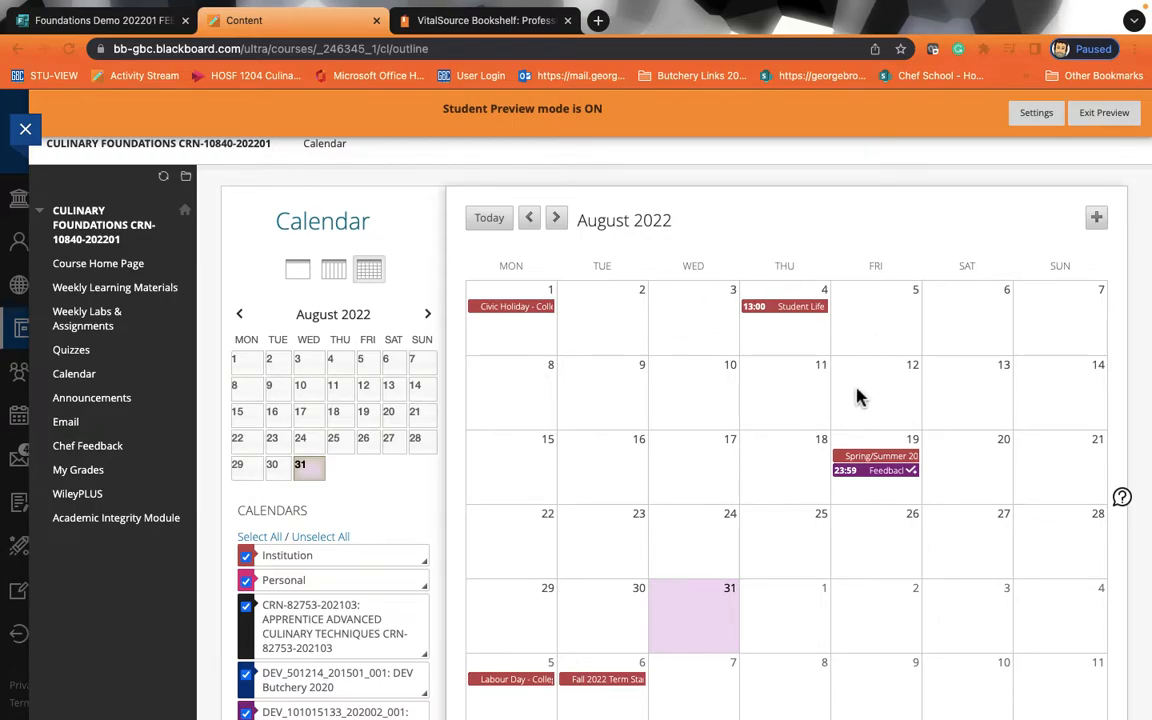
pyautogui.moveTo(722, 398)
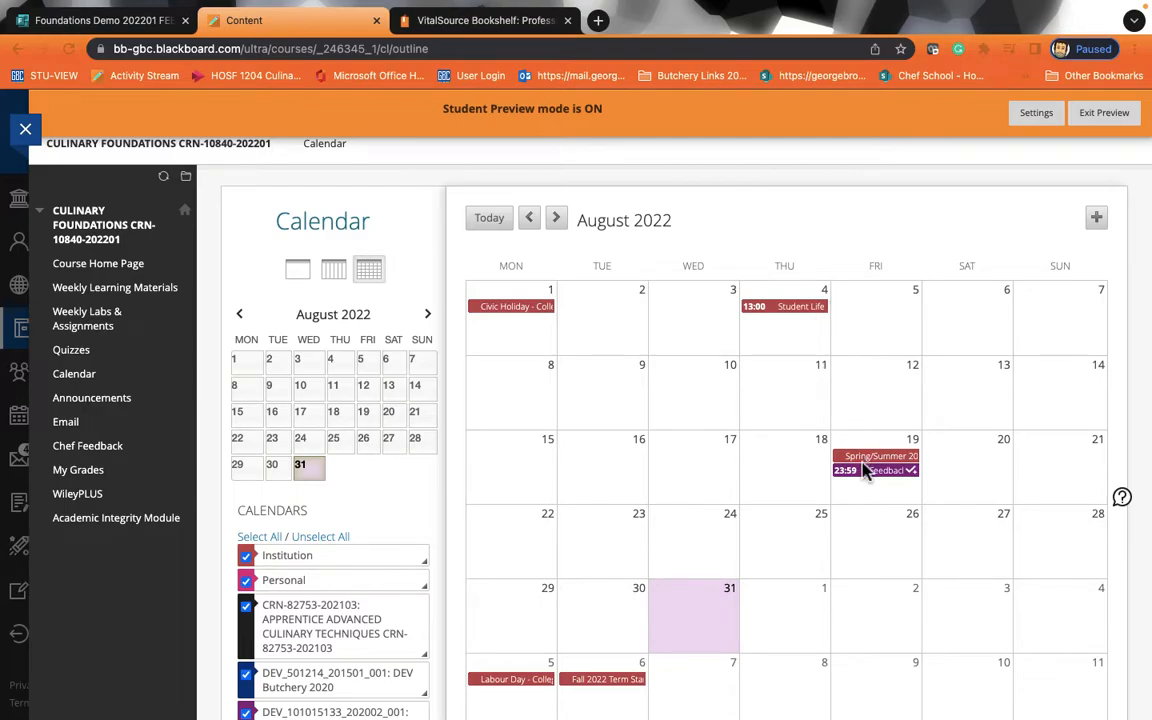
pyautogui.moveTo(92, 397)
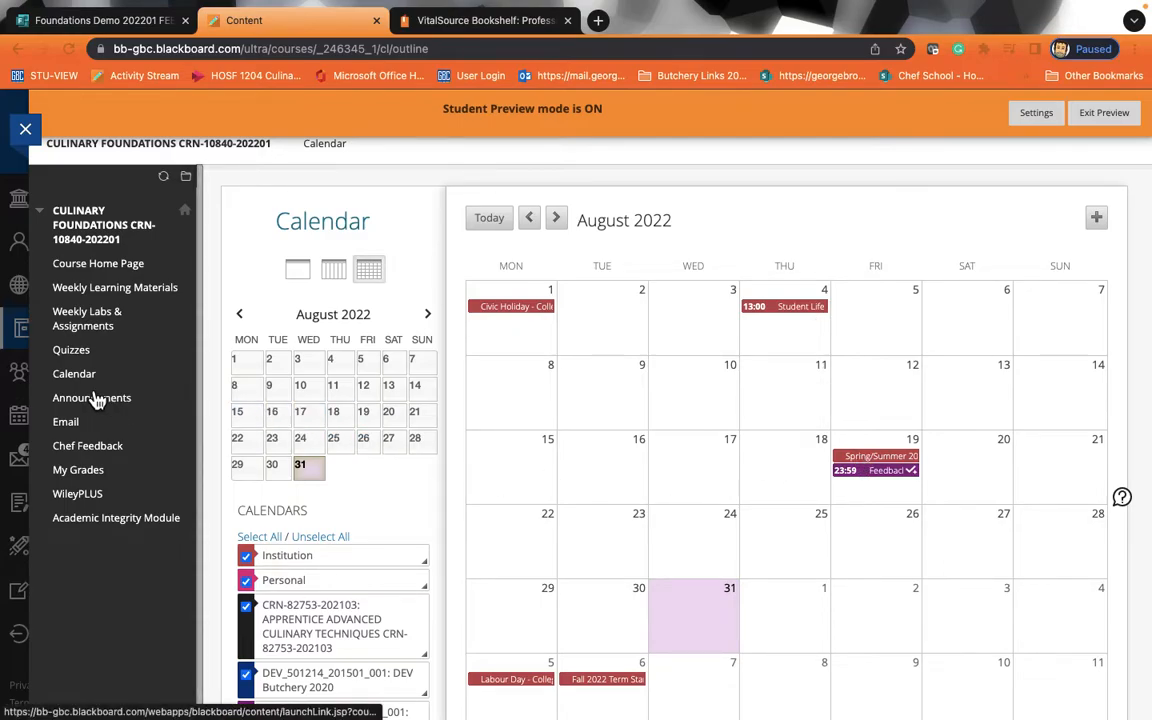
# Check the empty Announcements page, then bring up the Send Email page
pyautogui.click(91, 397)
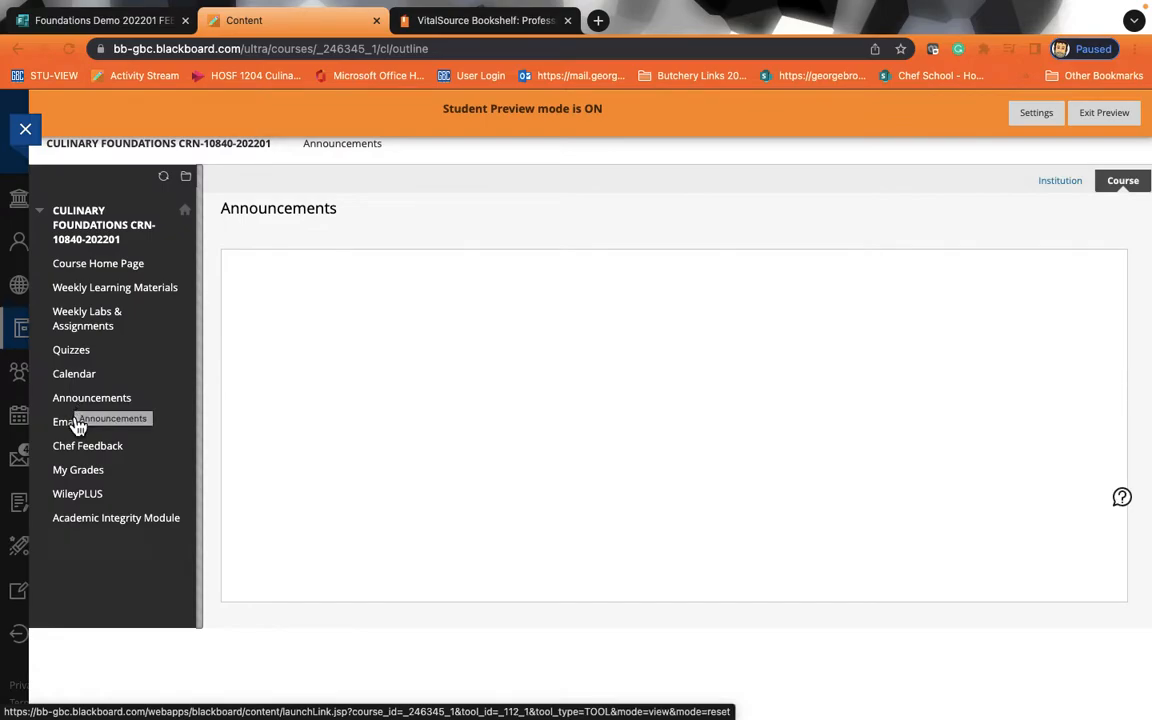
pyautogui.moveTo(65, 425)
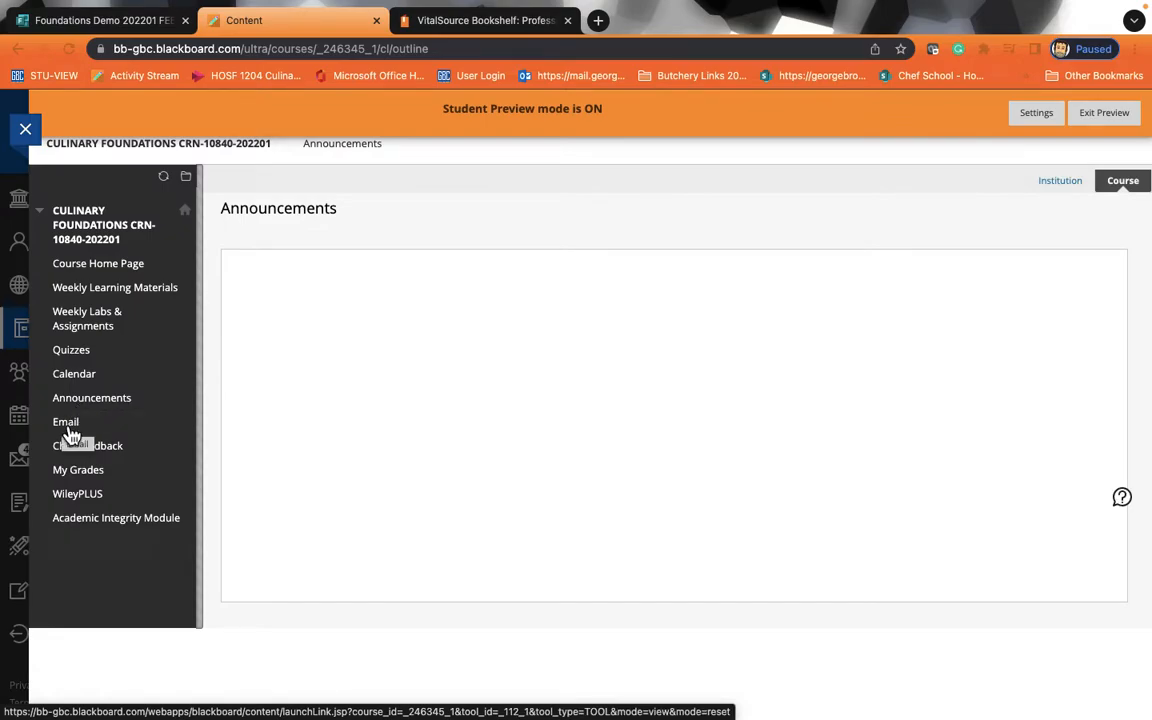
pyautogui.click(65, 421)
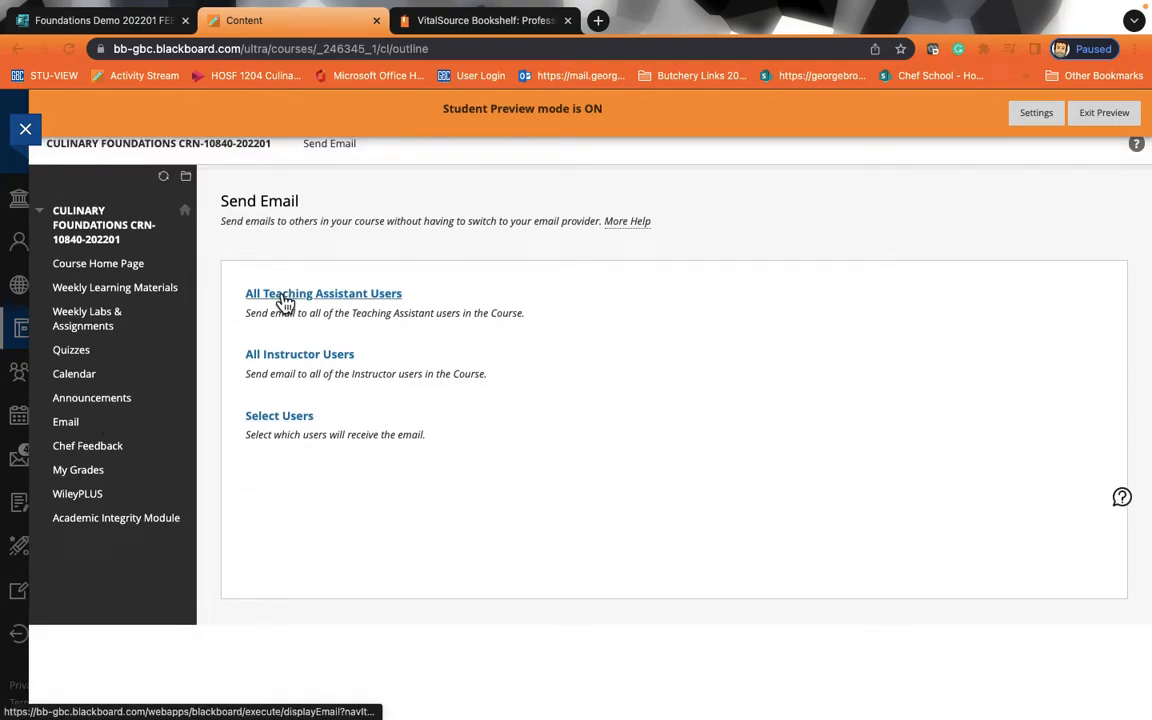
pyautogui.moveTo(110, 446)
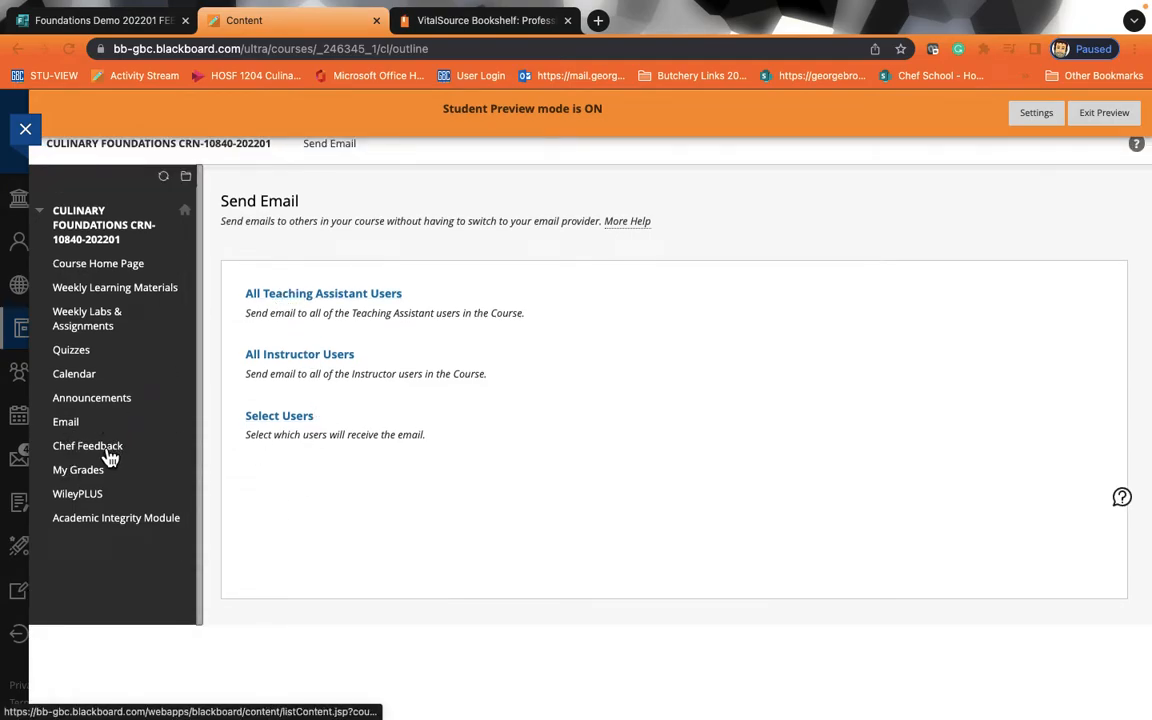
# Scroll the Stop Start Continue feedback form, check the empty My Marks page, then view WileyPLUS resources
pyautogui.click(87, 445)
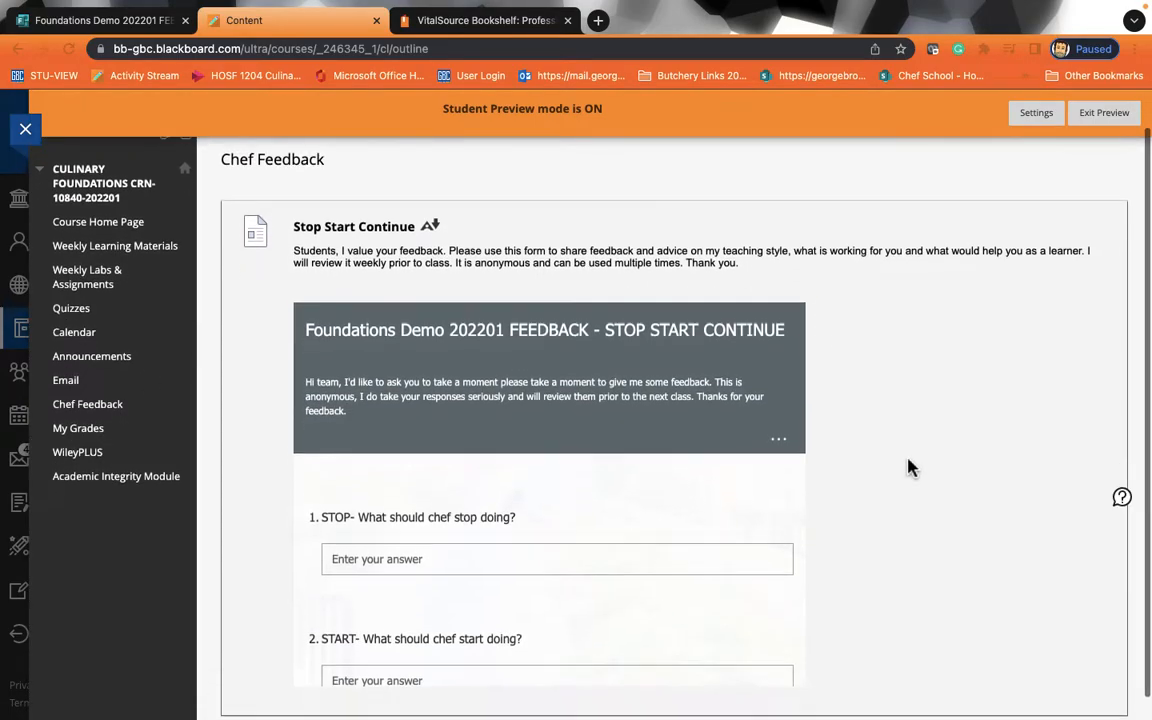
pyautogui.scroll(-3)
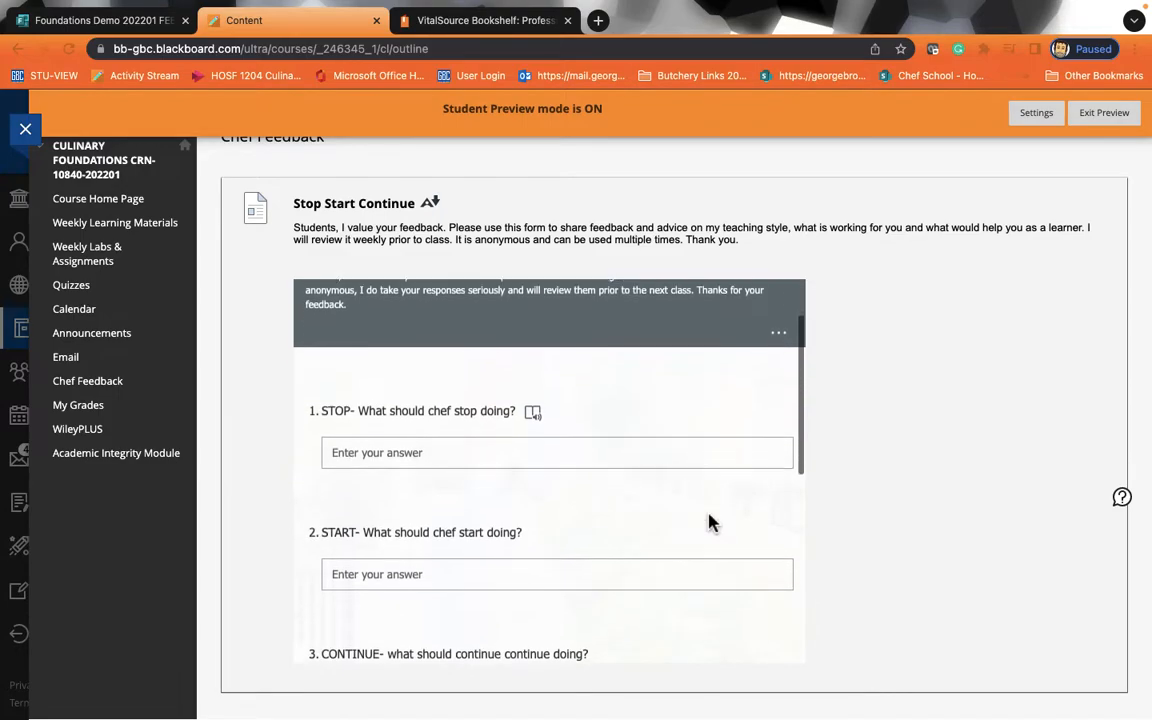
pyautogui.scroll(-3)
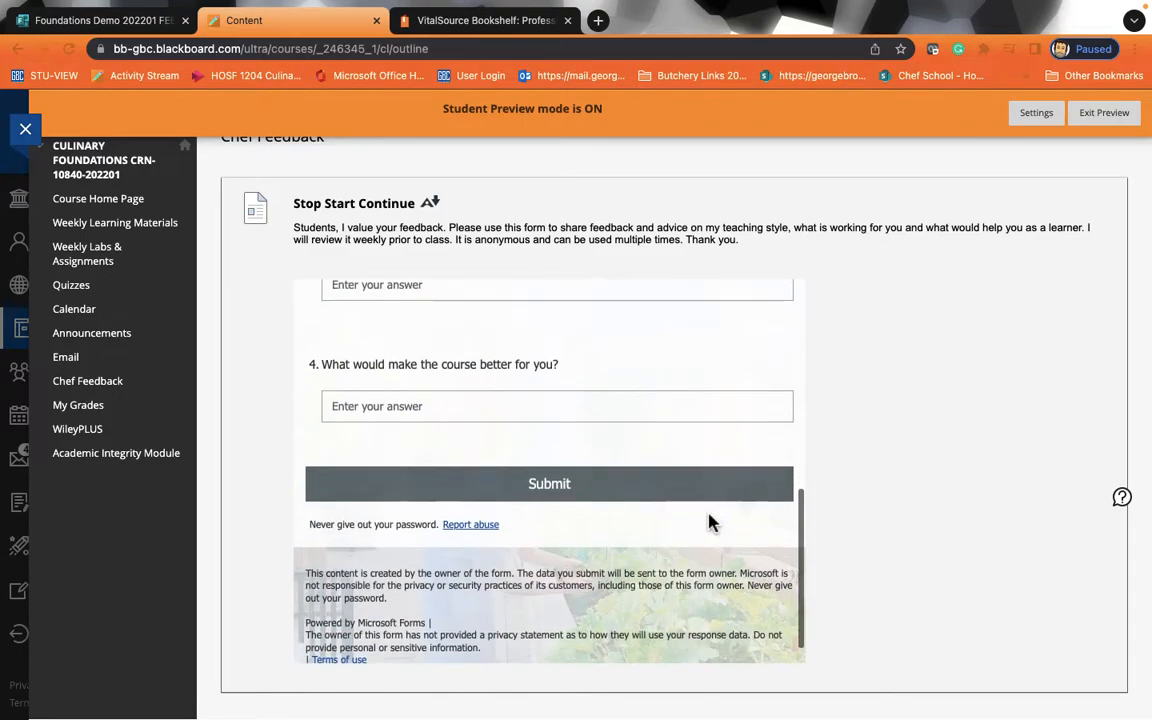
pyautogui.scroll(3)
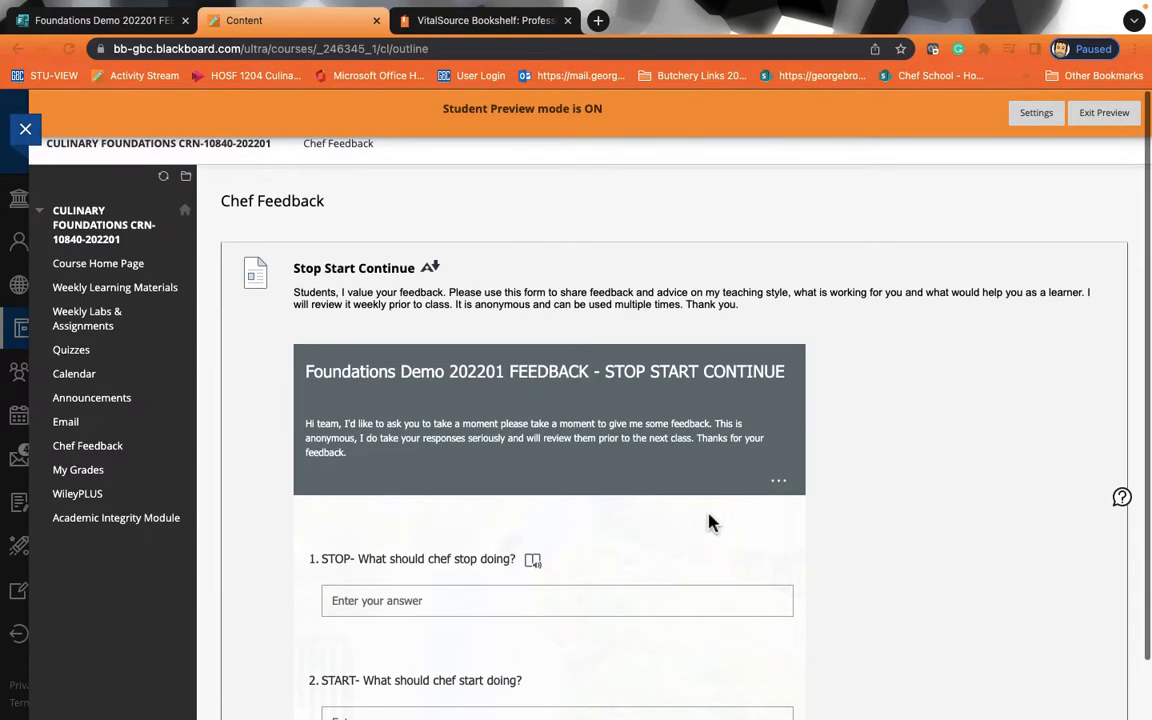
pyautogui.moveTo(83, 421)
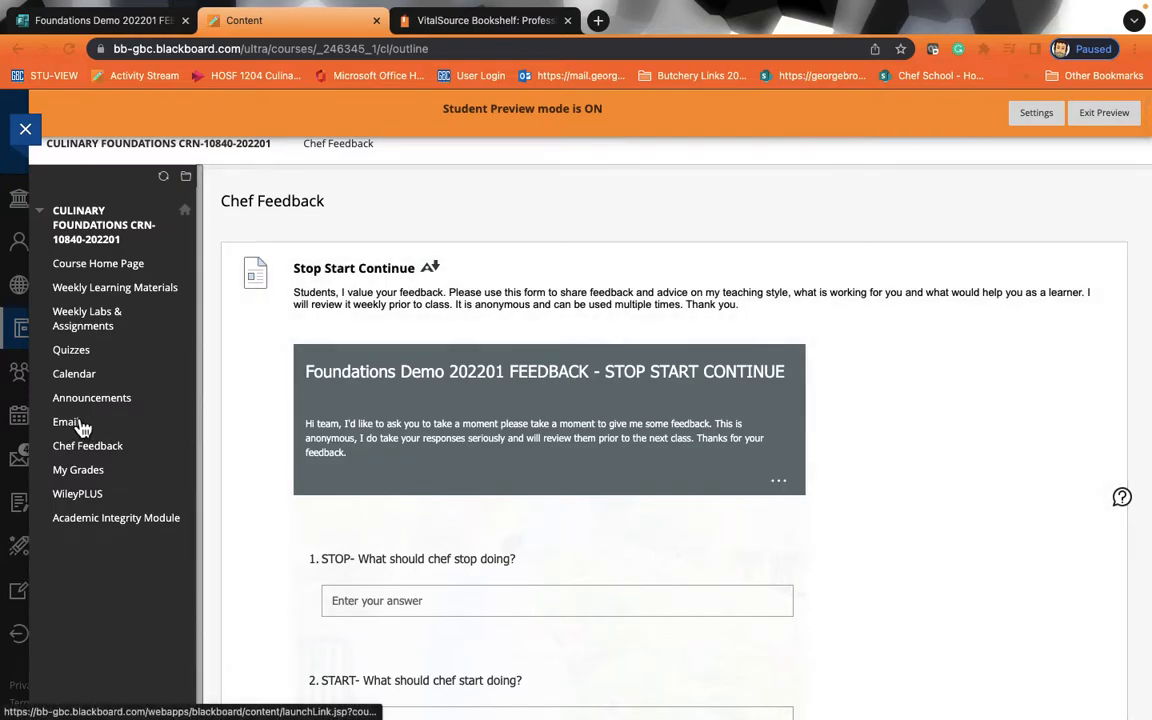
pyautogui.moveTo(81, 470)
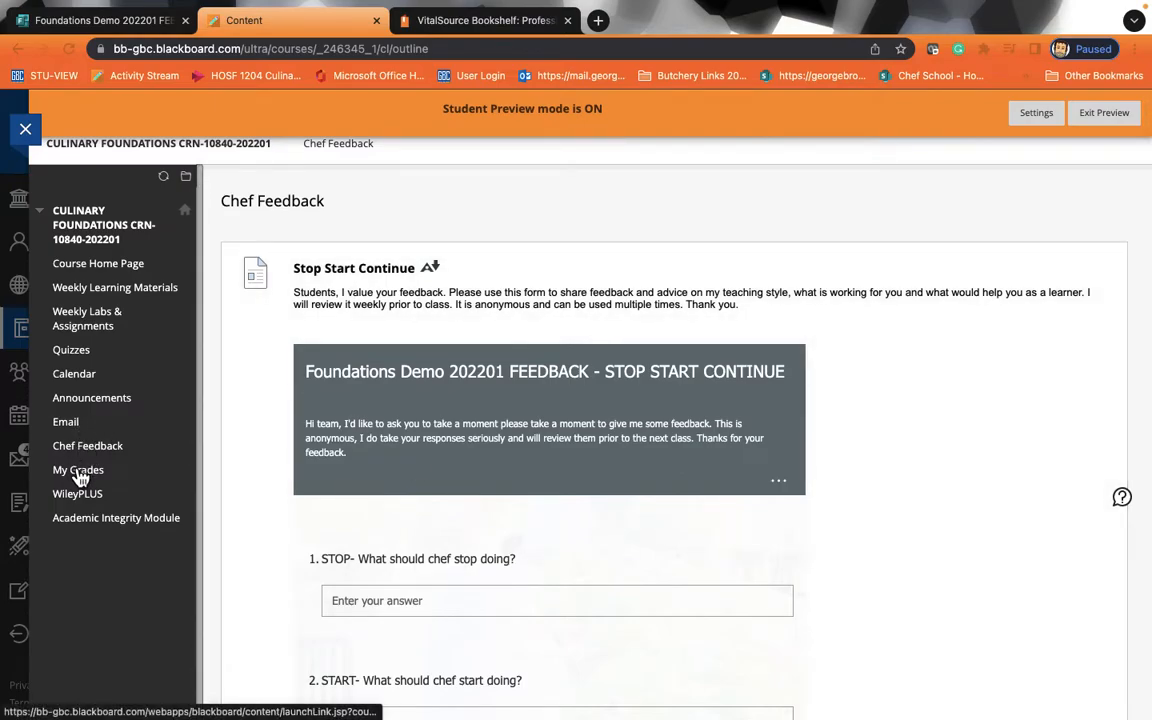
pyautogui.click(78, 470)
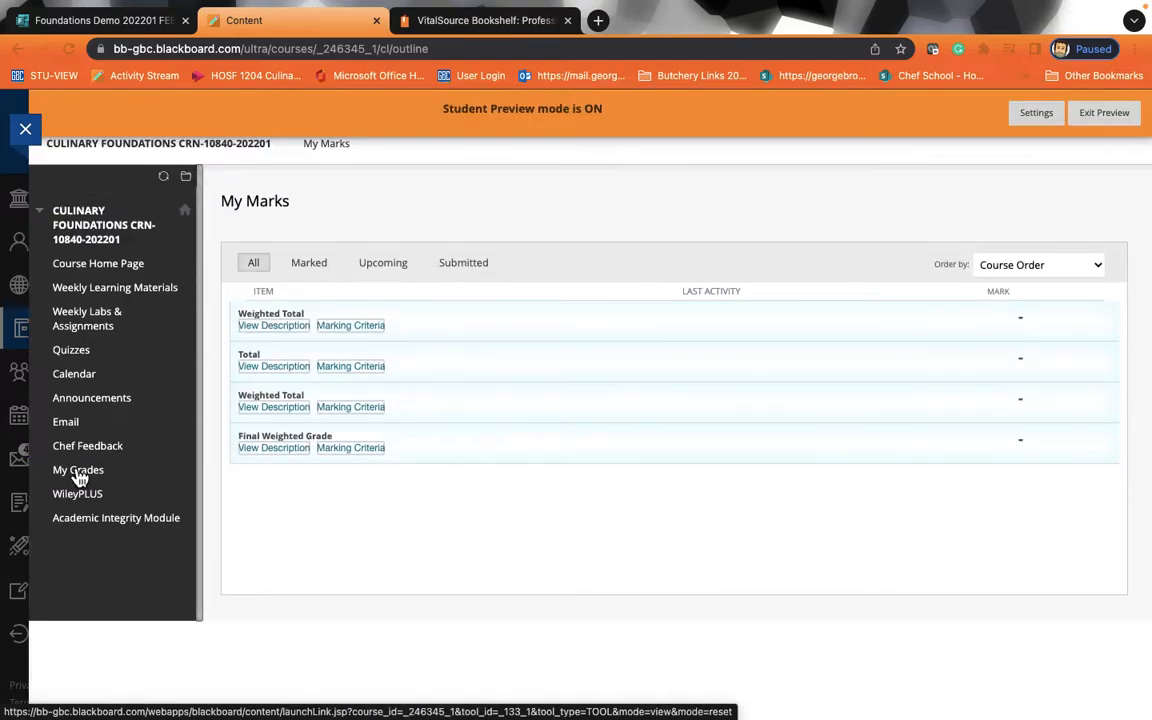
pyautogui.moveTo(207, 439)
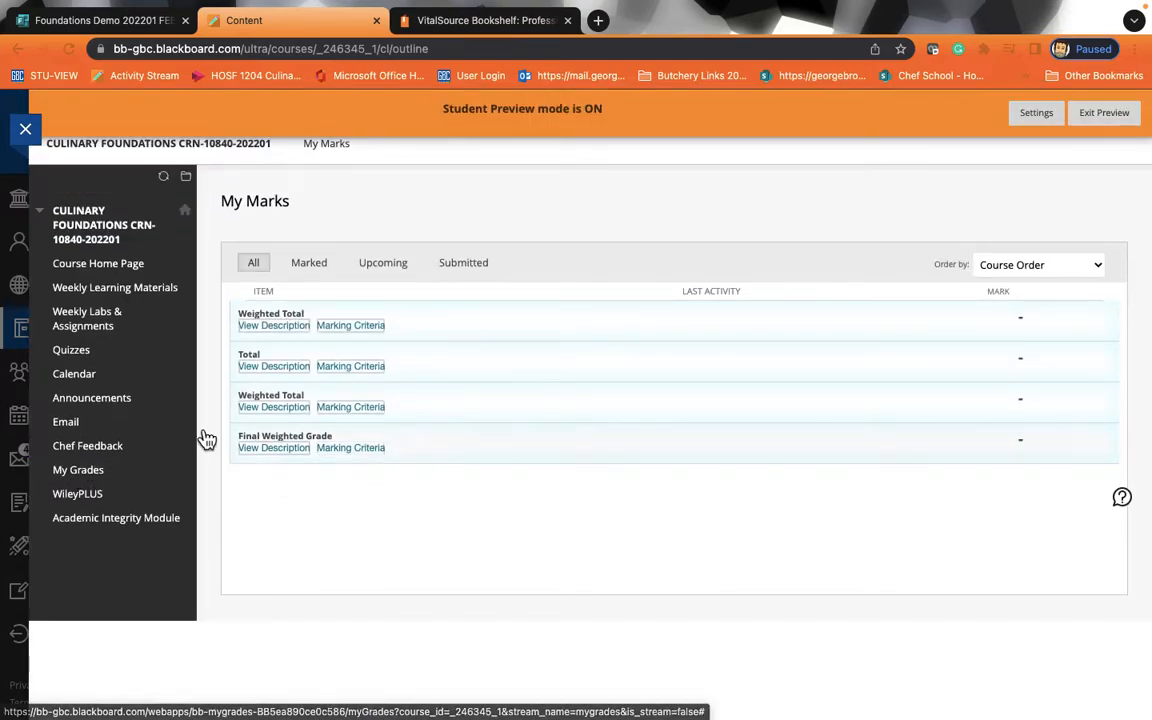
pyautogui.moveTo(800, 422)
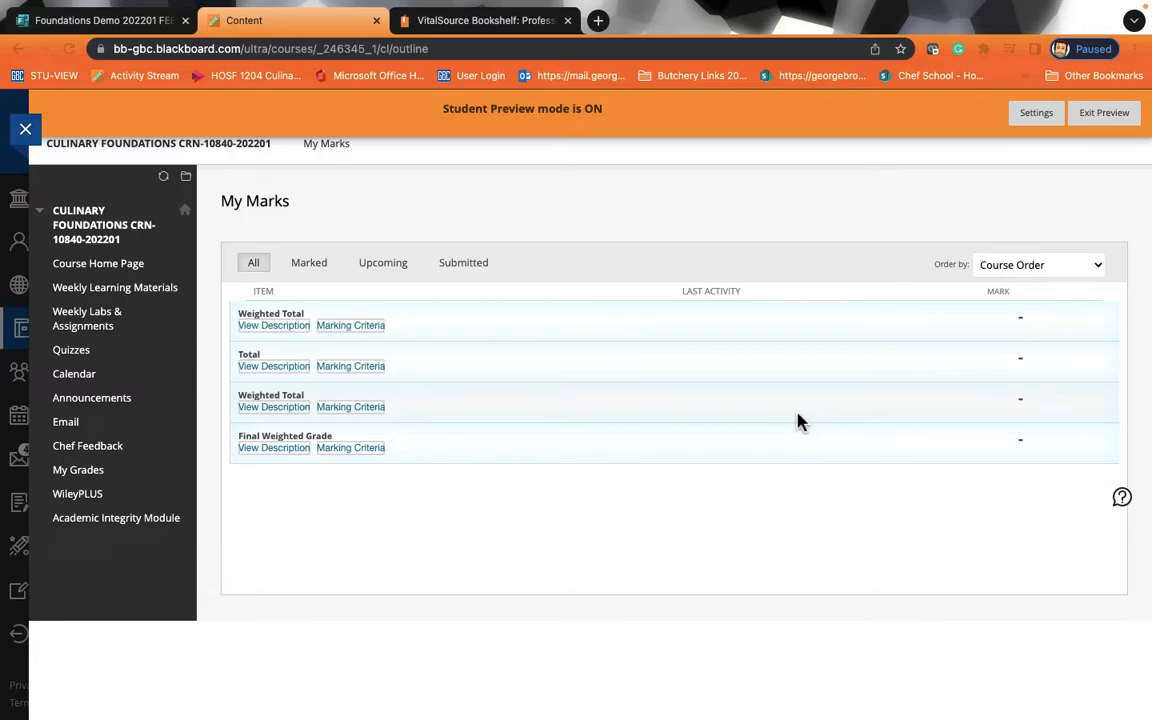
pyautogui.moveTo(75, 517)
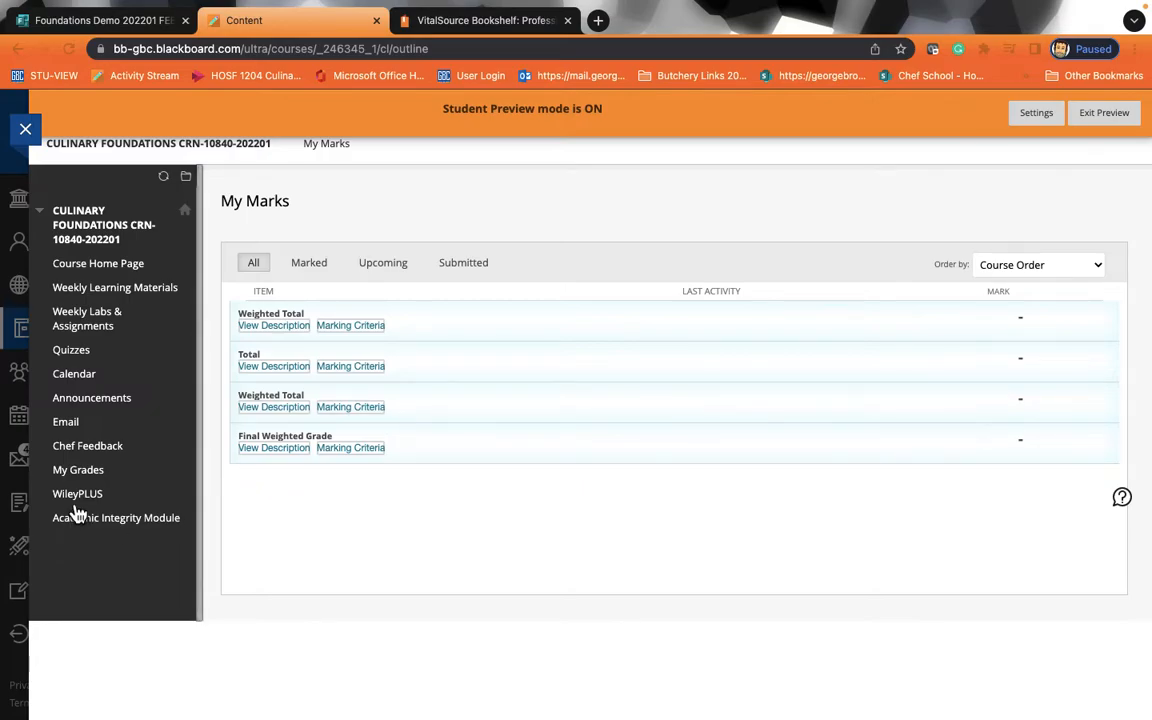
pyautogui.moveTo(77, 493)
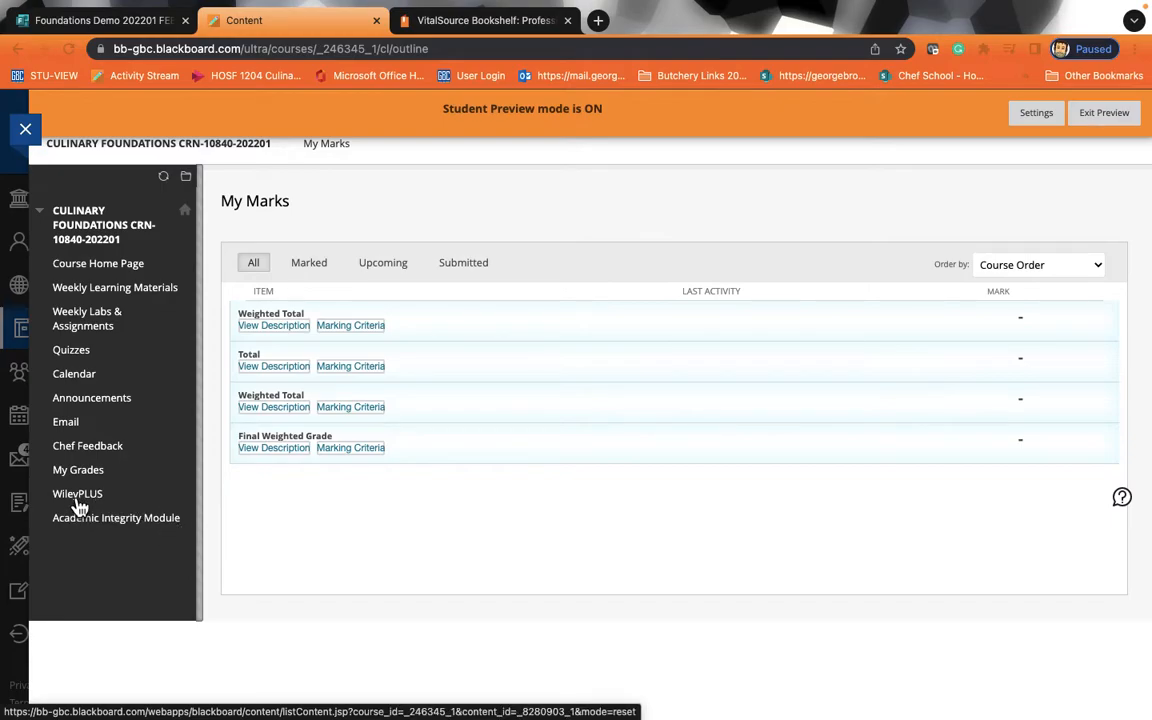
pyautogui.click(77, 493)
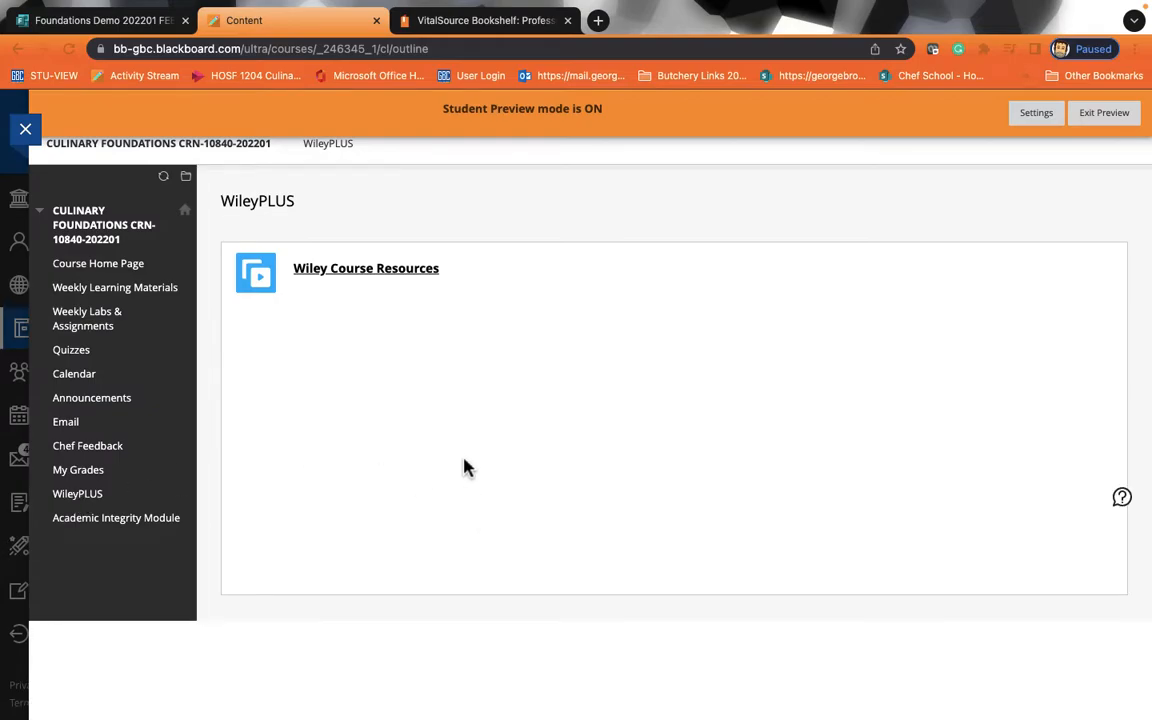
pyautogui.moveTo(116, 517)
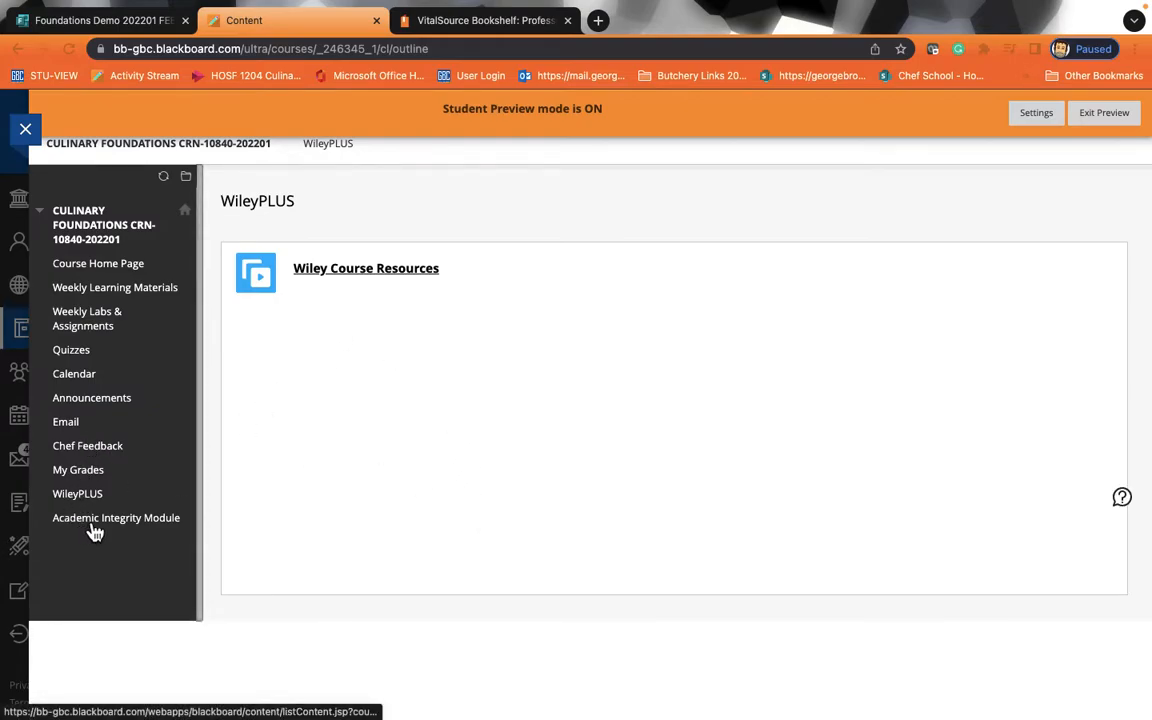
# Scroll through the Academic Integrity Module scenarios, then return to Weekly Labs & Assignments
pyautogui.click(116, 517)
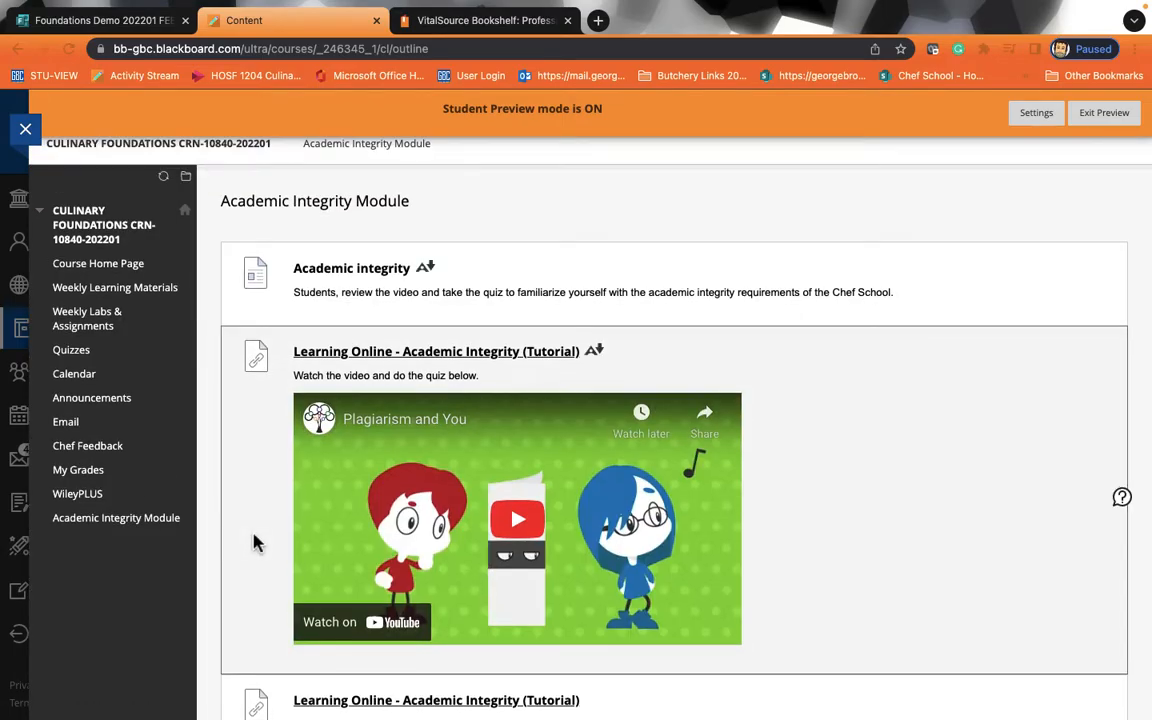
pyautogui.scroll(-3)
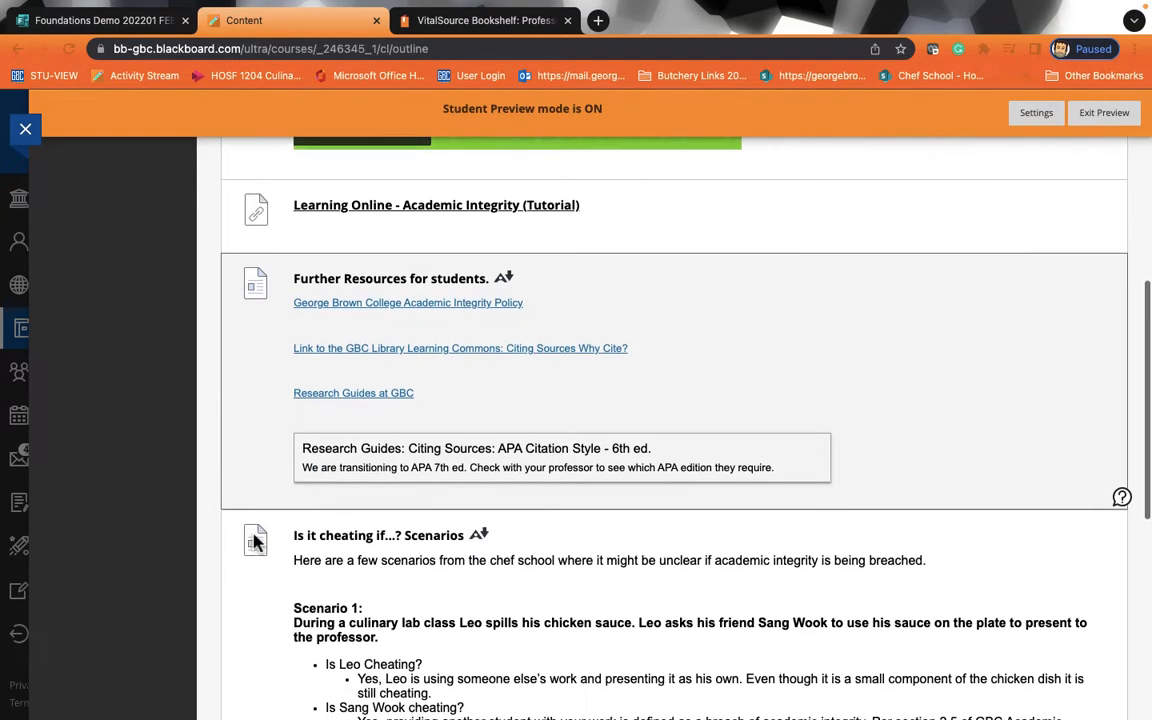
pyautogui.scroll(-3)
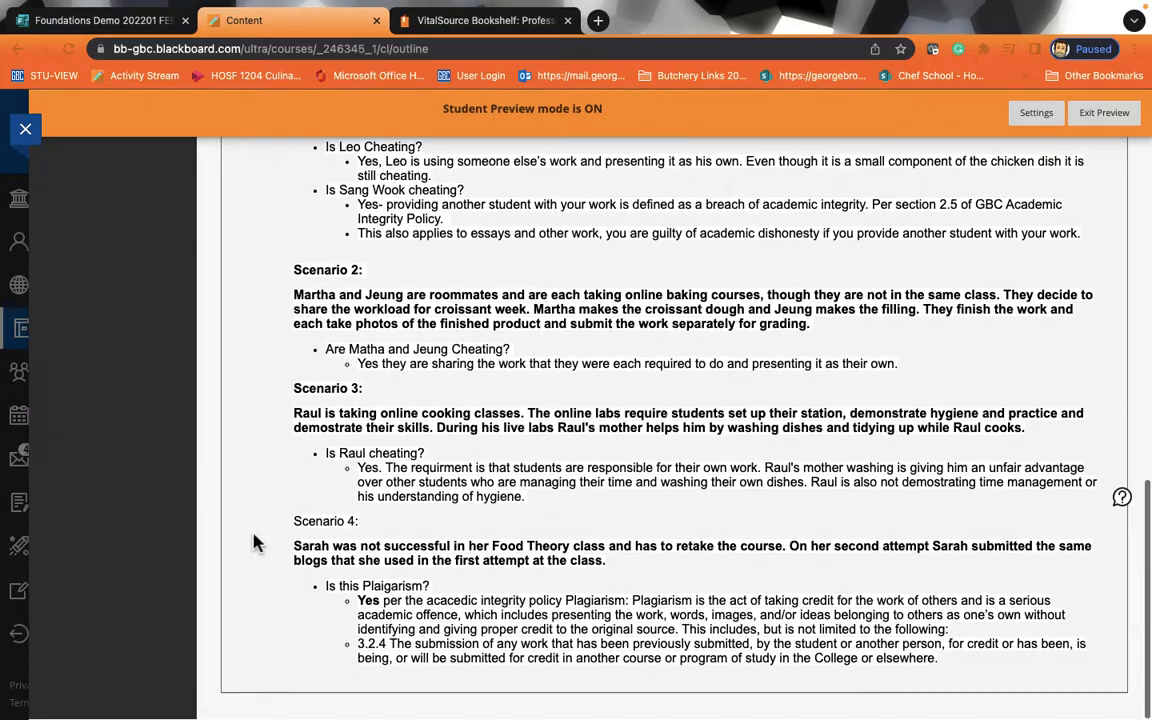
pyautogui.scroll(3)
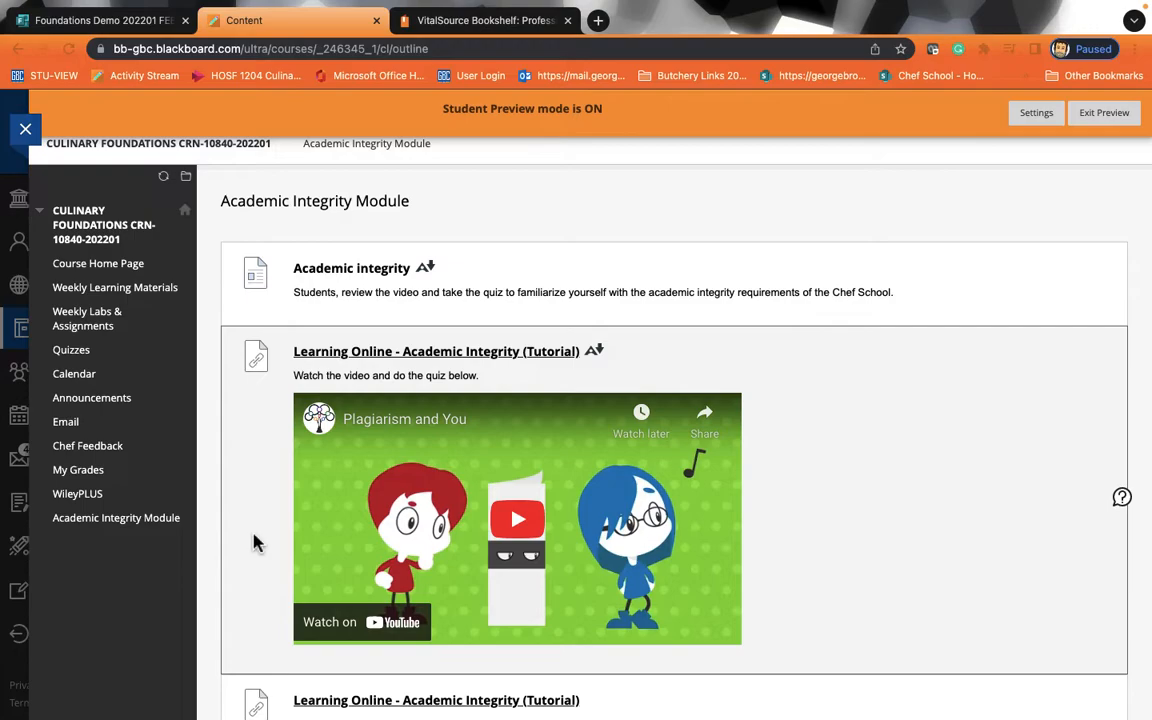
pyautogui.moveTo(107, 337)
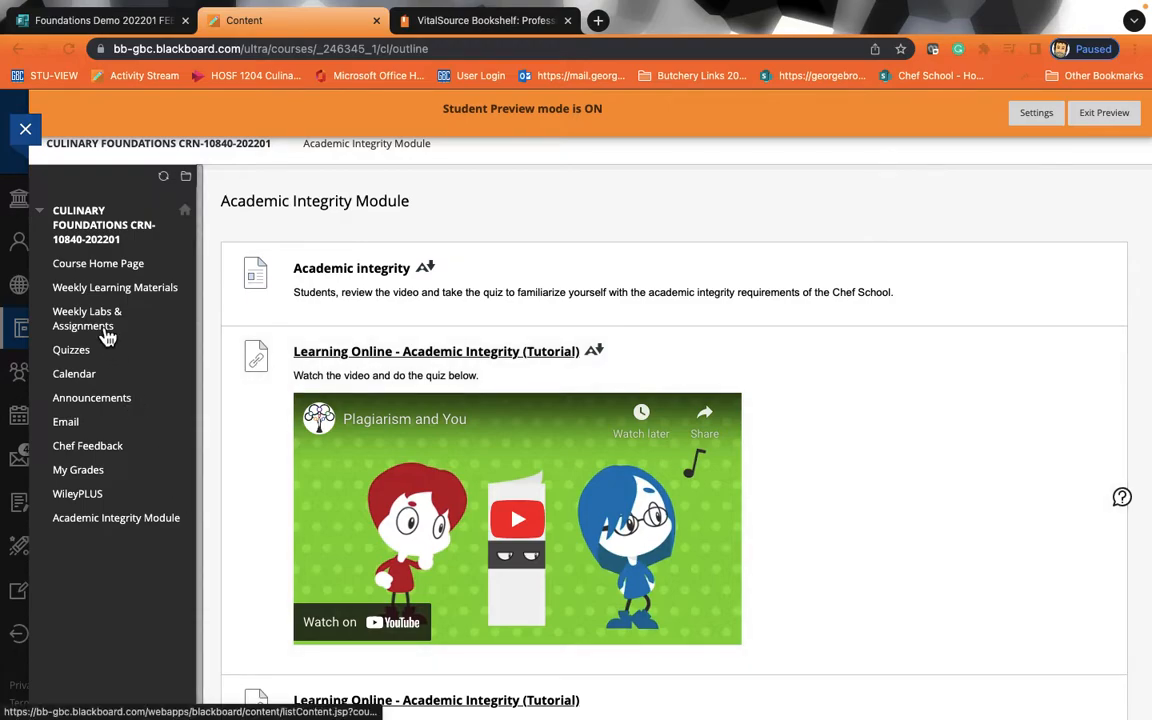
pyautogui.click(87, 318)
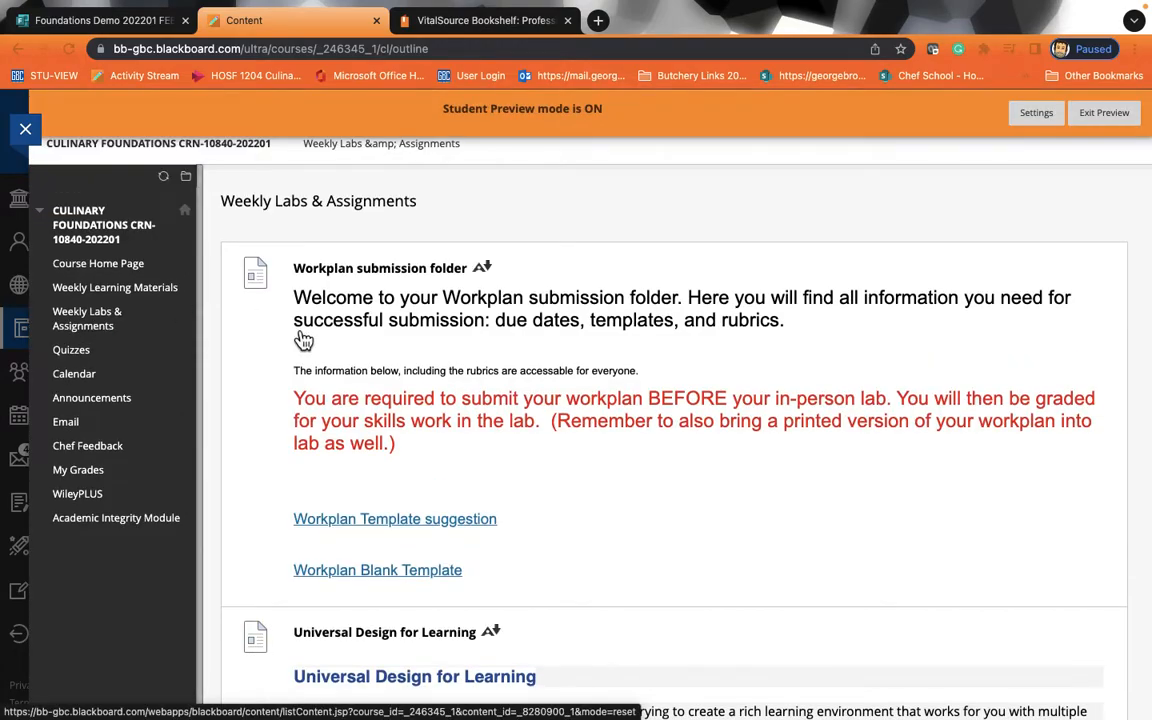
# Turn off student preview and preview the 'Week 2 - Knife Skills, Workplan Submission' assignment
pyautogui.scroll(-3)
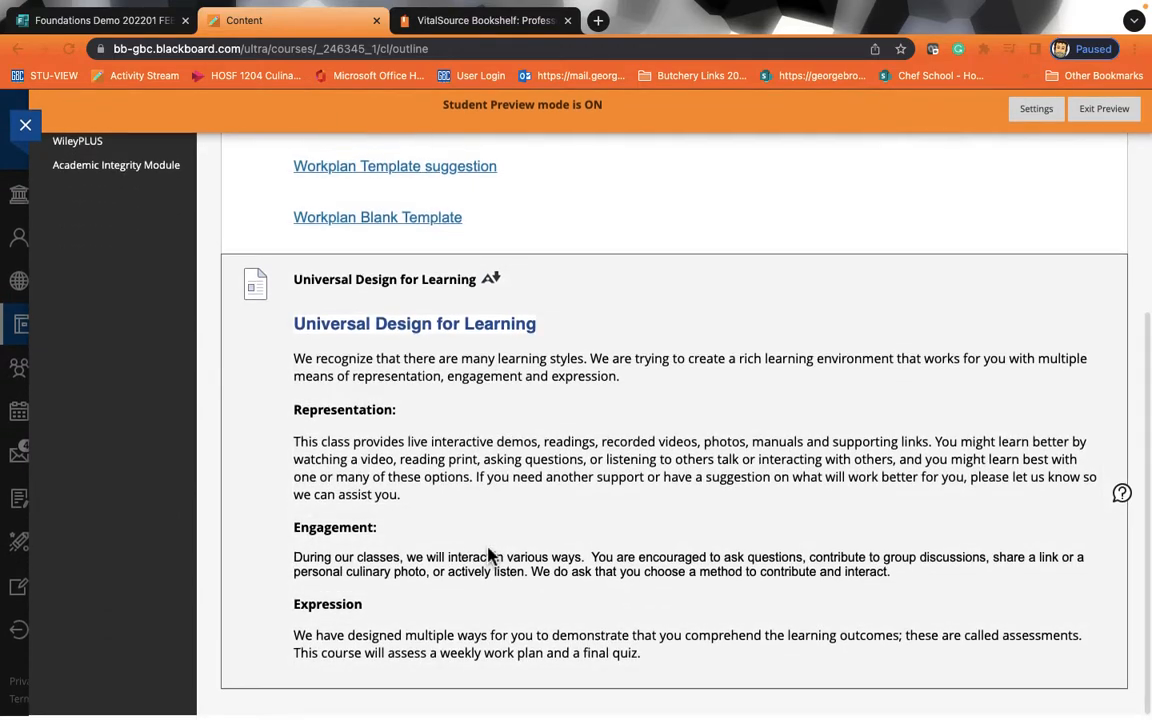
pyautogui.scroll(3)
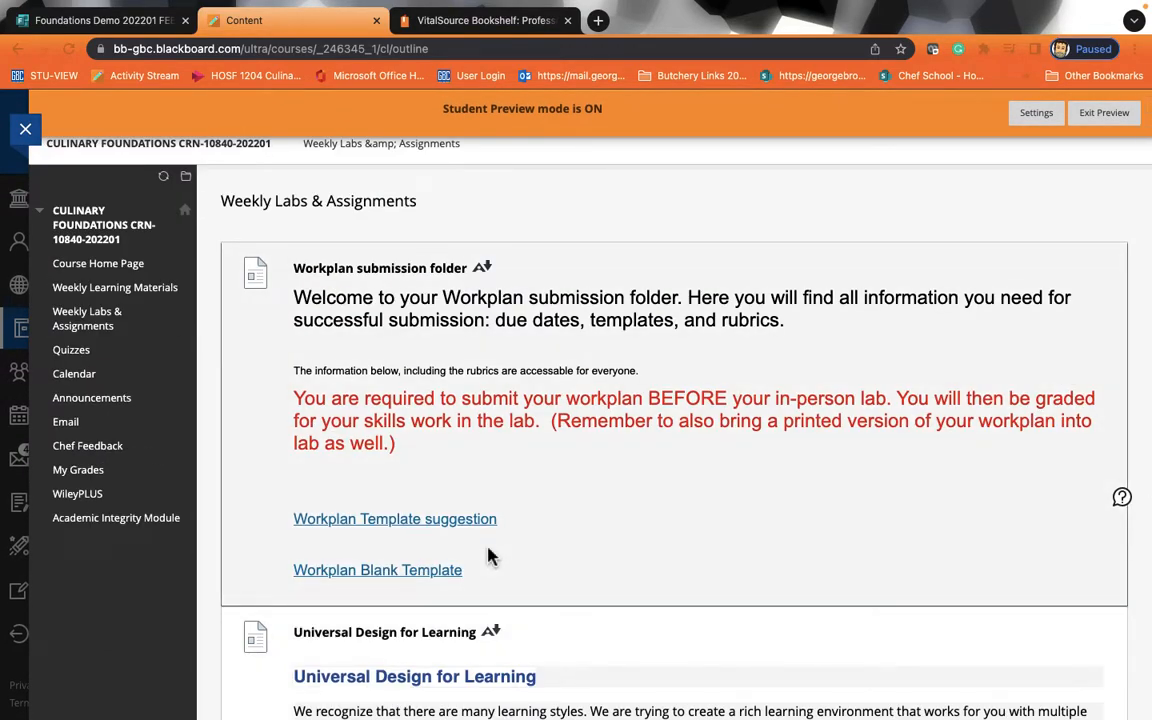
pyautogui.click(1104, 112)
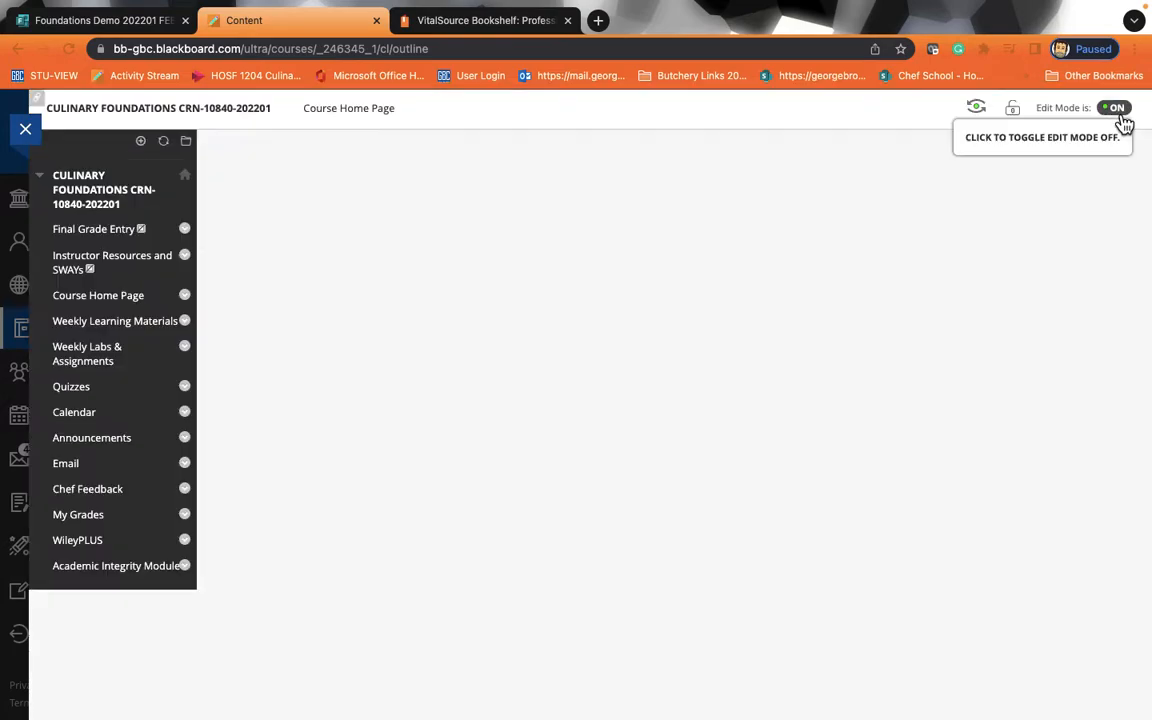
pyautogui.click(98, 295)
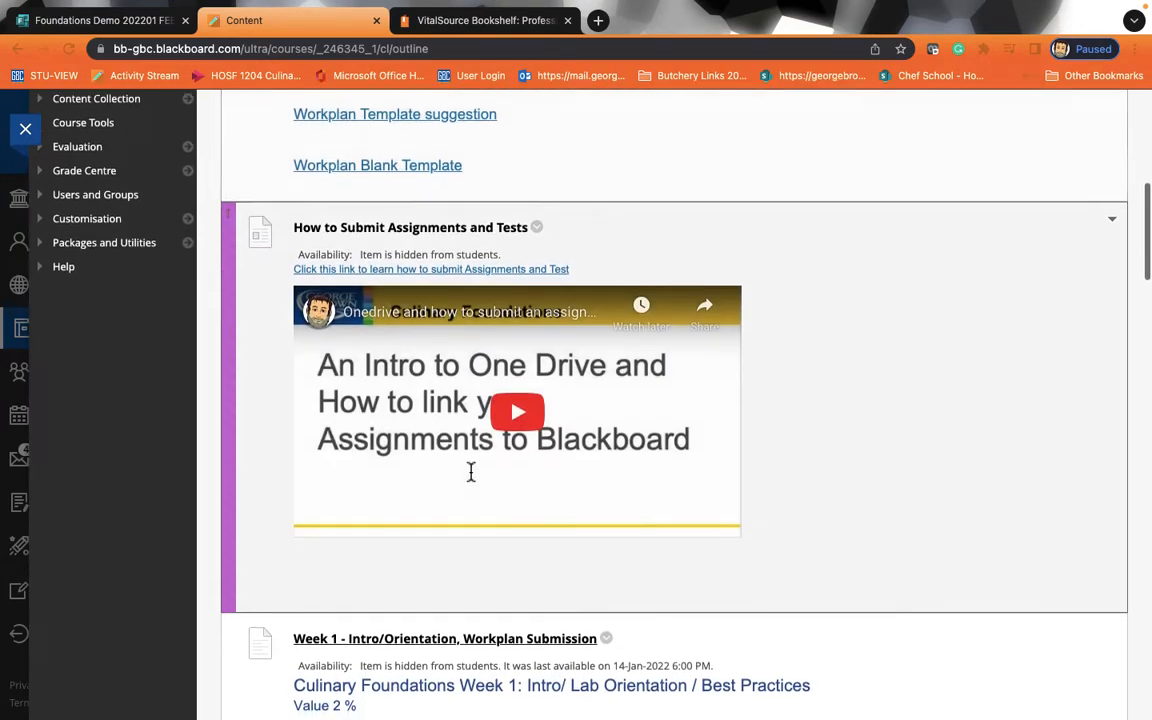
pyautogui.scroll(-3)
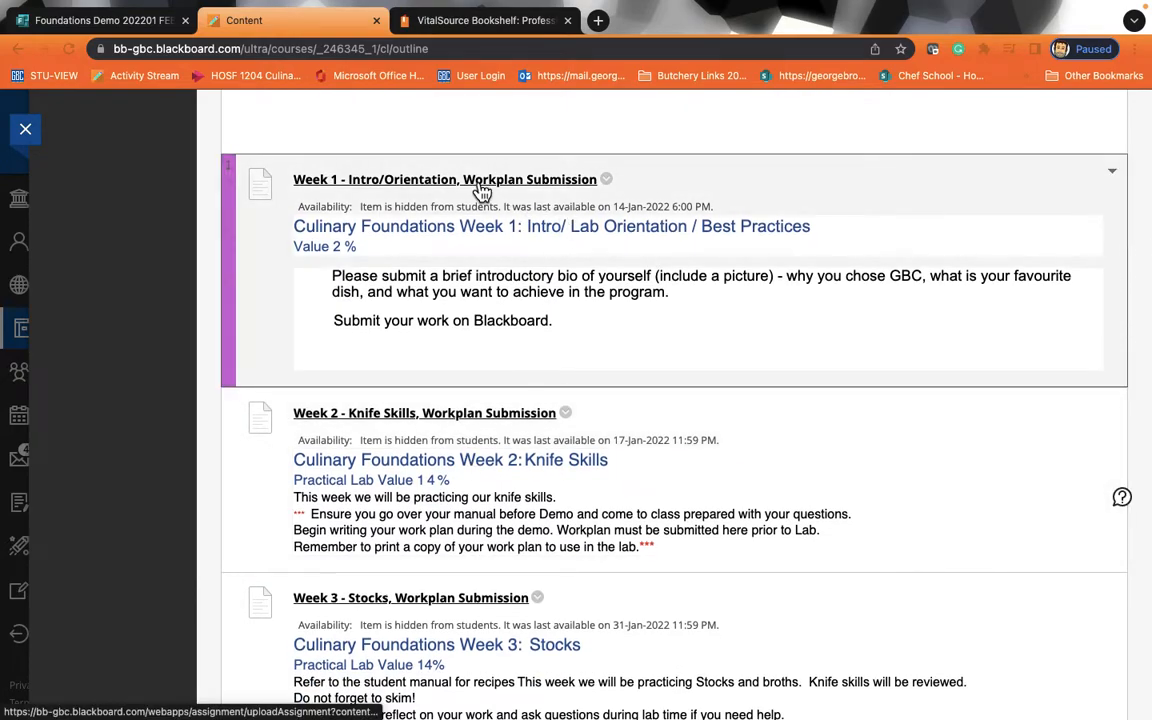
pyautogui.moveTo(512, 395)
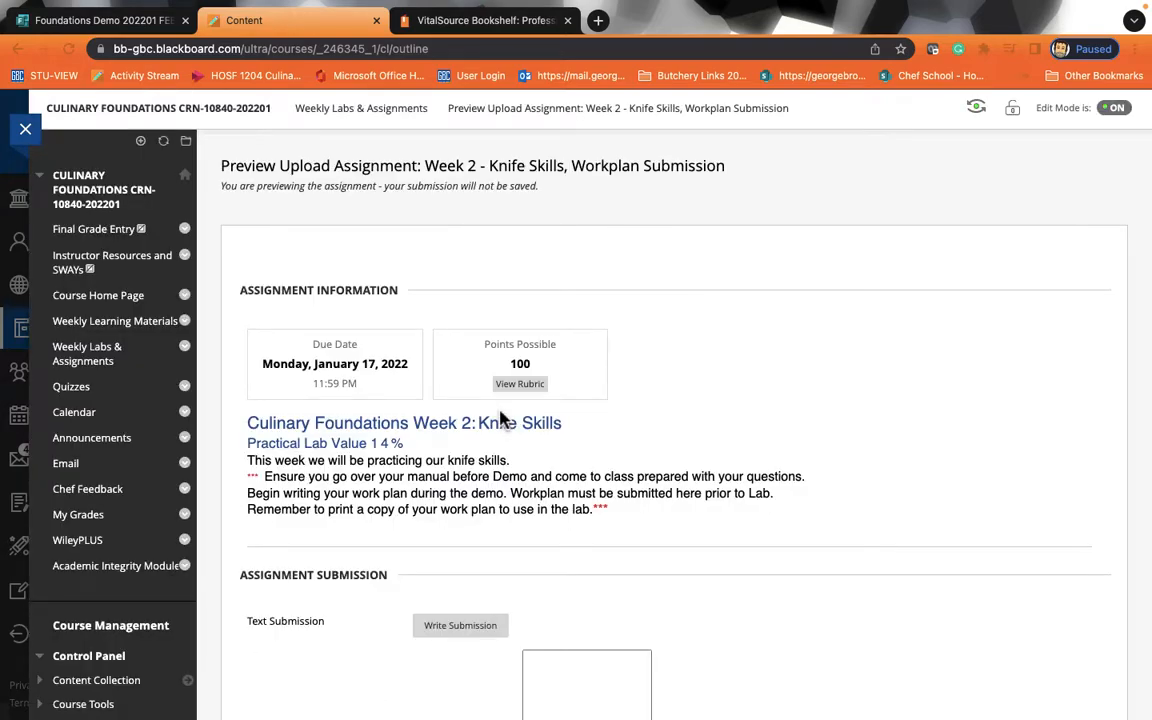
pyautogui.scroll(-3)
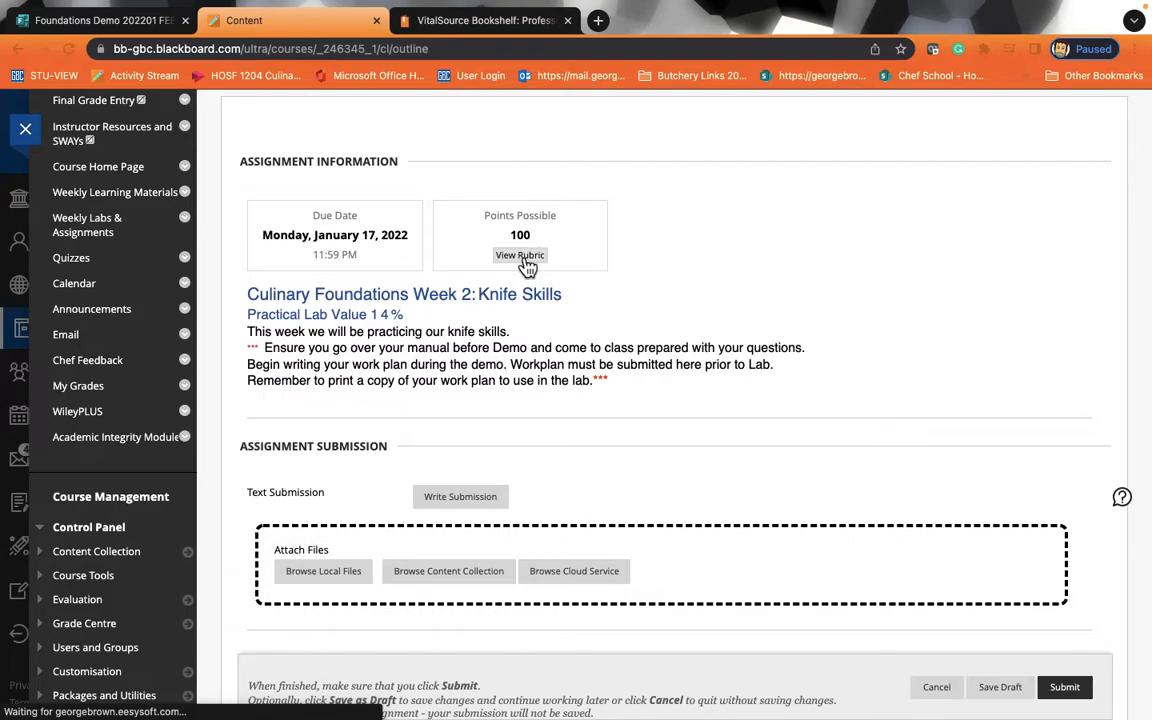
# Open the Week 2 Knife Cuts Lab Workplan rubric and review Station Set Up through Timing/Organization
pyautogui.click(520, 255)
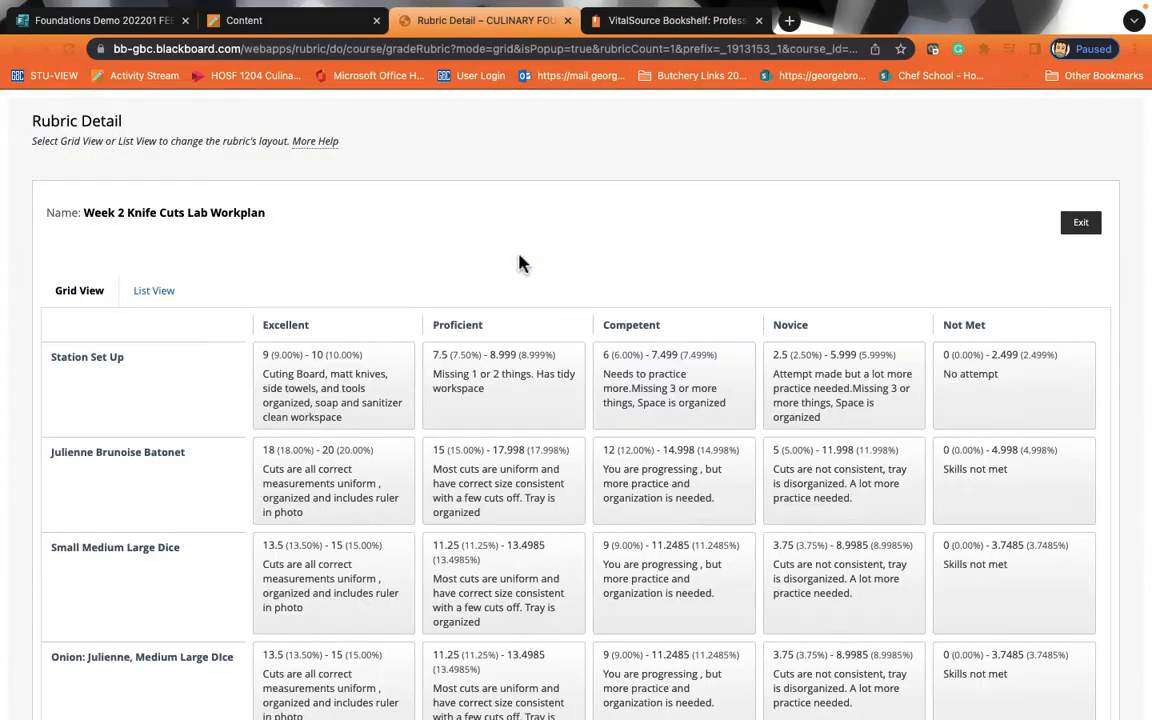
pyautogui.scroll(-3)
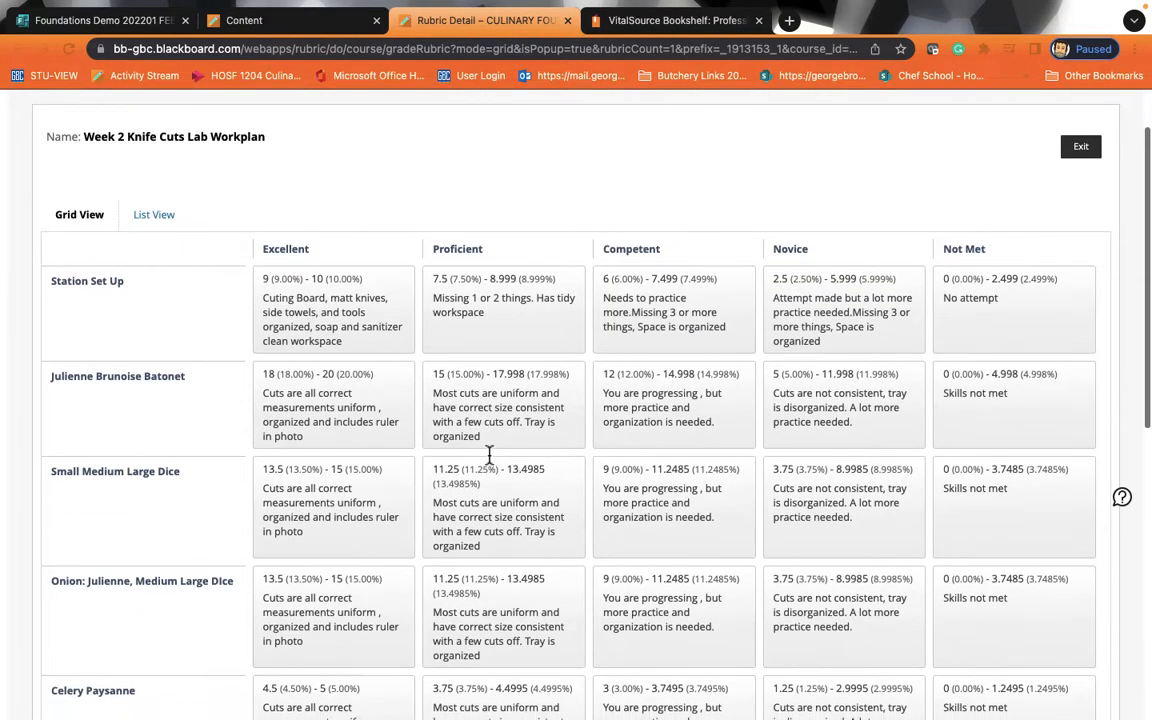
pyautogui.scroll(3)
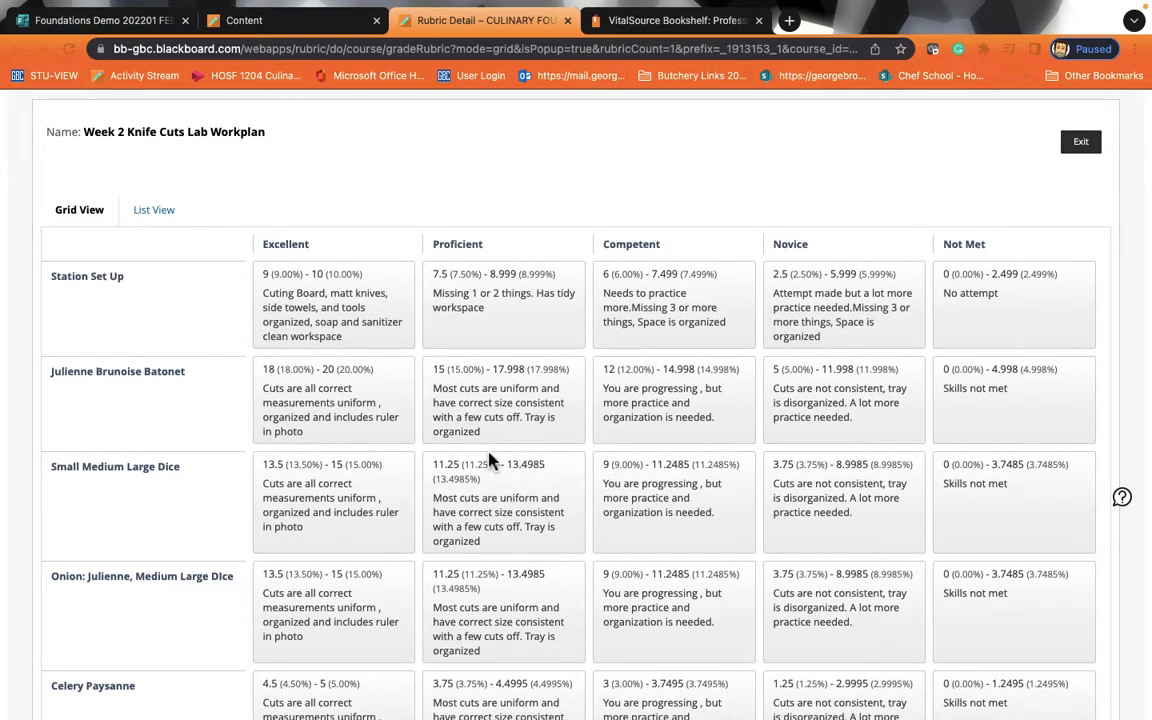
pyautogui.scroll(3)
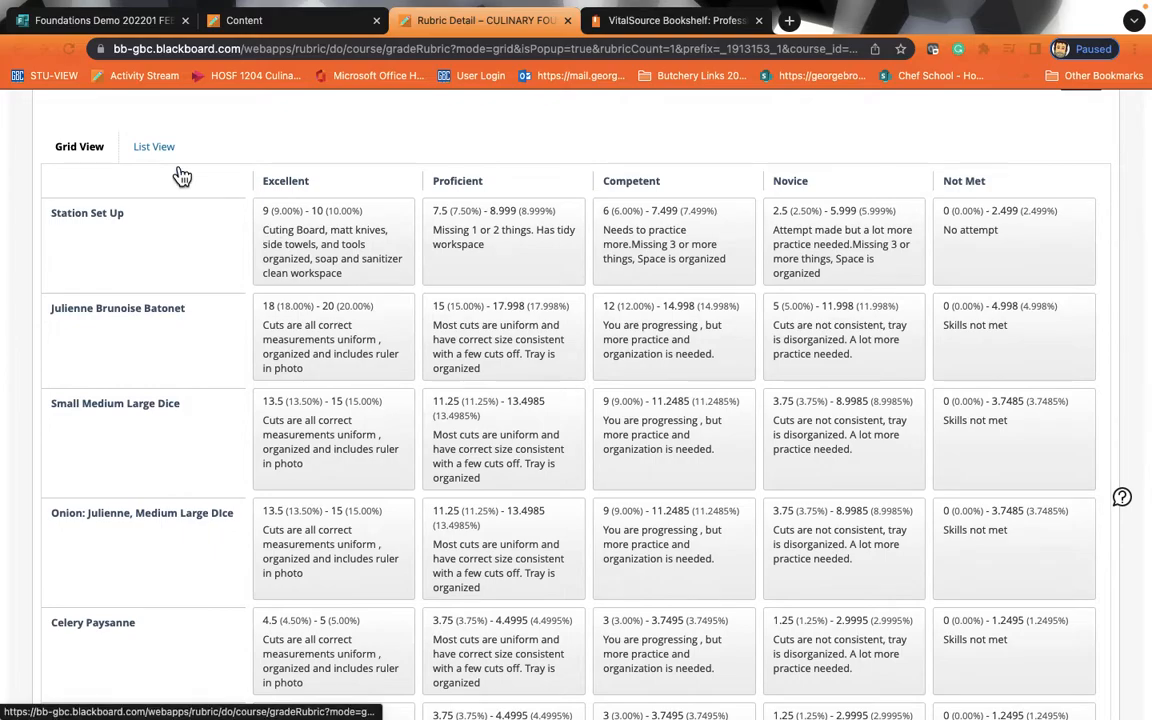
pyautogui.moveTo(185, 233)
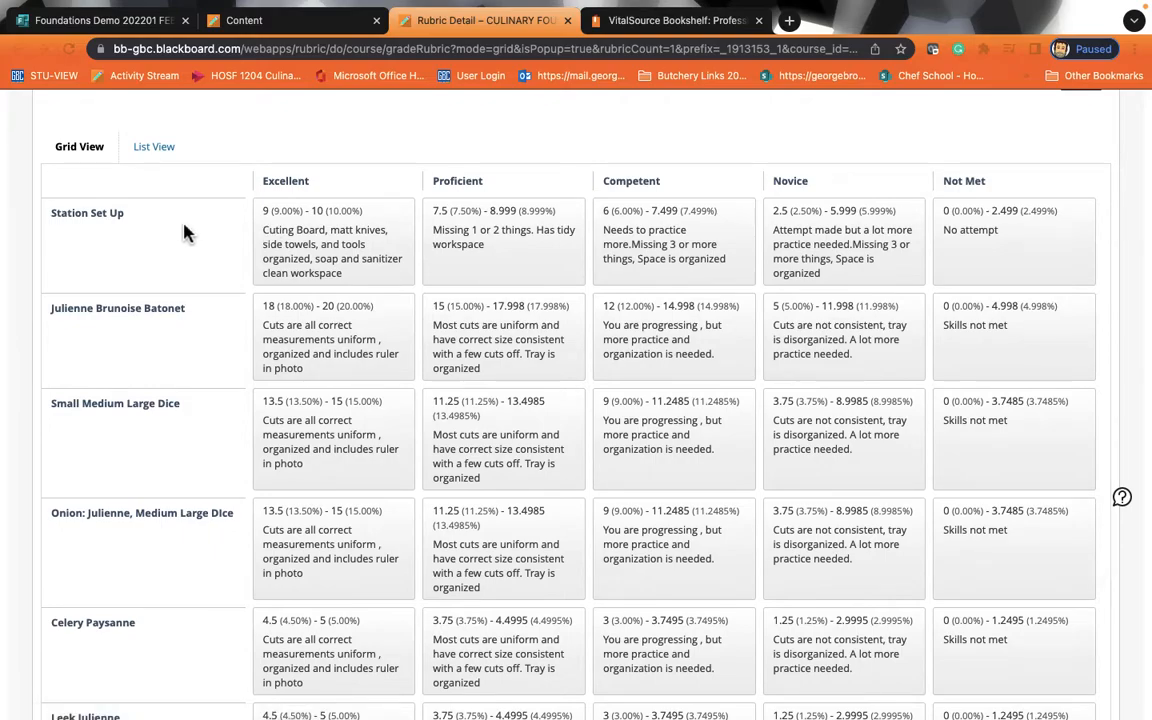
pyautogui.moveTo(178, 338)
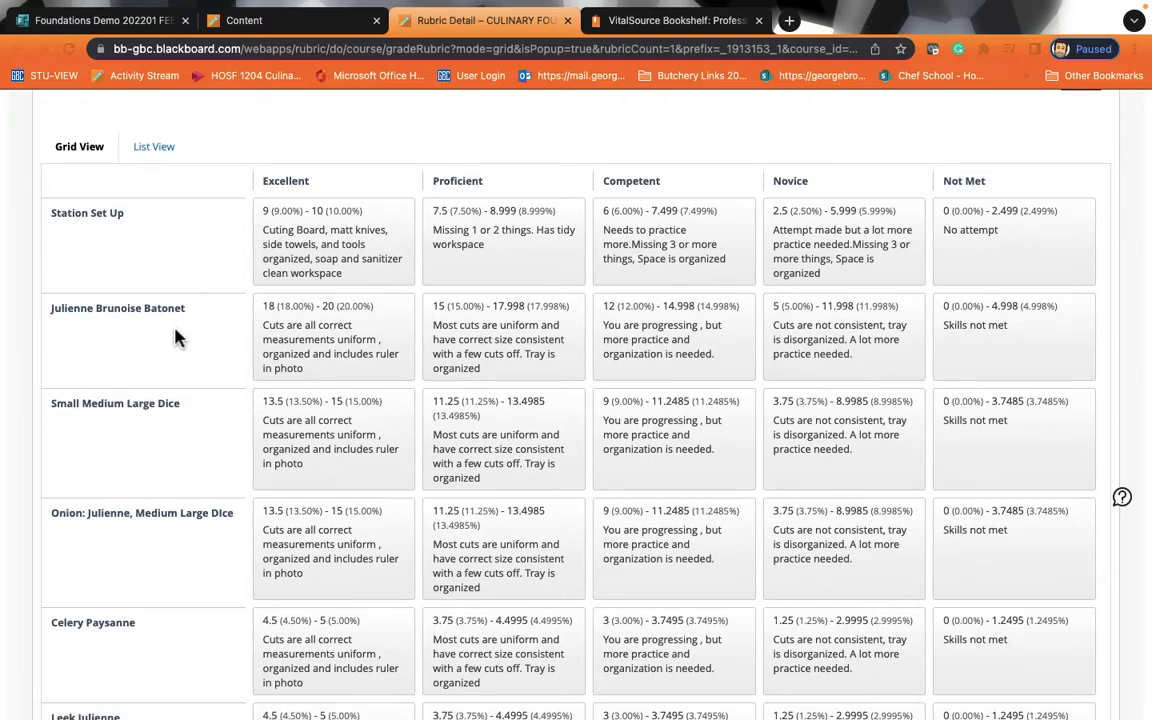
pyautogui.scroll(-3)
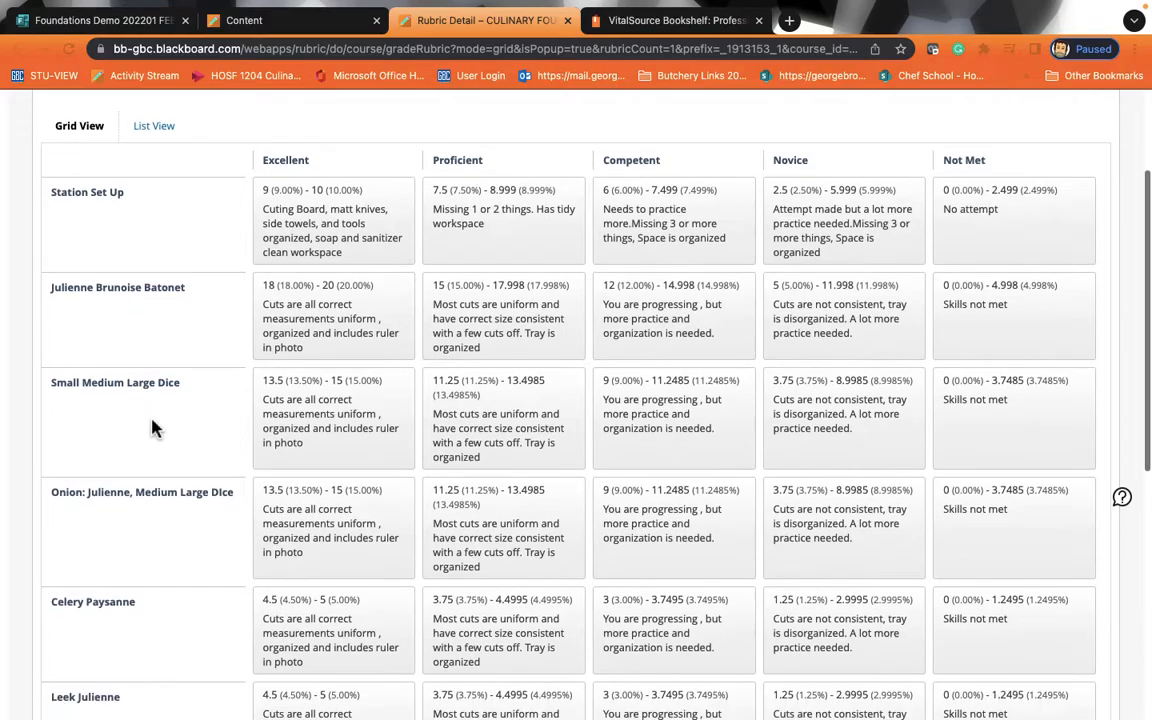
pyautogui.scroll(-3)
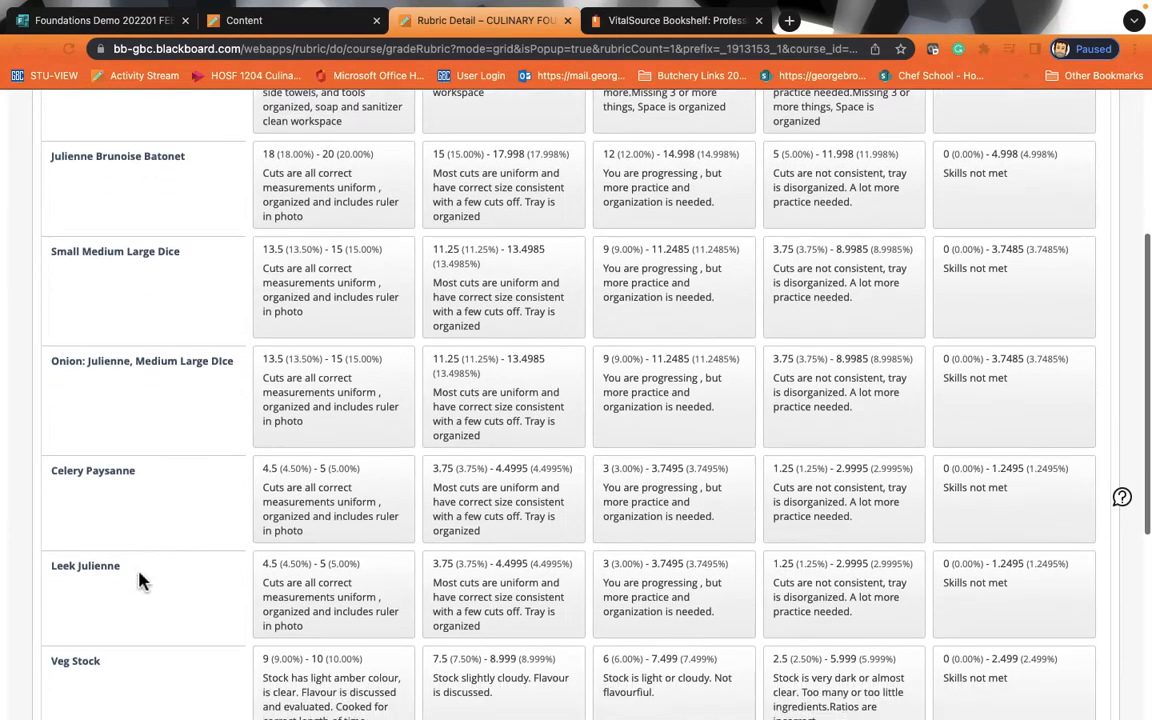
pyautogui.scroll(-3)
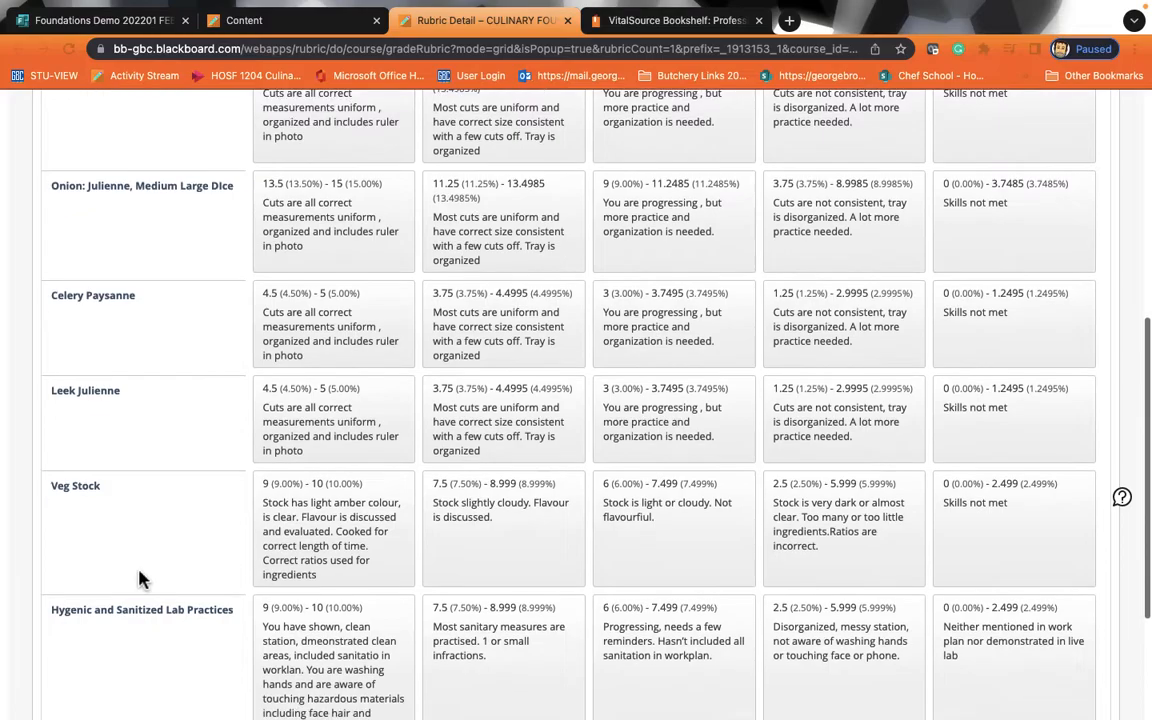
pyautogui.scroll(-3)
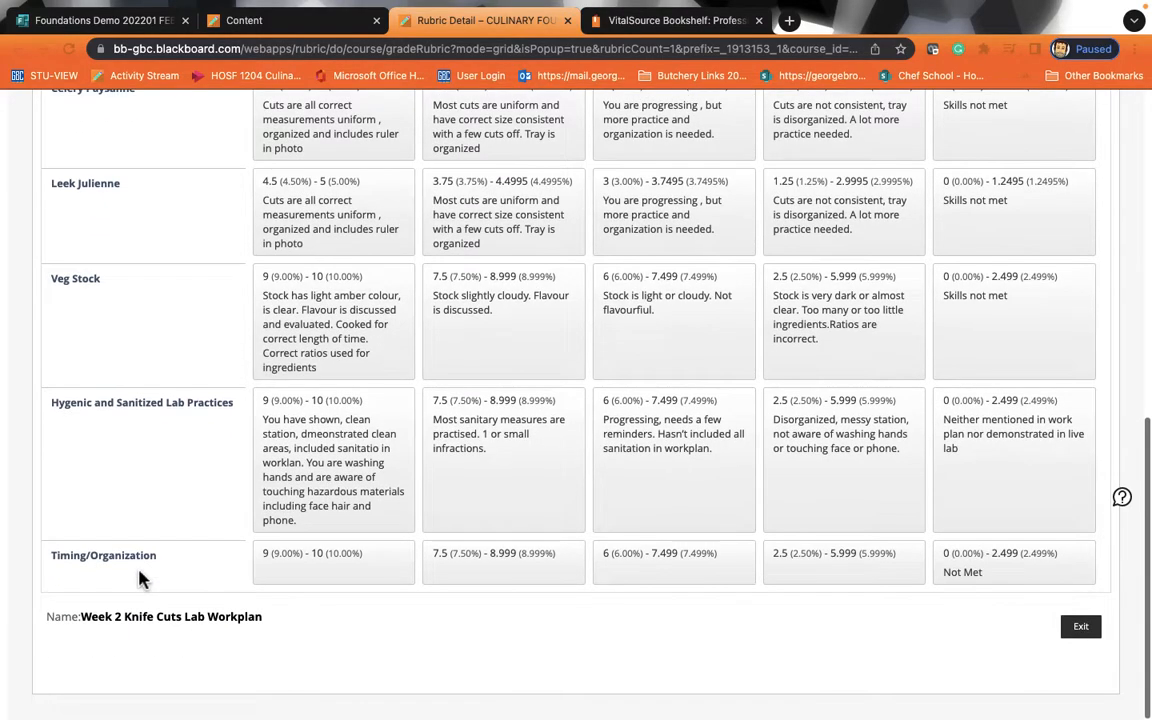
pyautogui.scroll(3)
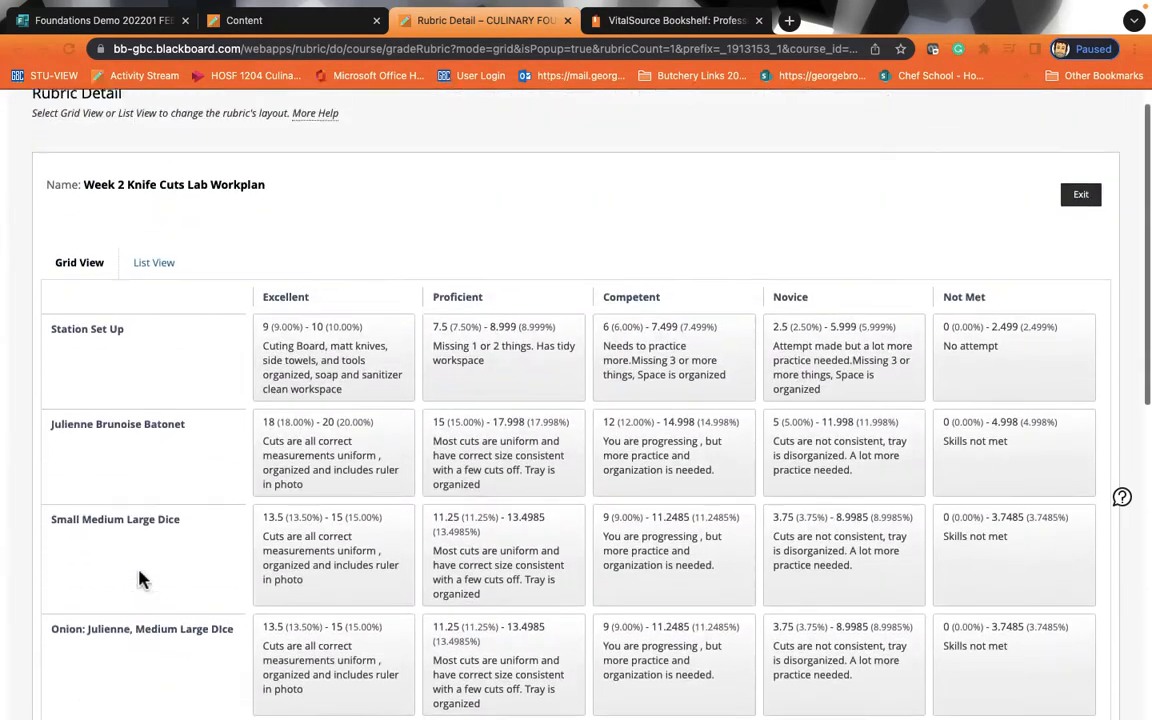
pyautogui.scroll(3)
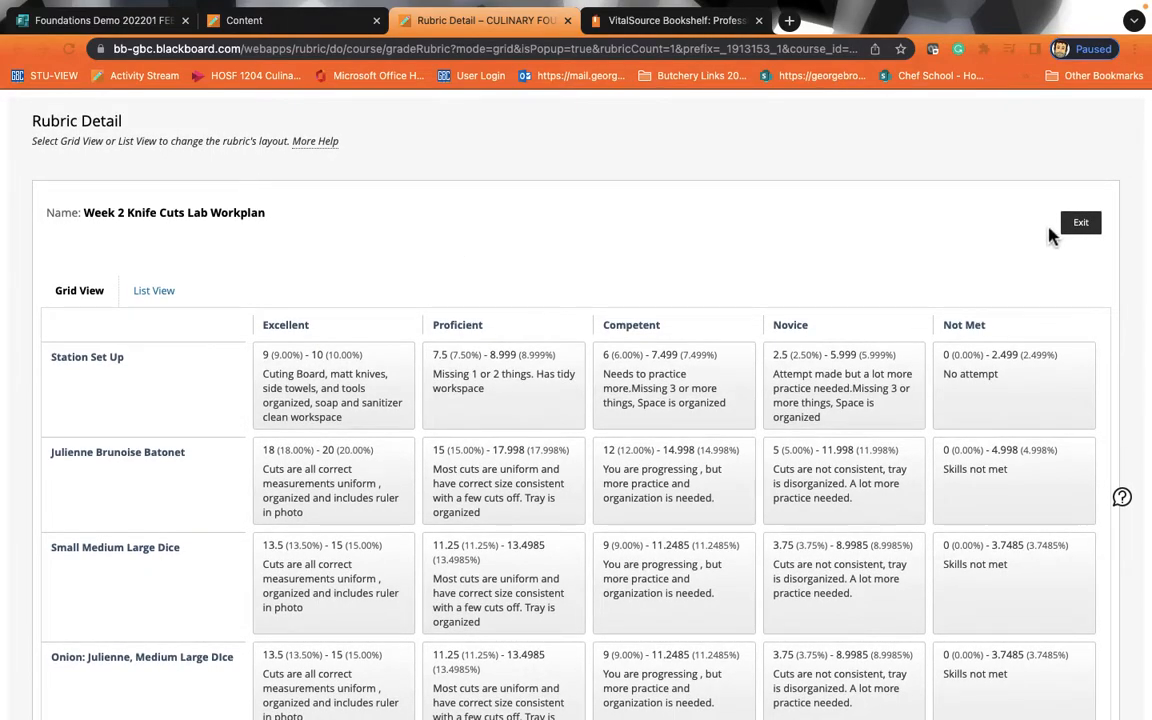
pyautogui.moveTo(1081, 222)
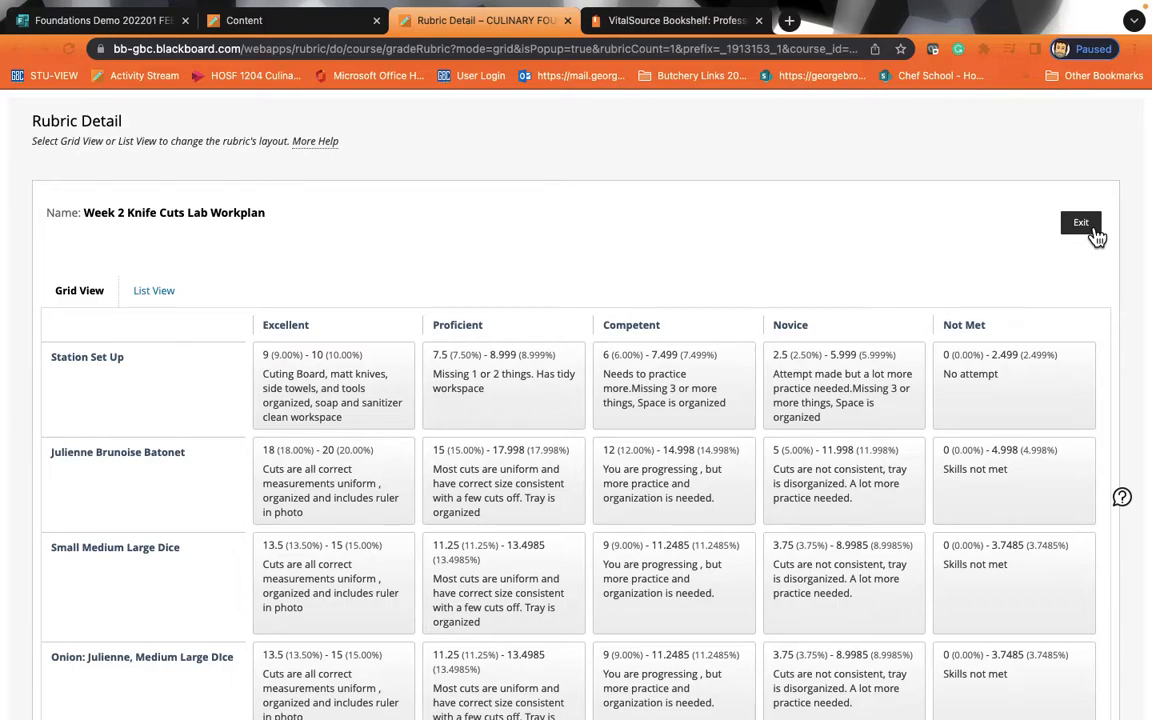
# Exit the Rubric Detail page and cancel the assignment preview without submitting
pyautogui.click(1081, 222)
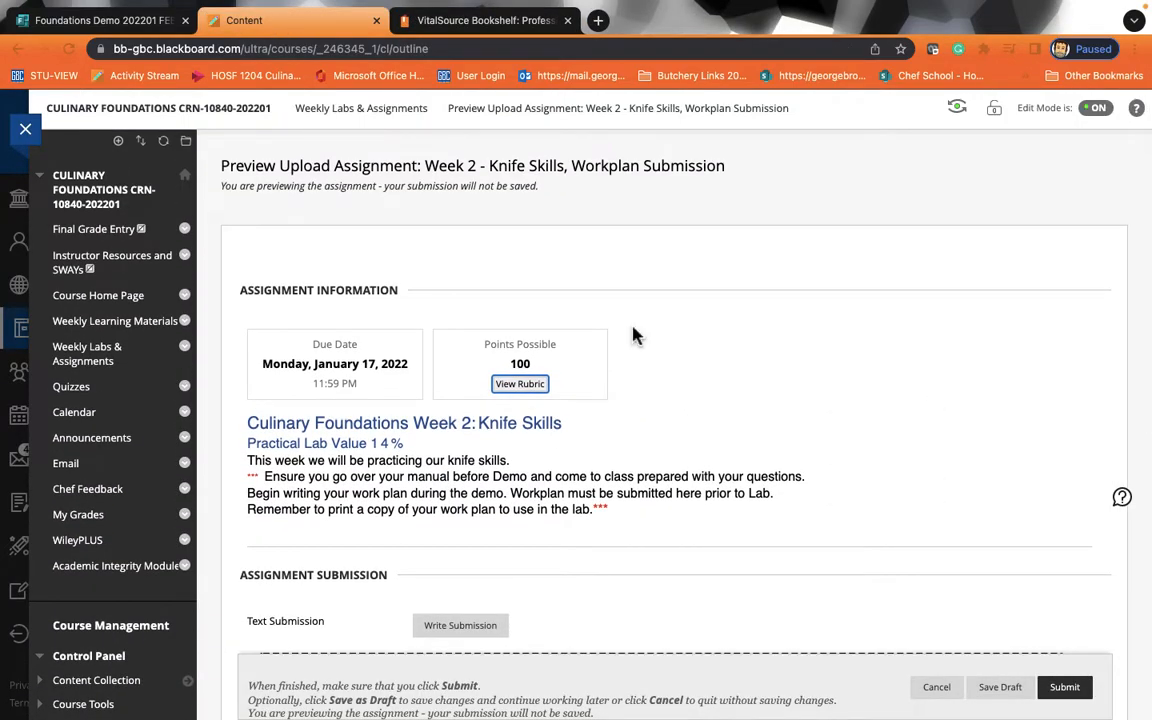
pyautogui.scroll(-3)
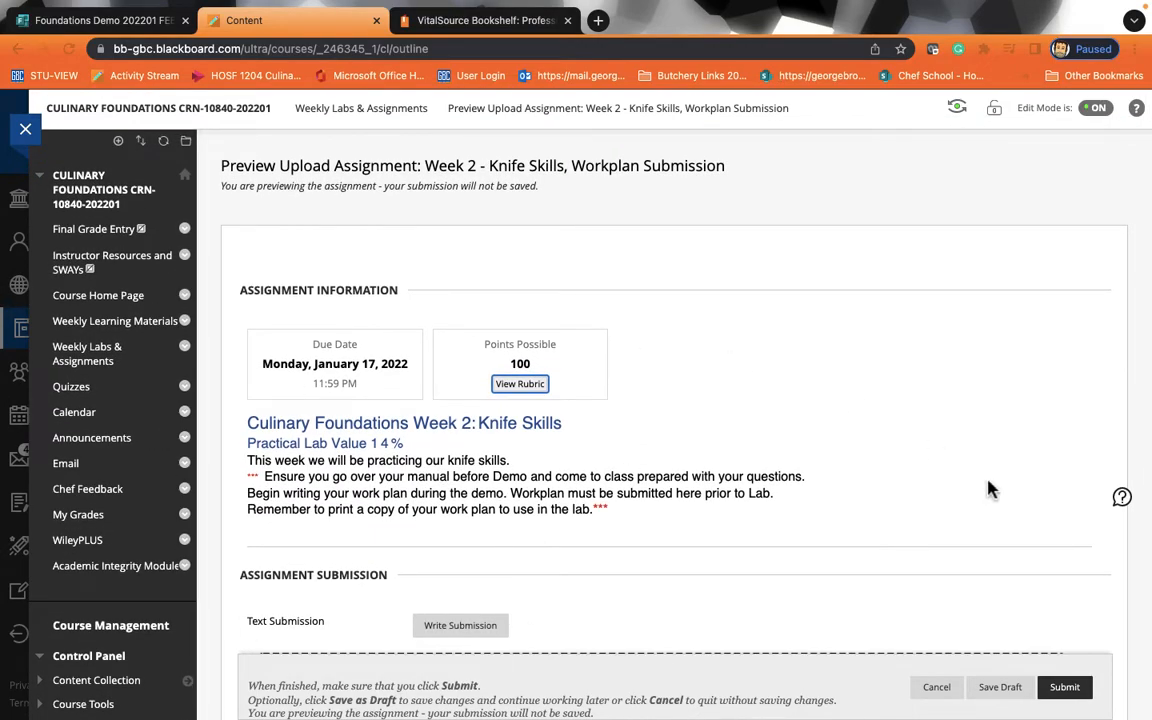
pyautogui.scroll(-3)
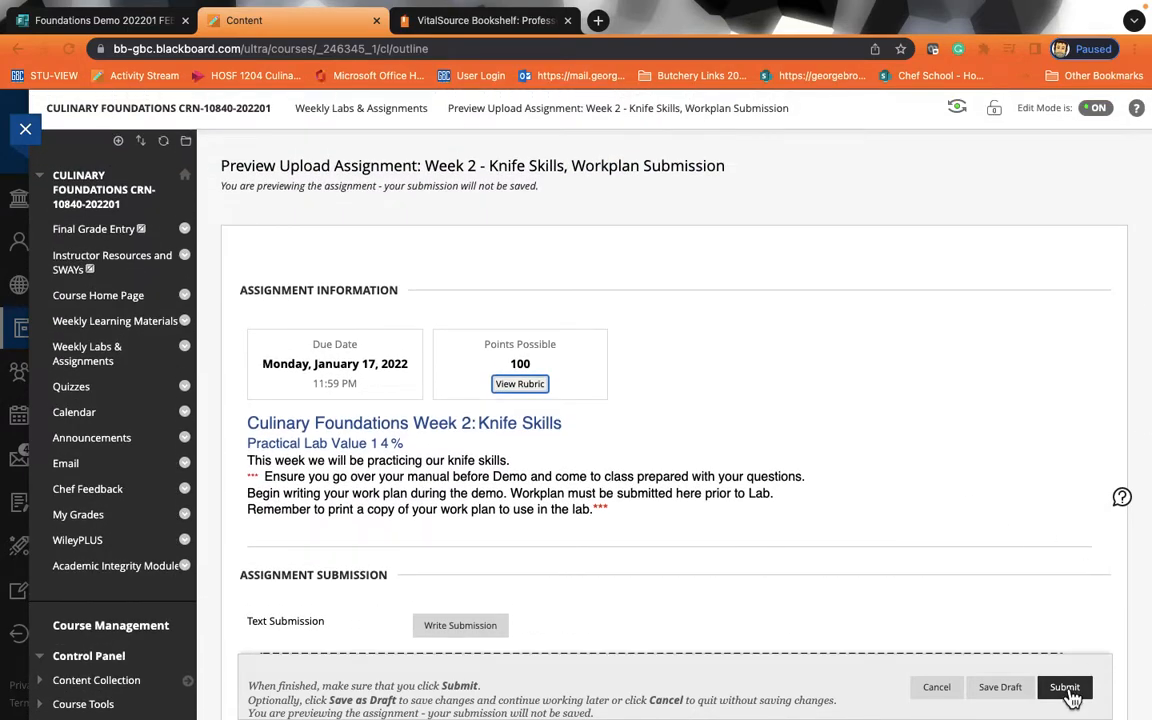
pyautogui.moveTo(1058, 670)
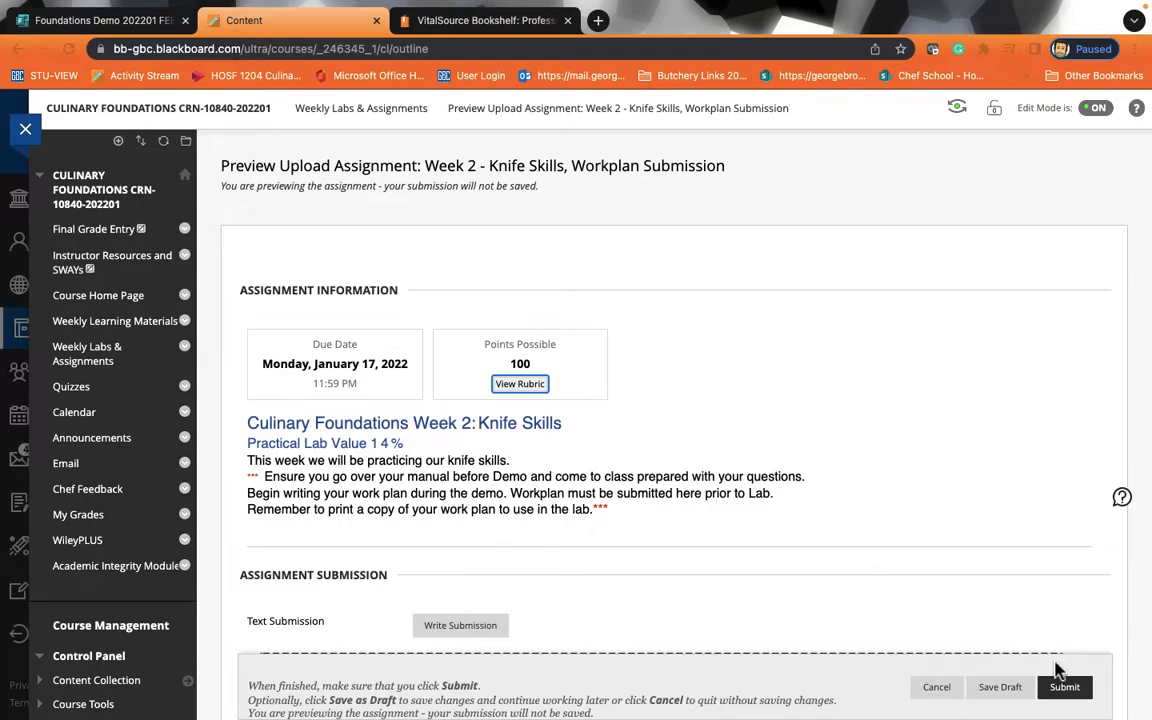
pyautogui.moveTo(936, 687)
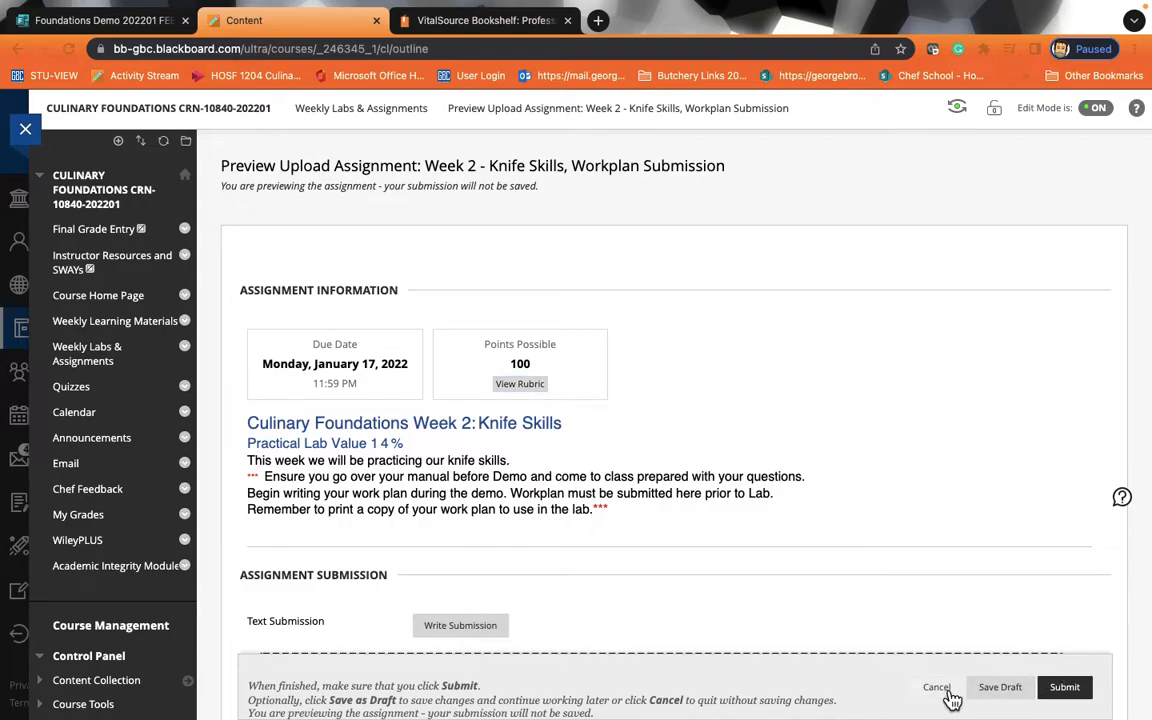
pyautogui.click(936, 687)
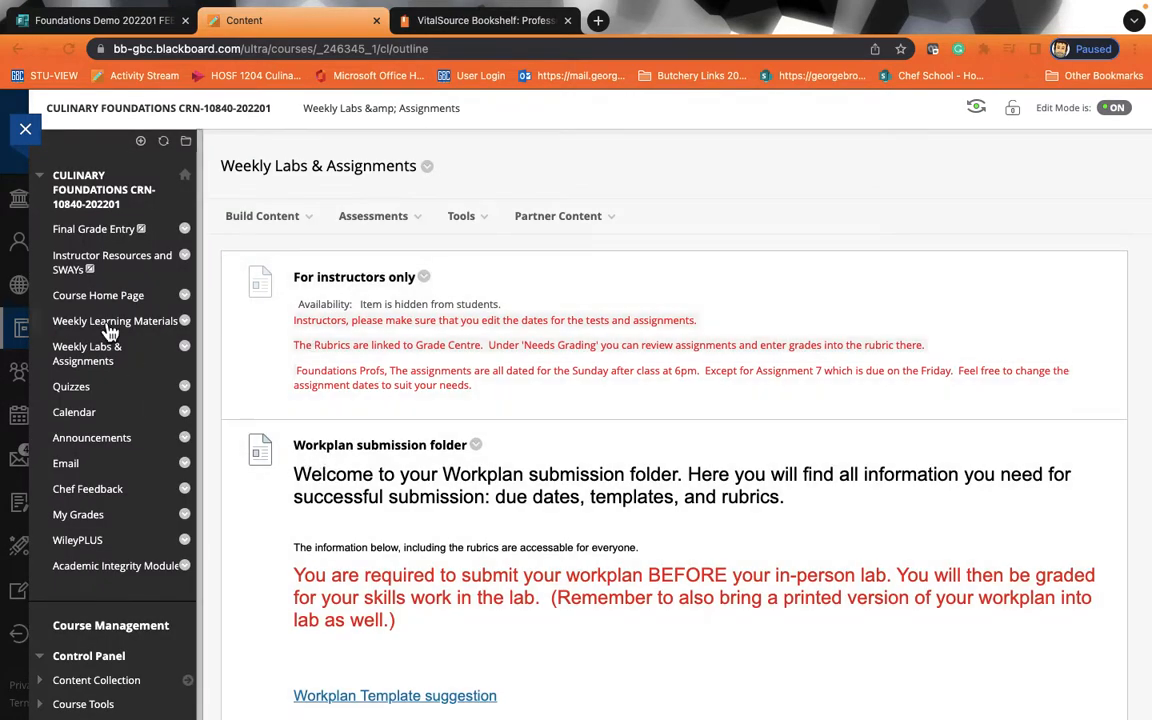
# Open the Course Home Page and scroll to the Welcome block and equipment overview video
pyautogui.click(98, 295)
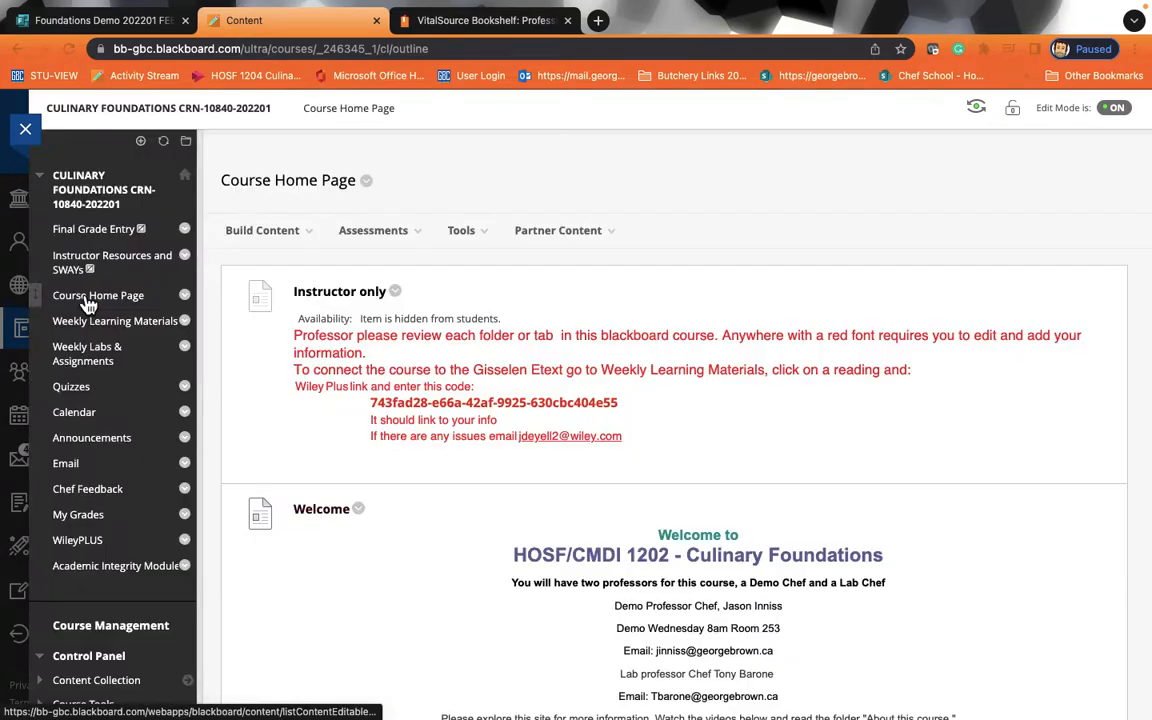
pyautogui.scroll(-3)
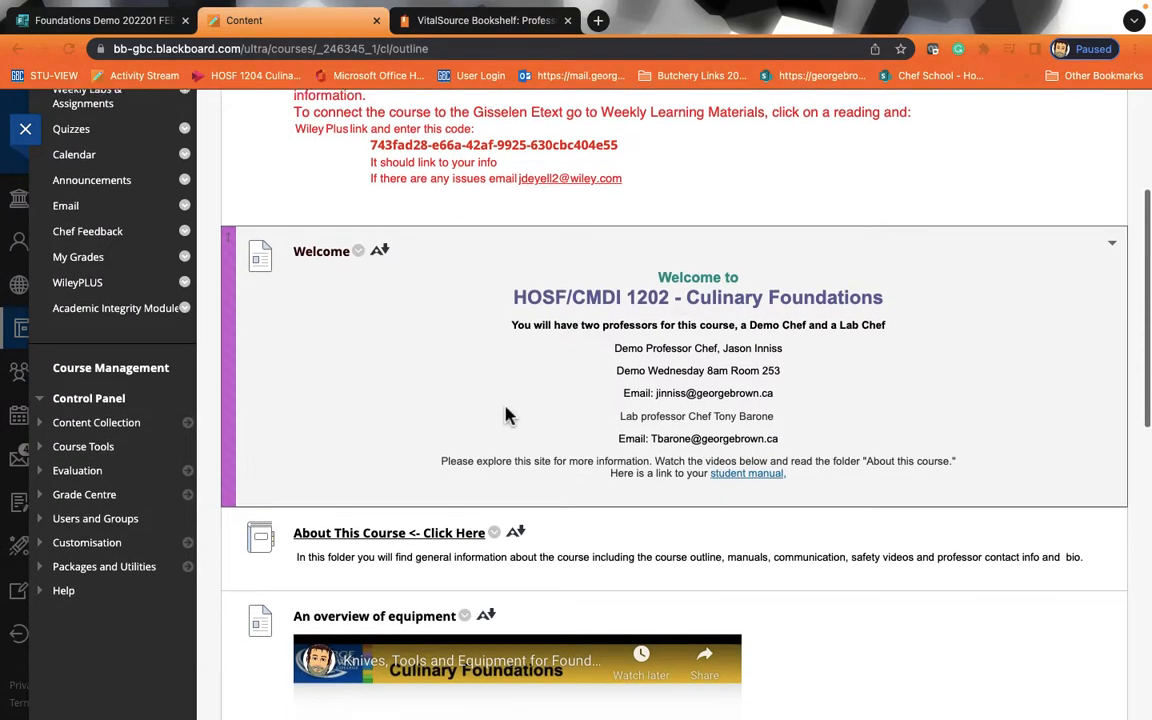
pyautogui.scroll(-3)
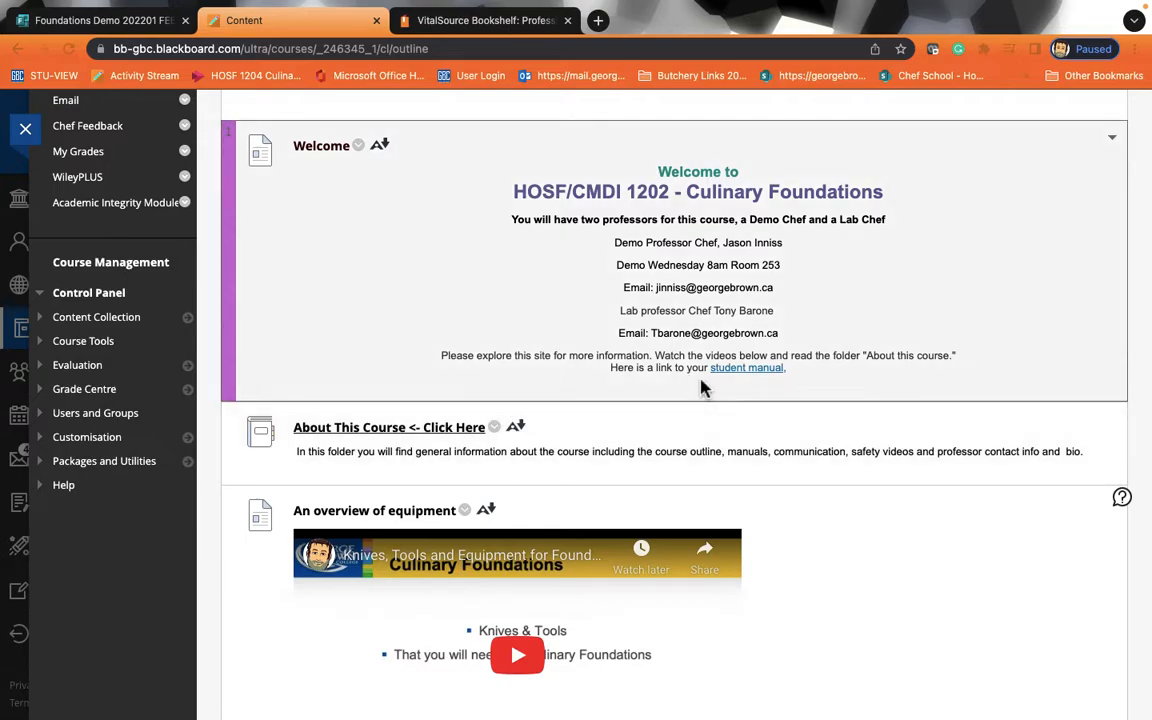
pyautogui.moveTo(650, 267)
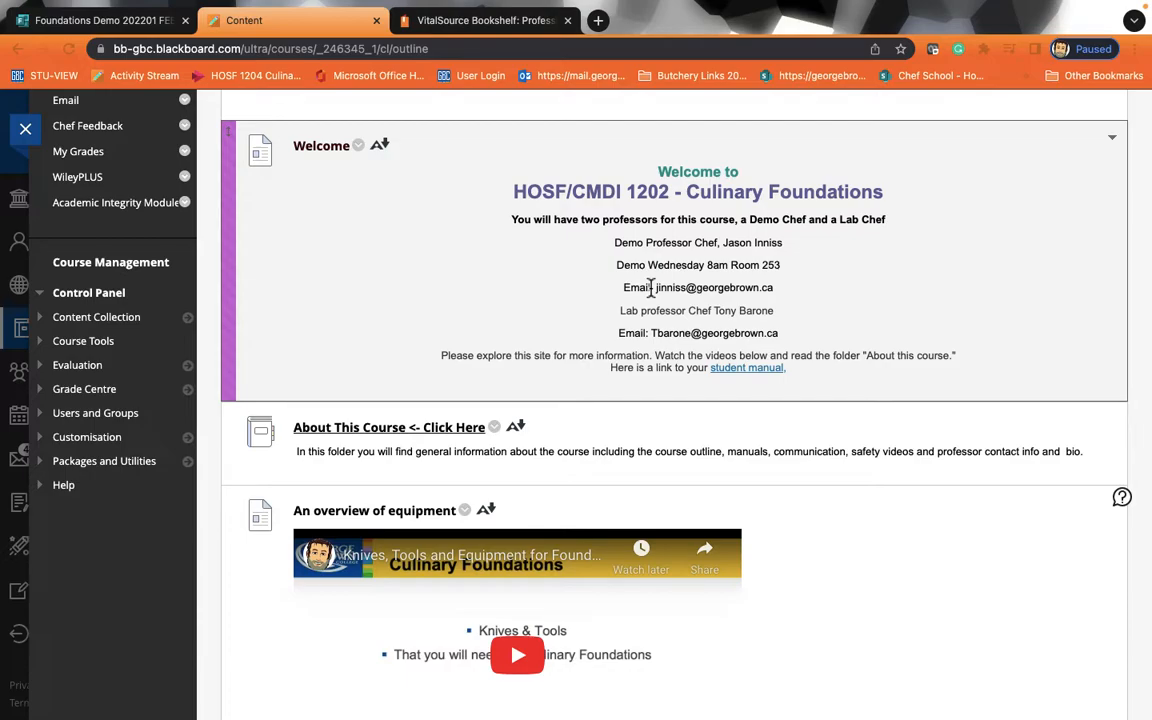
pyautogui.moveTo(600, 355)
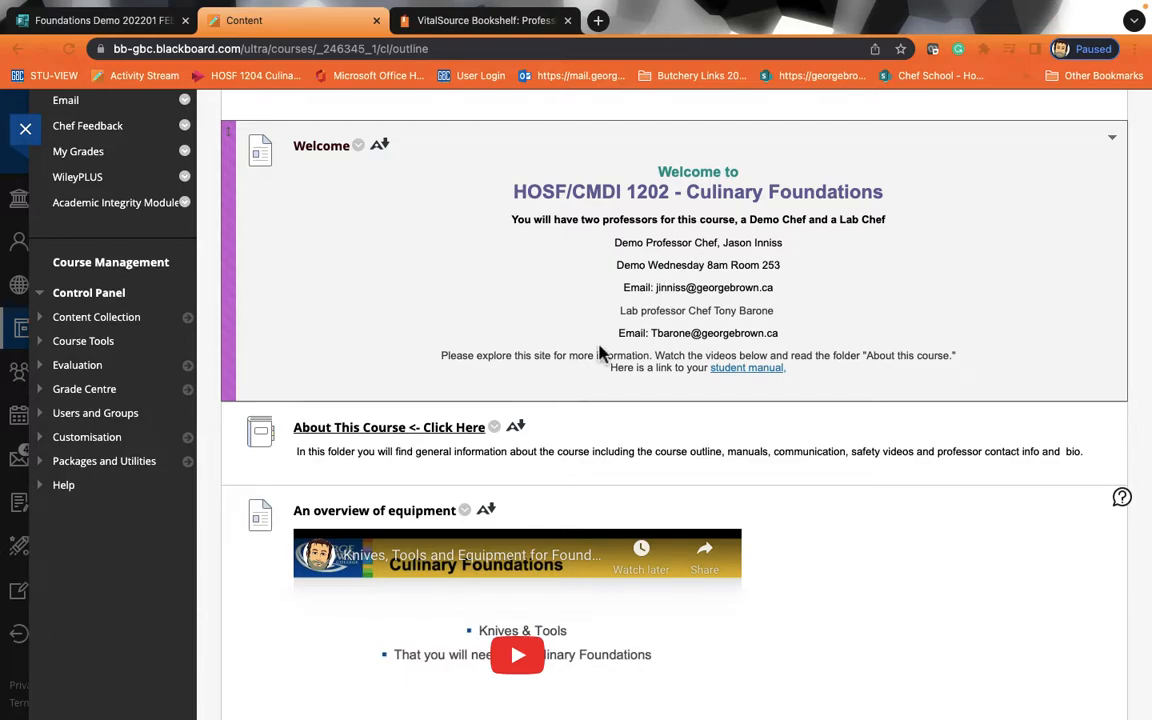